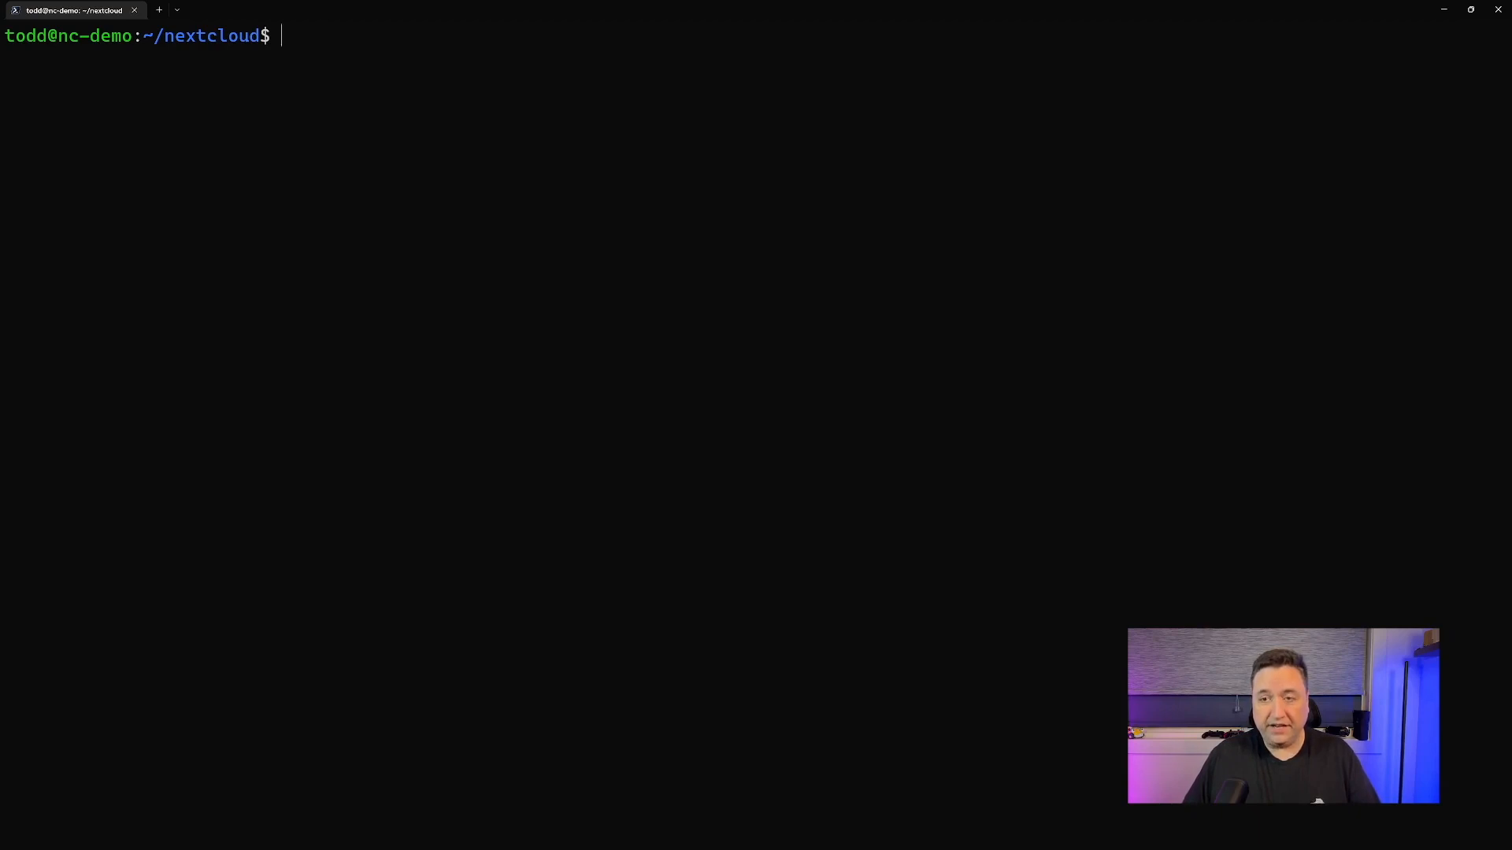
View docker-compose.yml in vim and walk down through the container settings lines.
text(vim docker-compose.yml)
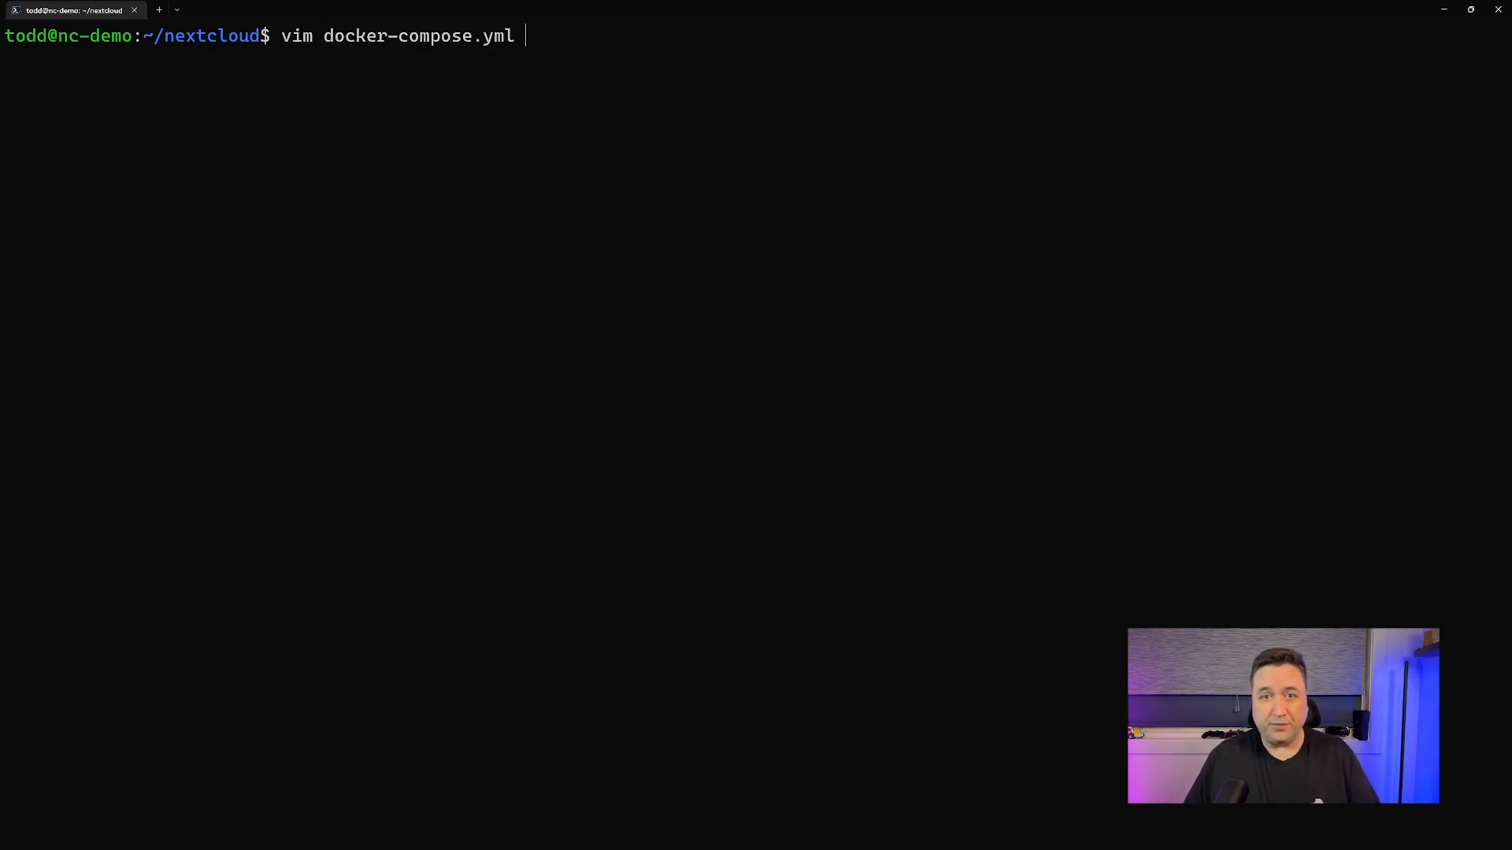
key(Return)
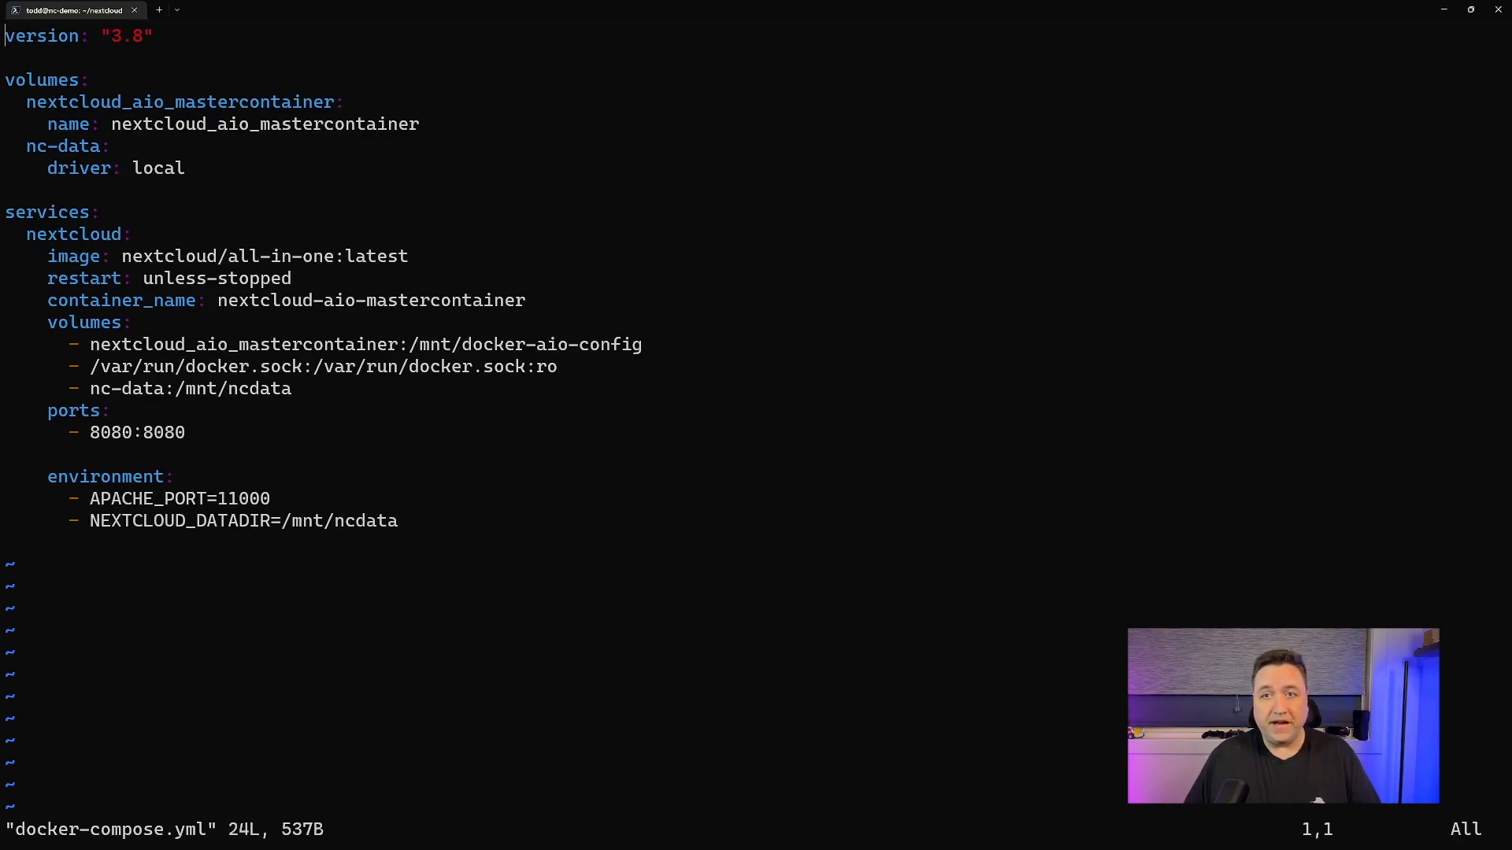
key(j)
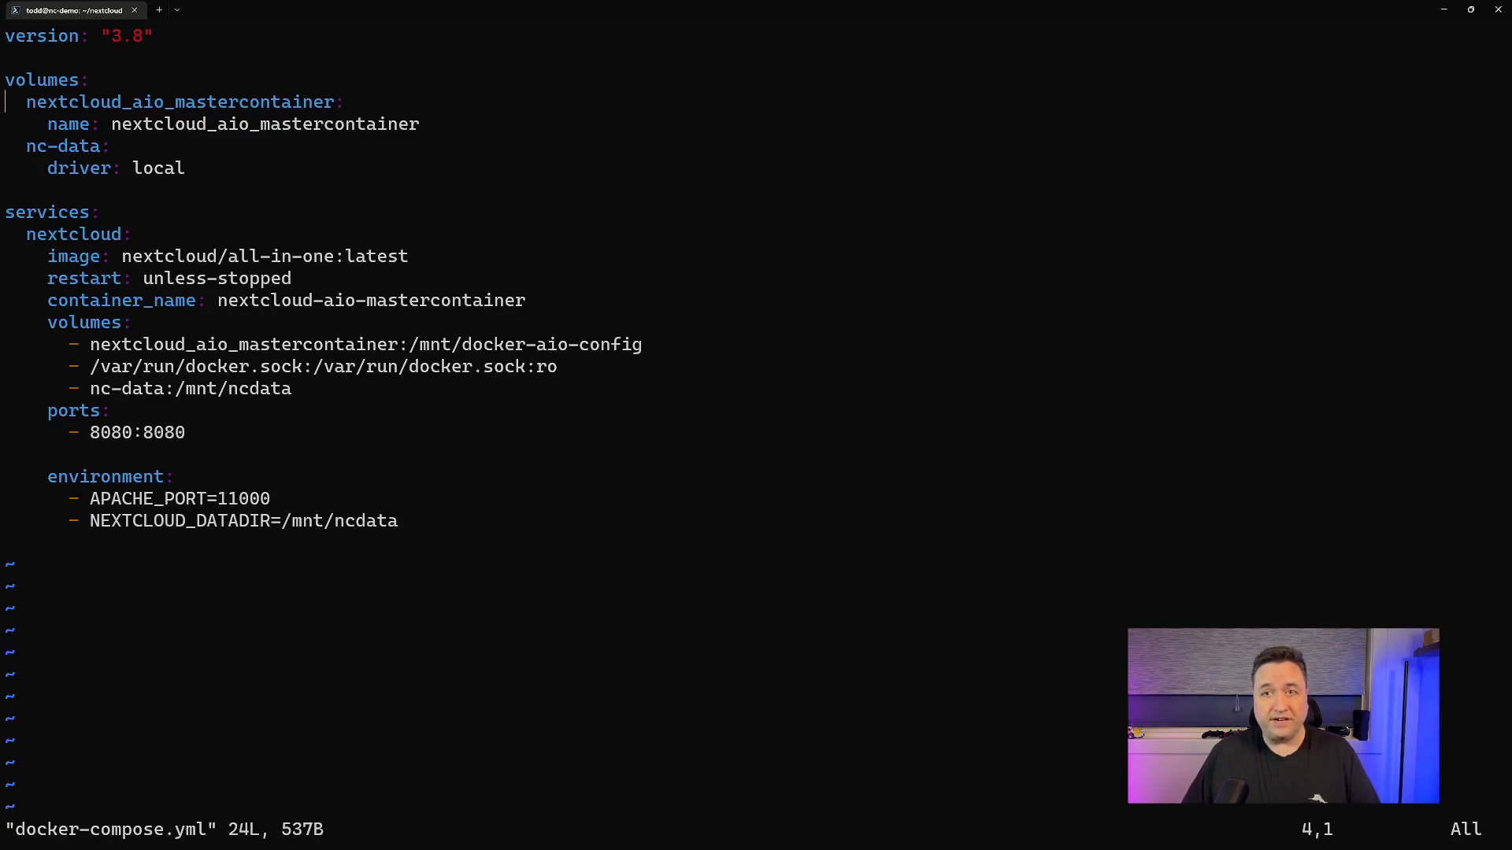
key(Down)
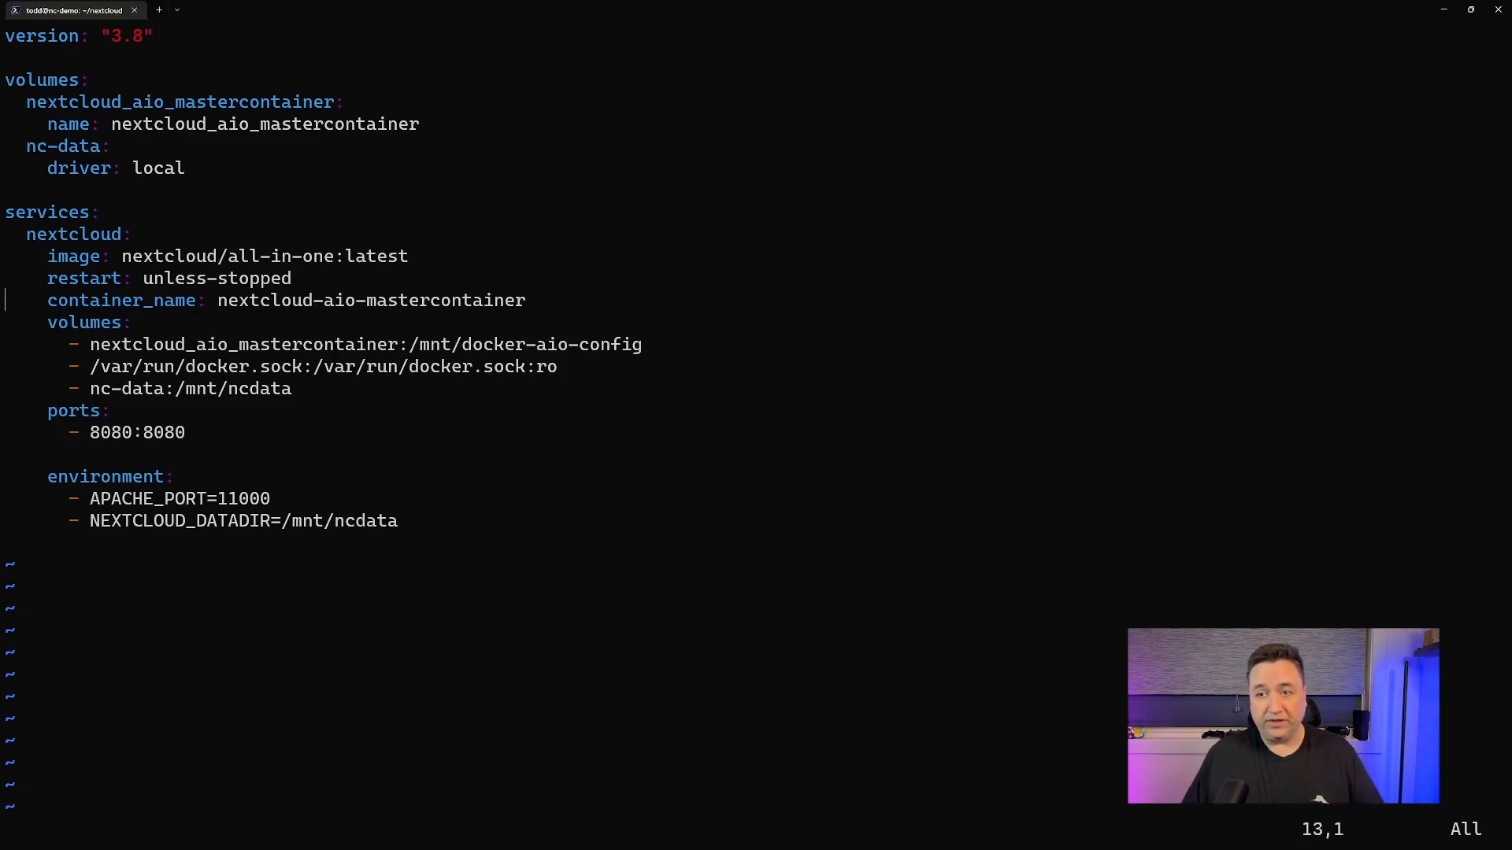
key(Down)
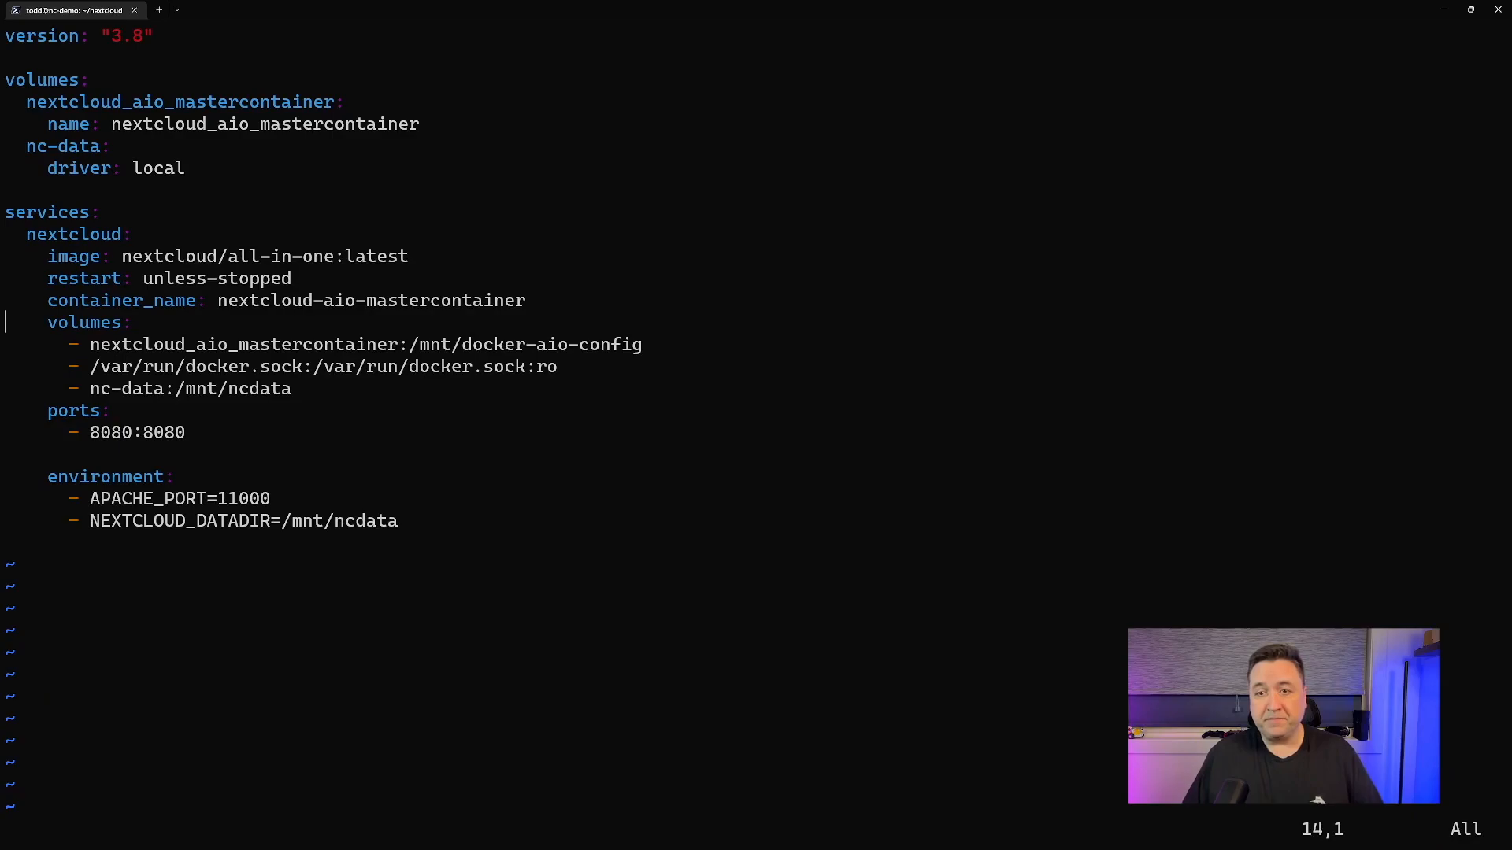
key(Down)
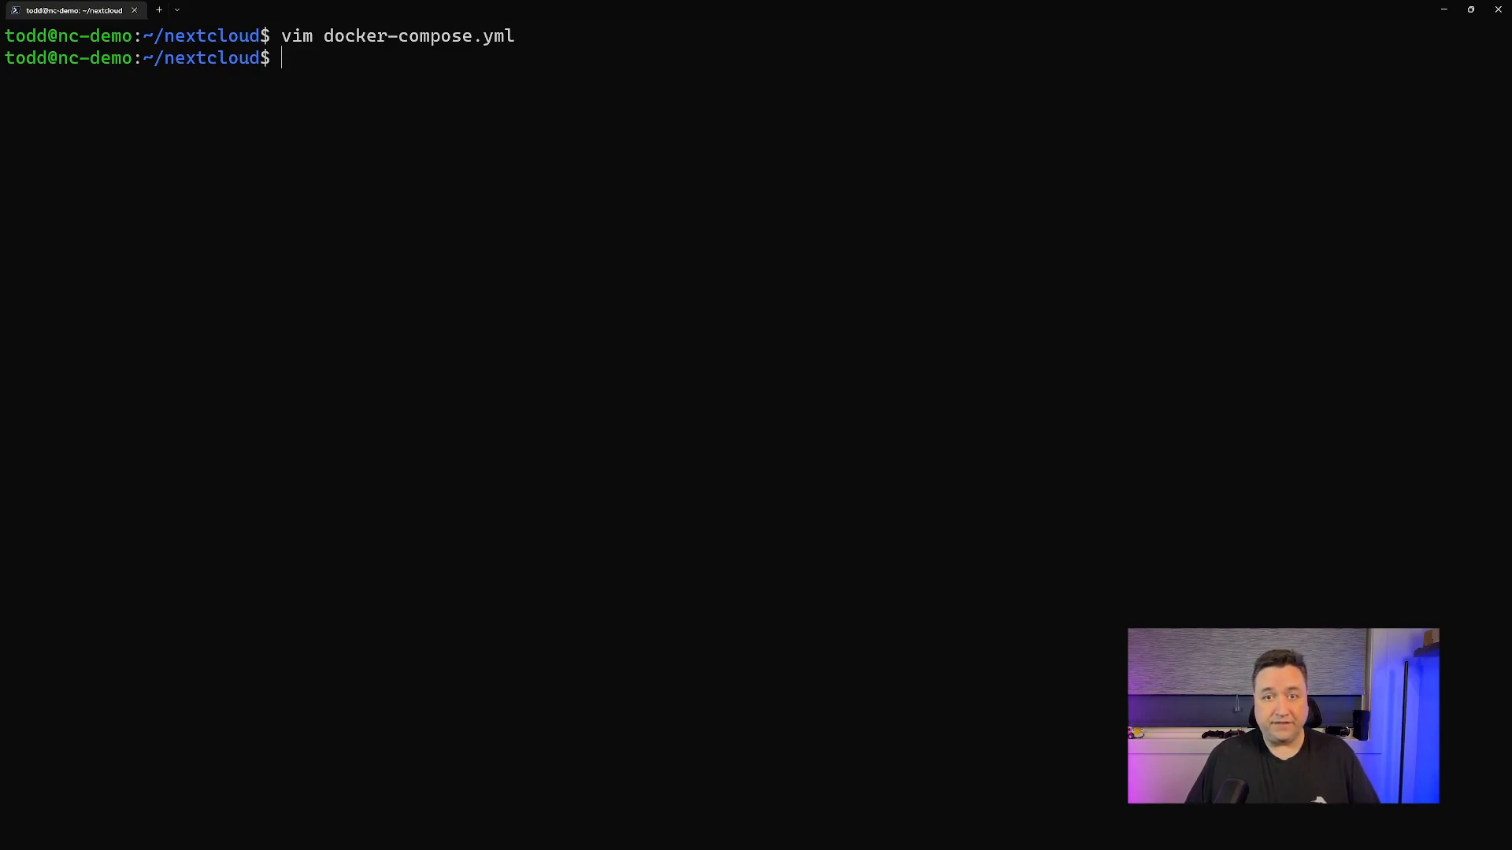
Run 'docker compose up' in the nextcloud folder to start the containers.
text(doc)
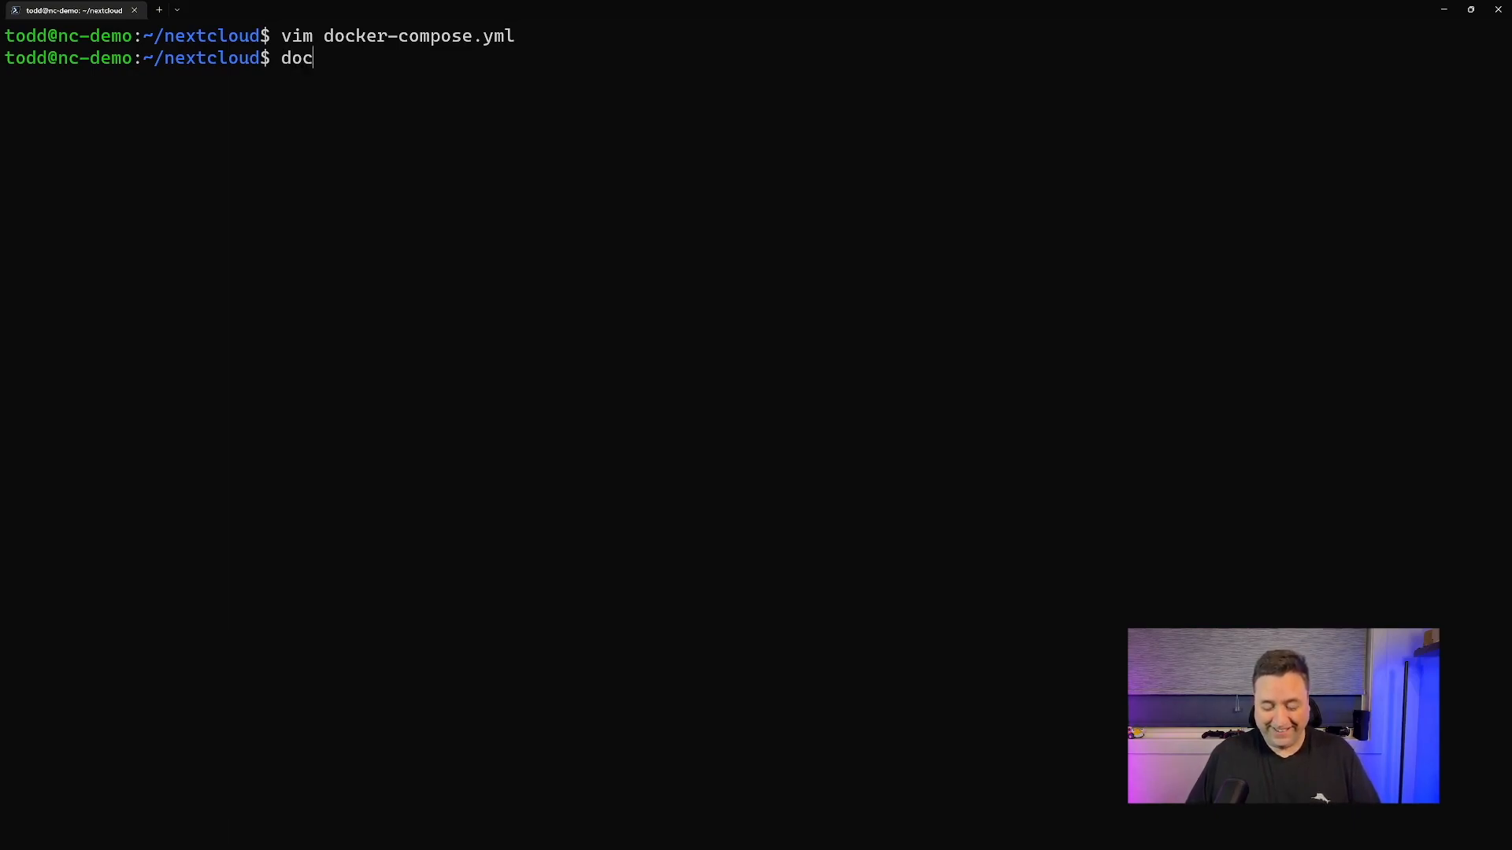
text(ker comp[)
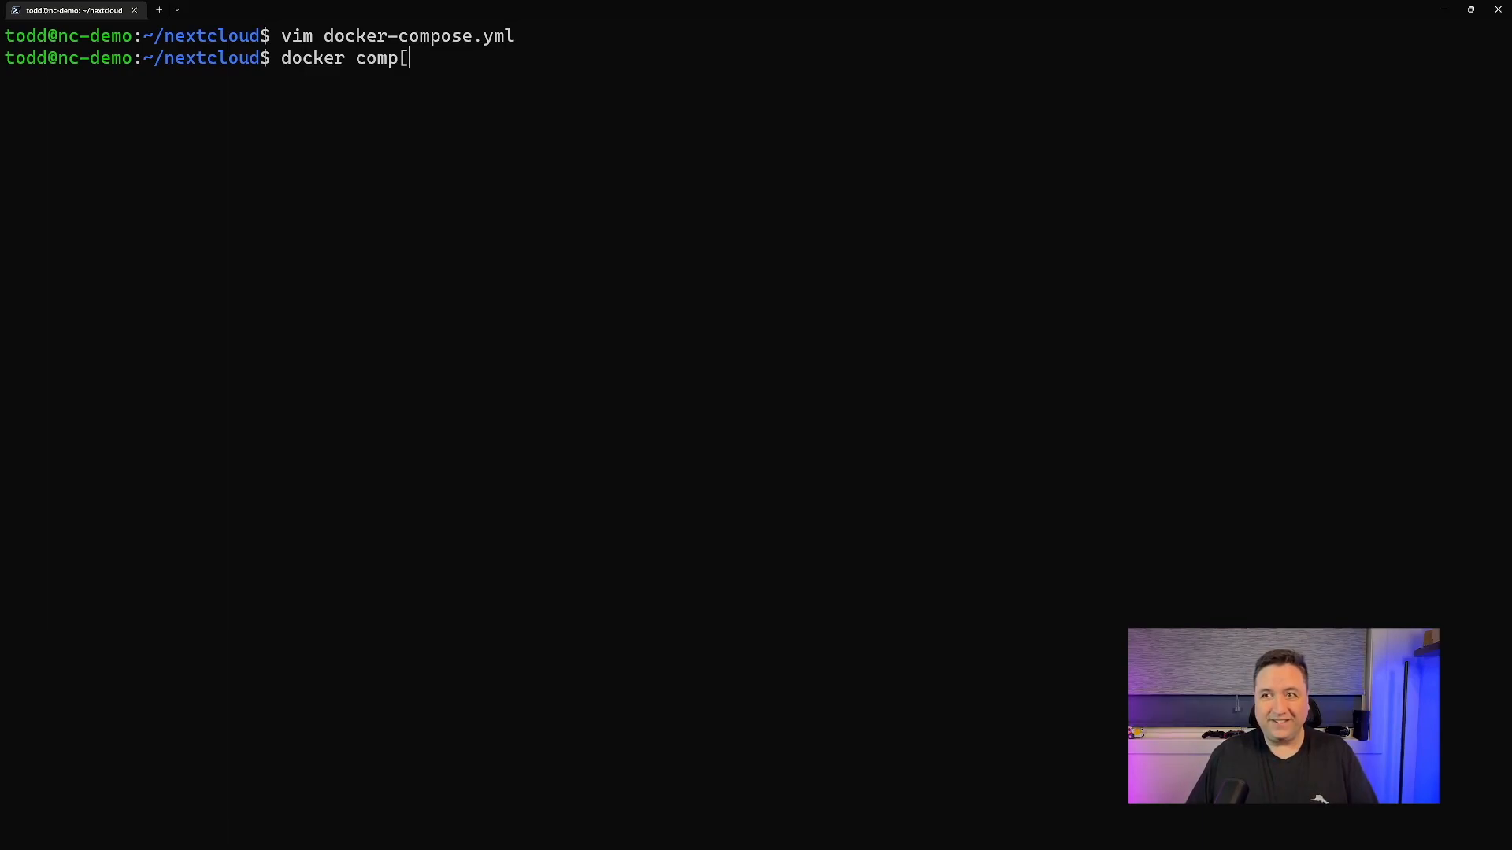
key(BackSpace)
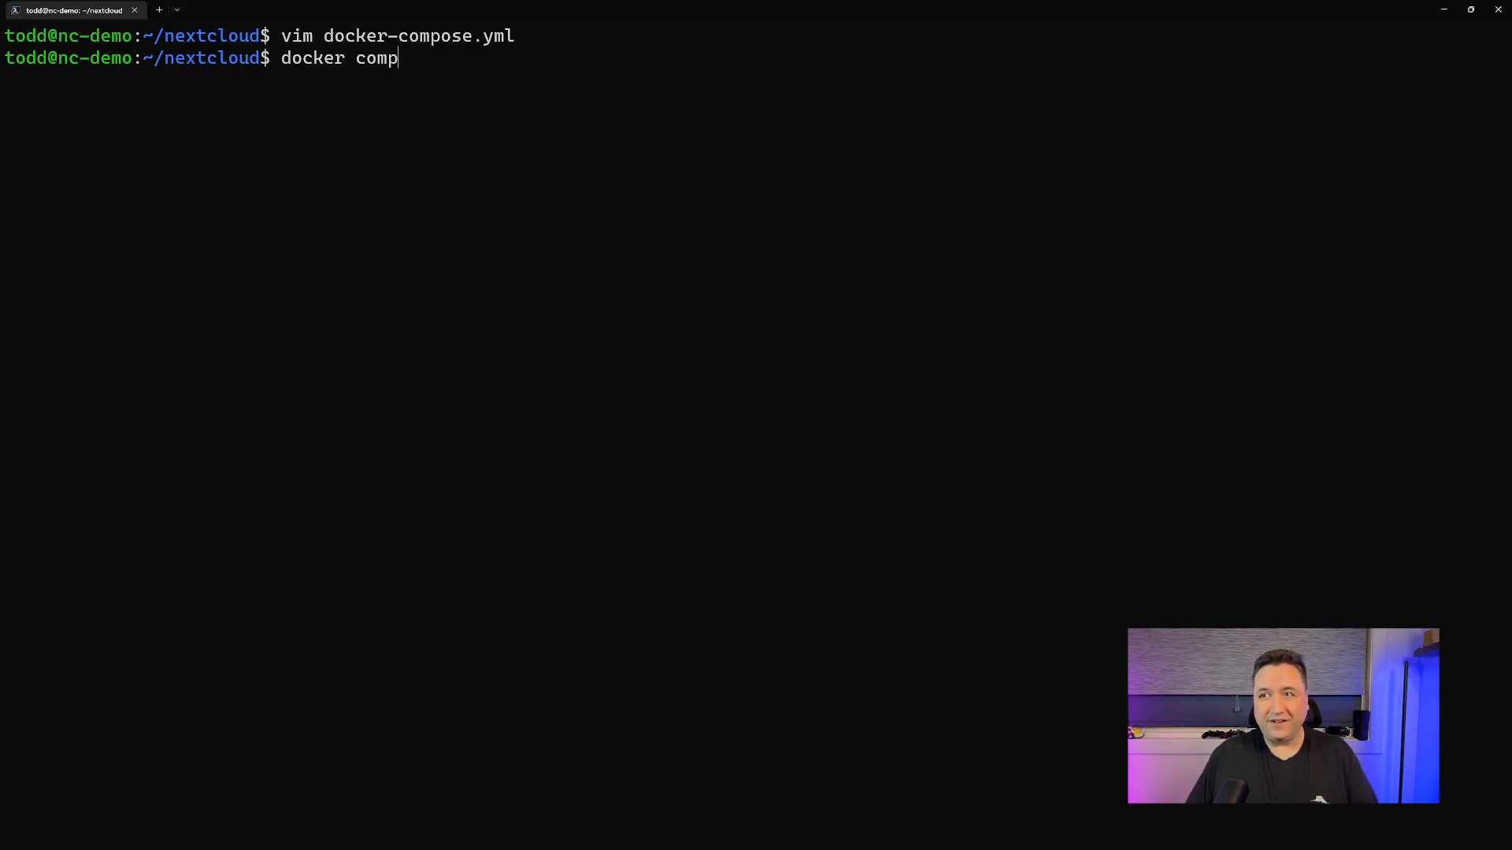
text(ose up)
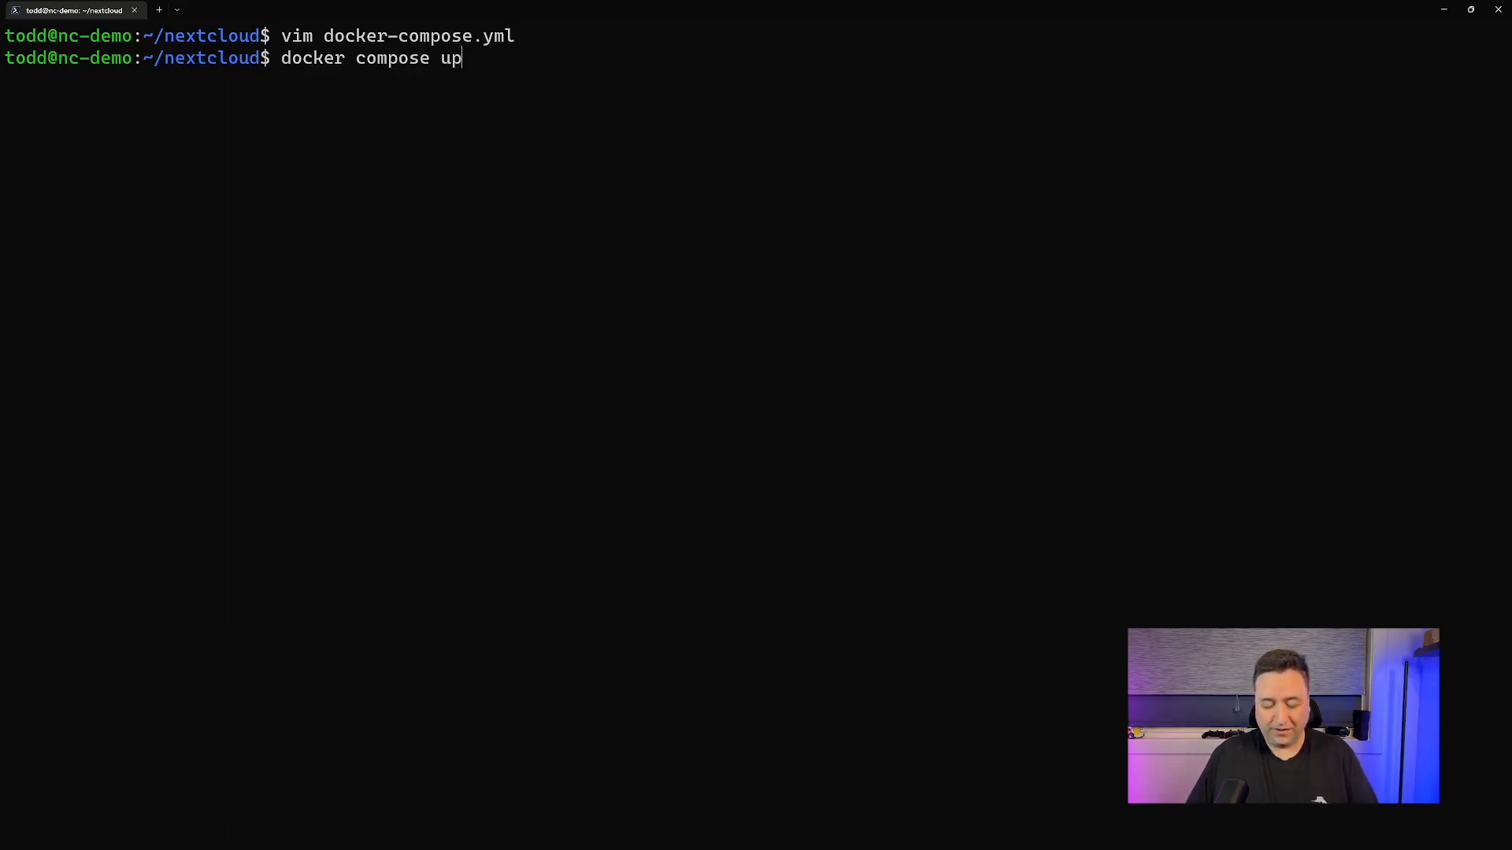
key(Return)
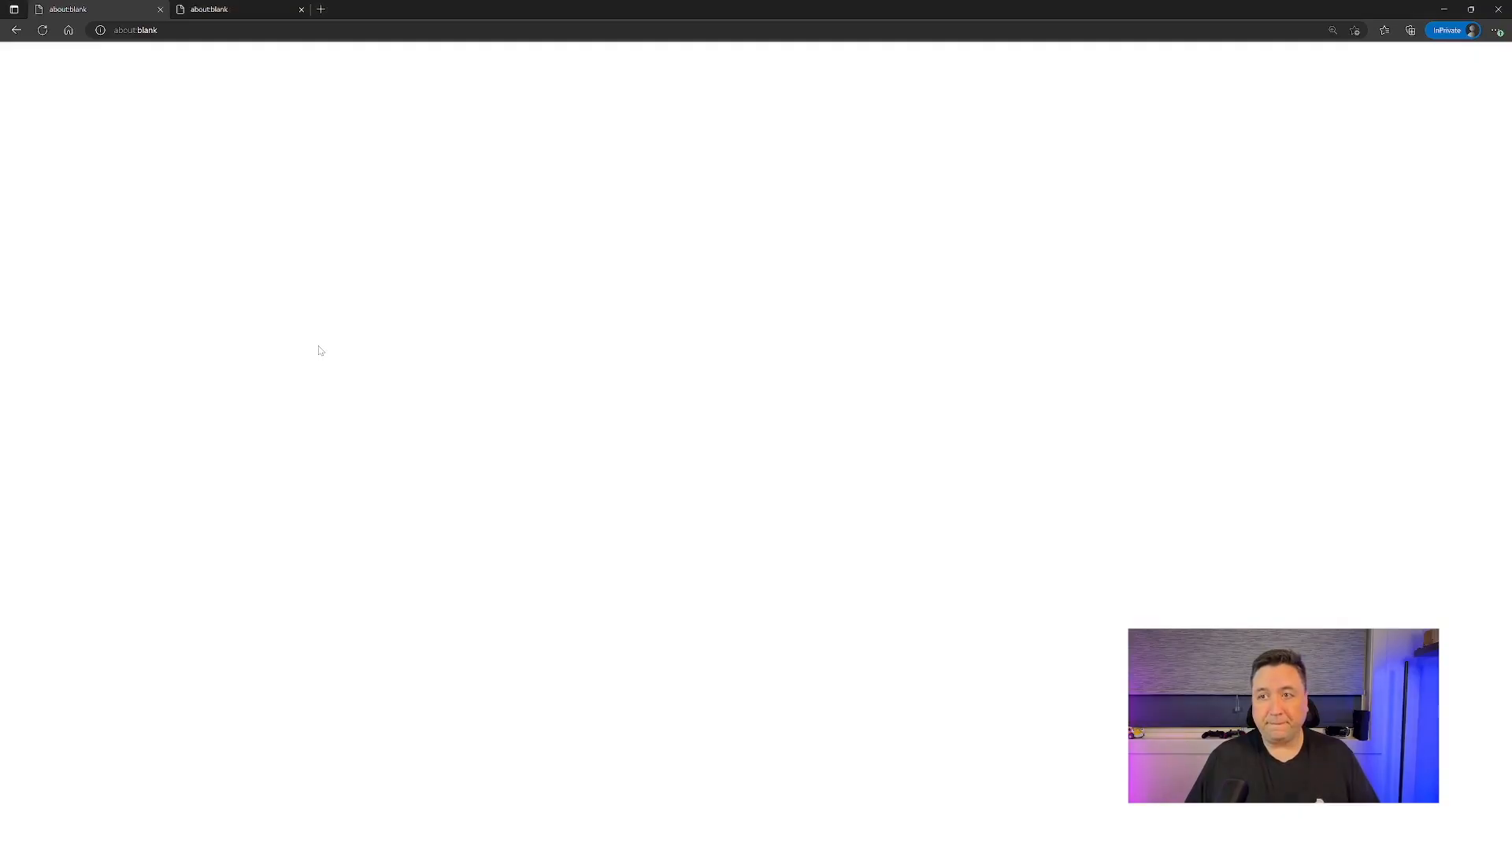
click(136, 30)
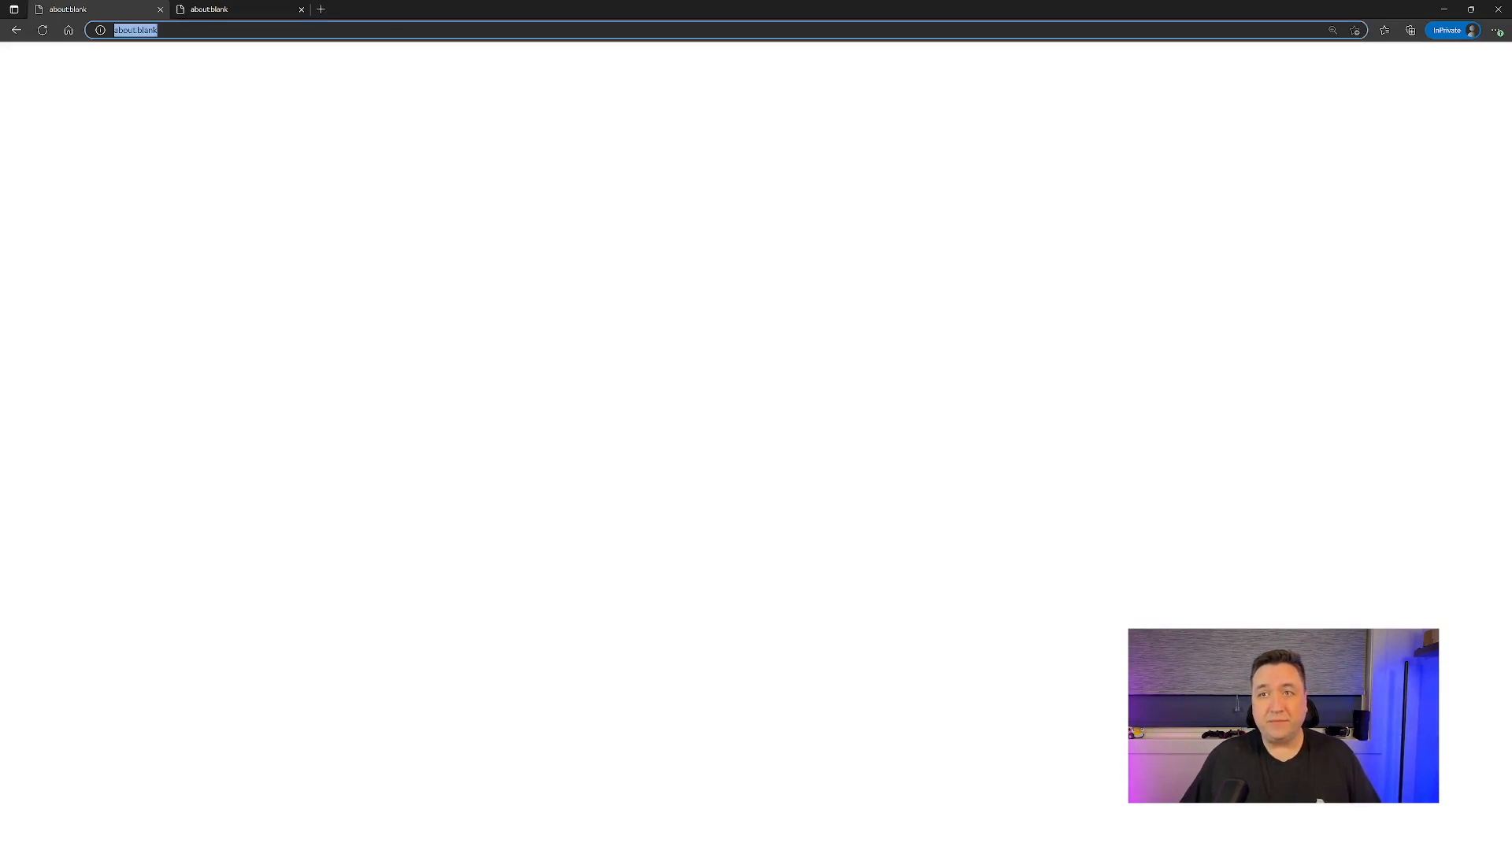
text(http[)
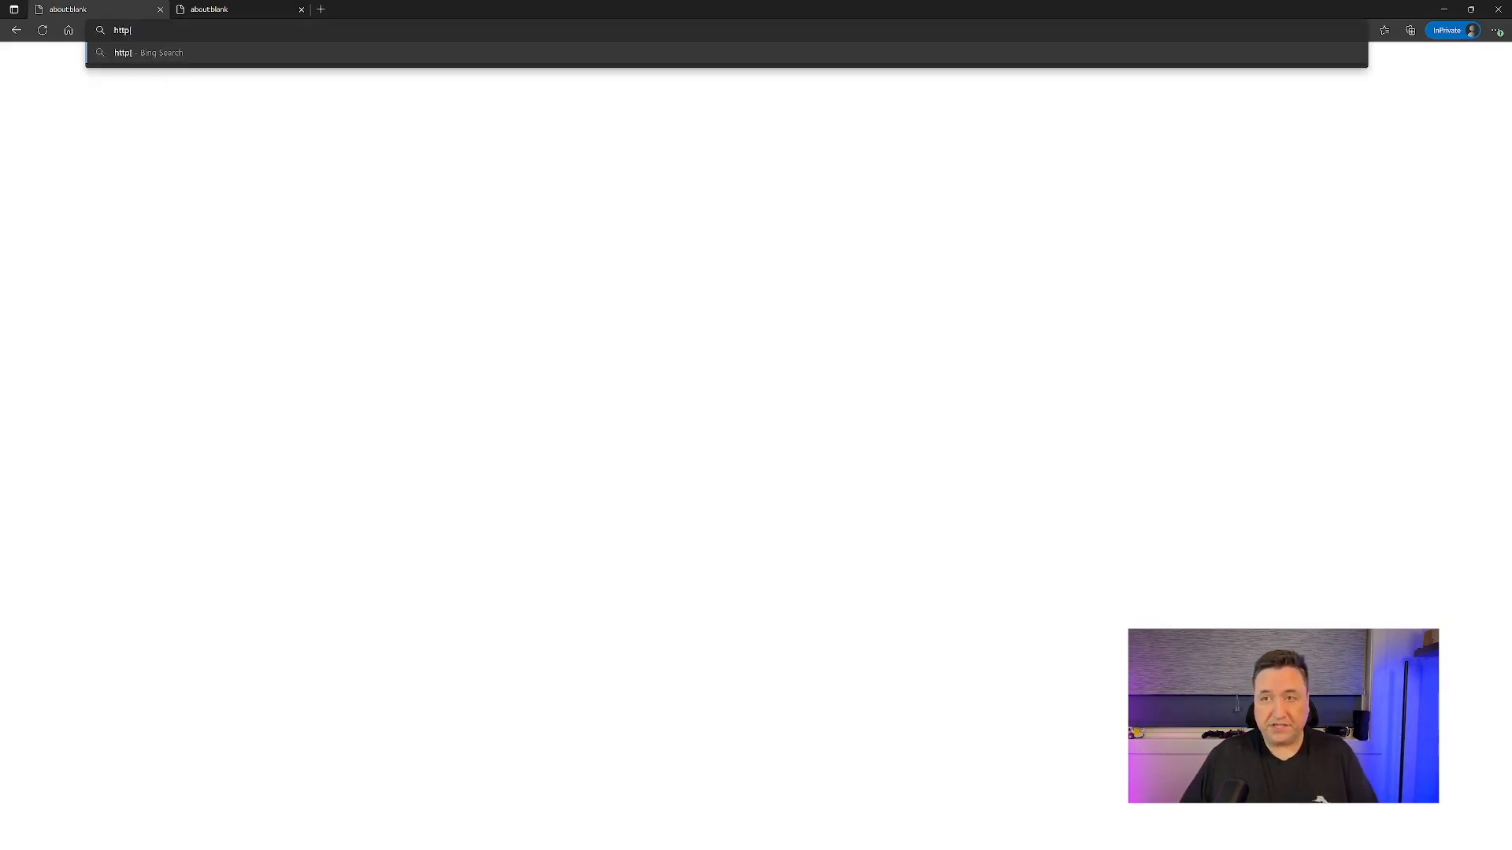
text(s://)
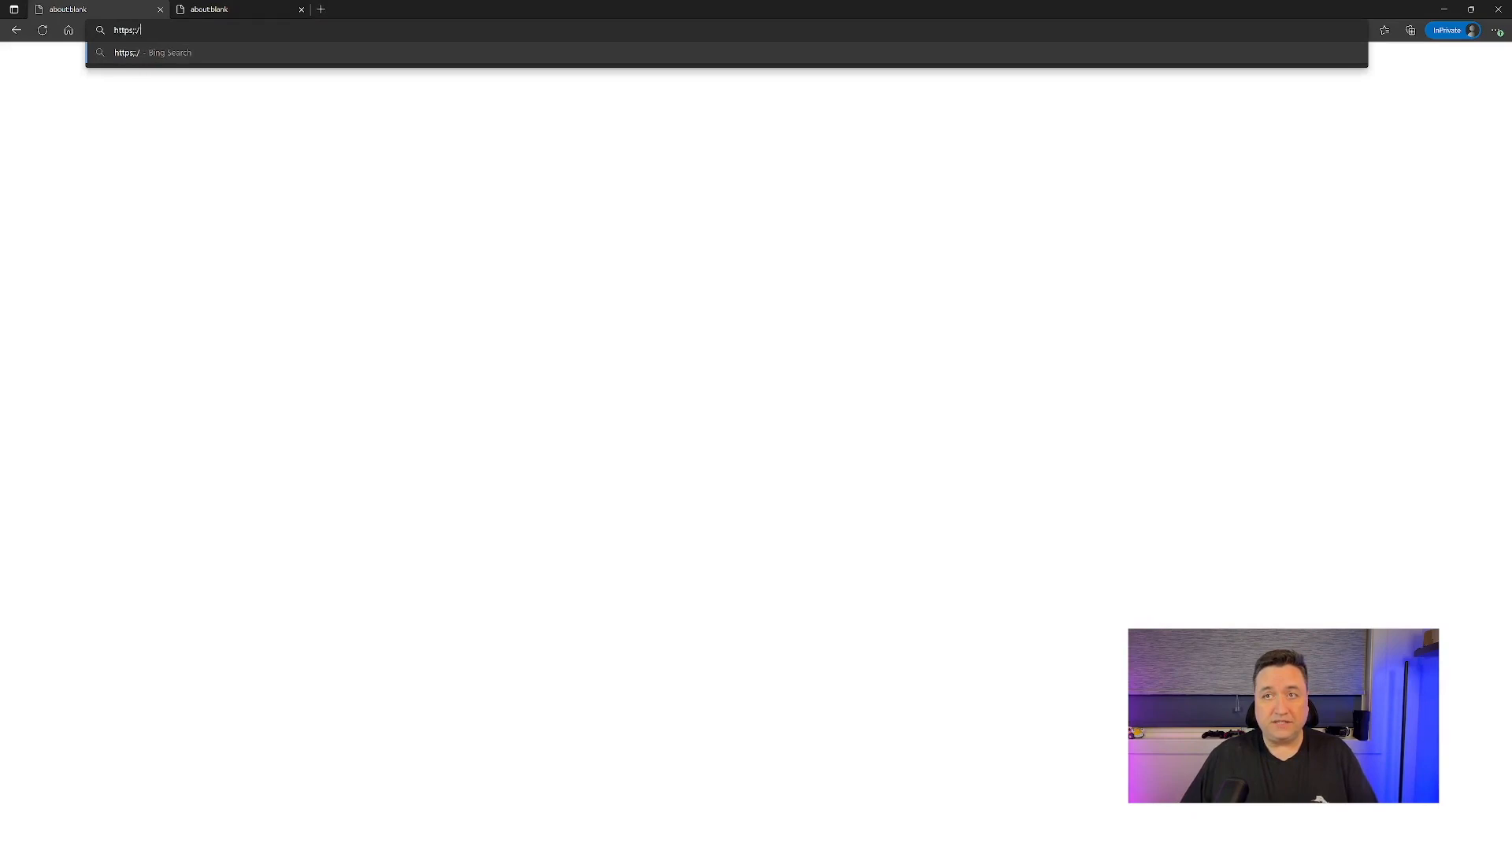
text(/)
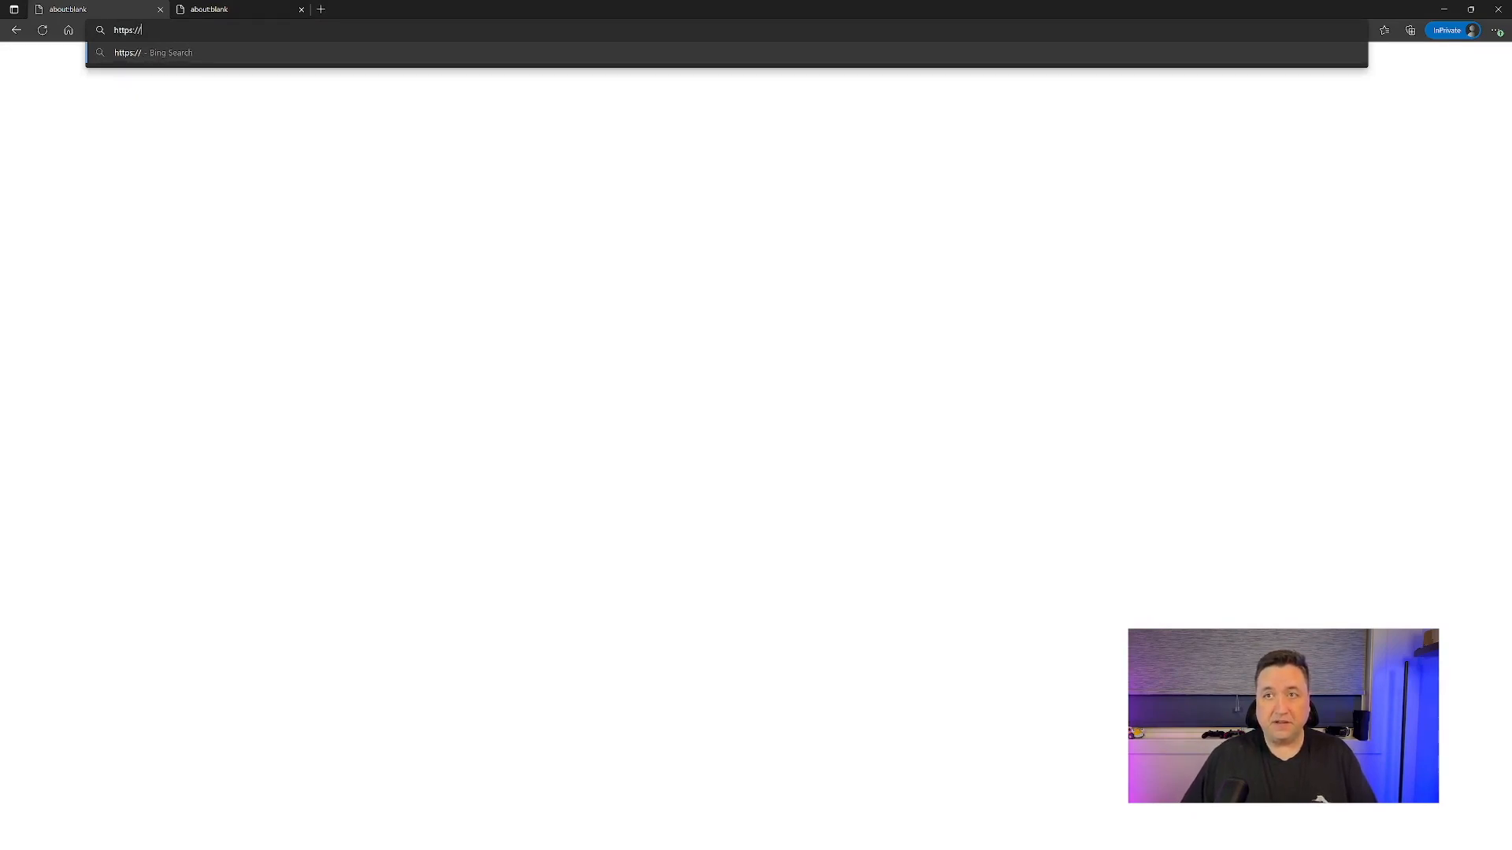
text(10.51.50.57:8080/setup)
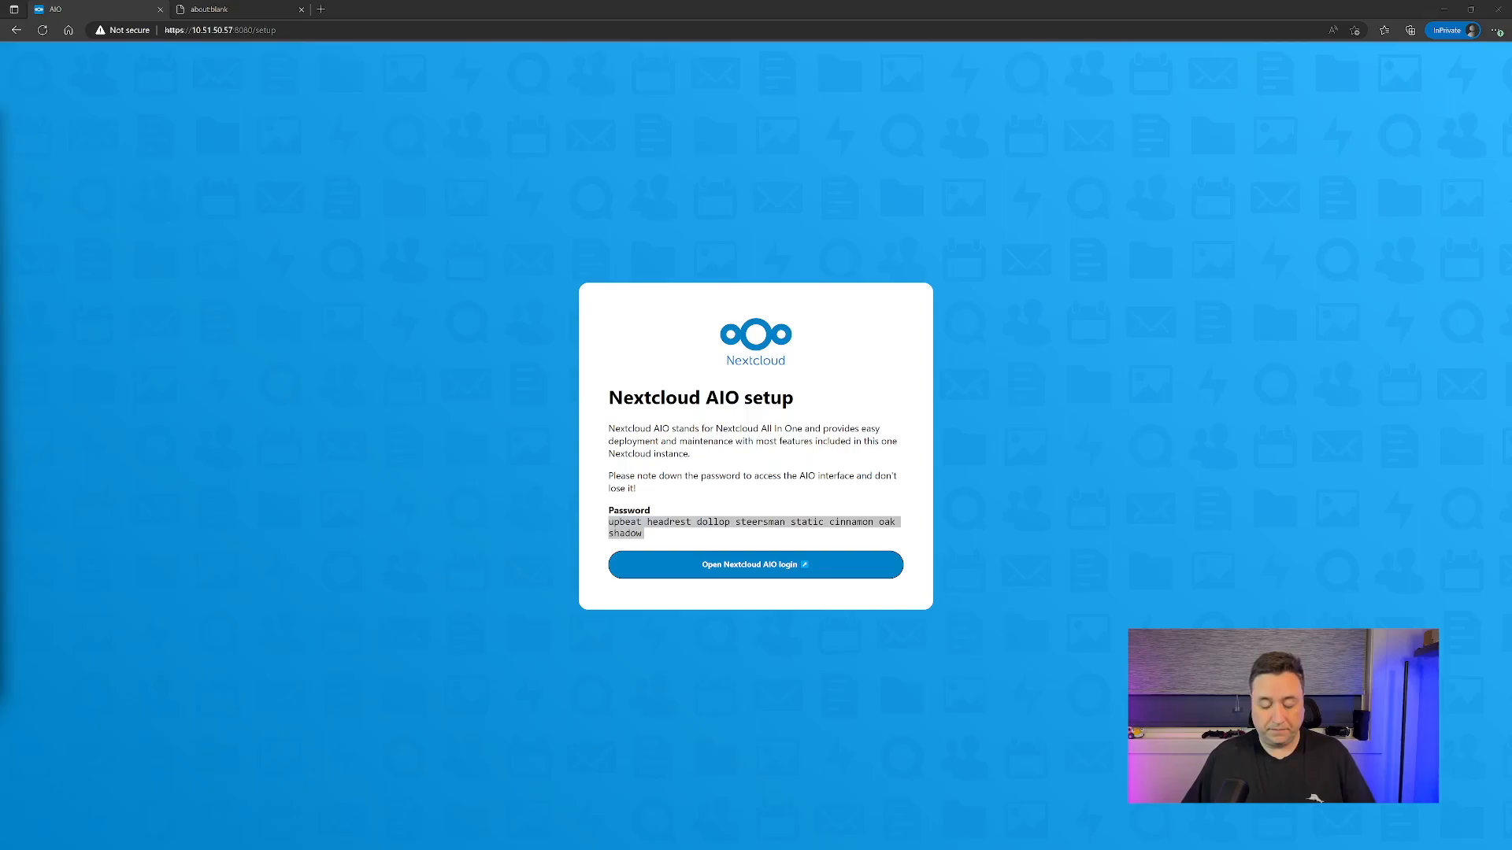
mouse_move(517, 424)
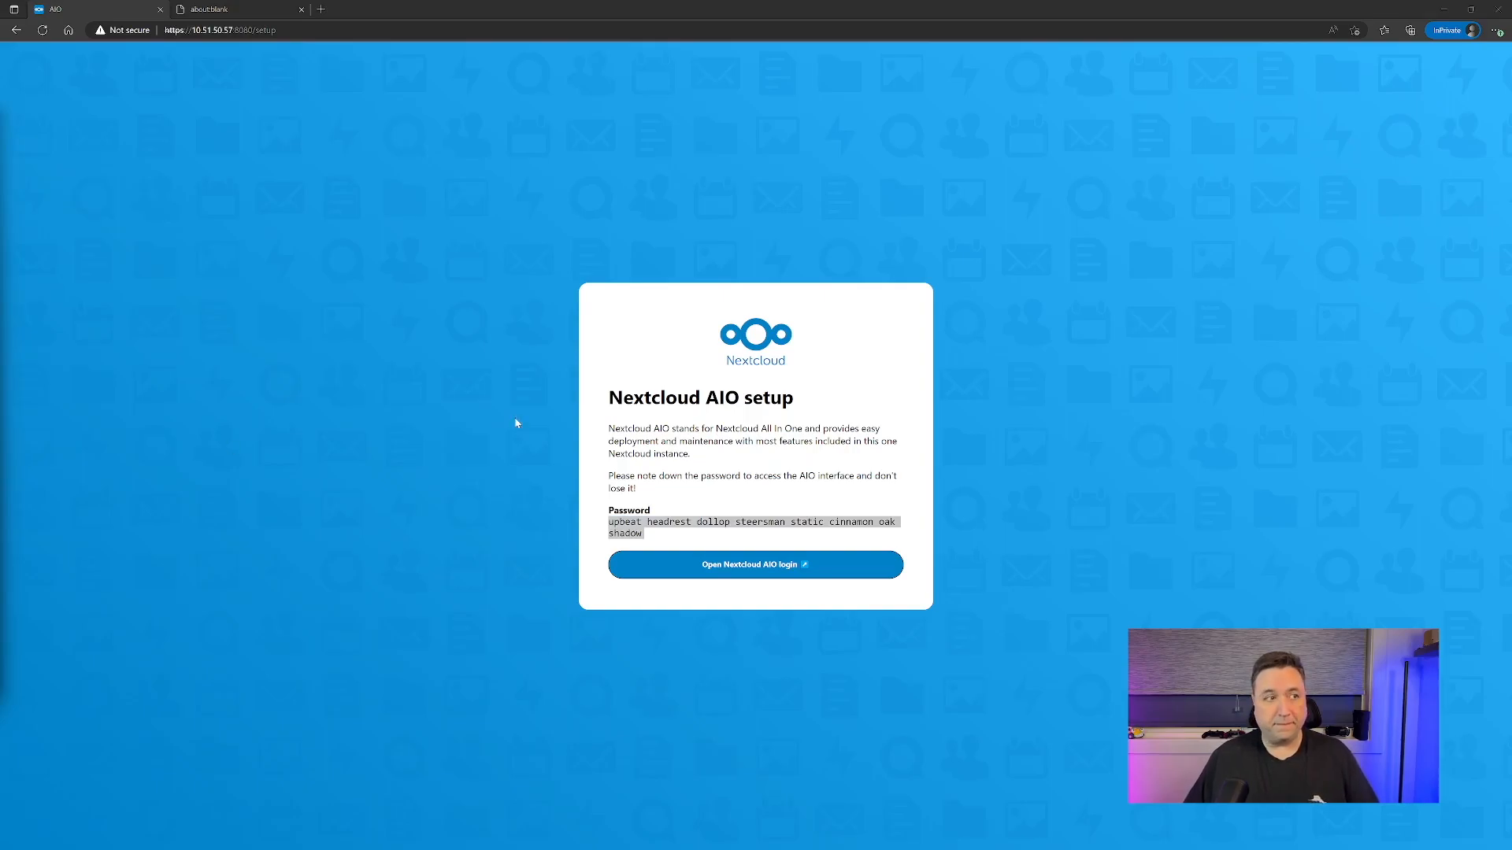
Copy the generated AIO password and log in to the Nextcloud AIO interface with it.
double_click(752, 528)
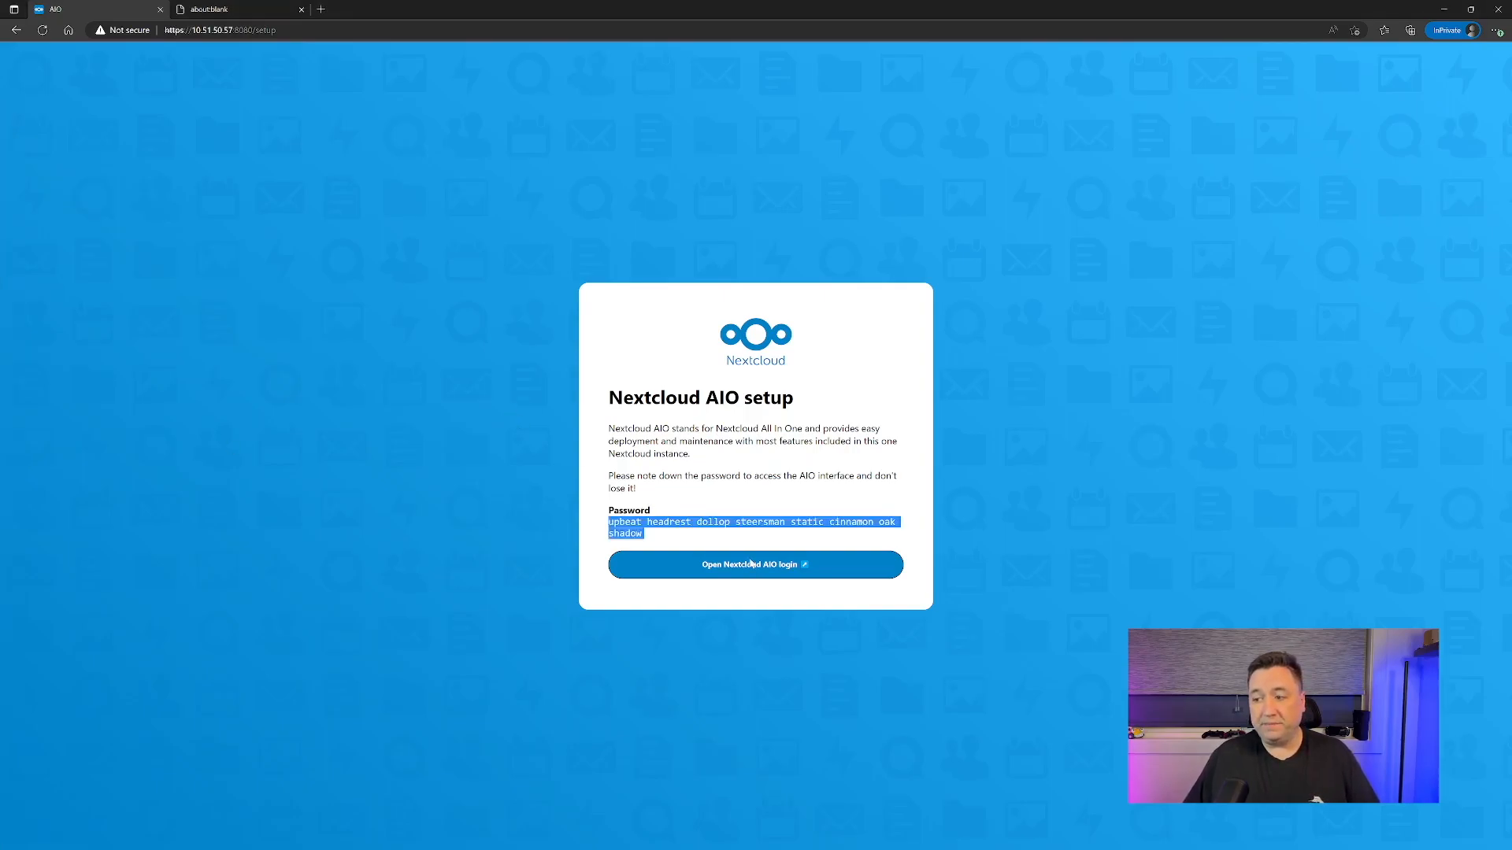
click(754, 564)
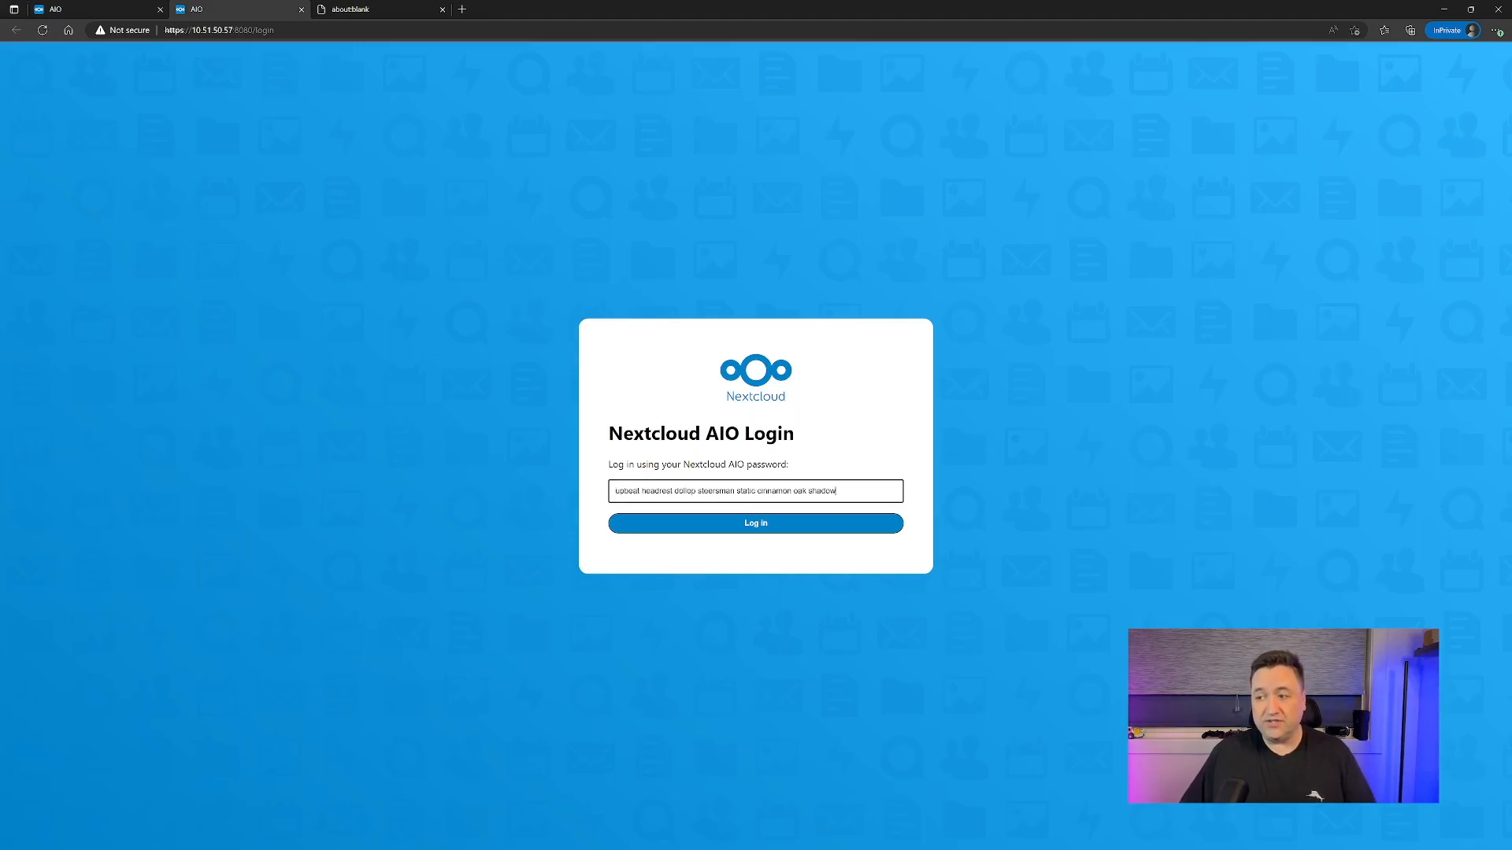
click(754, 523)
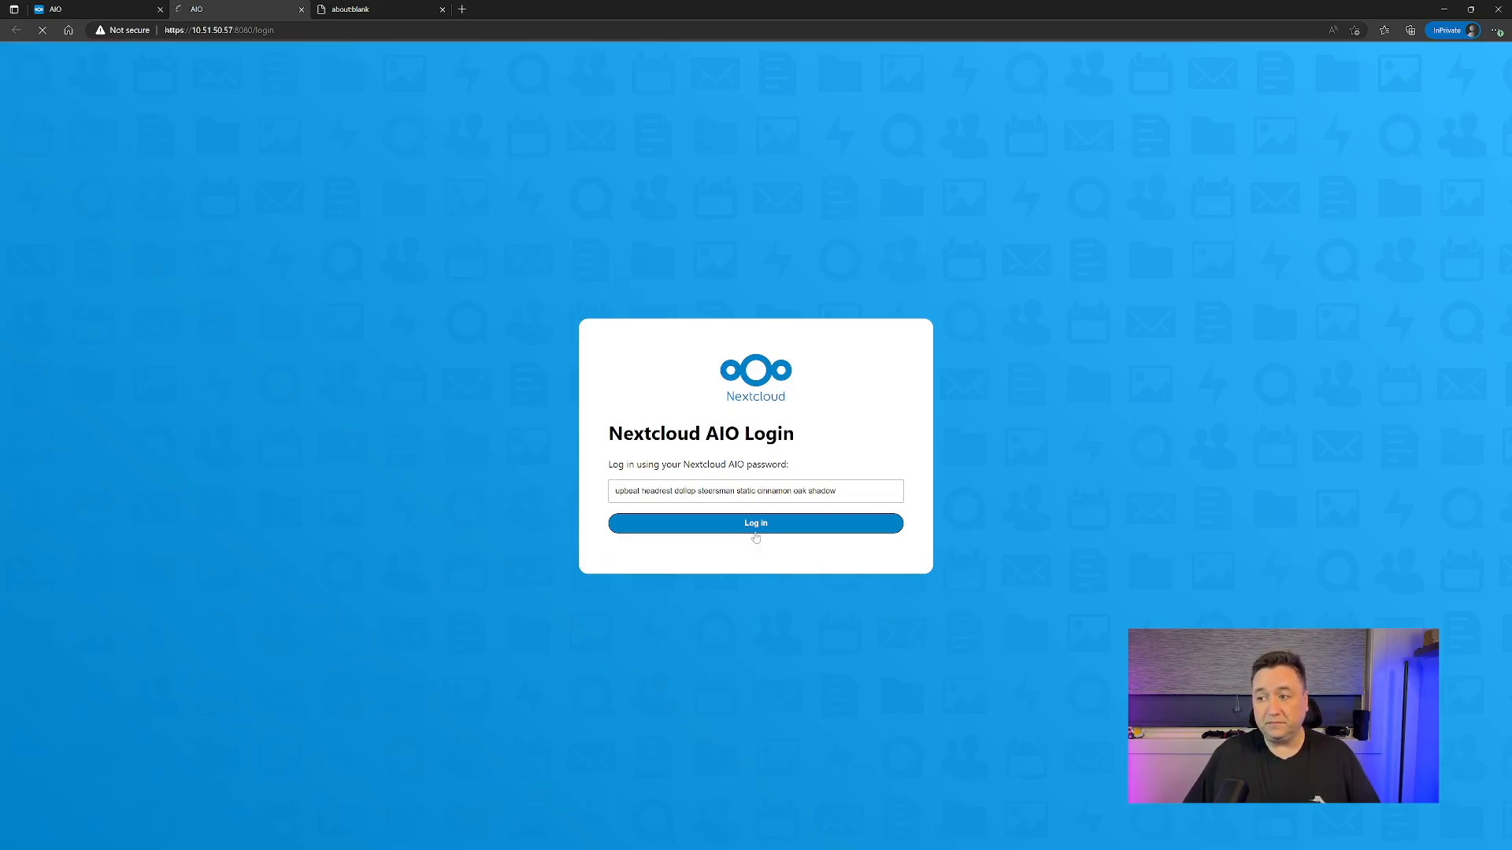
click(755, 522)
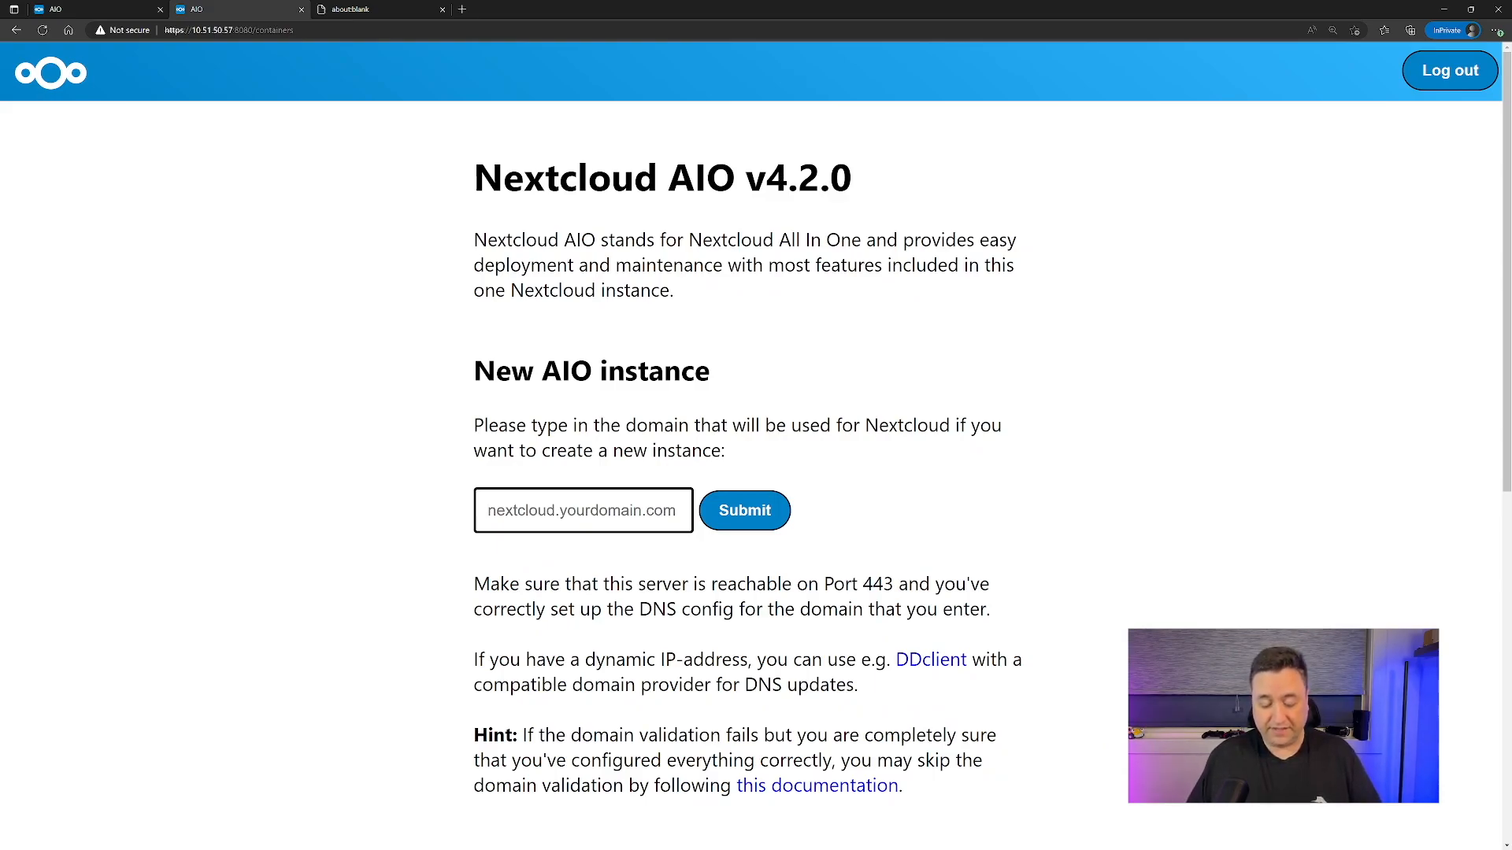
Submit nc-demo.spataco.li as the domain for the new AIO instance.
text(nc0)
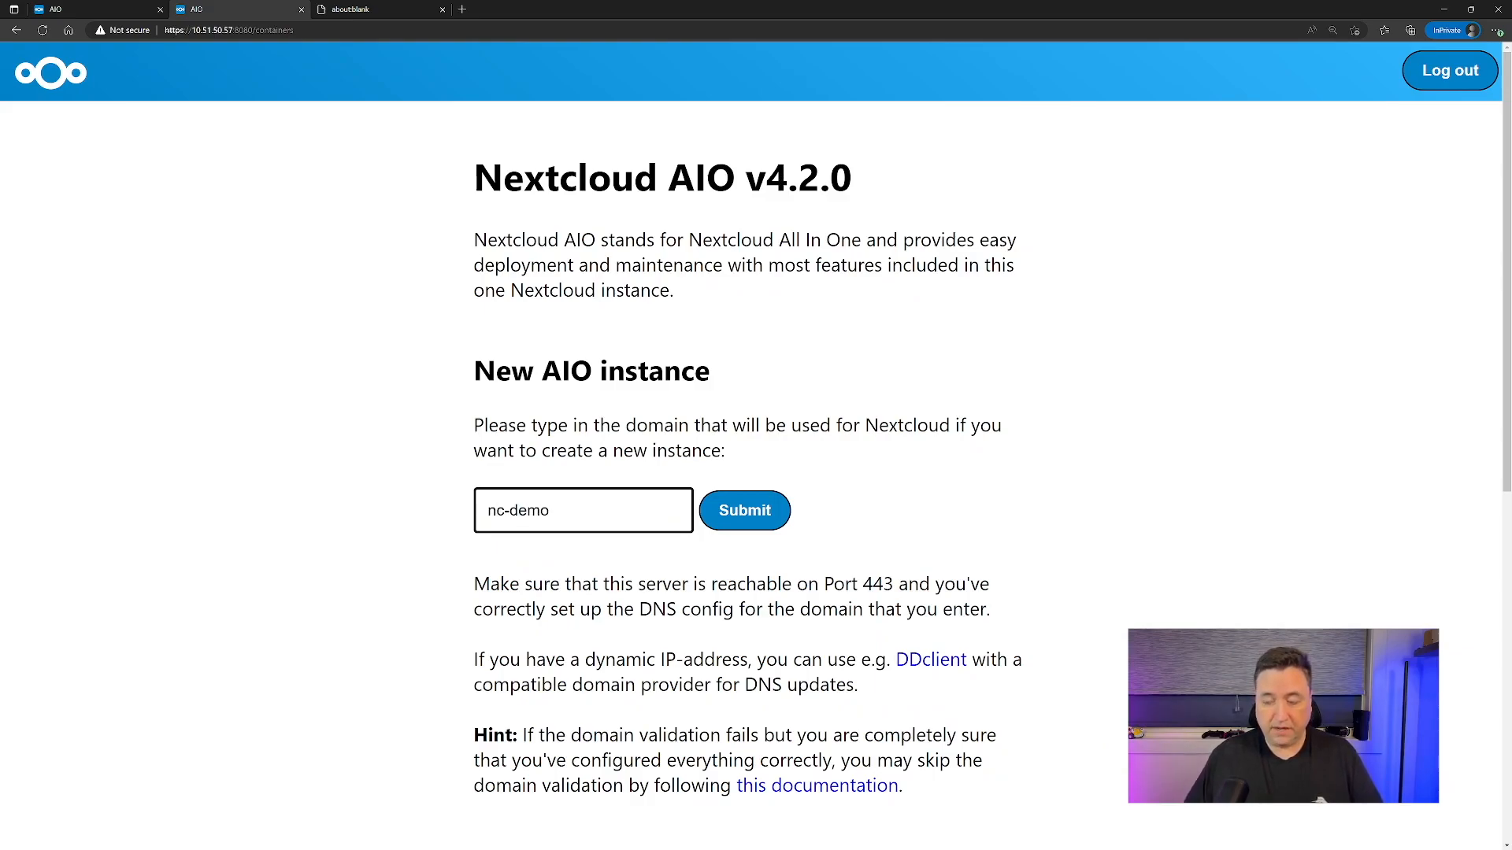
text(.spataco)
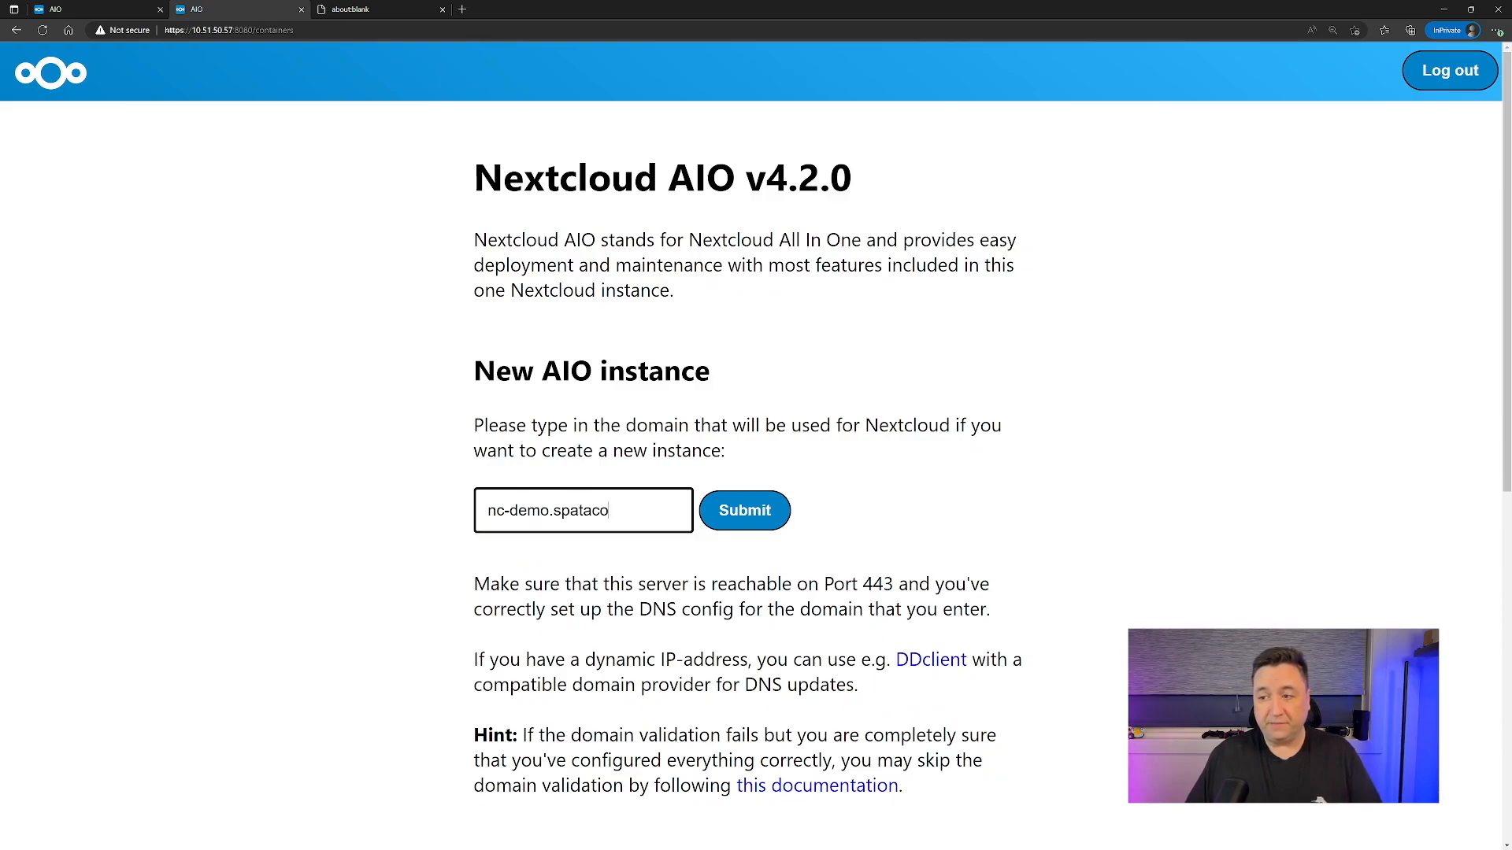
text(.li)
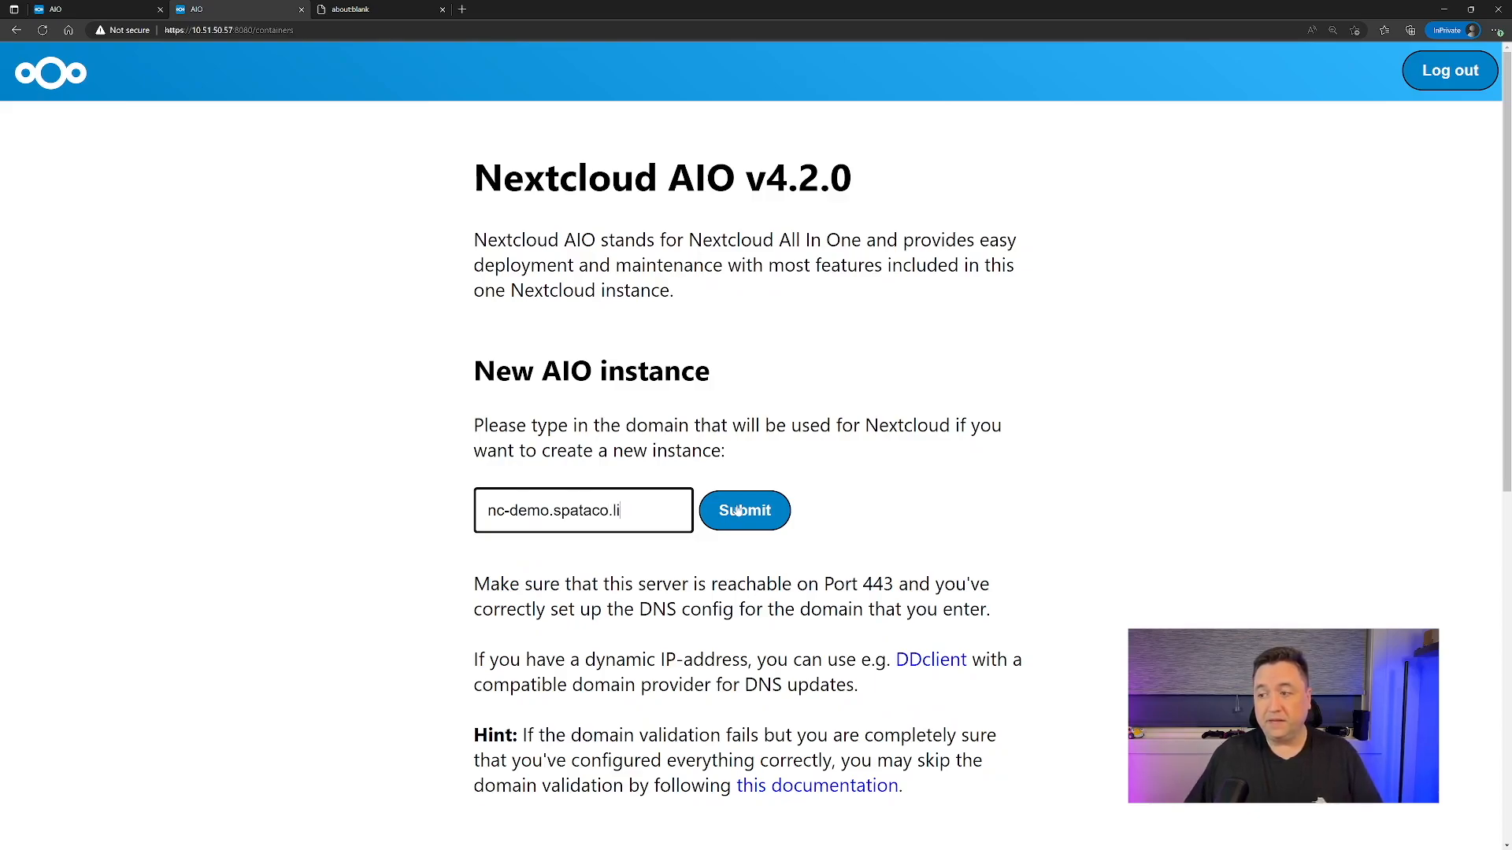
click(744, 510)
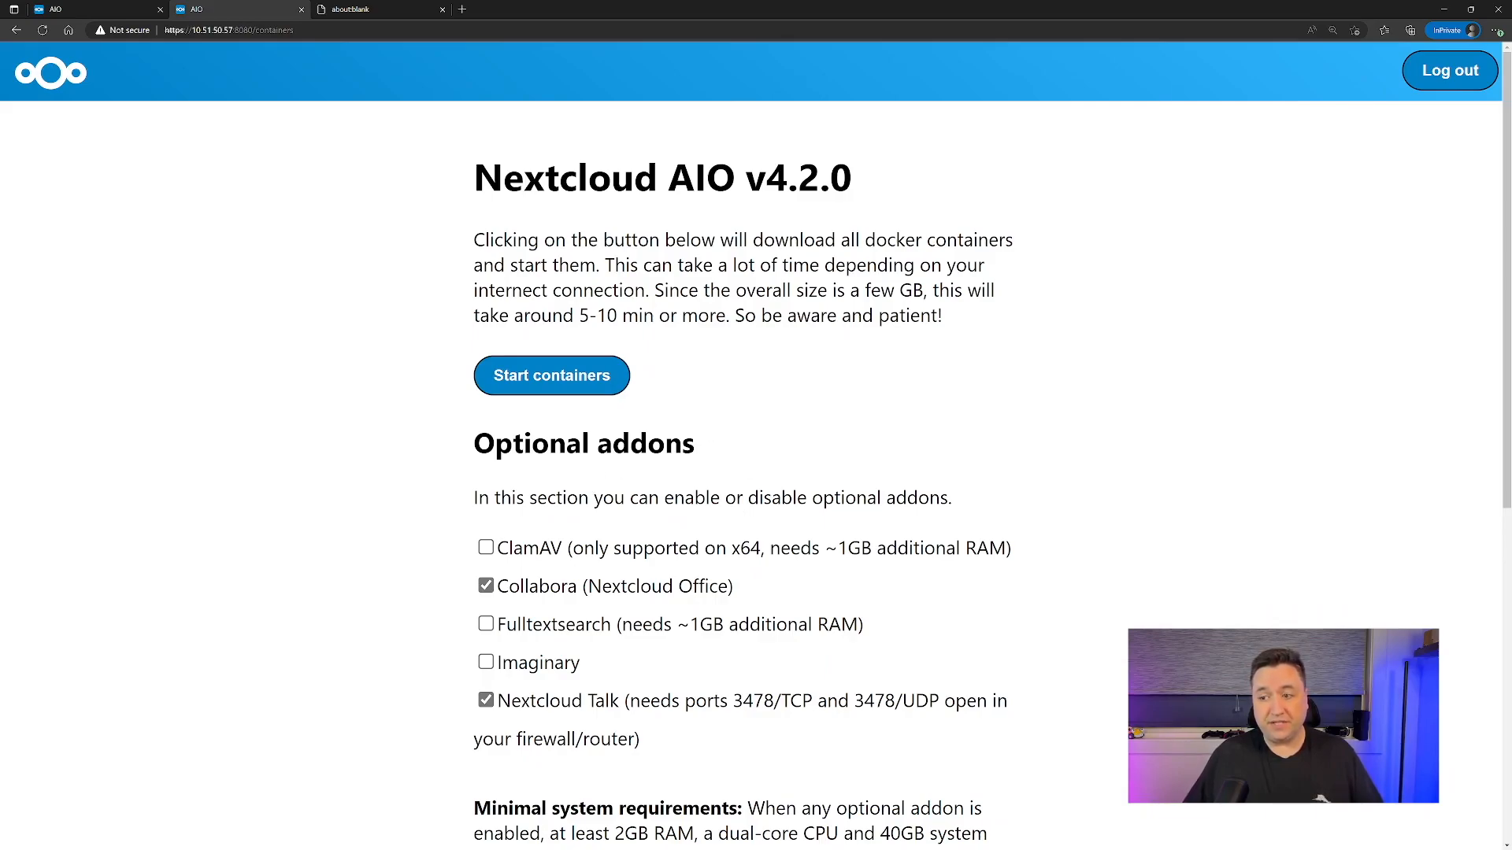
Enable the remaining optional addons and save the addon selection.
click(487, 623)
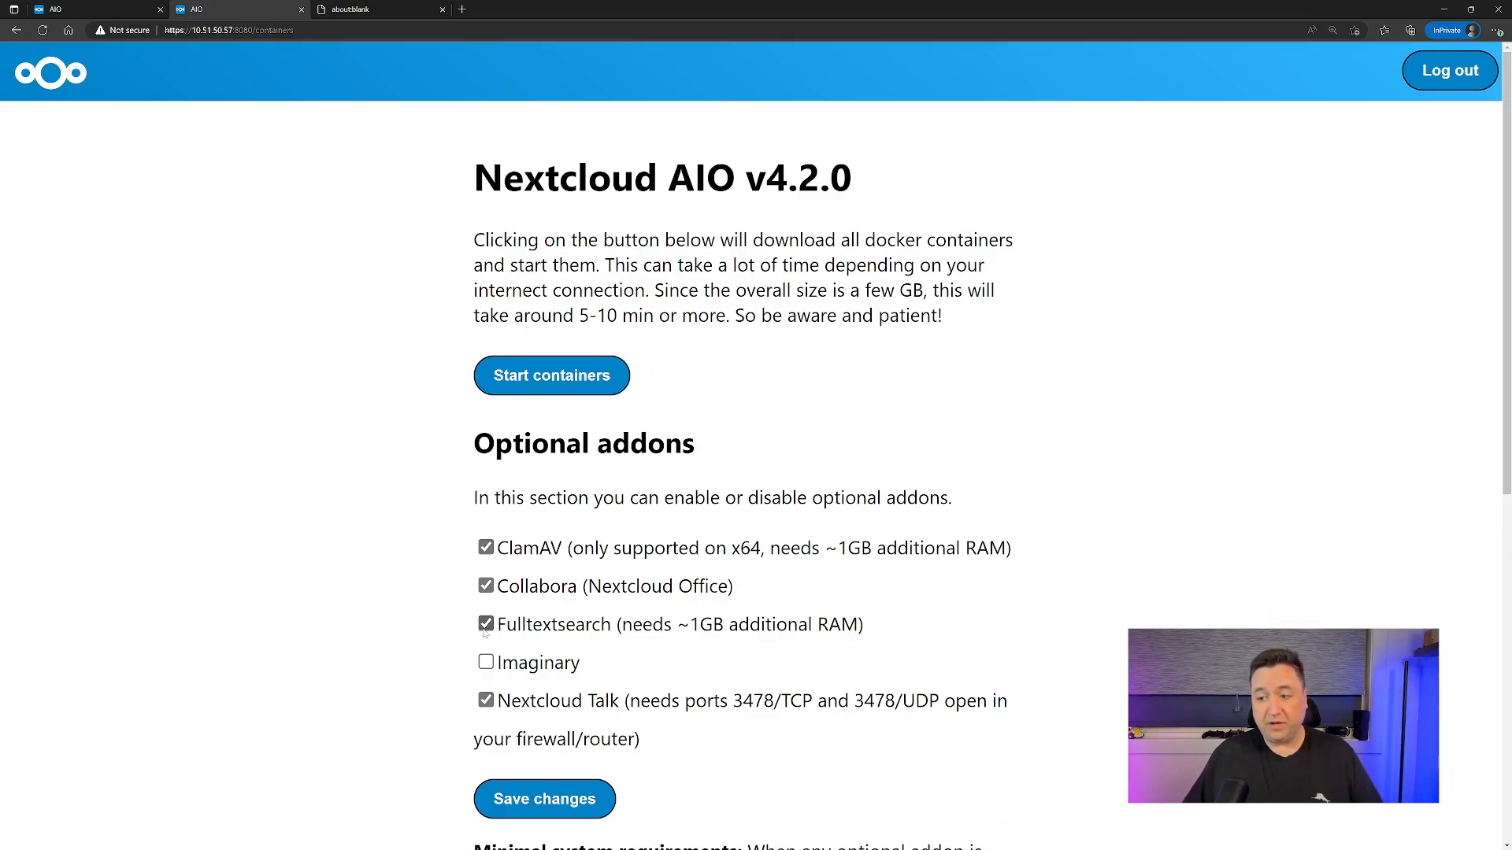
click(486, 663)
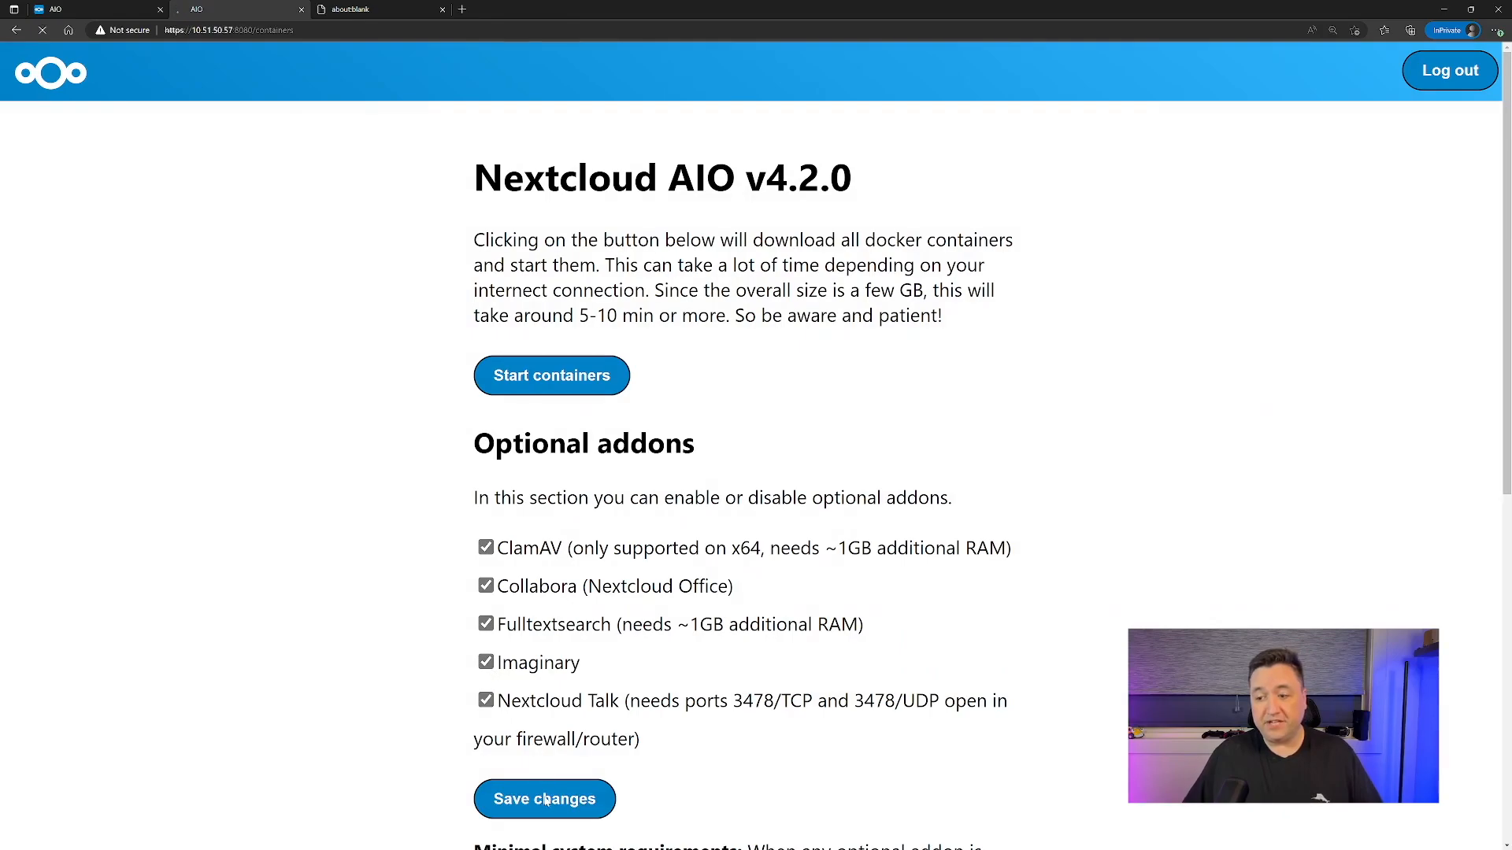
scroll(down, 3)
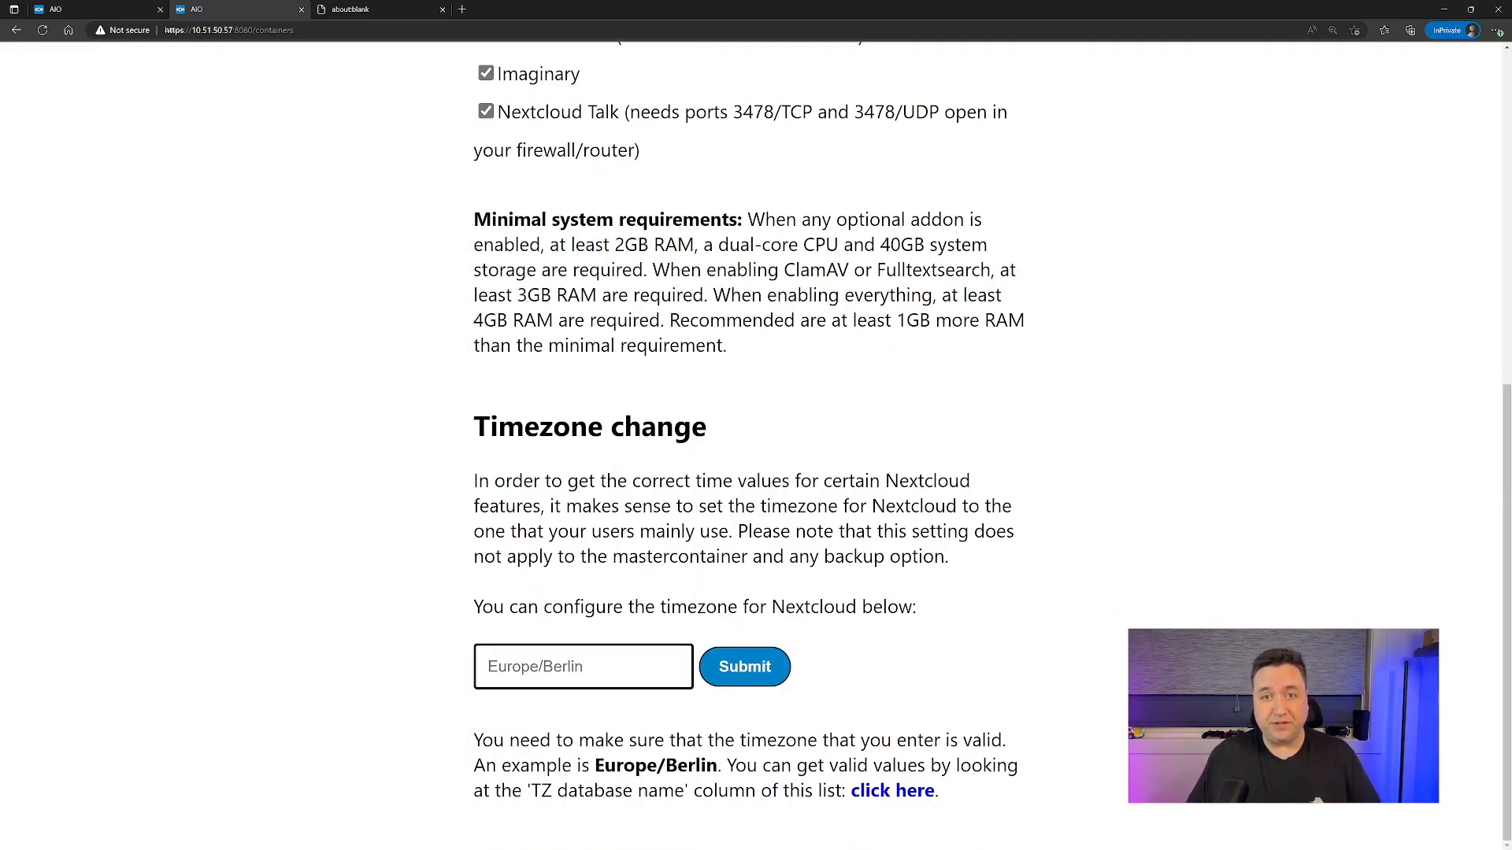
Set the Nextcloud timezone to America/Los_Angeles and confirm it in the browser dialog.
text(America)
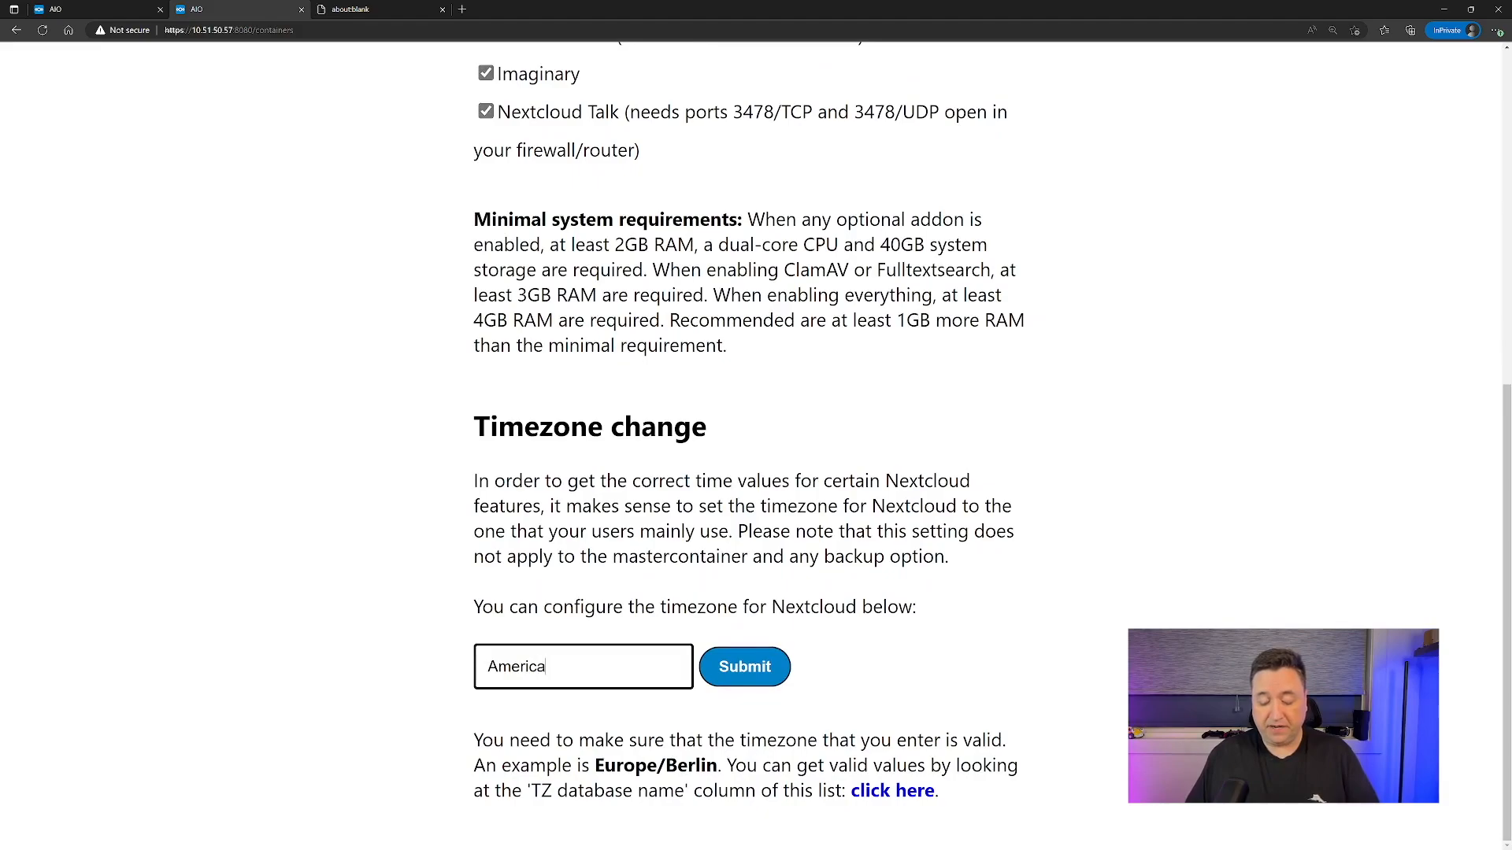
text(/L)
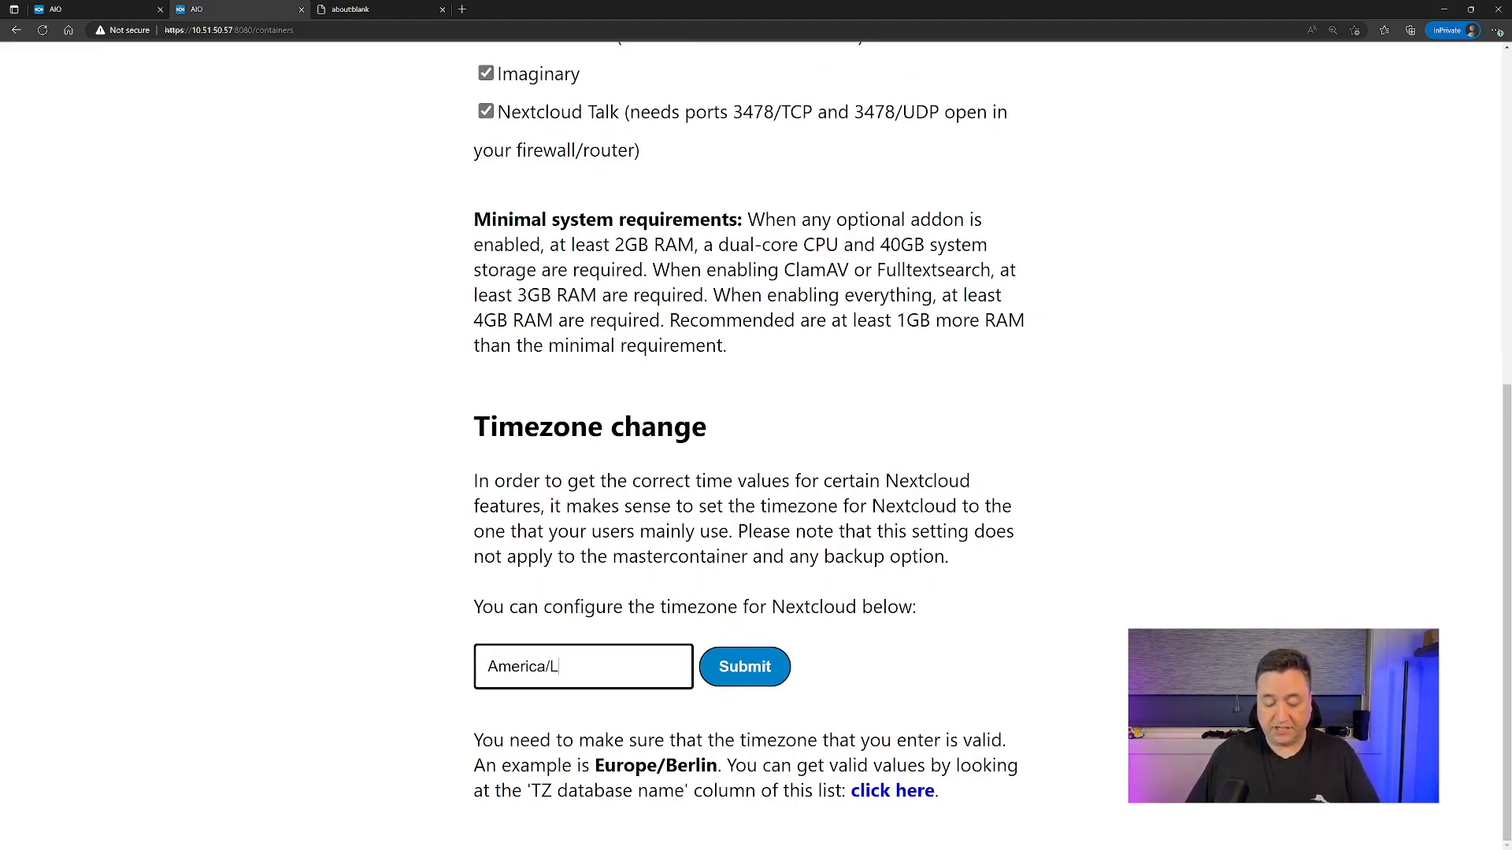
text(os_Ang)
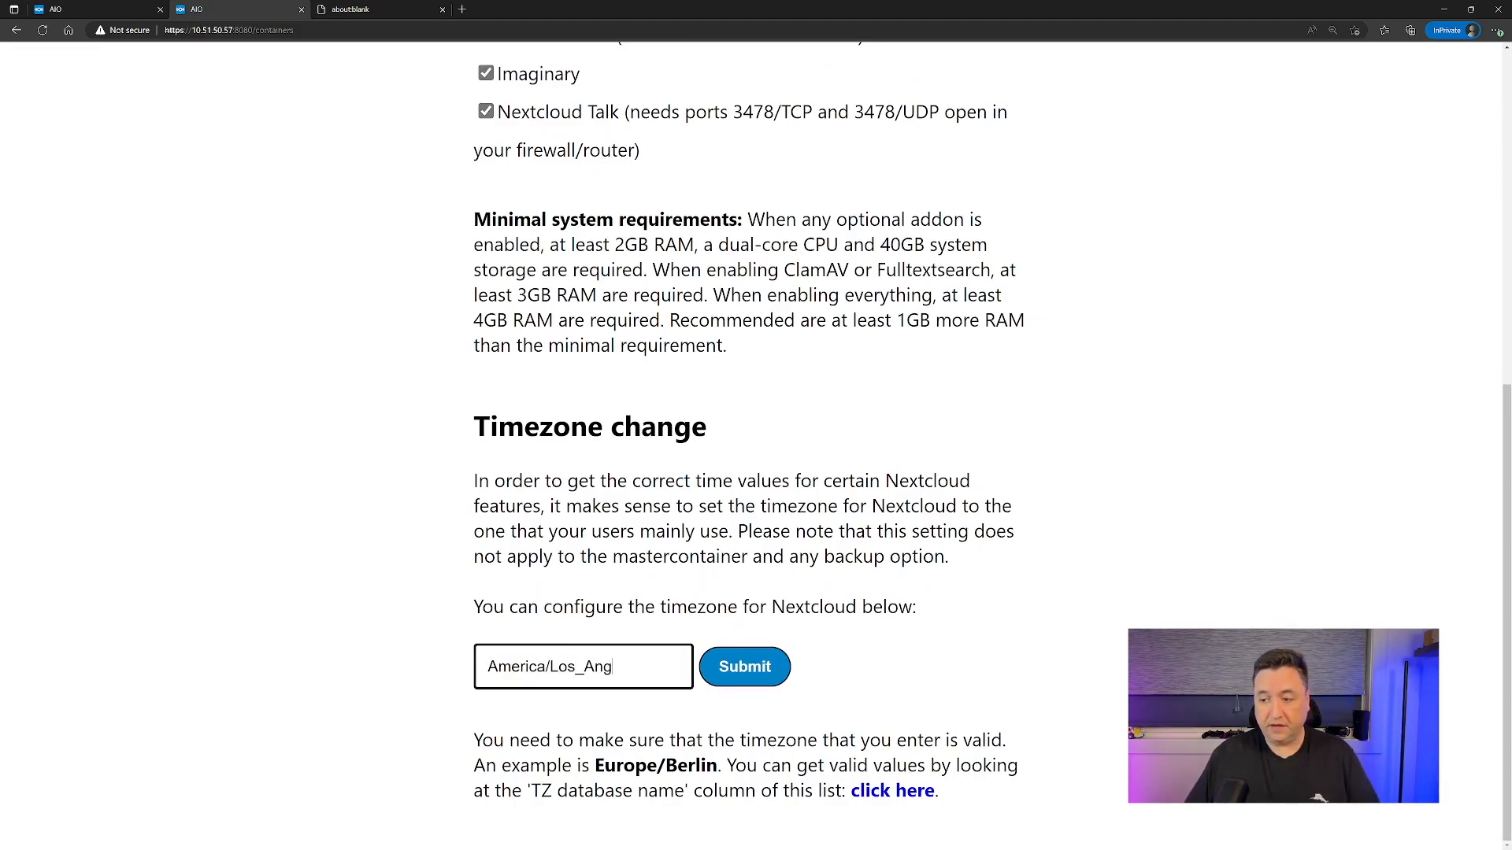
text(eles)
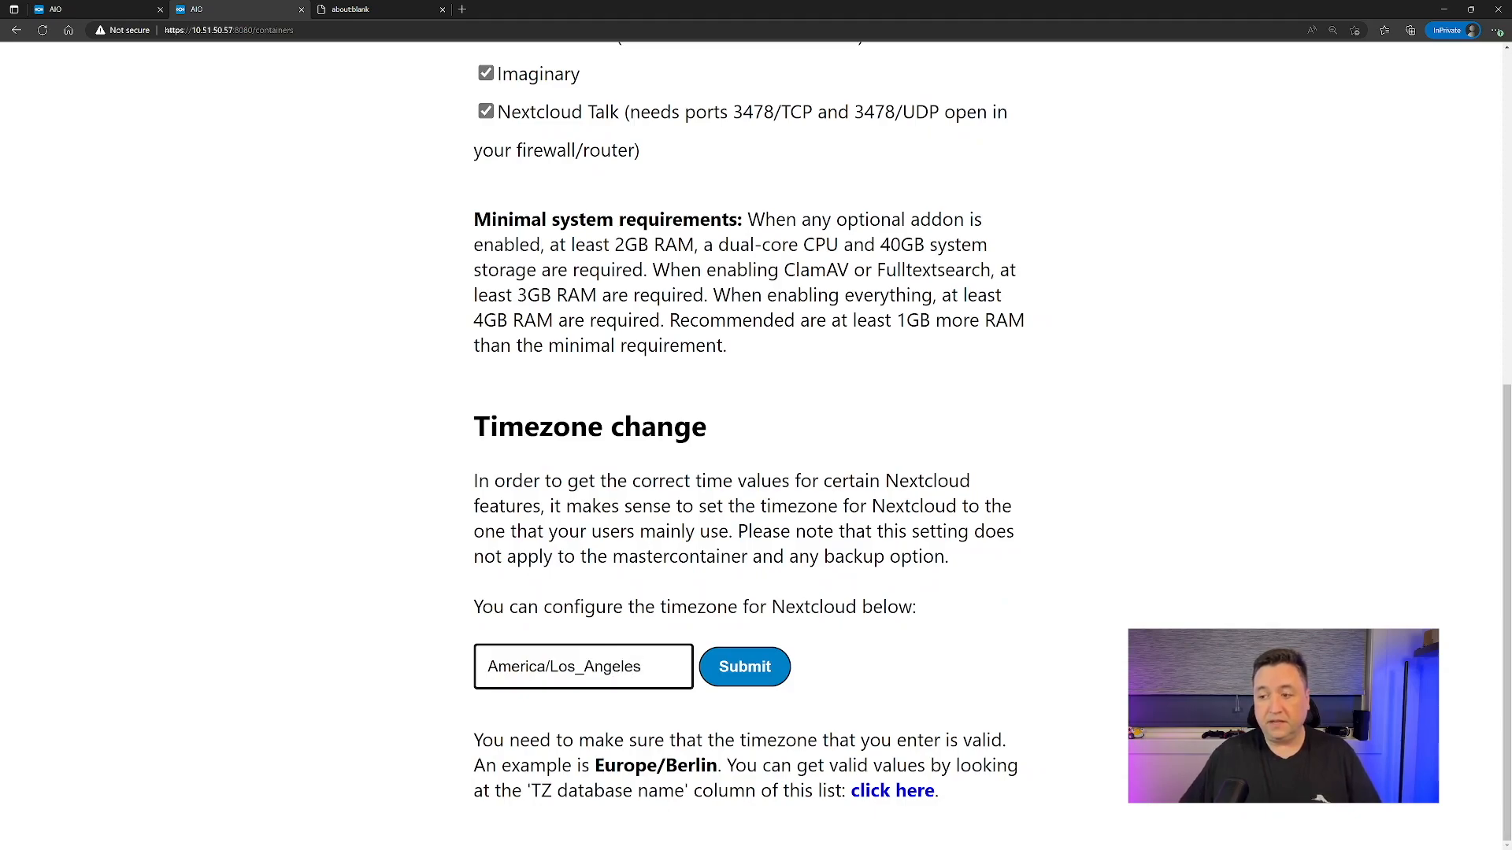
click(743, 667)
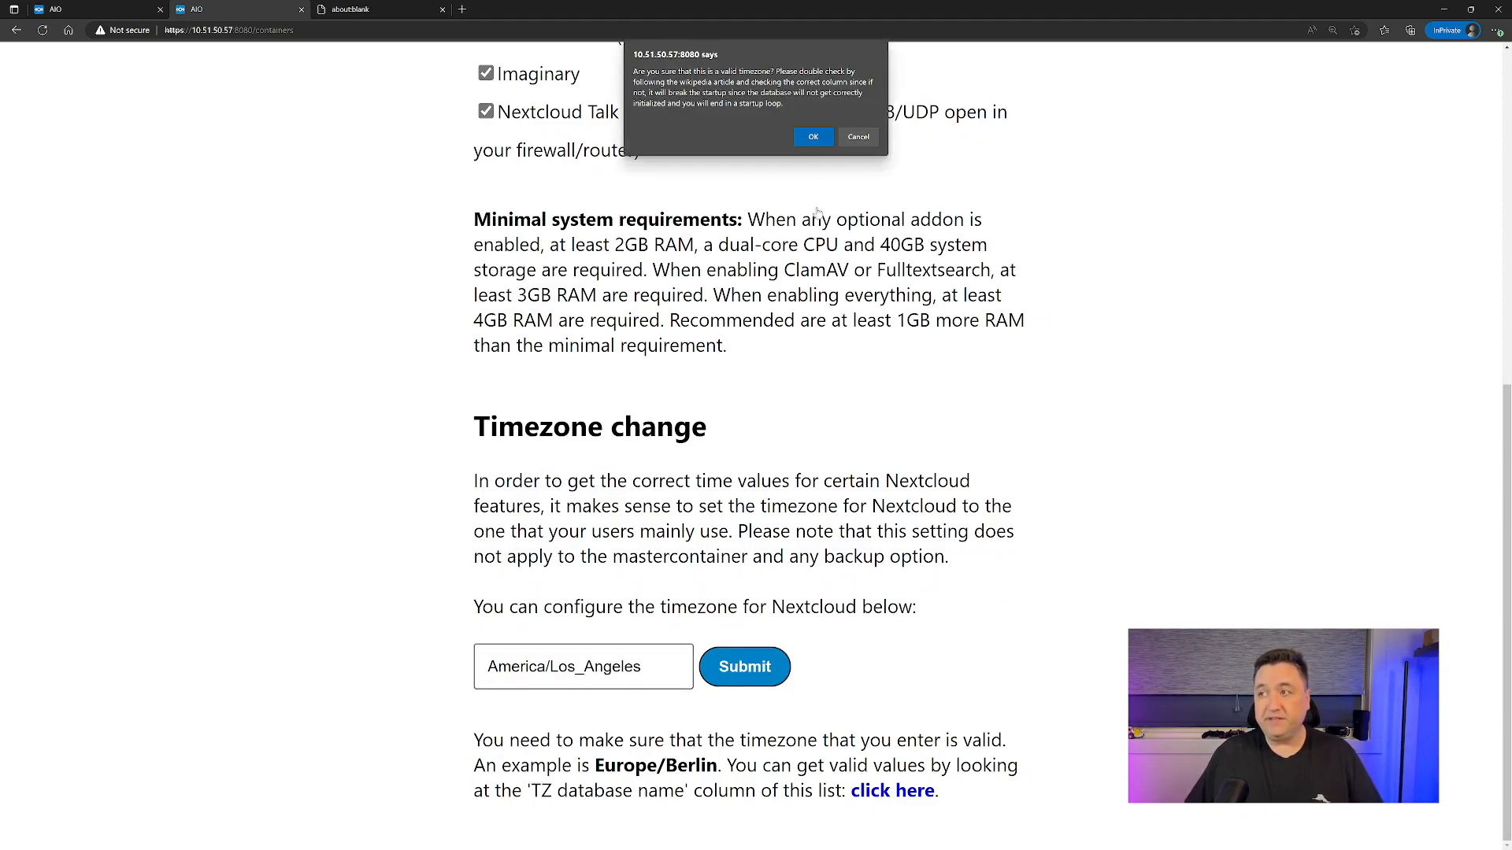
click(812, 136)
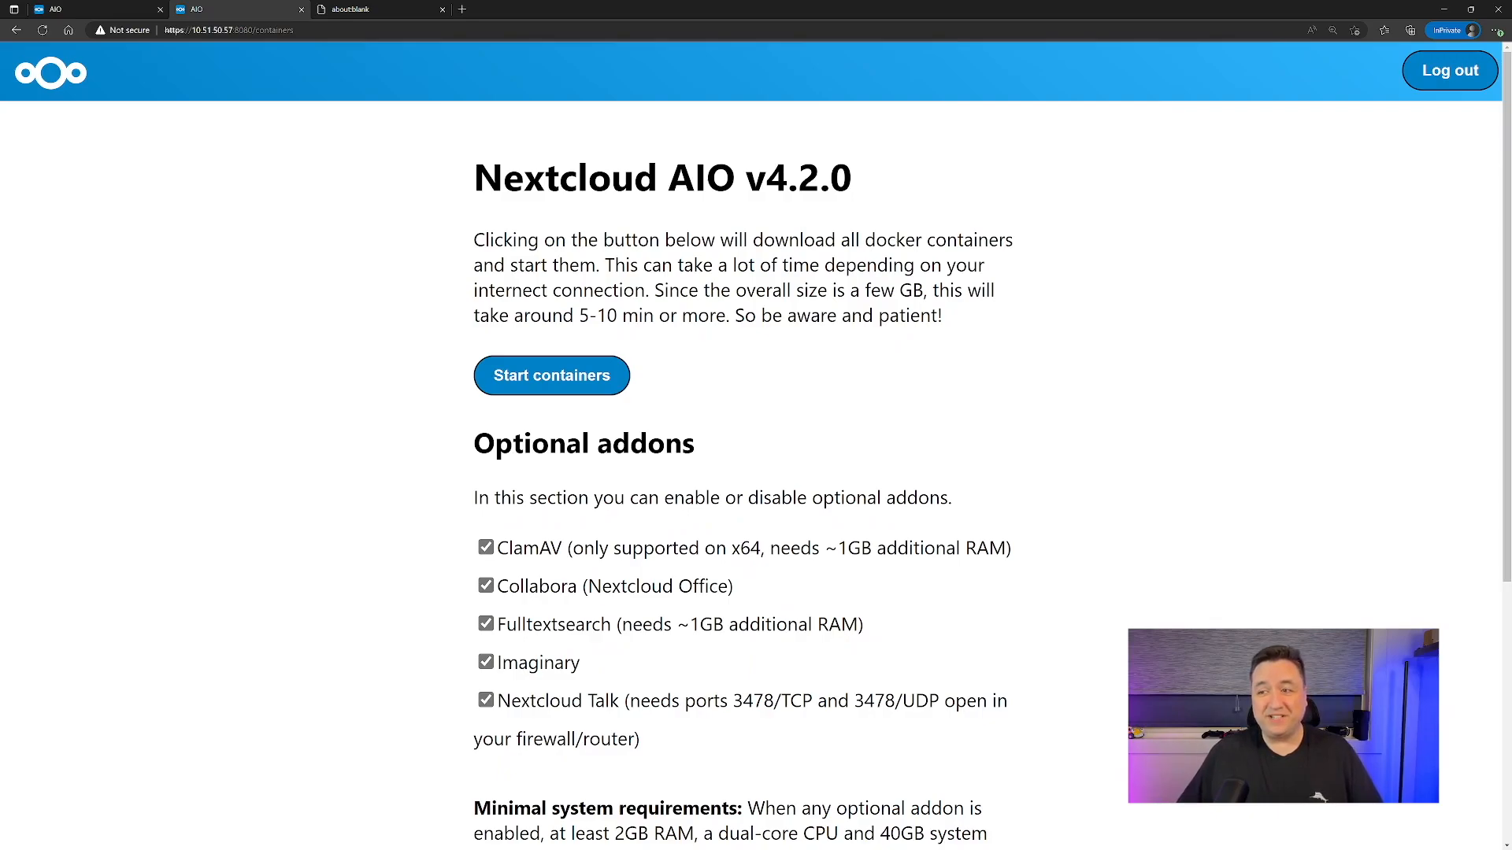
mouse_move(579, 380)
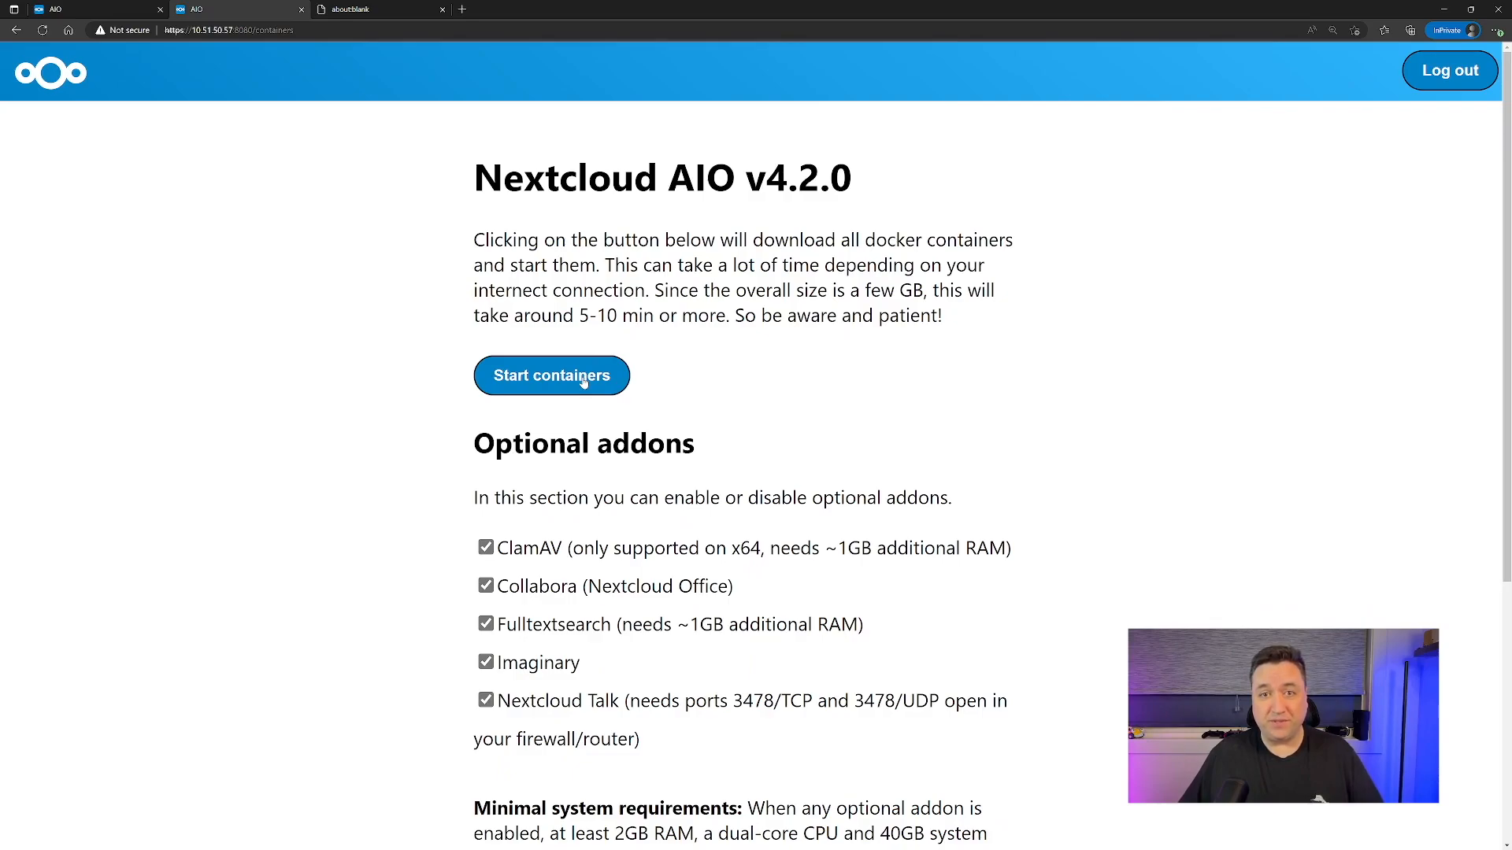
Start all AIO containers, reload until they show Running, and copy the initial admin password.
click(552, 375)
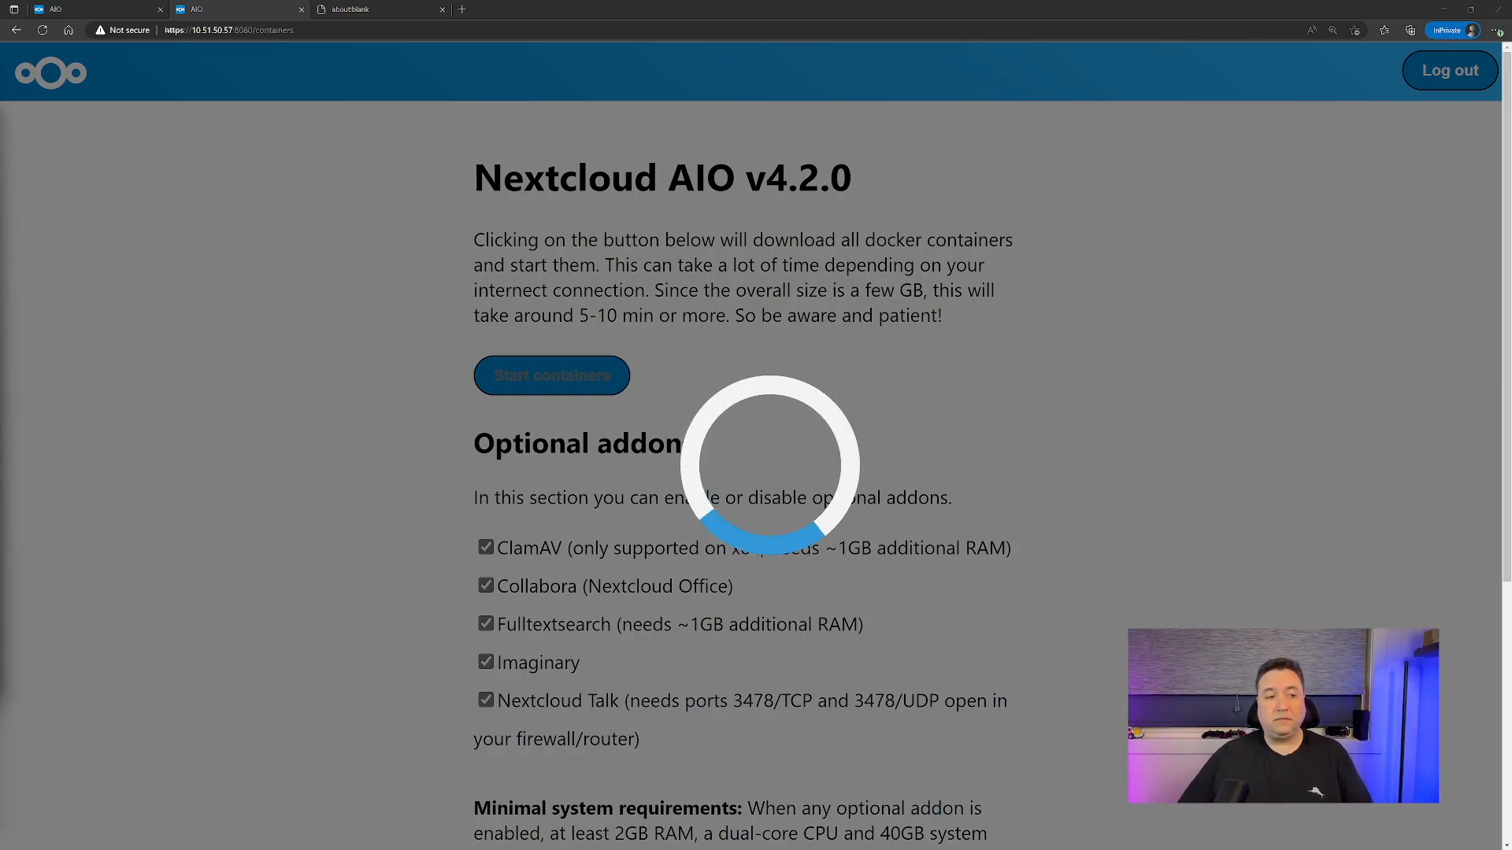
click(551, 375)
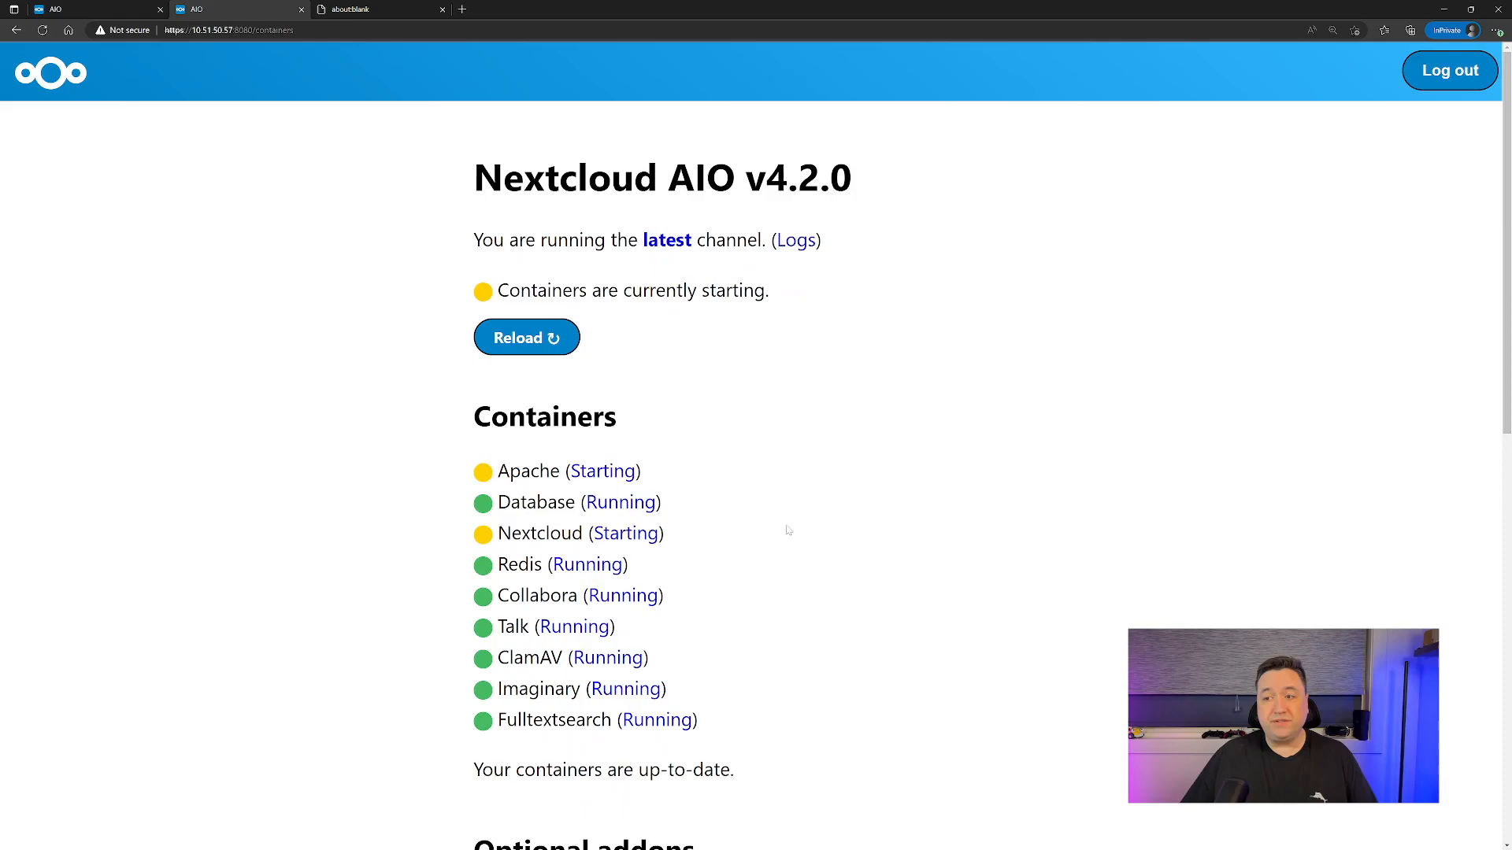
mouse_move(742, 417)
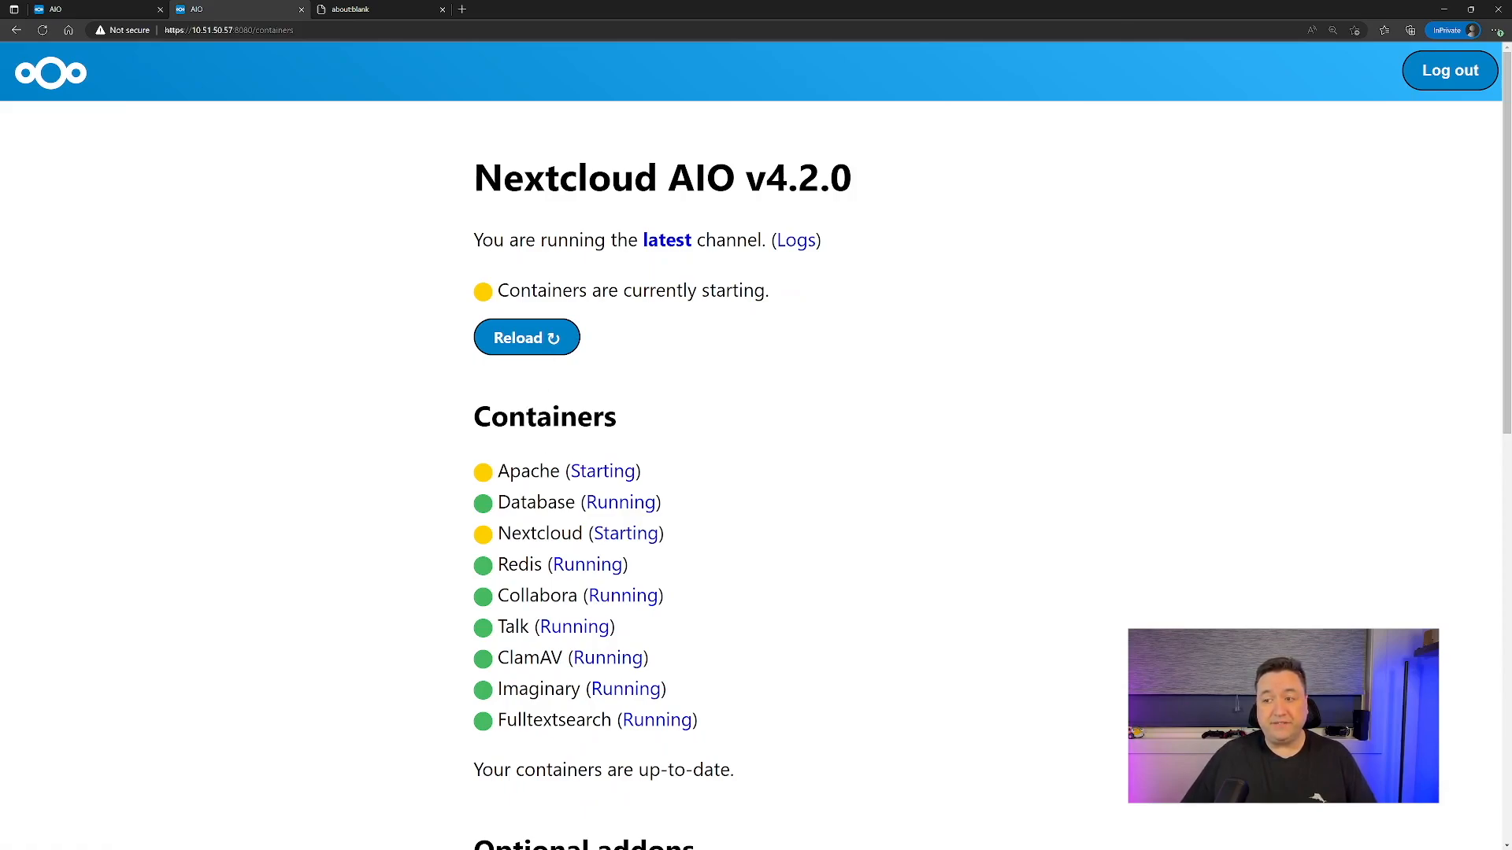
click(526, 337)
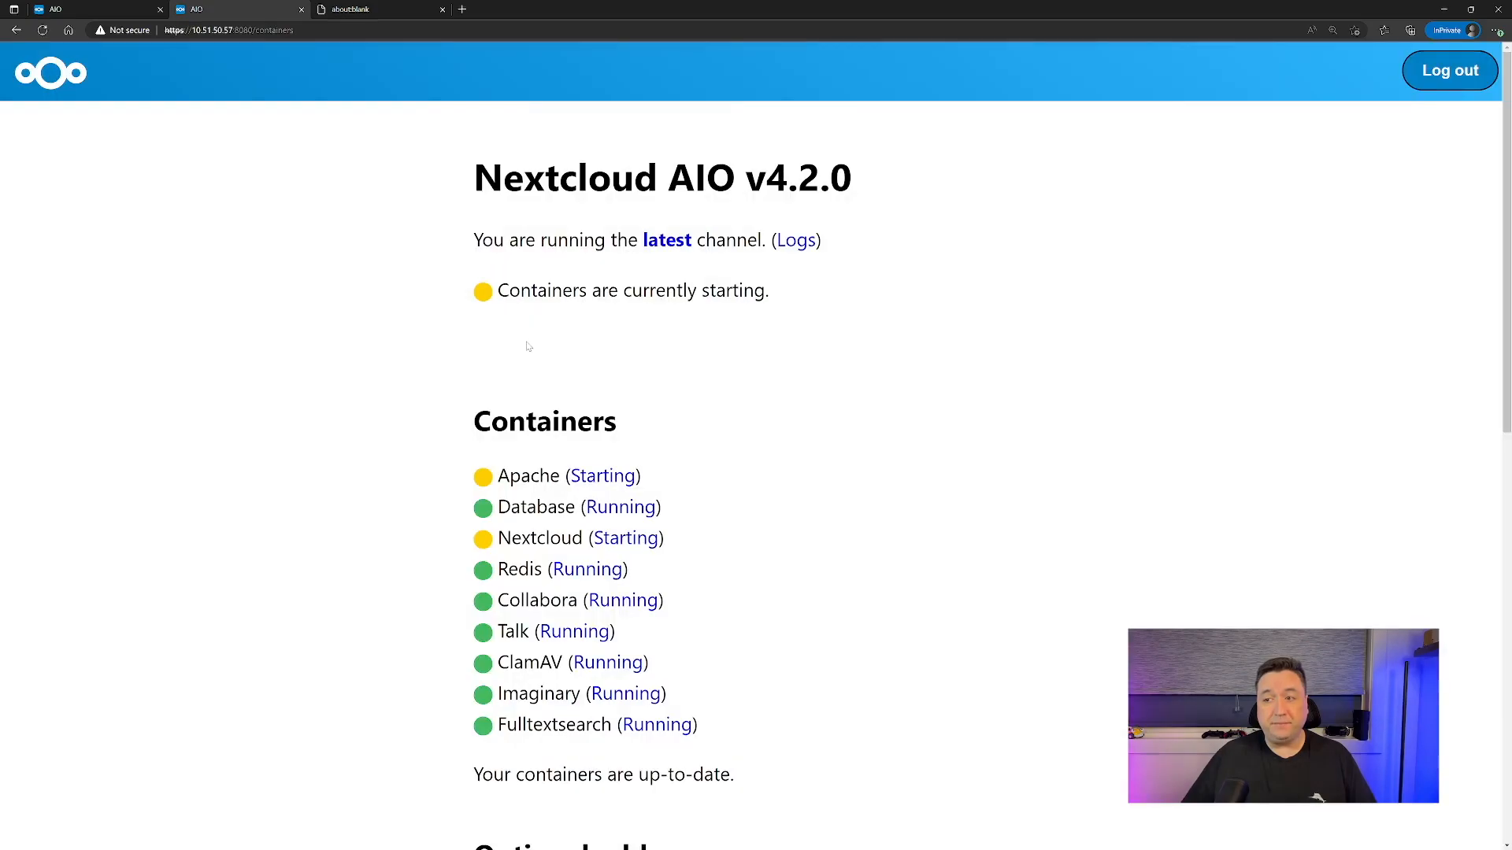
mouse_move(800, 430)
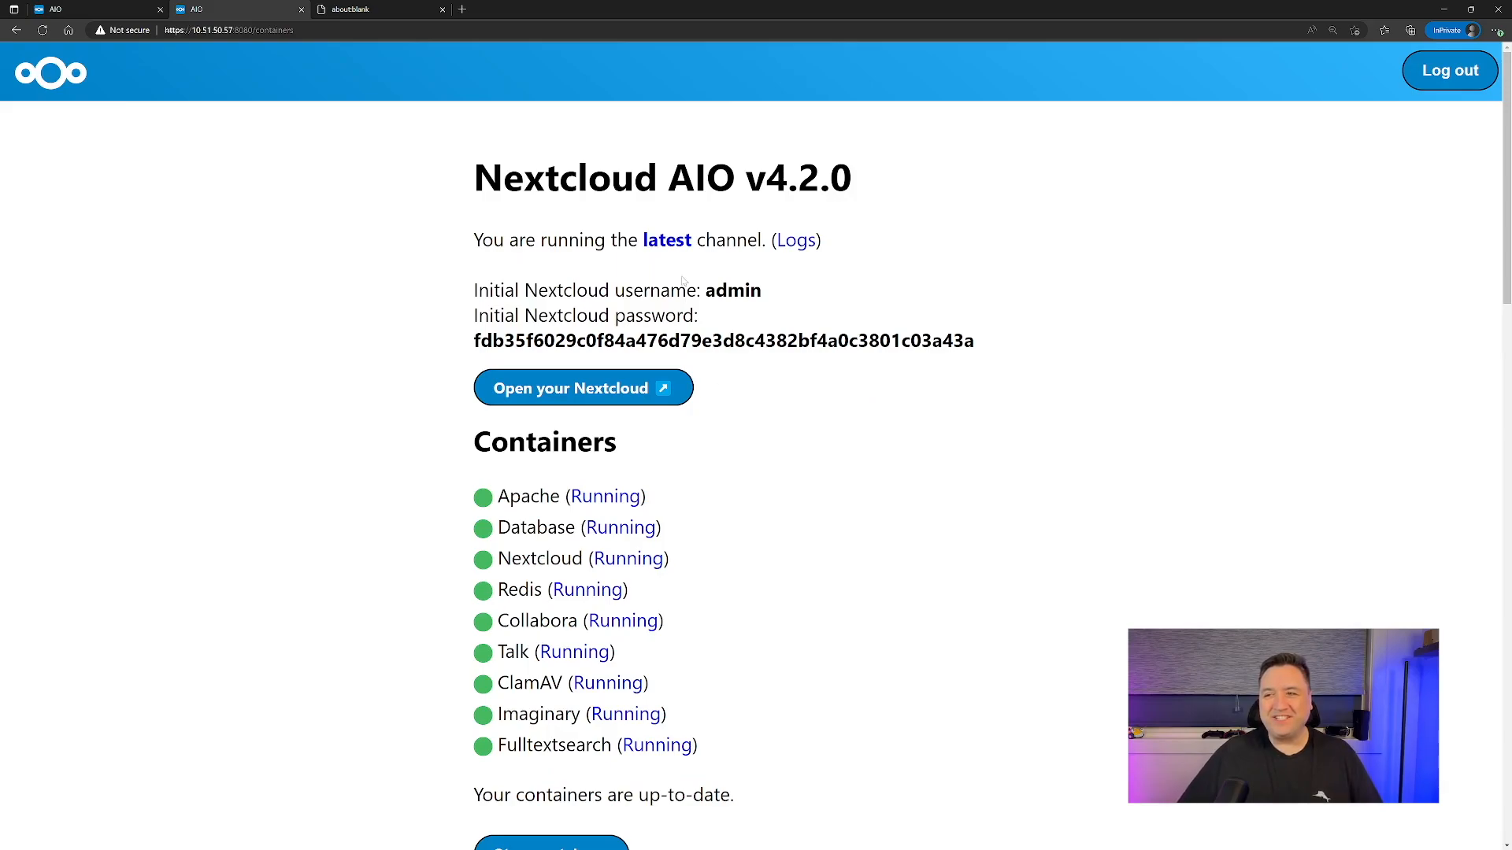
double_click(733, 290)
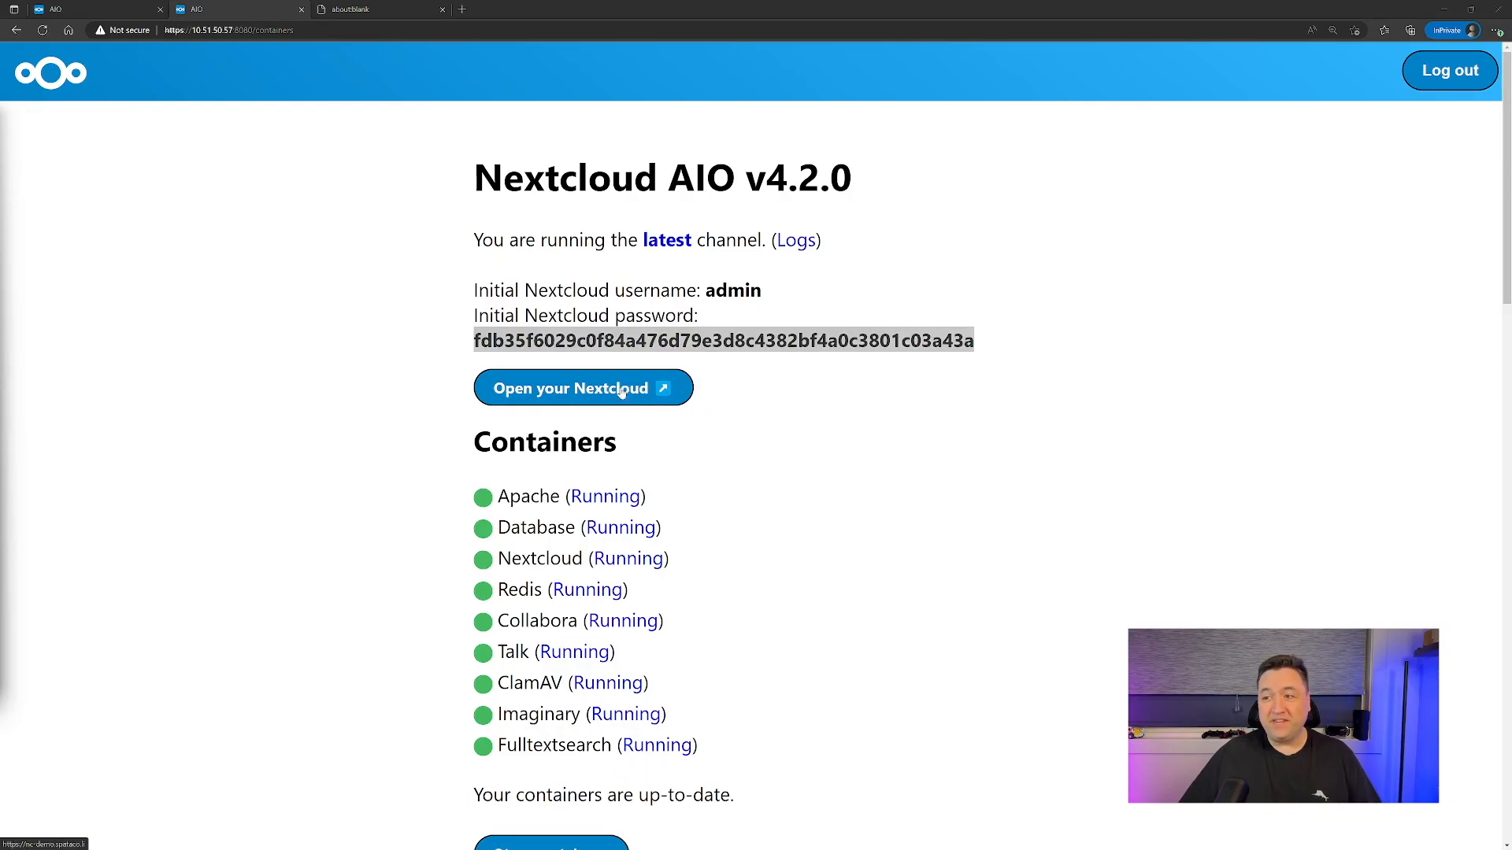
Launch the new Nextcloud instance's login page in a new tab.
click(583, 387)
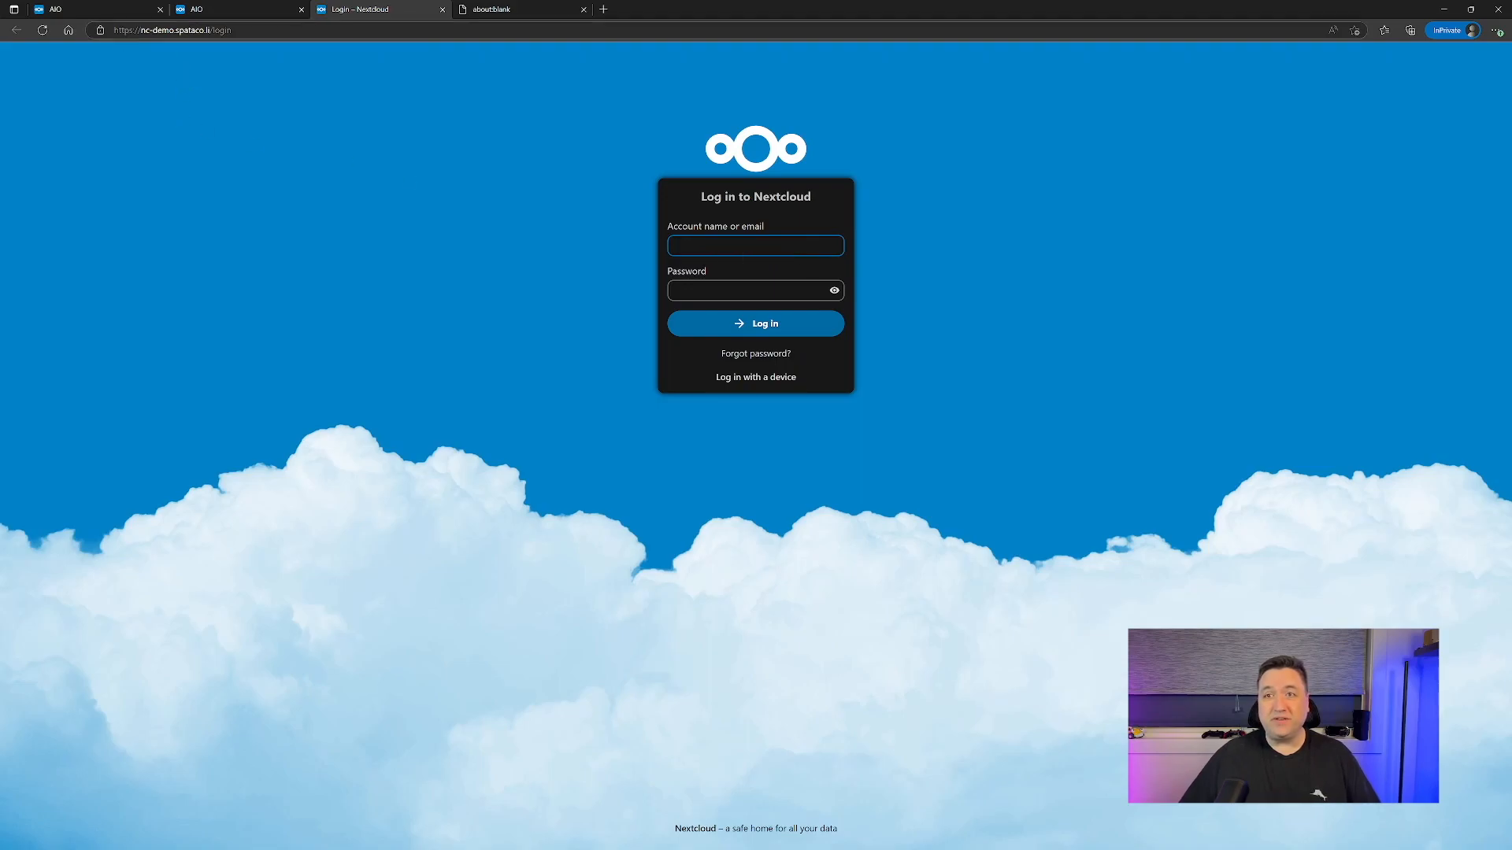
Zoom in and sign in to Nextcloud as admin with the pasted initial password.
click(754, 246)
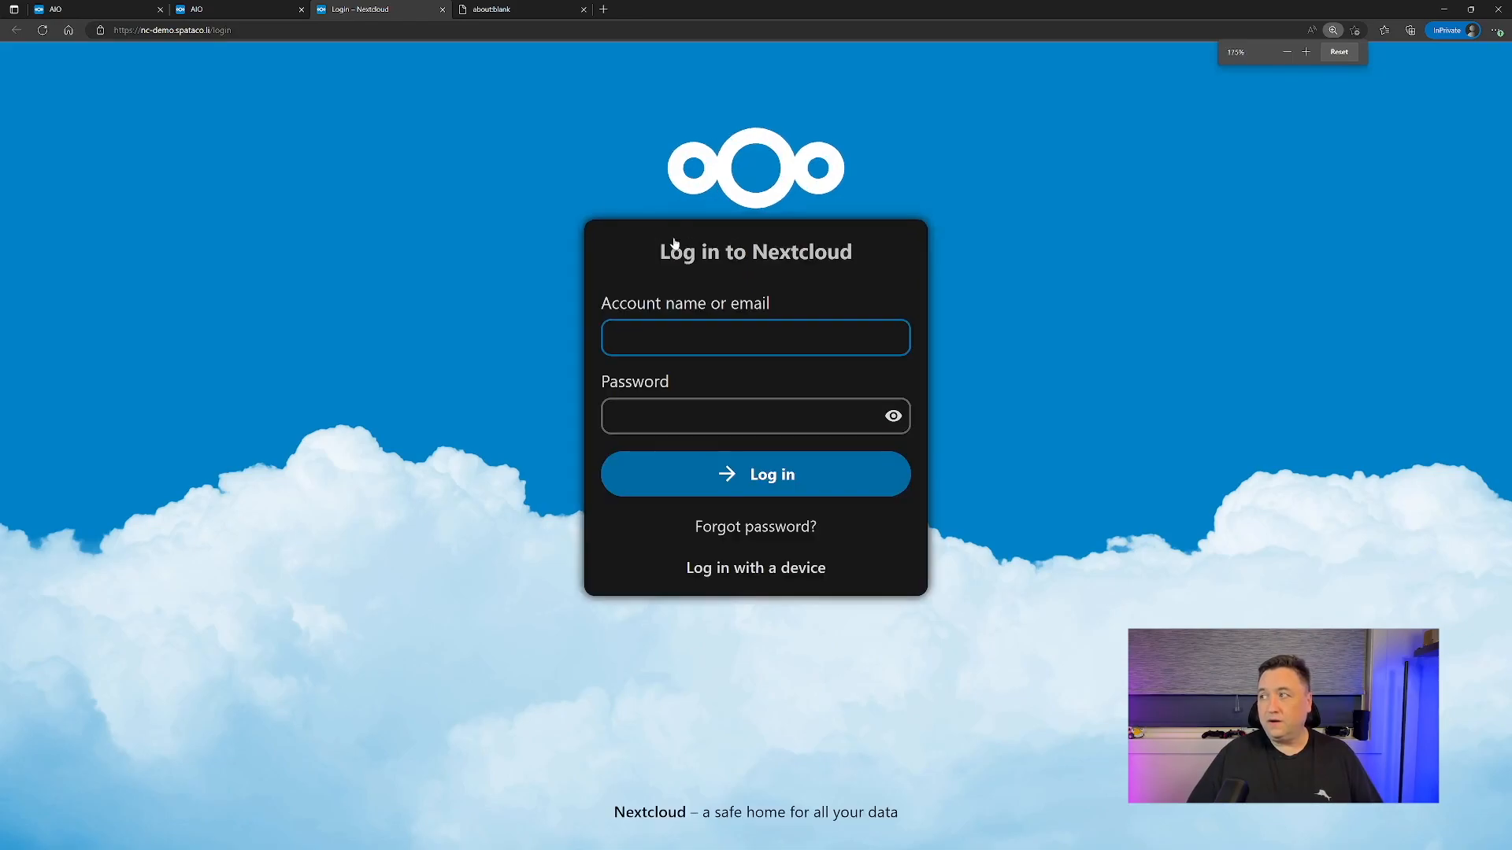
click(1339, 50)
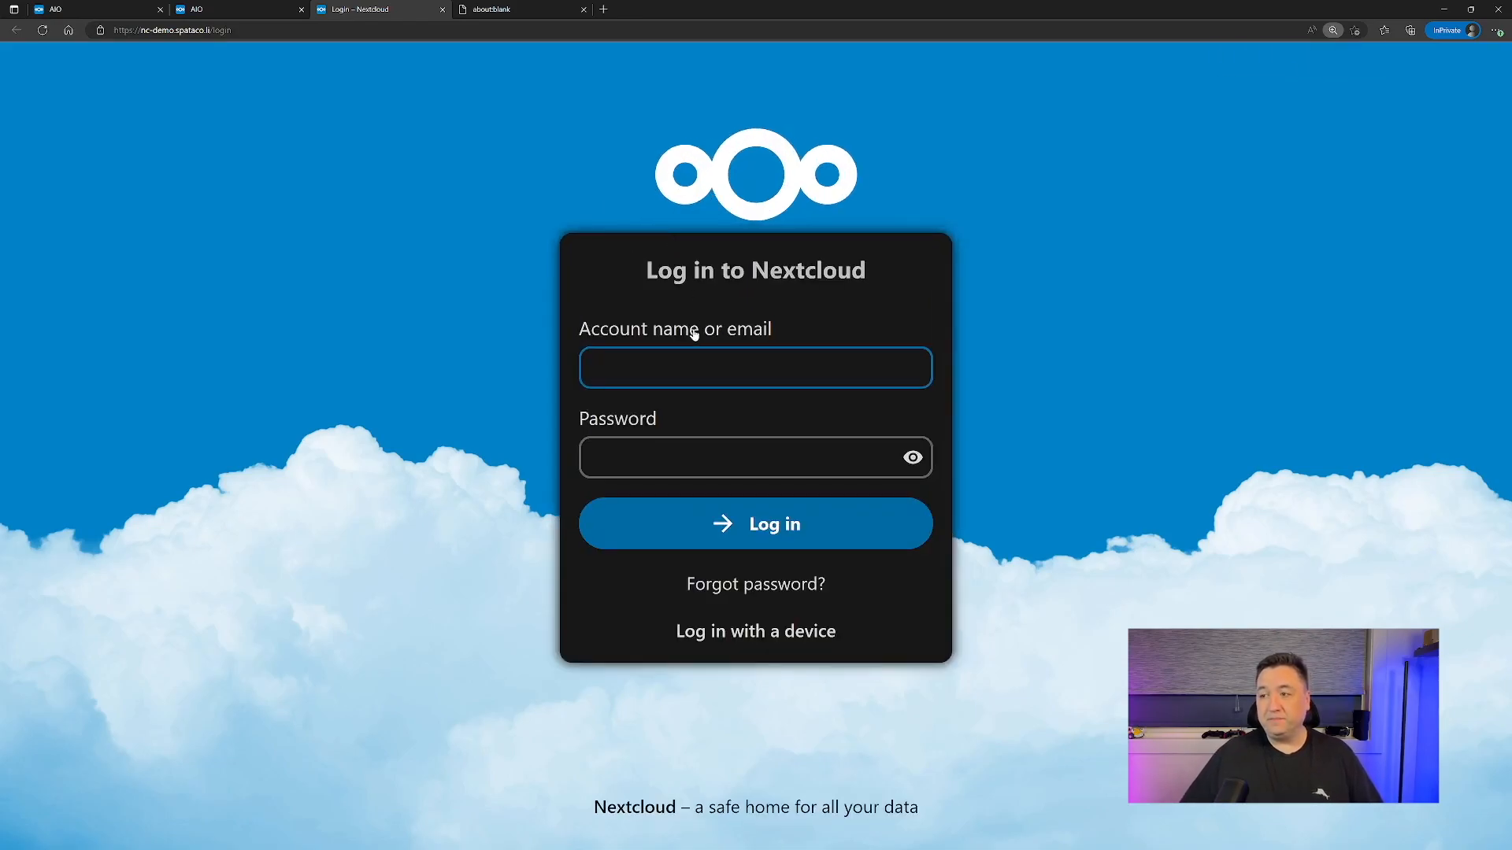
text(admin)
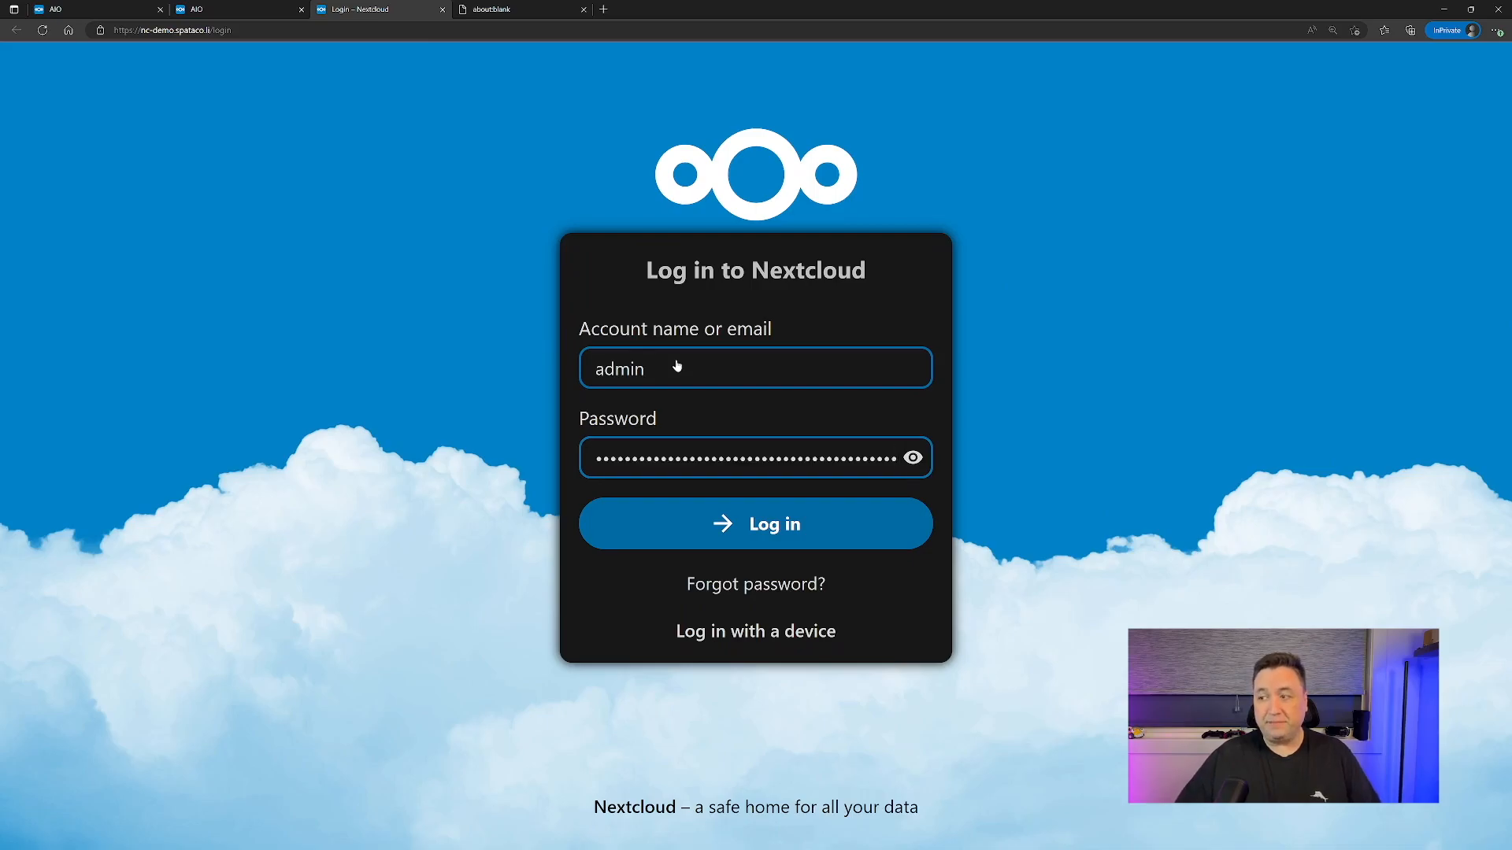
click(754, 522)
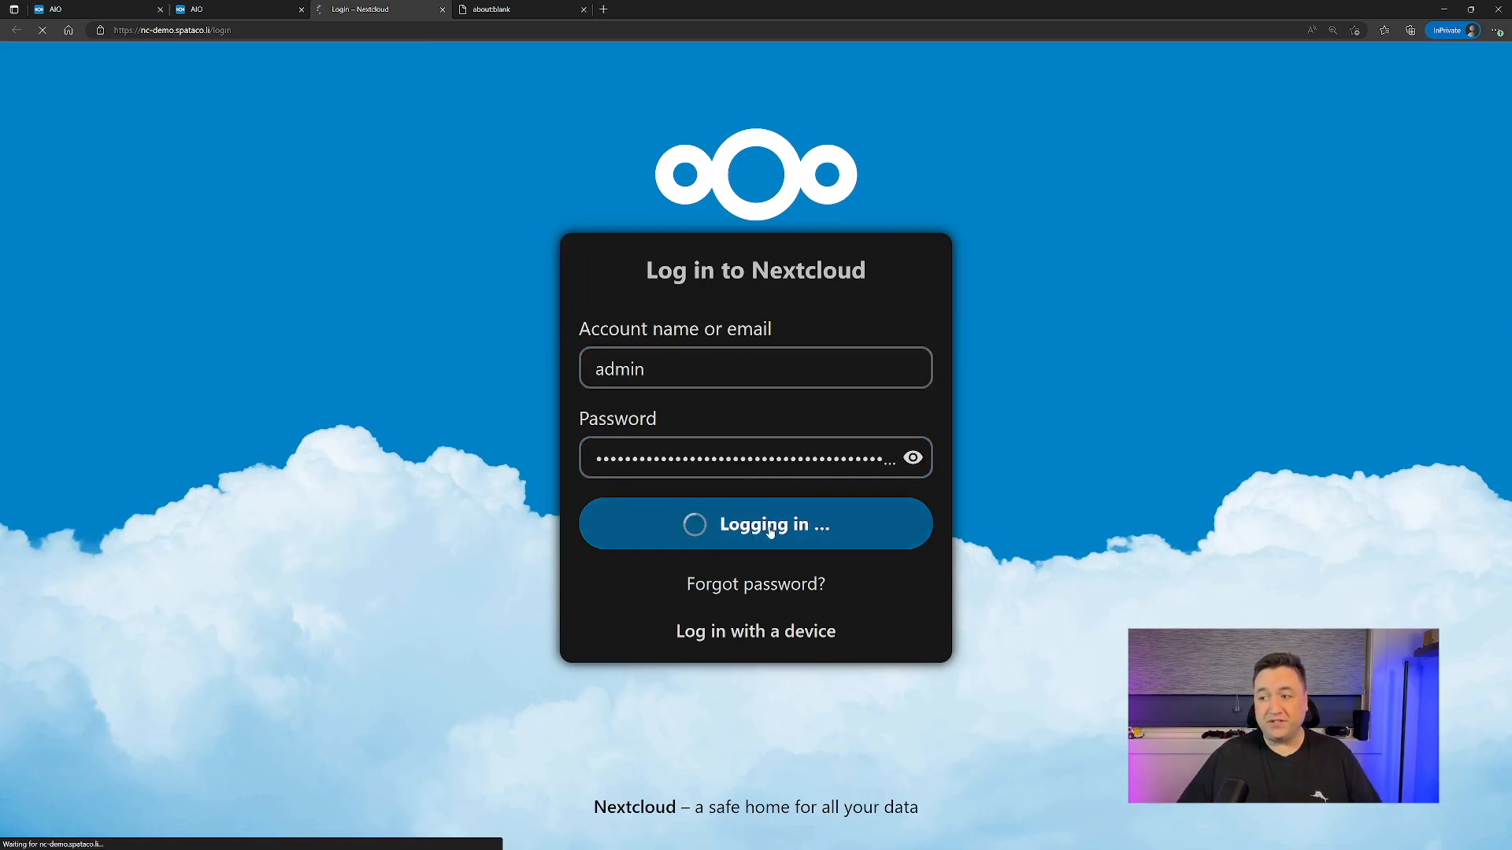
click(754, 522)
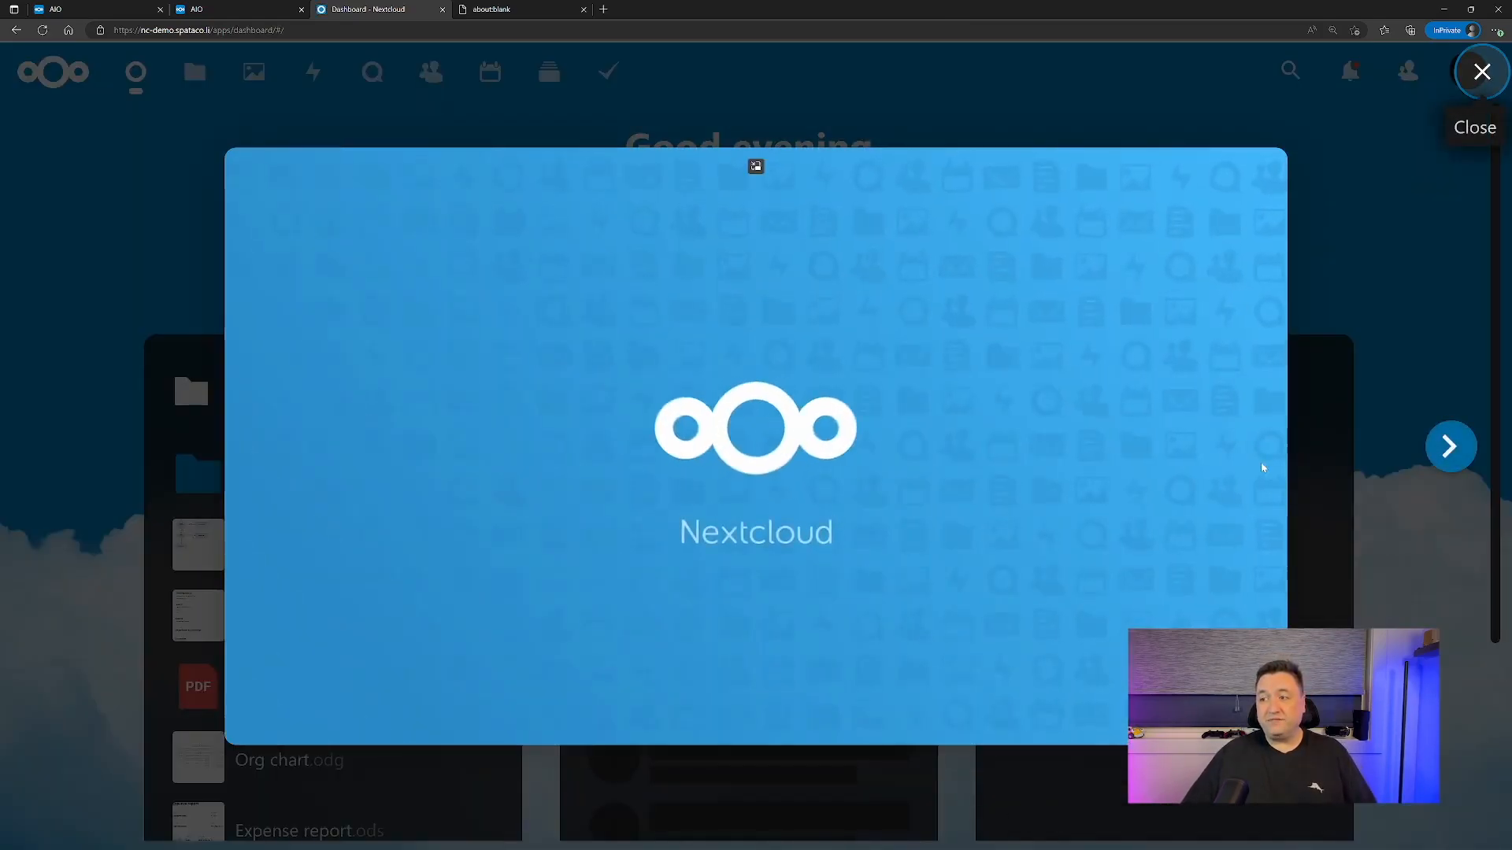
Advance the welcome tour to the desktop and mobile sync apps slide.
click(1450, 445)
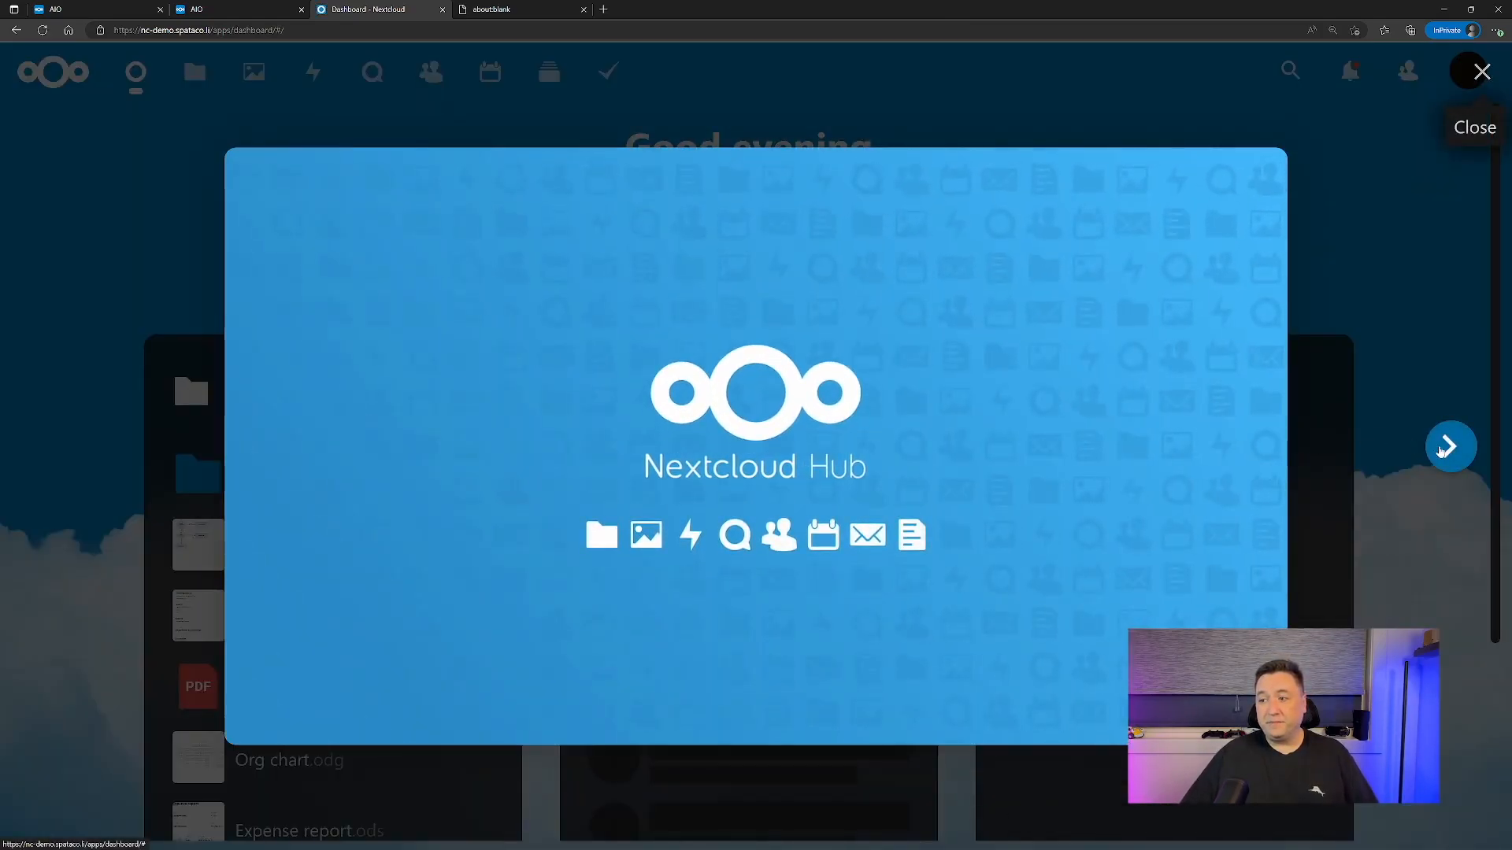
click(1450, 445)
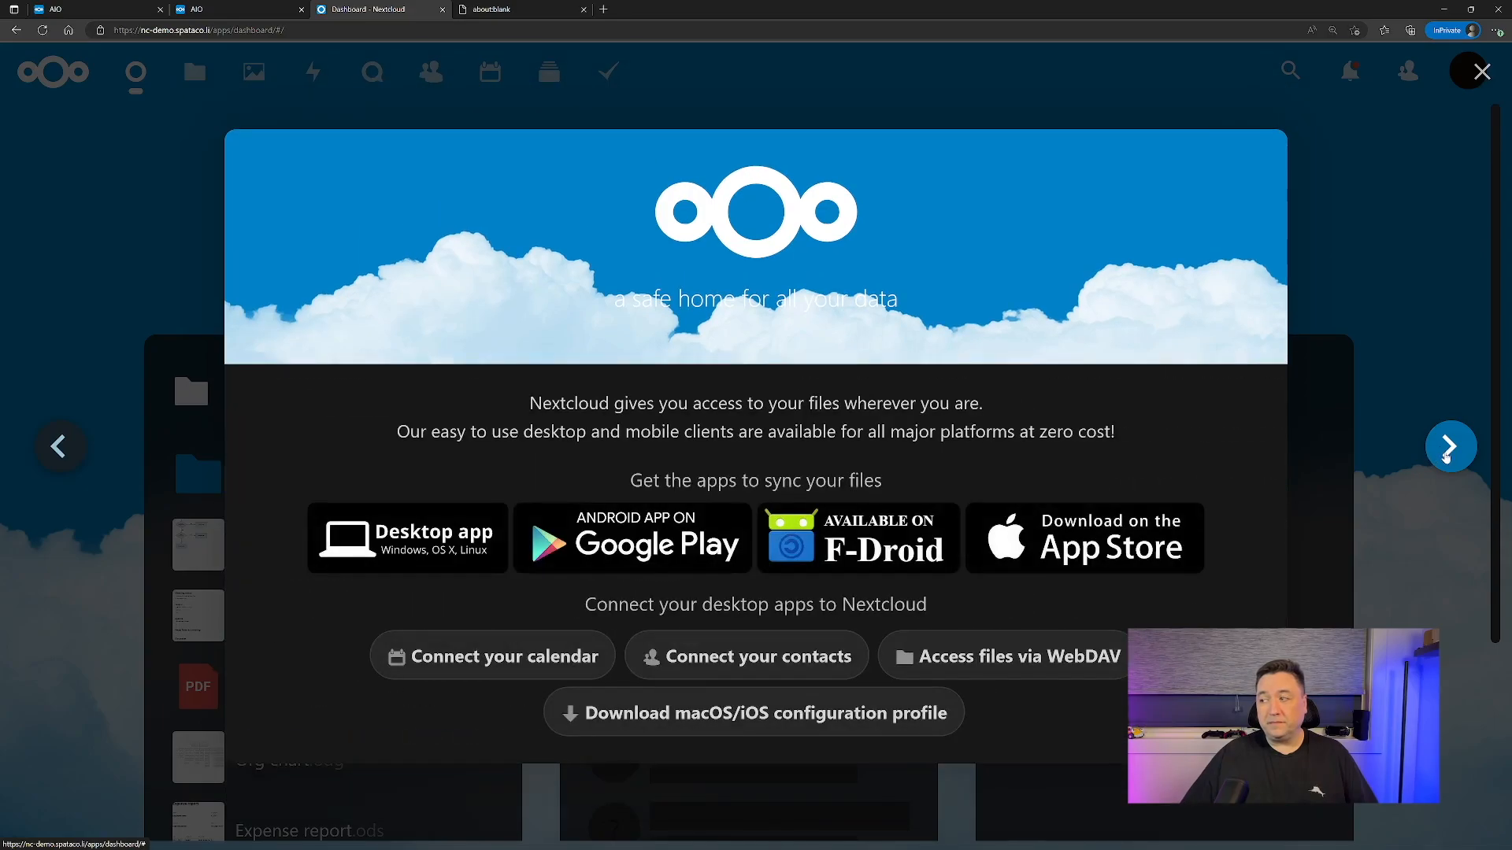
click(1482, 71)
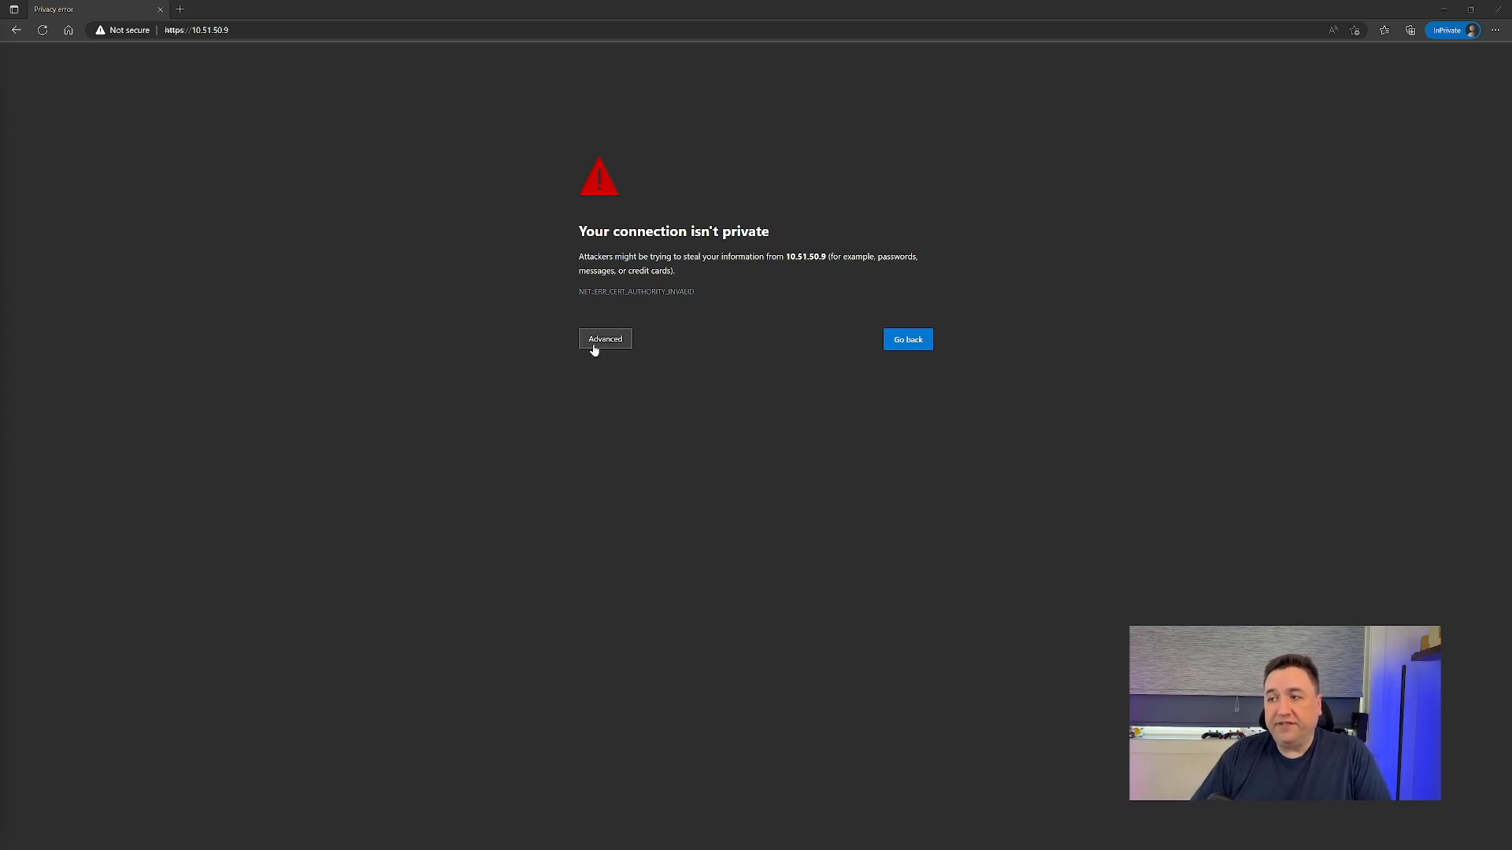
Bypass the untrusted-certificate warning and continue to 10.51.50.9 anyway.
click(604, 339)
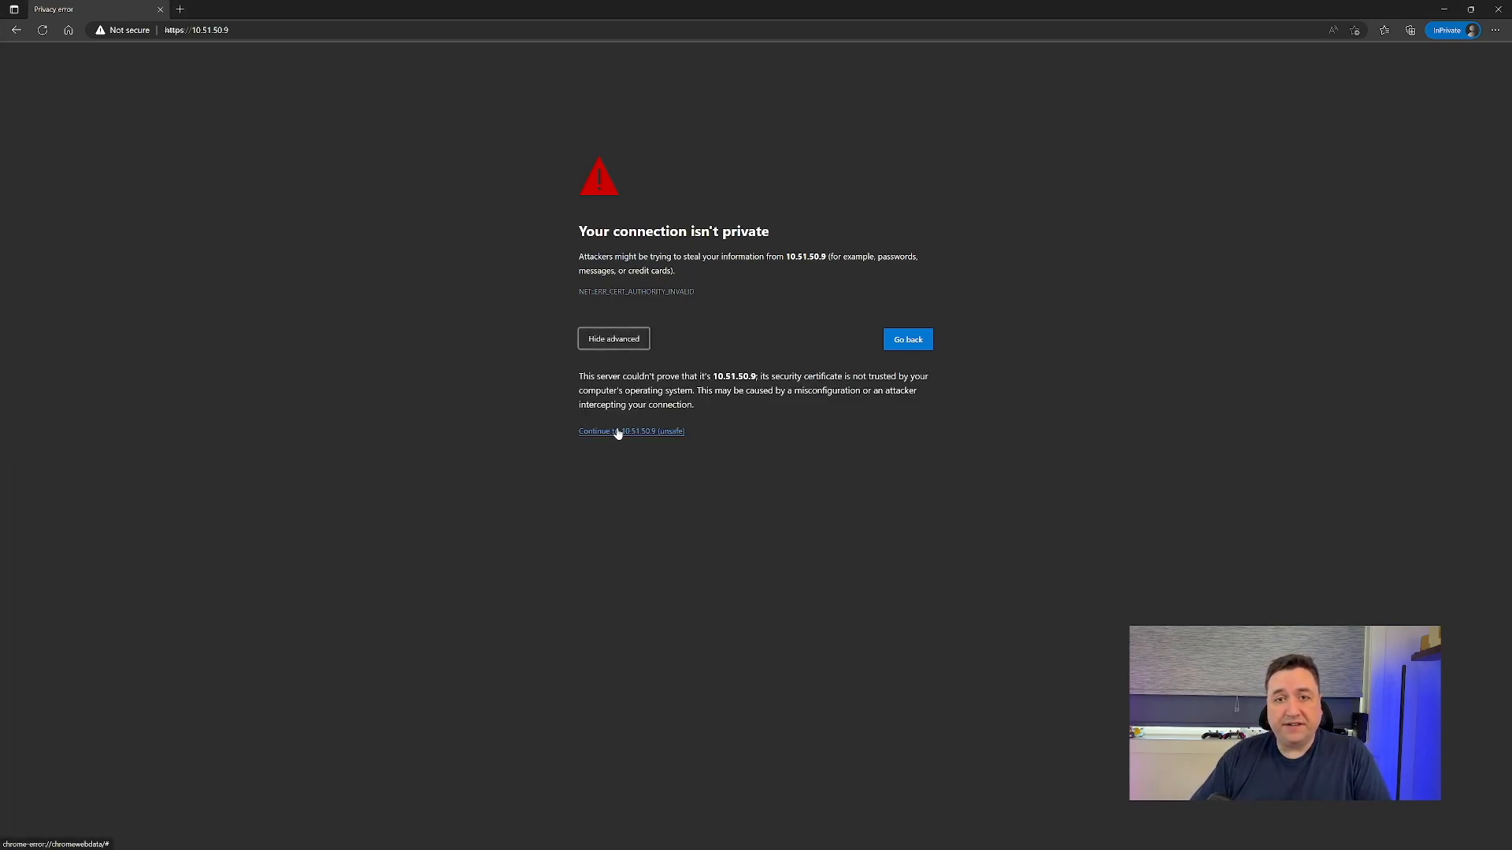
click(632, 431)
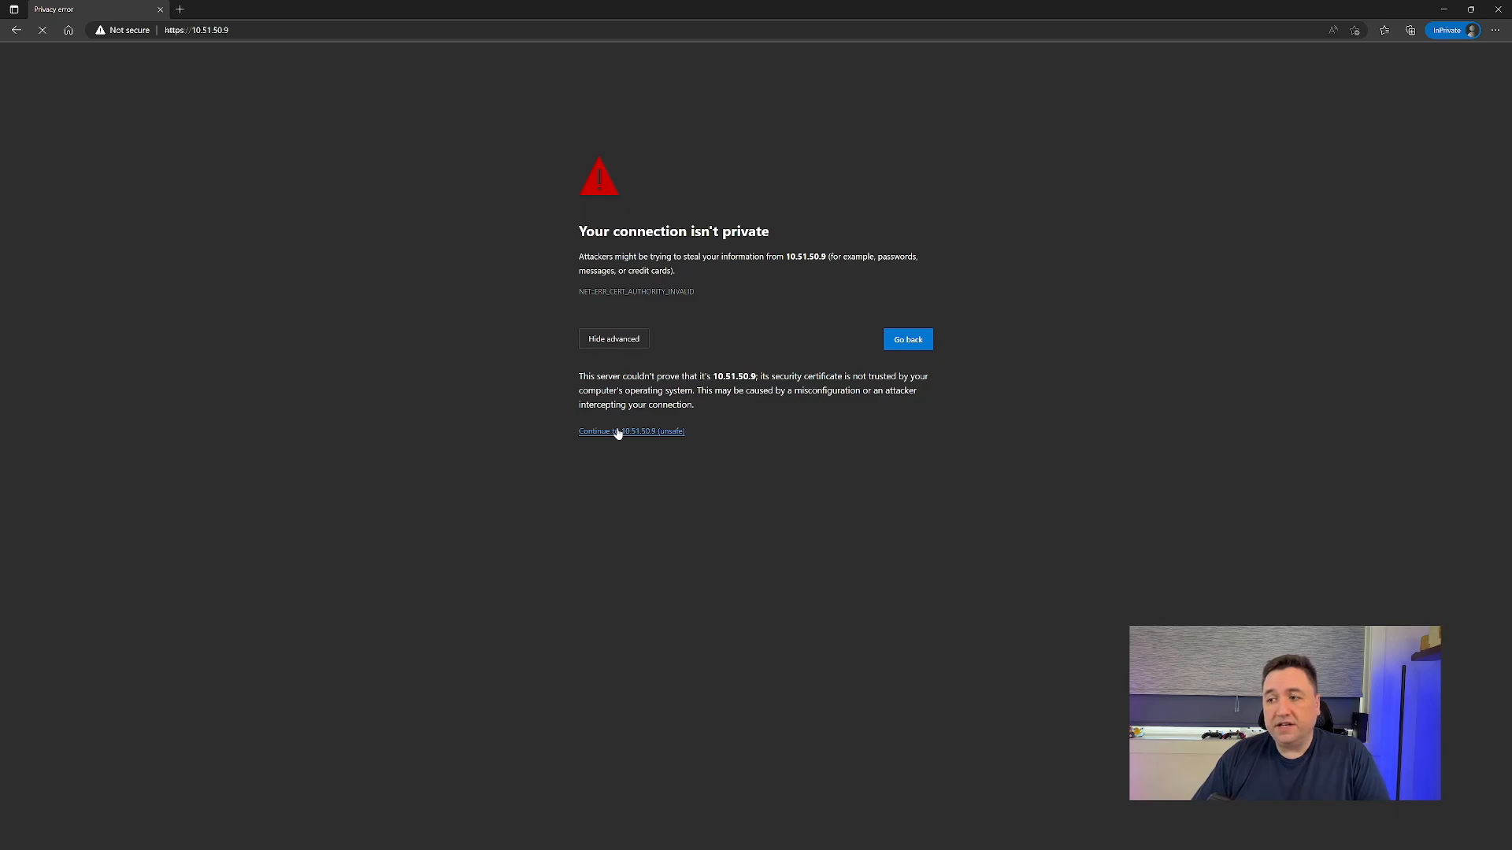
click(630, 431)
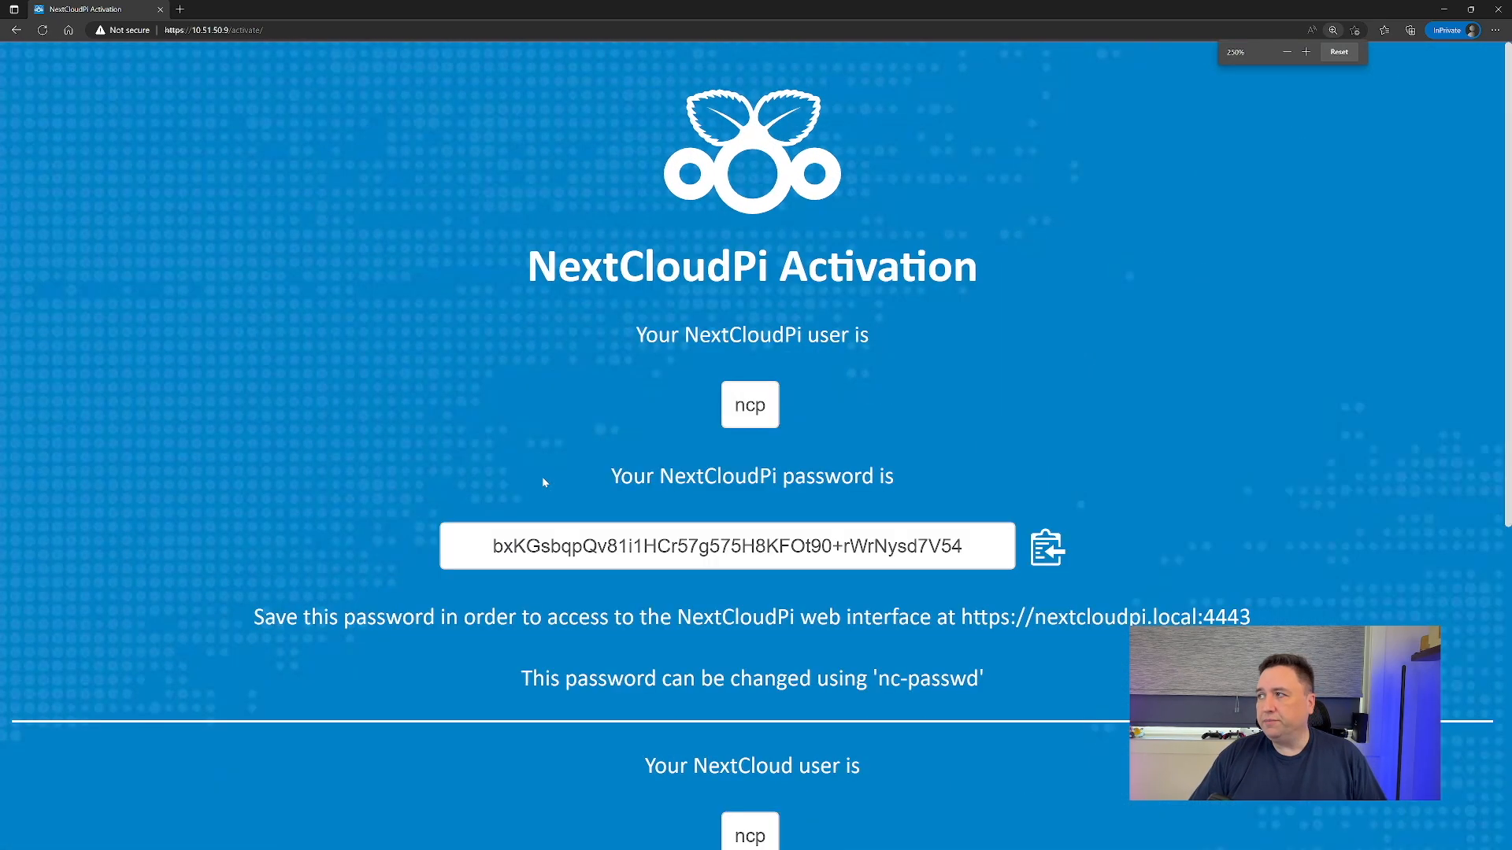
Copy both generated NextCloudPi and Nextcloud passwords, then activate the NextCloudPi instance.
click(1286, 52)
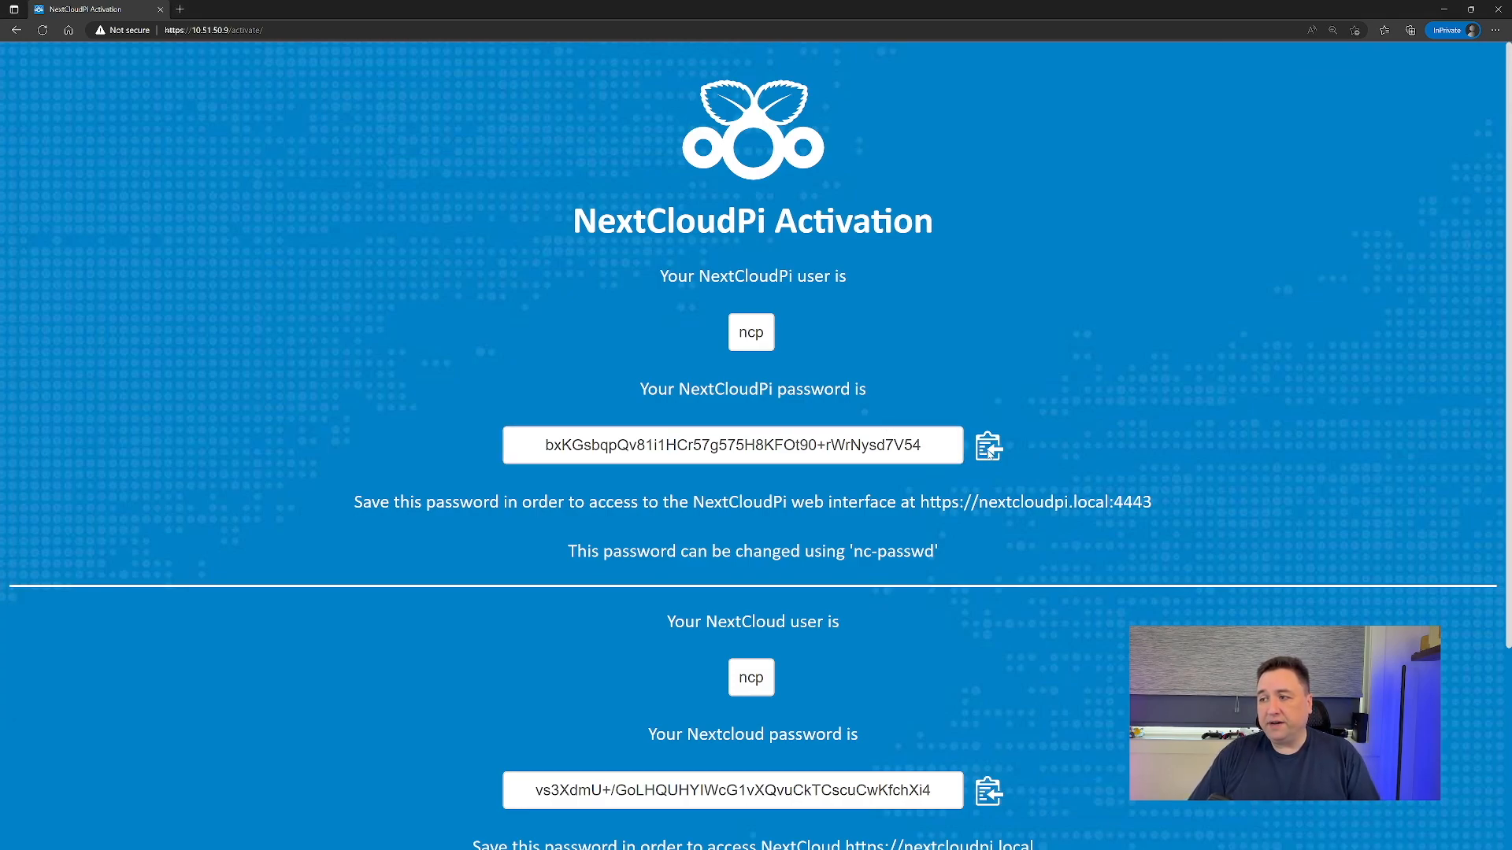
click(989, 444)
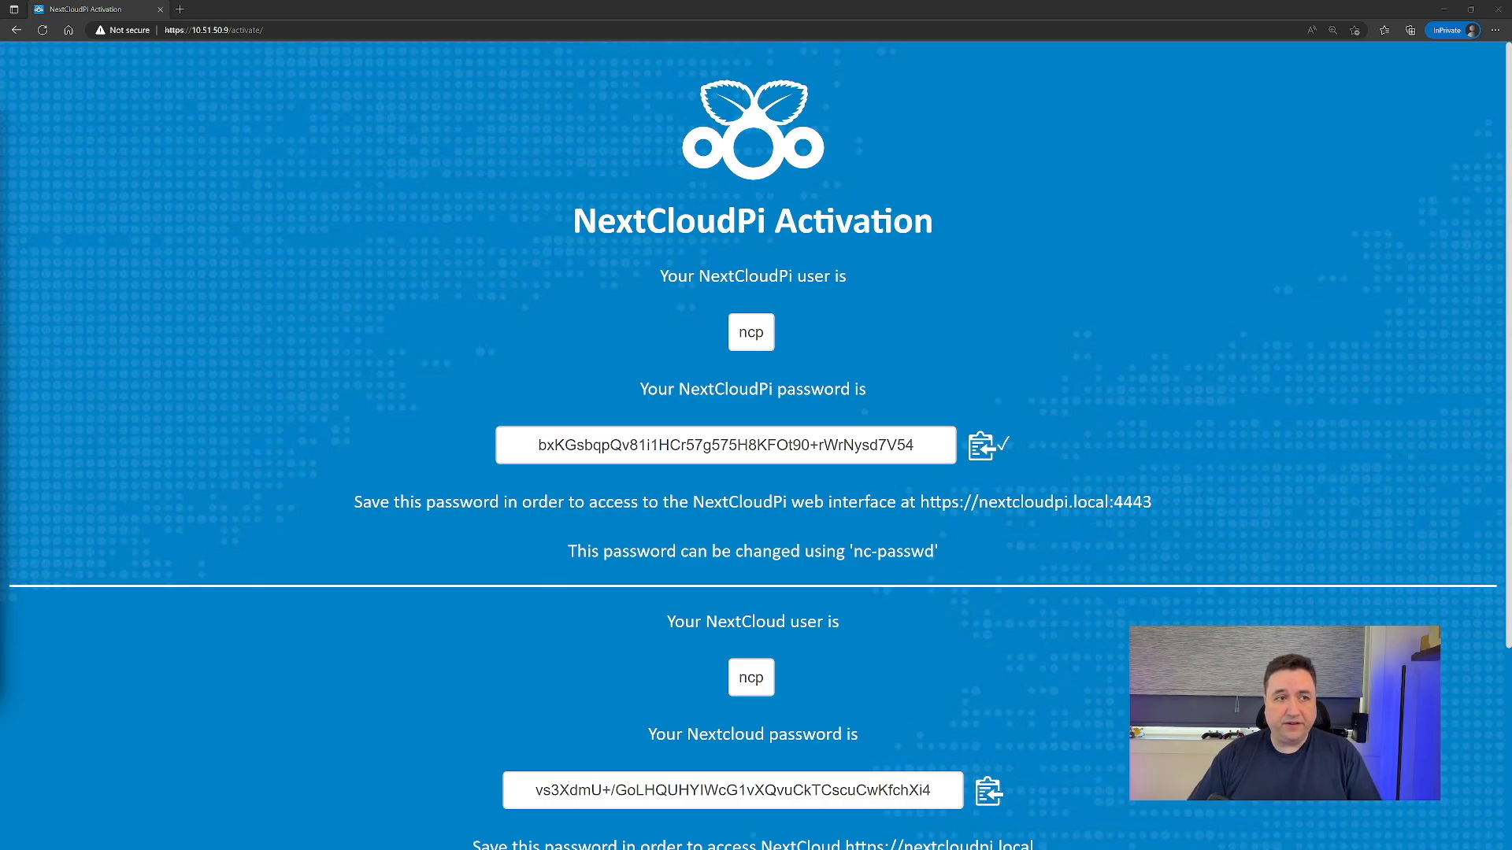
scroll(down, 3)
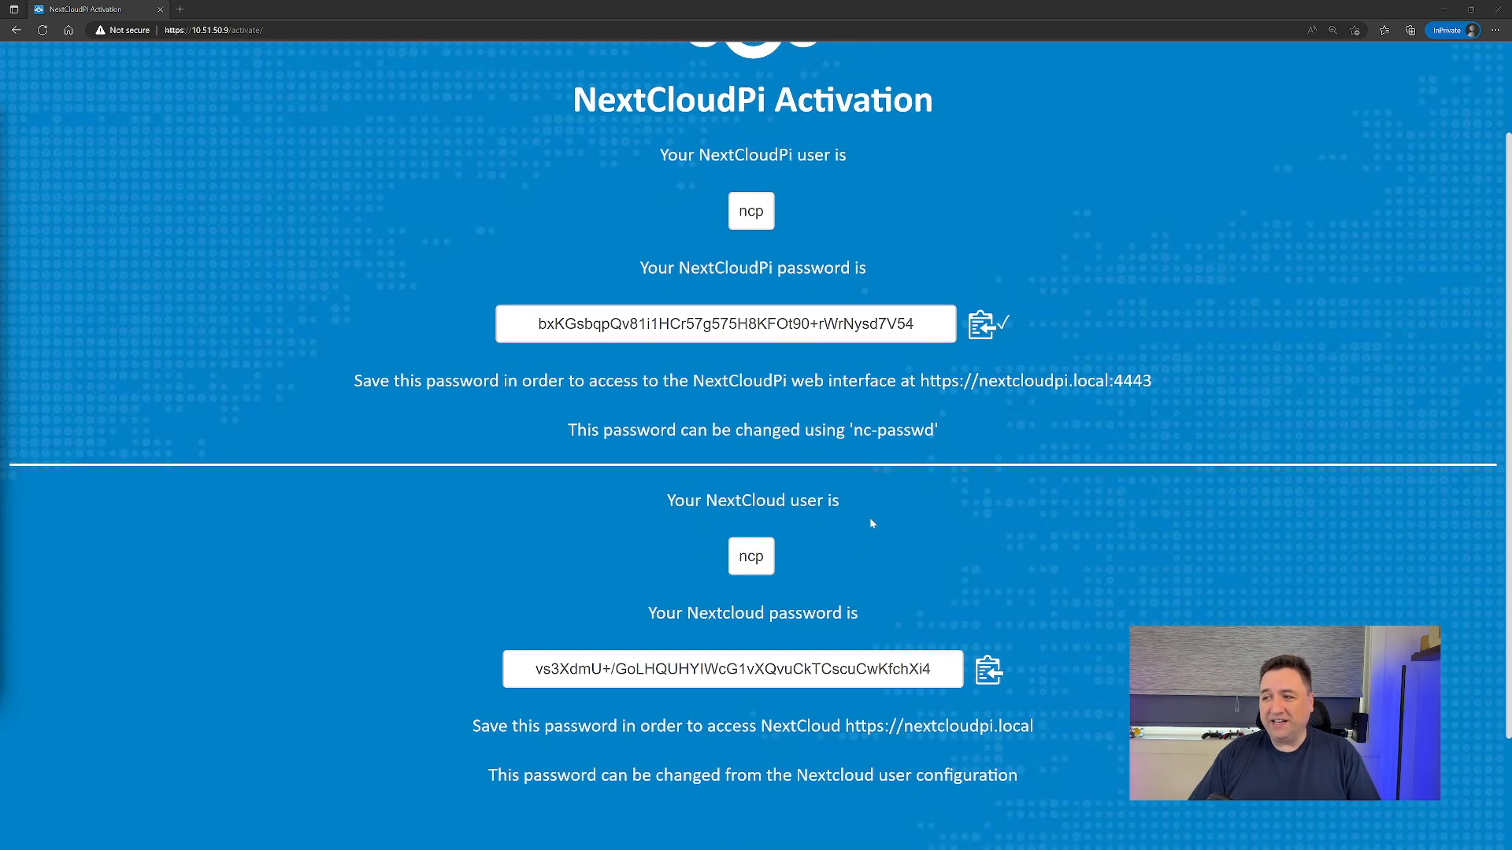
mouse_move(966, 604)
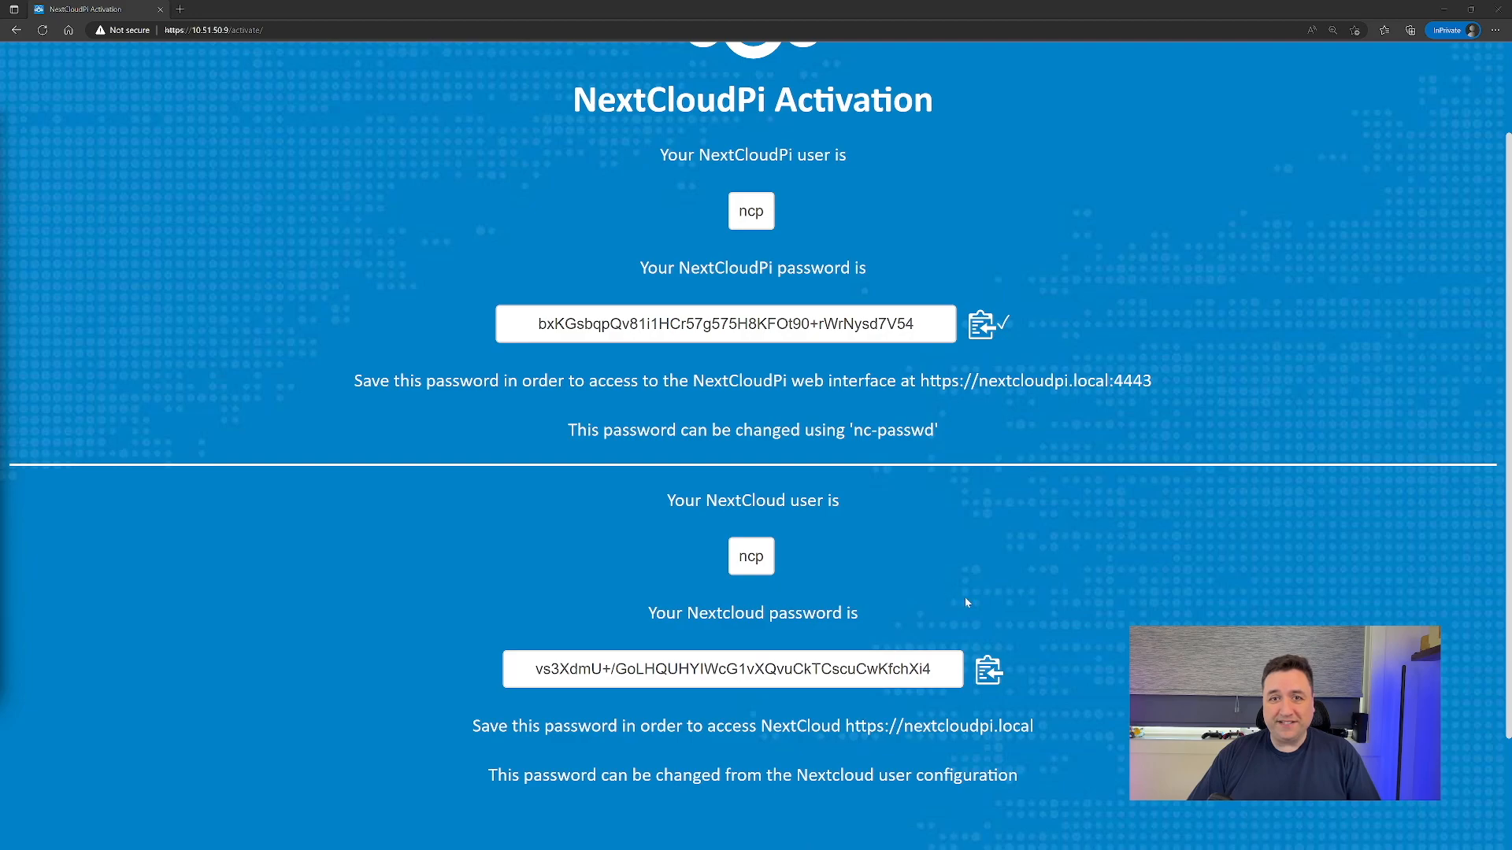
click(989, 670)
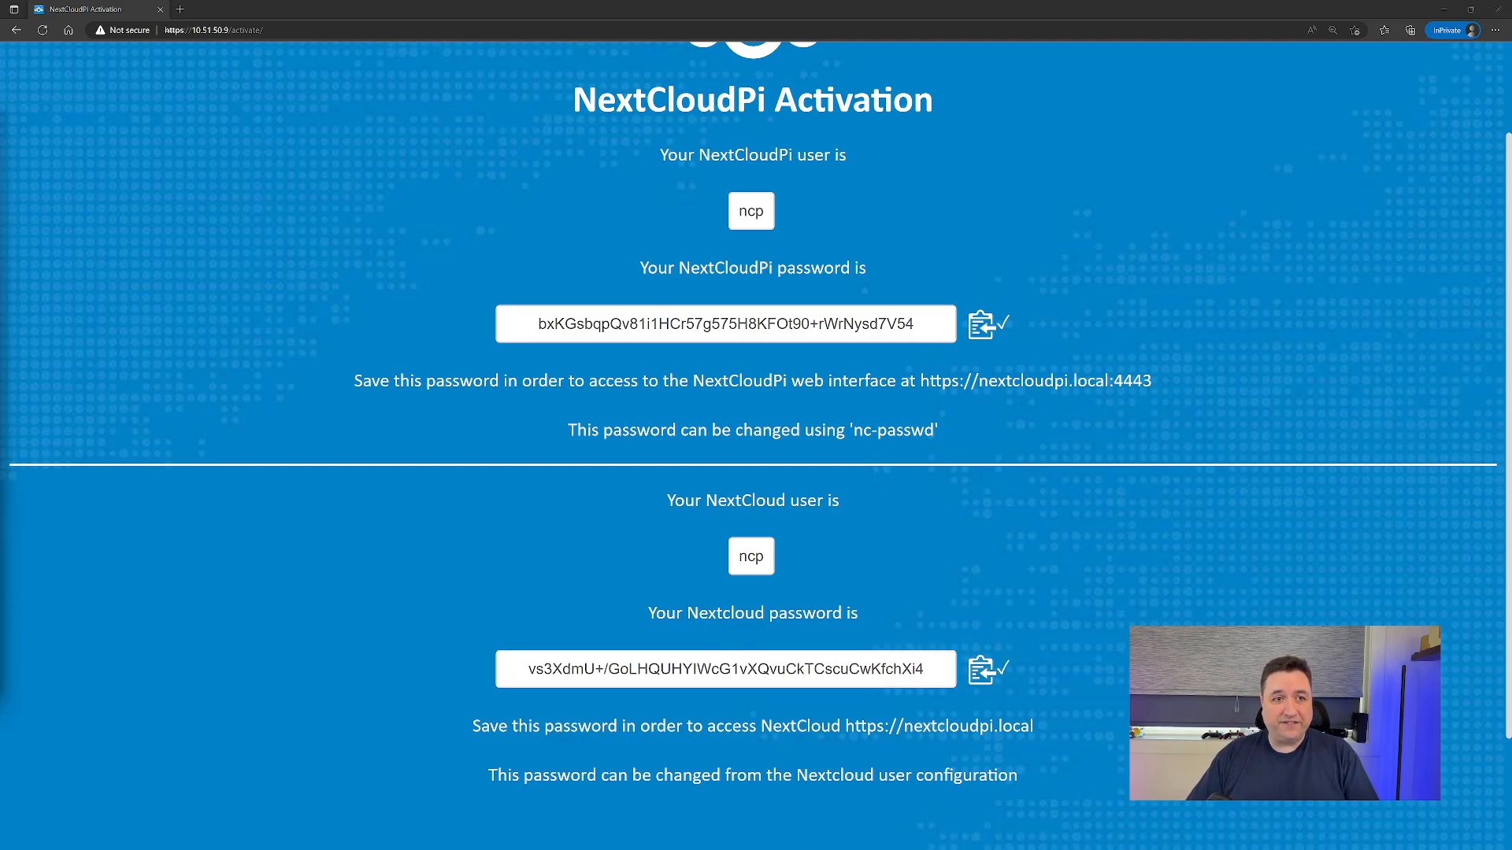
scroll(down, 3)
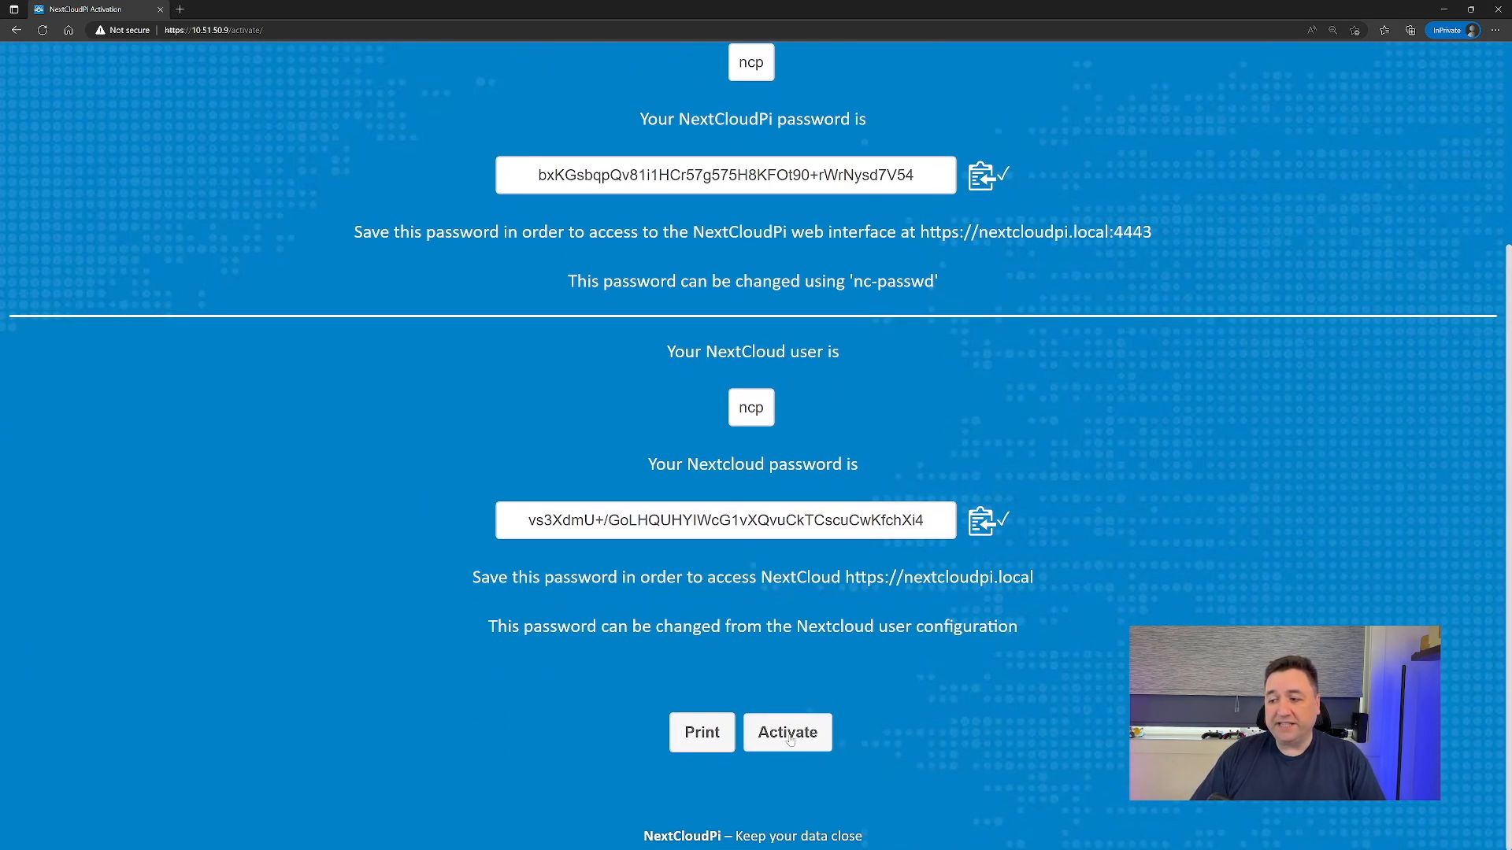
click(788, 732)
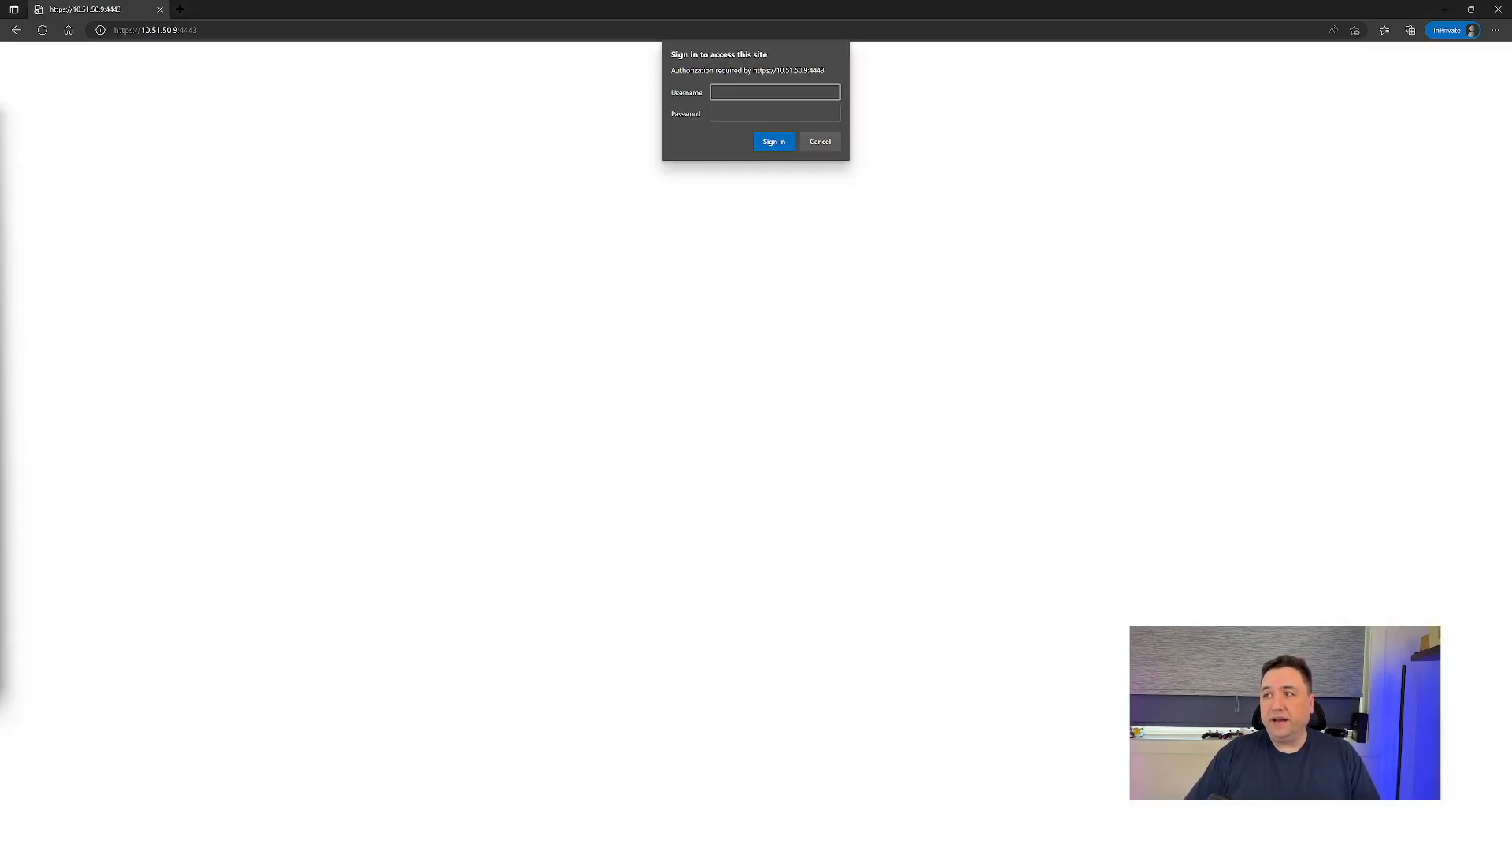
Sign in to the NextCloudPi web panel with the site username and password.
click(773, 92)
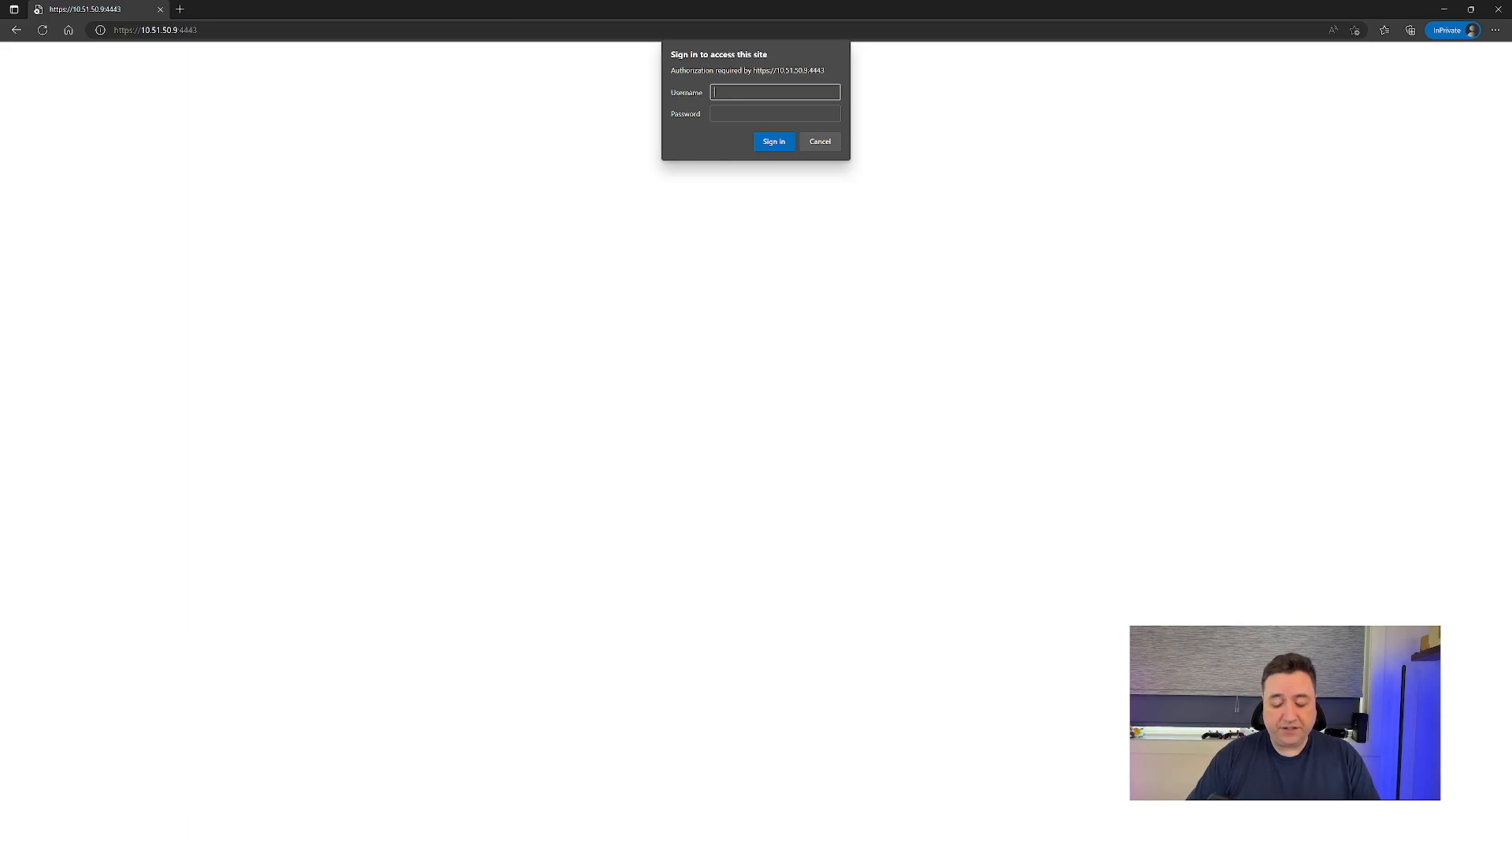
text(nd)
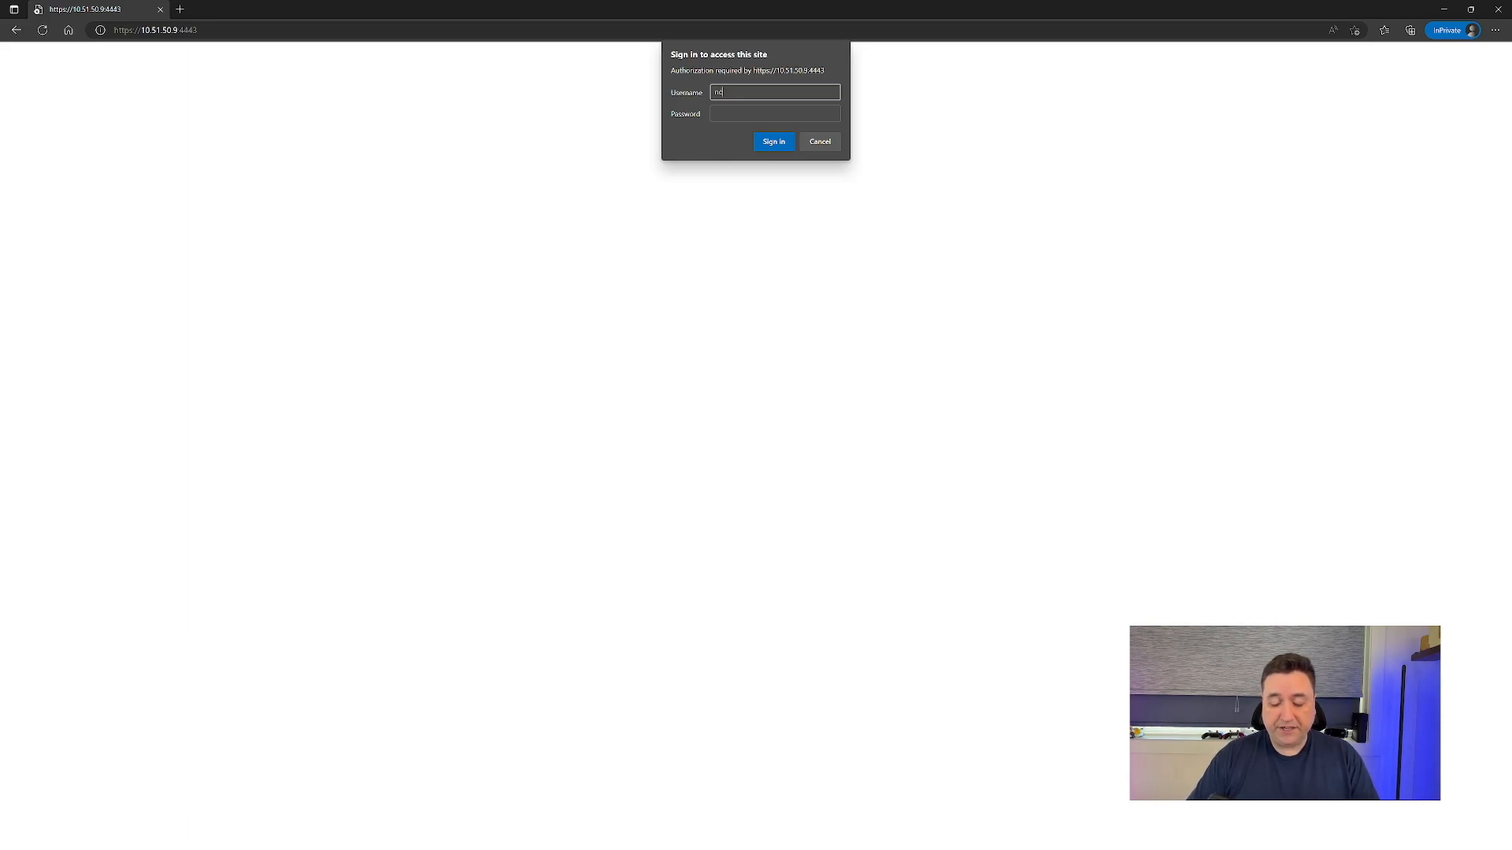
text(password)
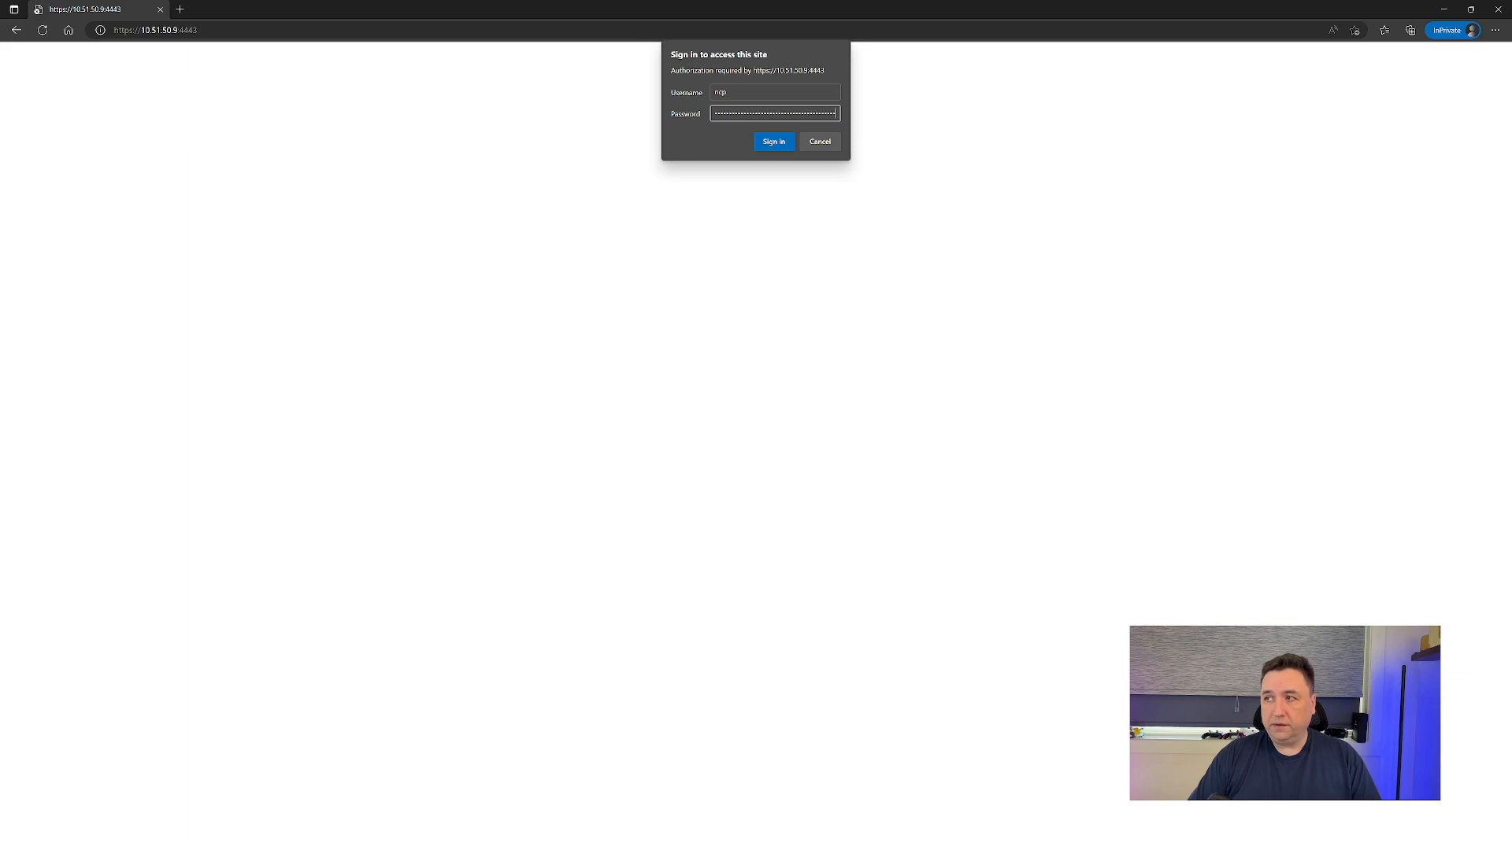
click(771, 142)
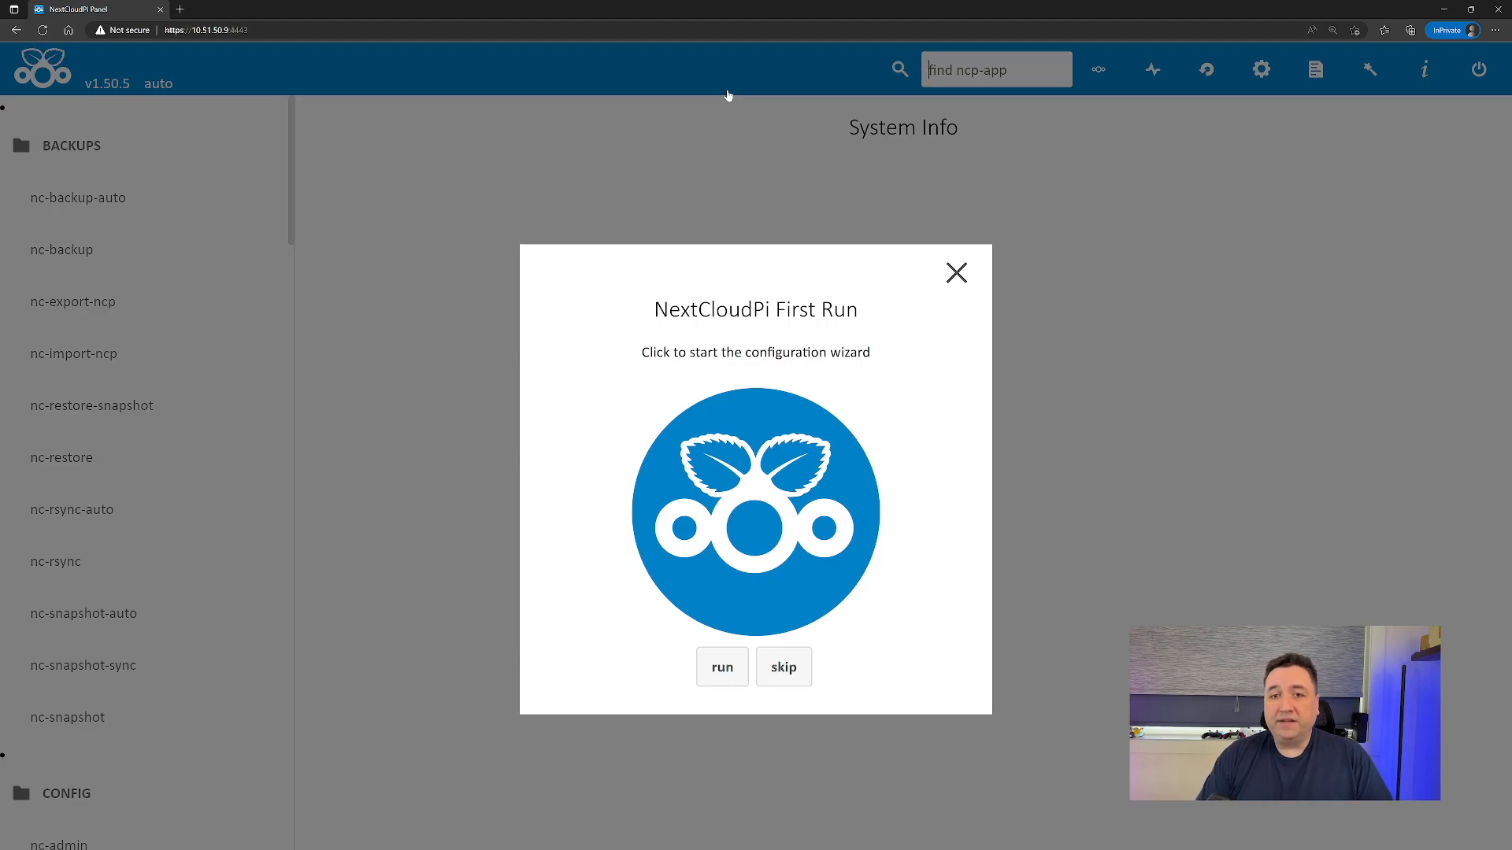
mouse_move(727, 329)
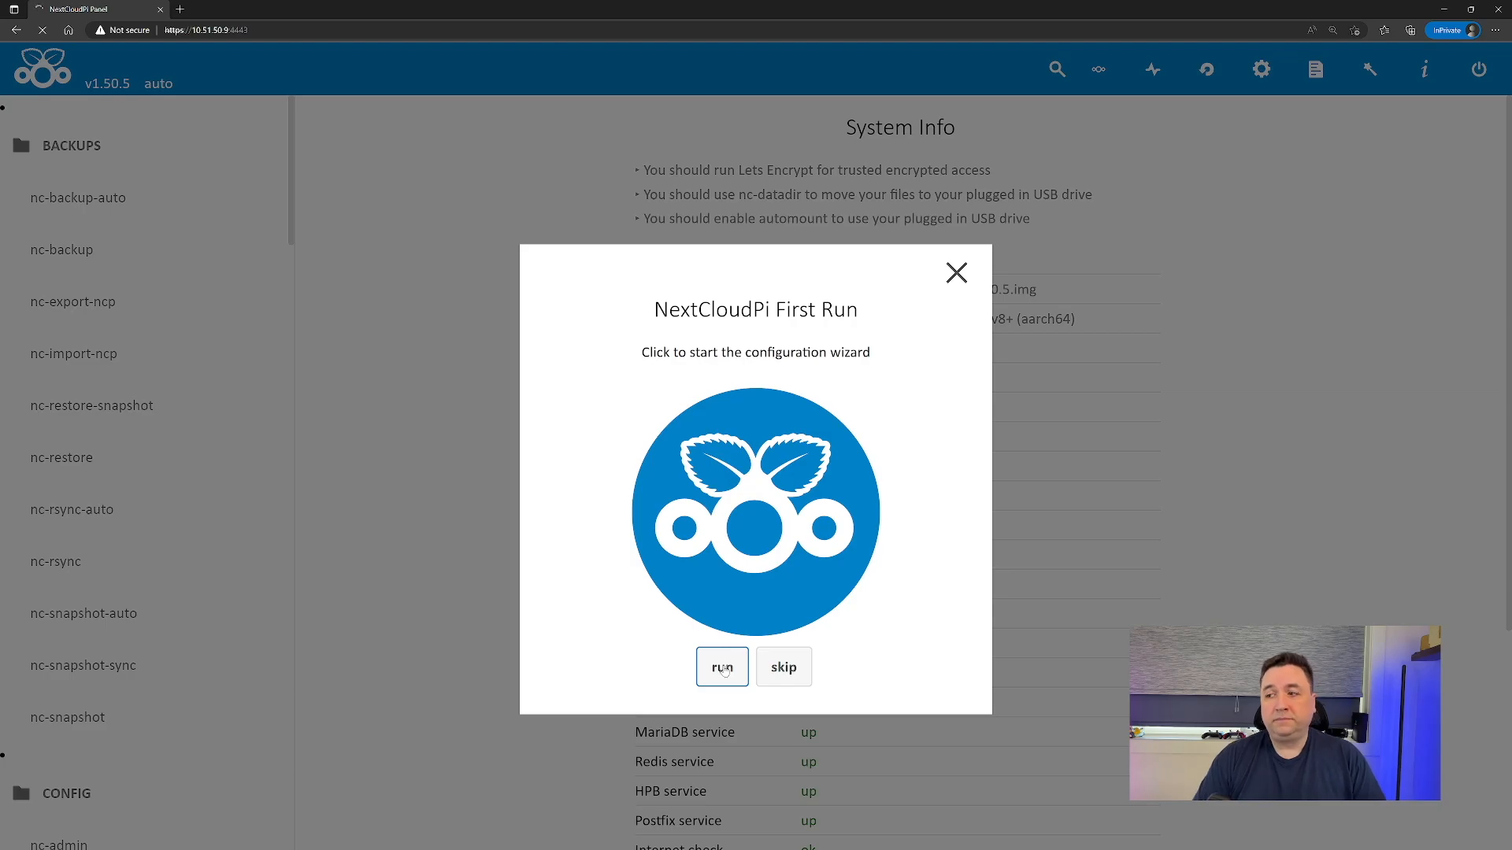
Start the NextCloudPi first-run configuration wizard from the First Run popup.
click(721, 666)
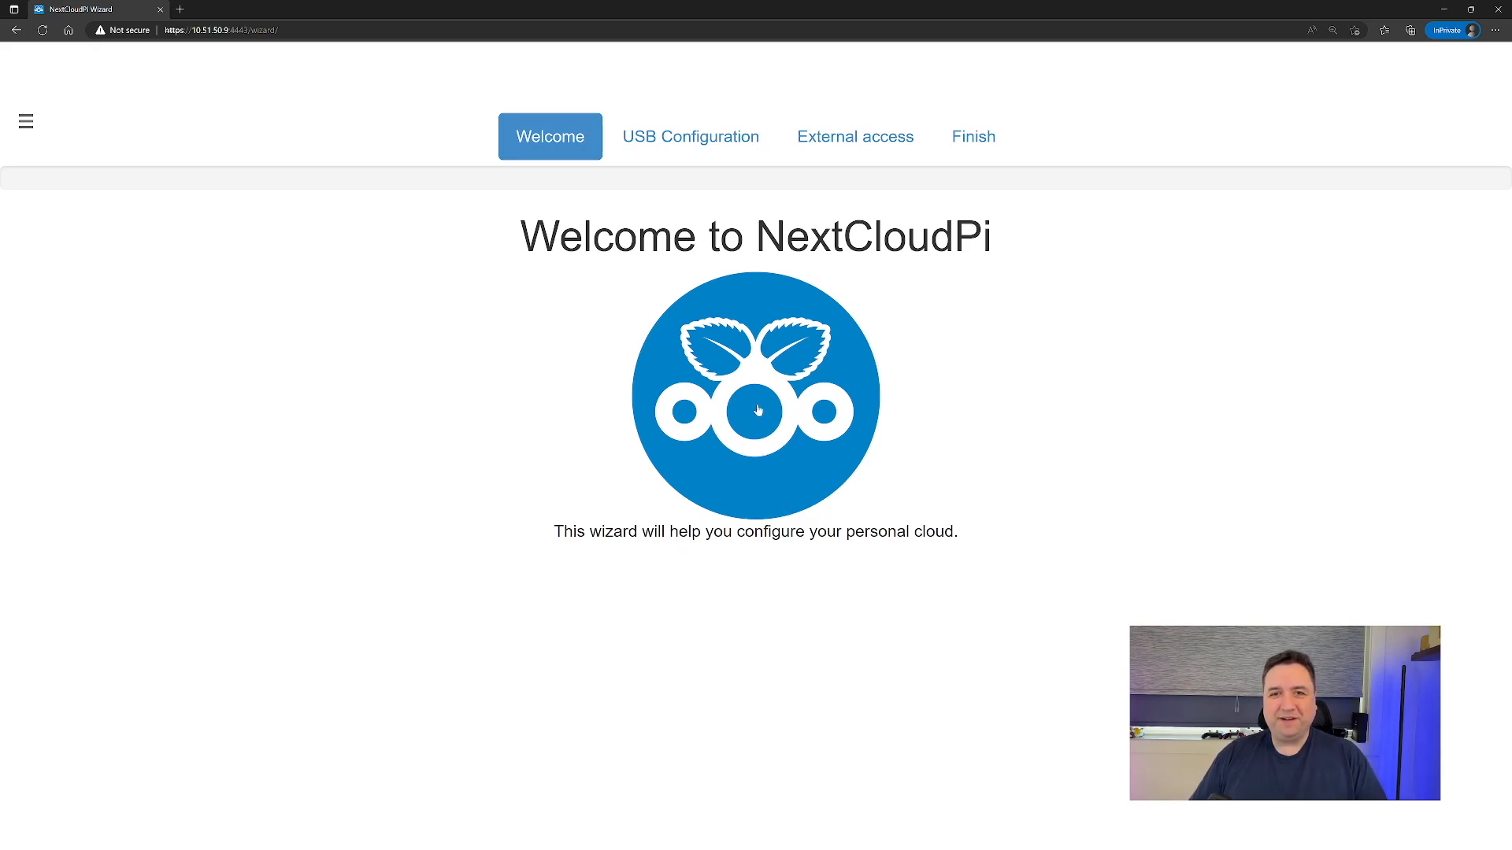
Answer Yes to storing data on a USB drive and continue so nc-automount runs.
click(690, 136)
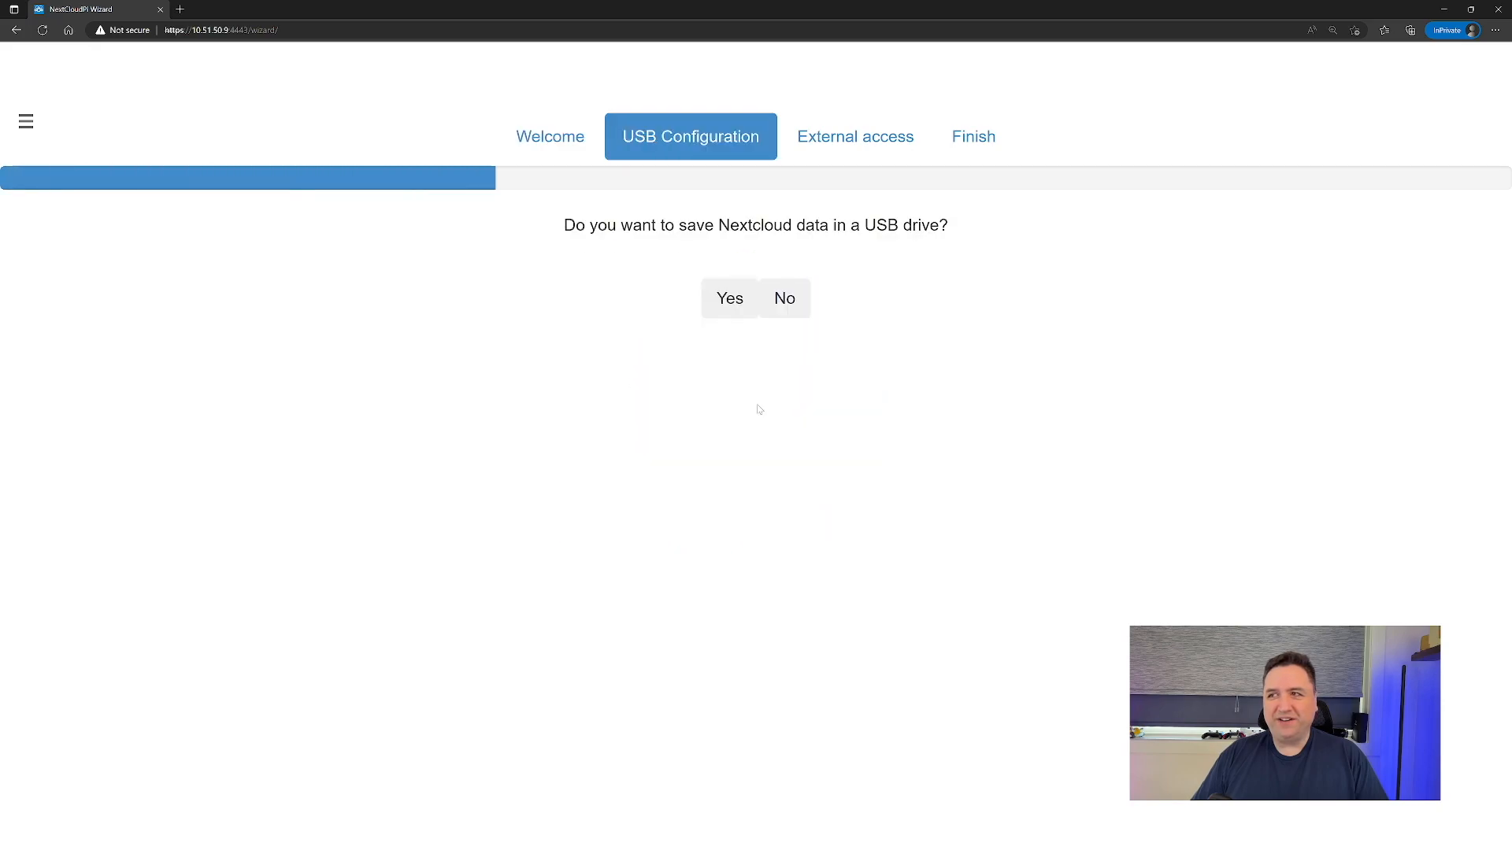
mouse_move(813, 315)
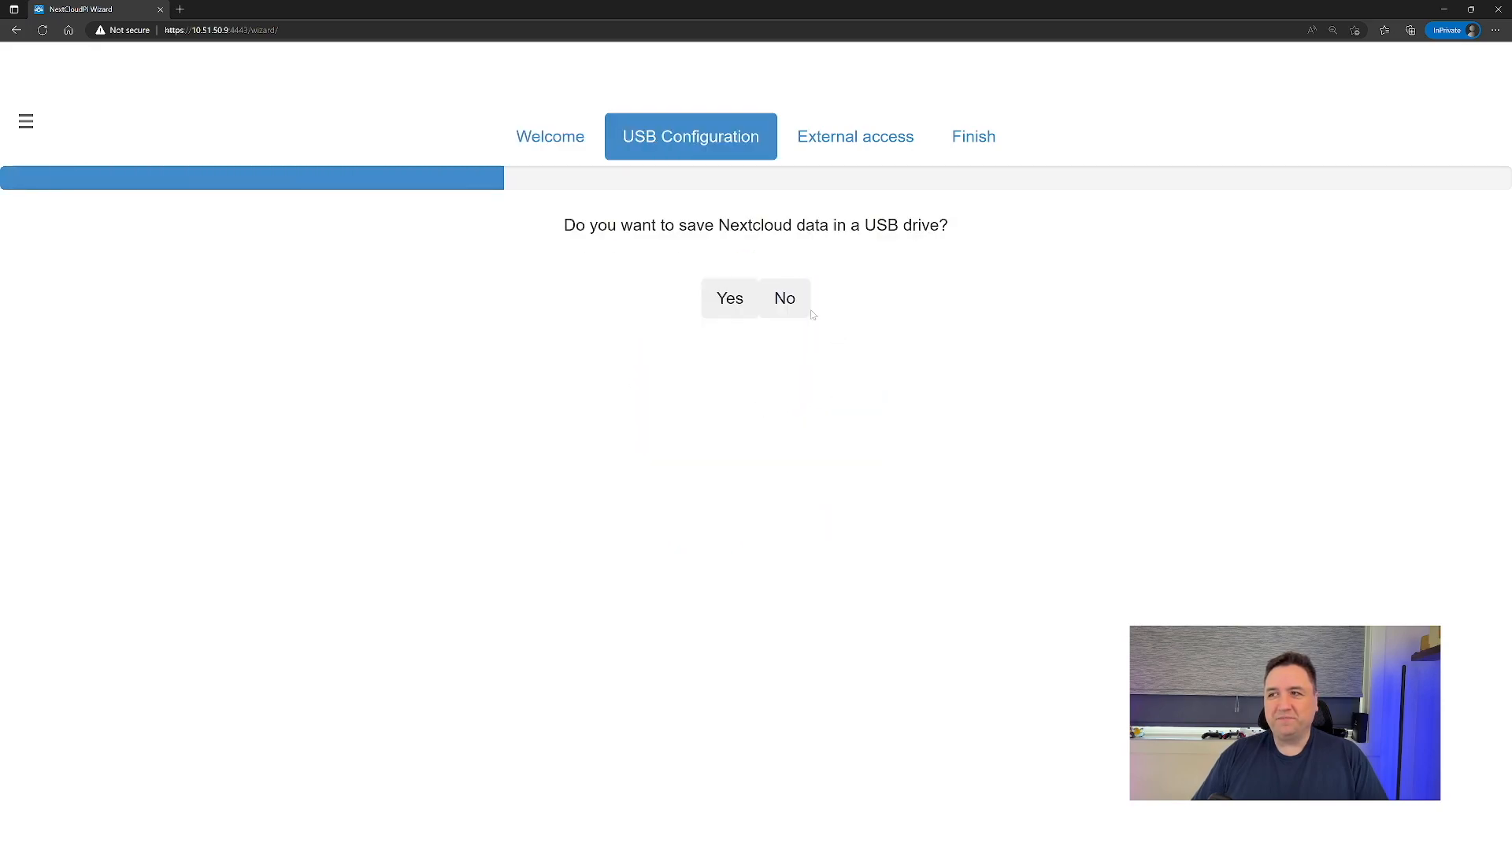
mouse_move(856, 252)
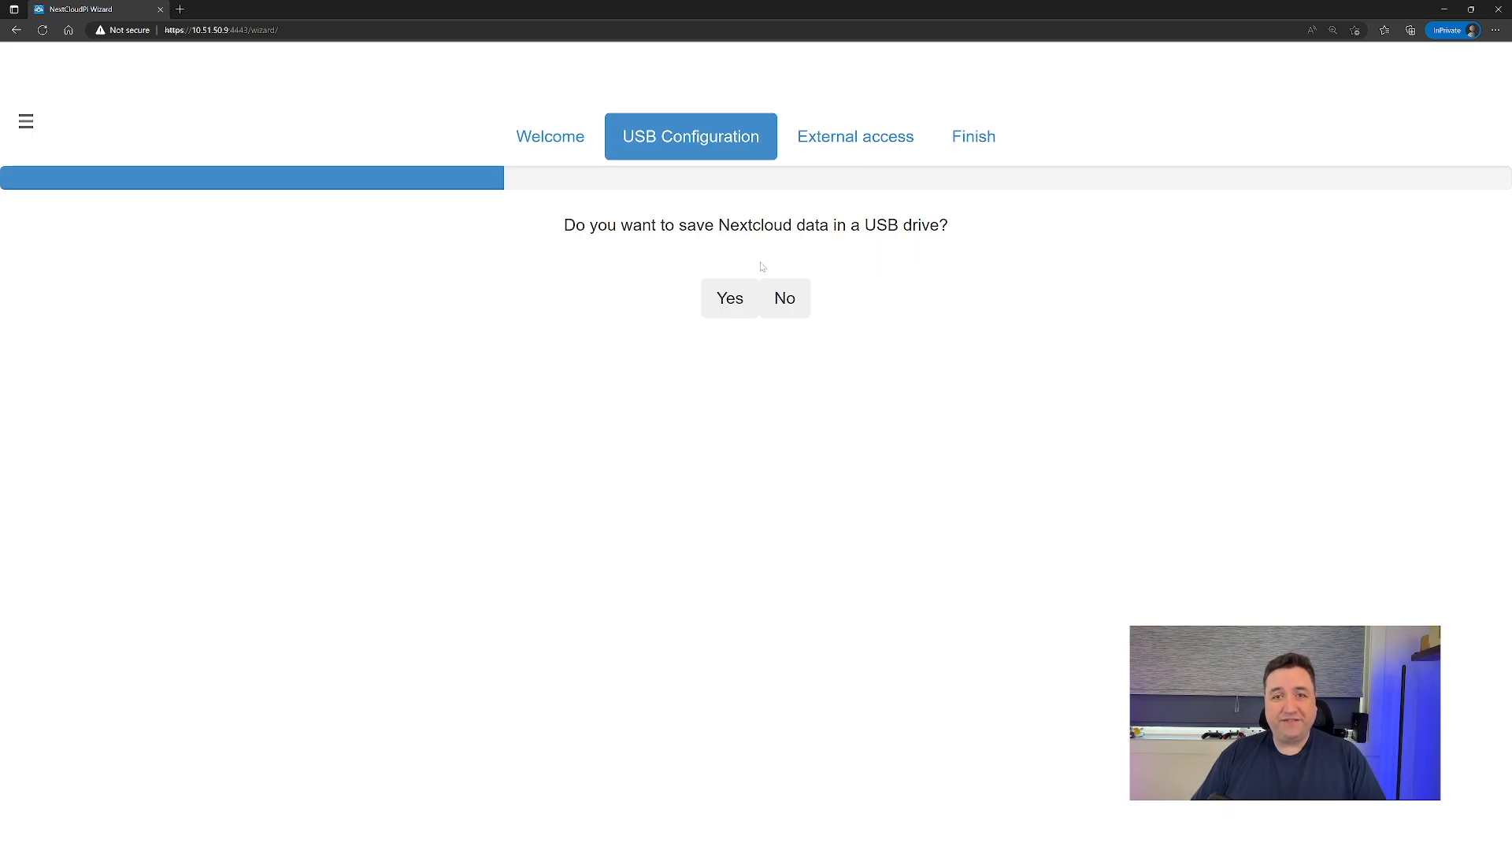
click(729, 297)
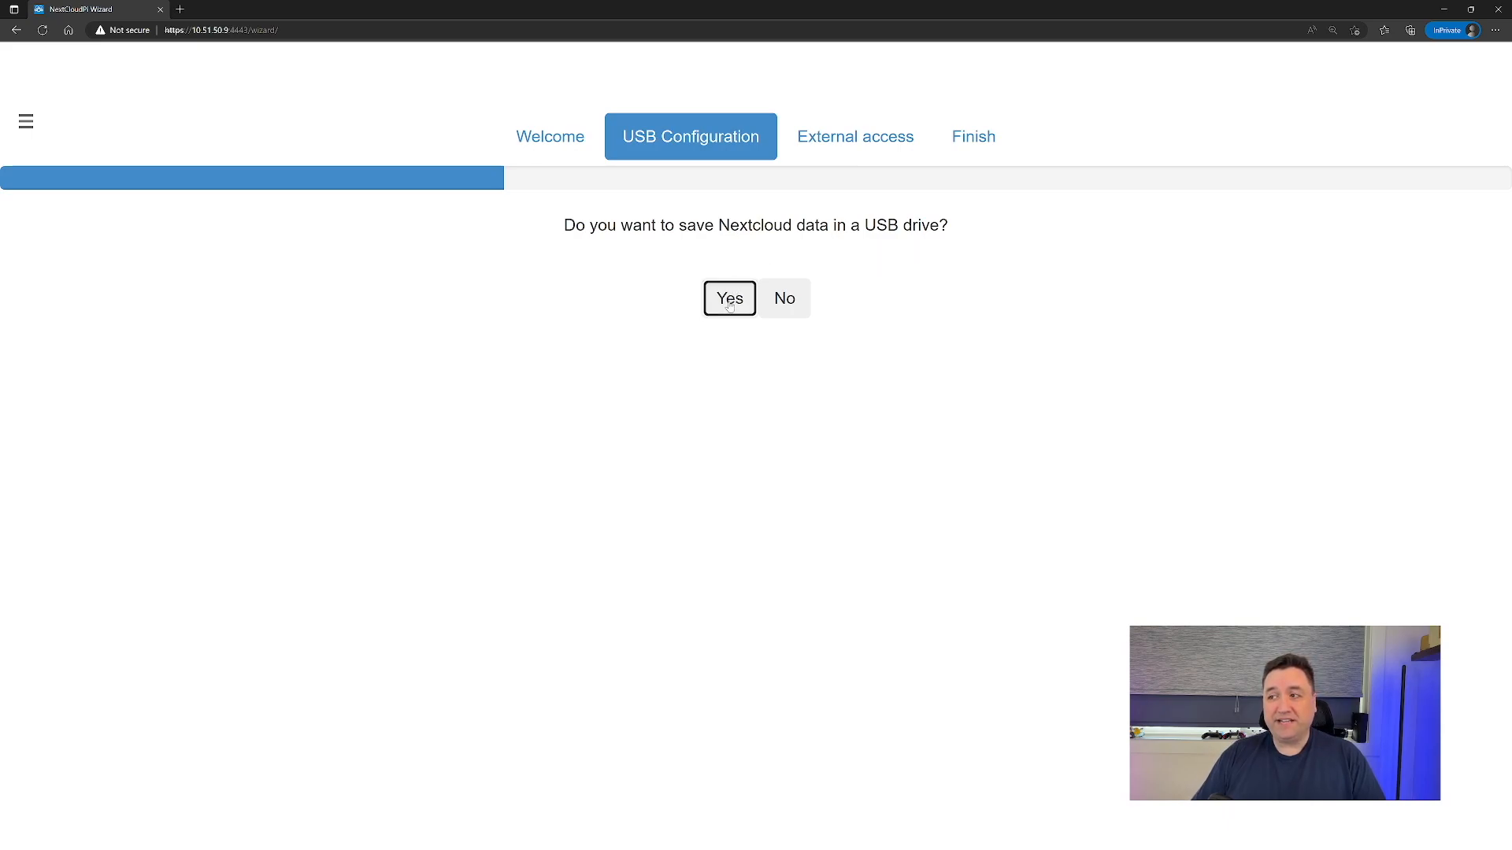
click(729, 298)
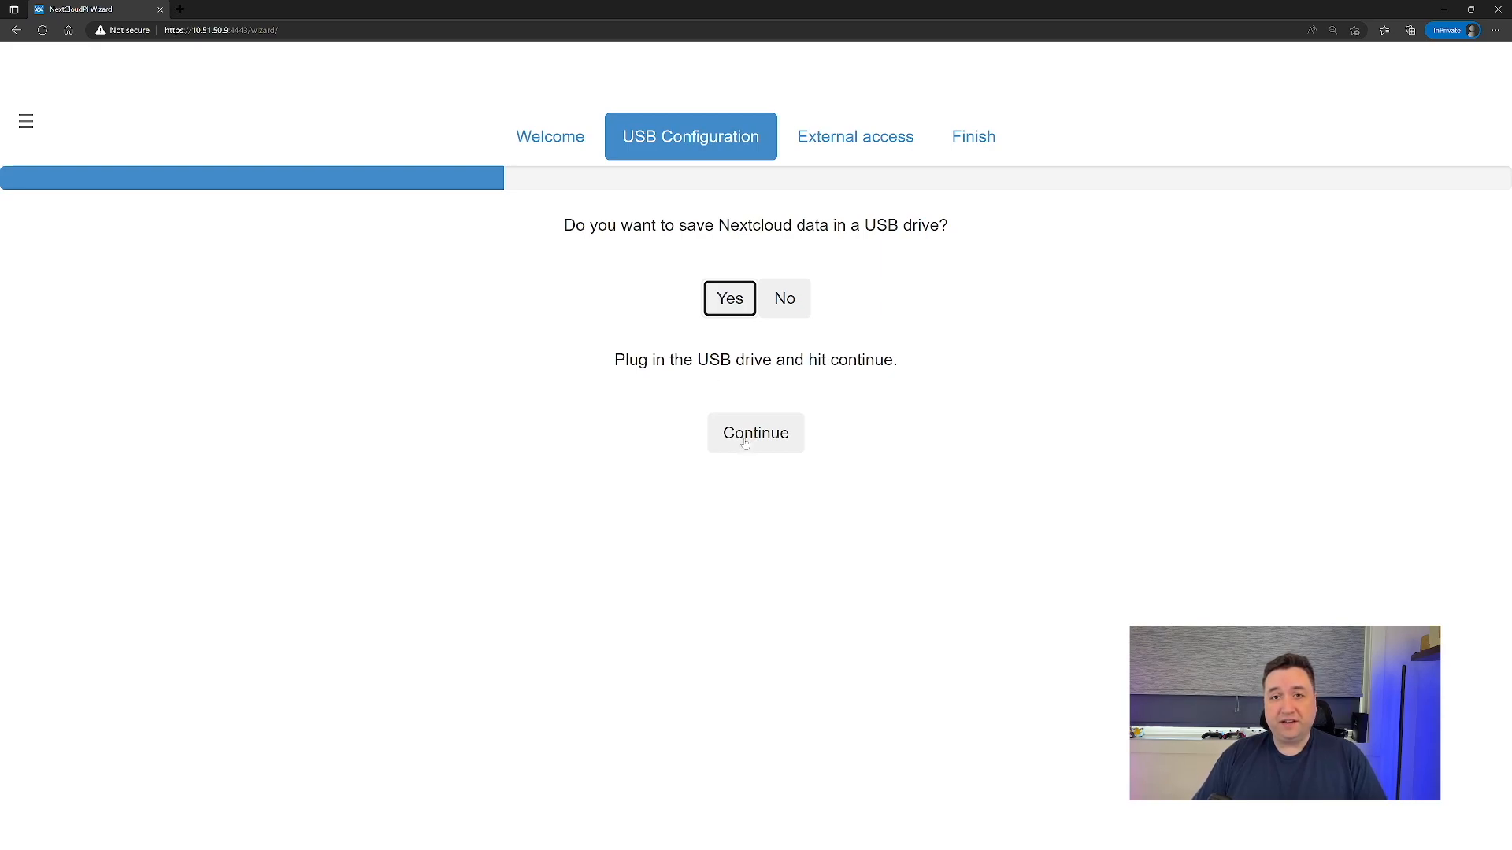
click(754, 431)
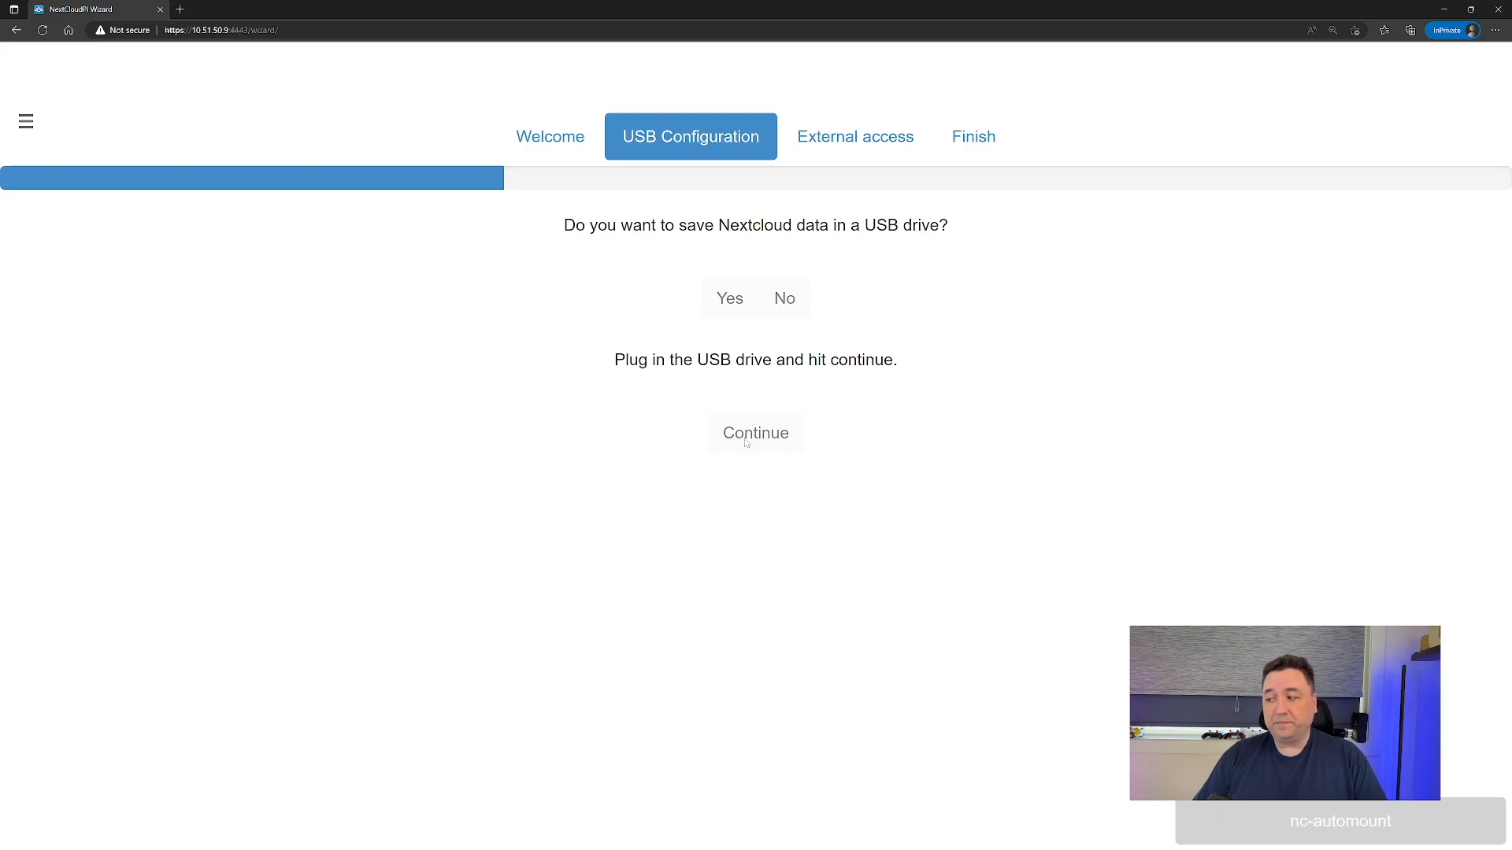
click(754, 432)
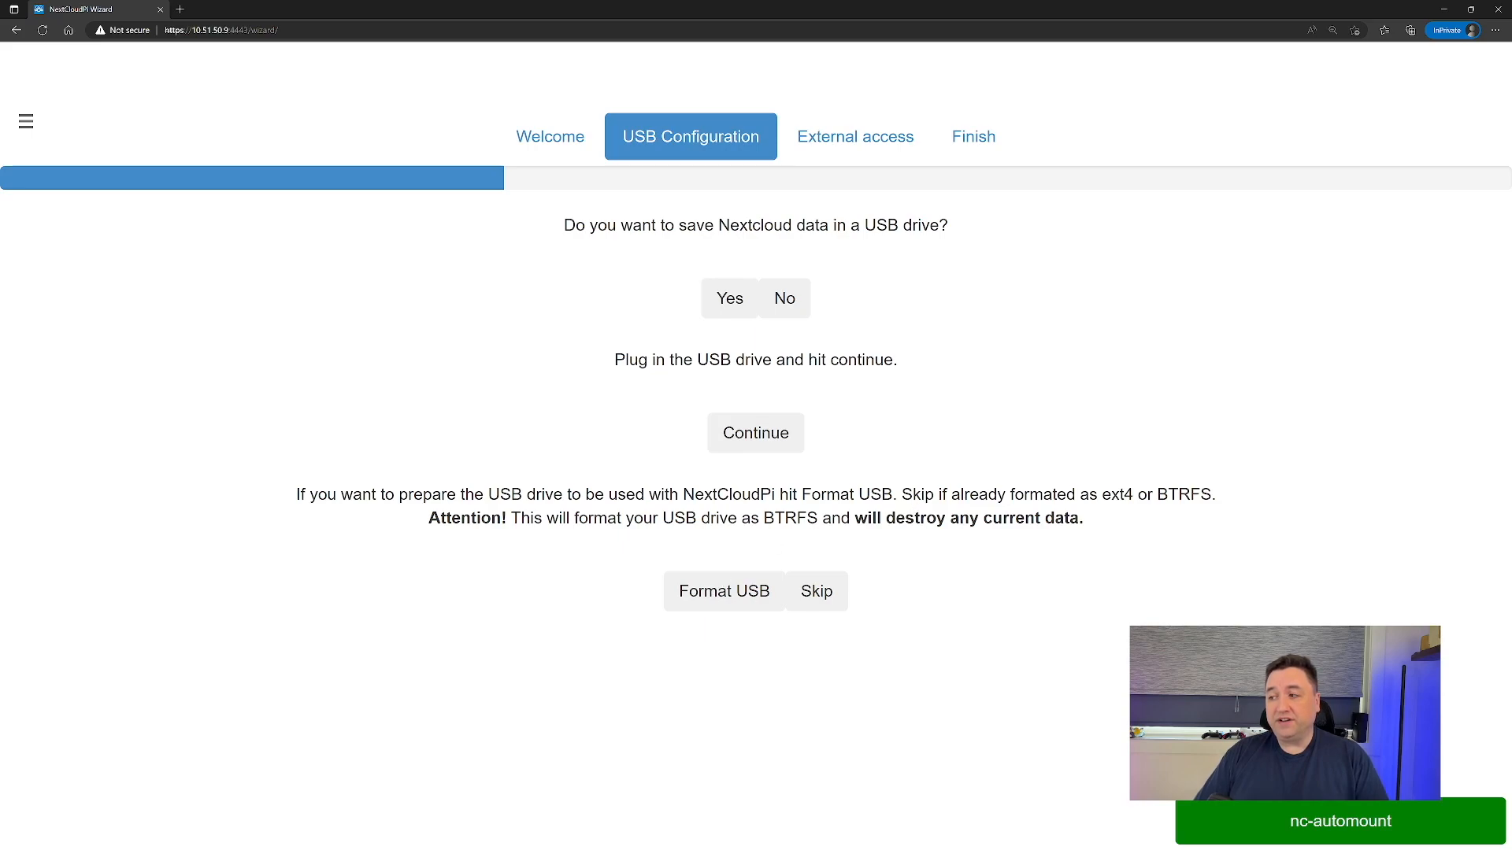
mouse_move(1171, 517)
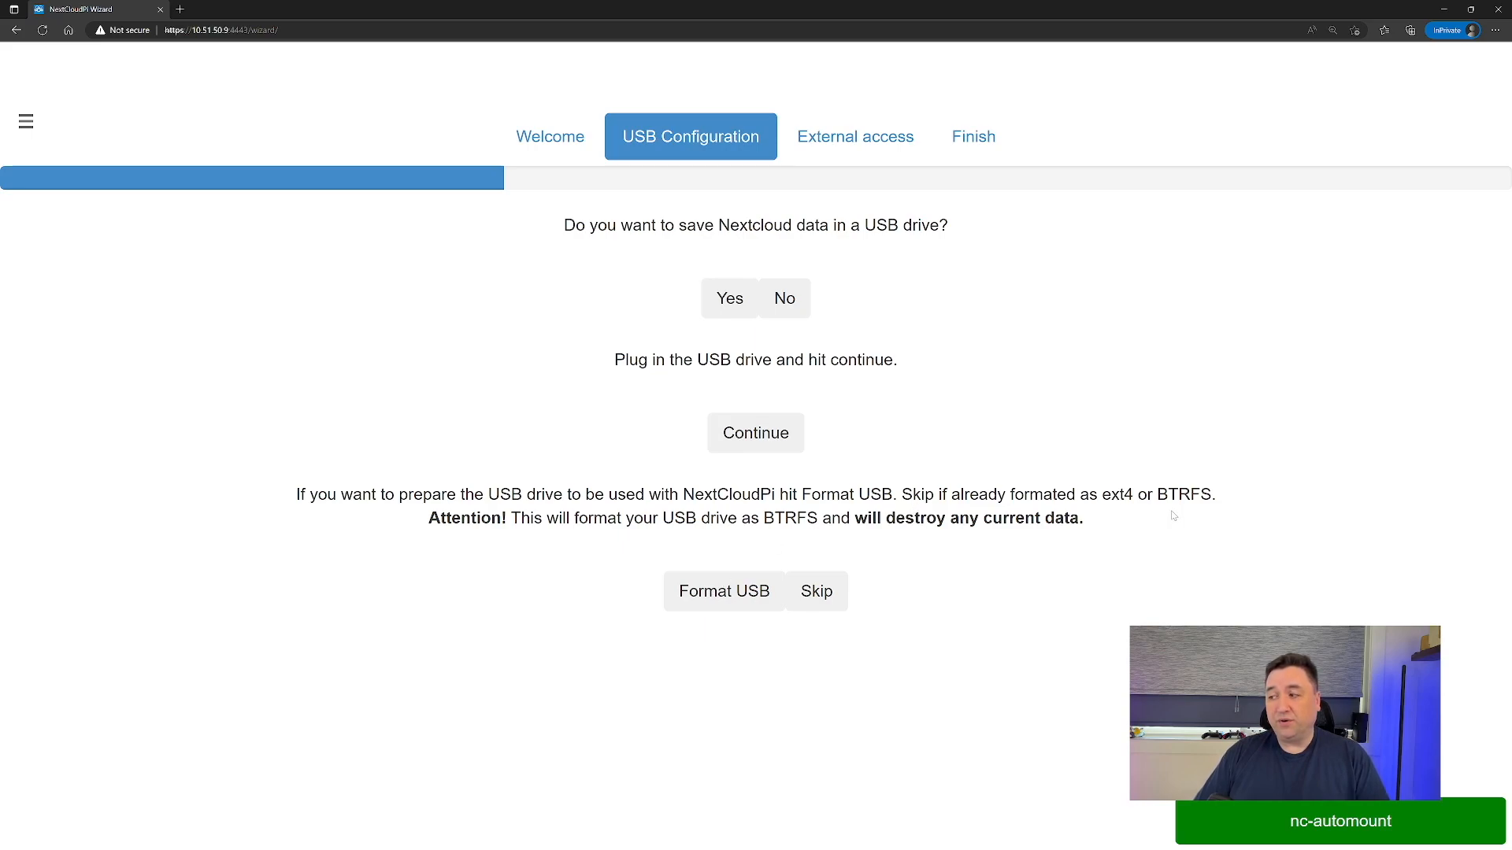
mouse_move(705, 560)
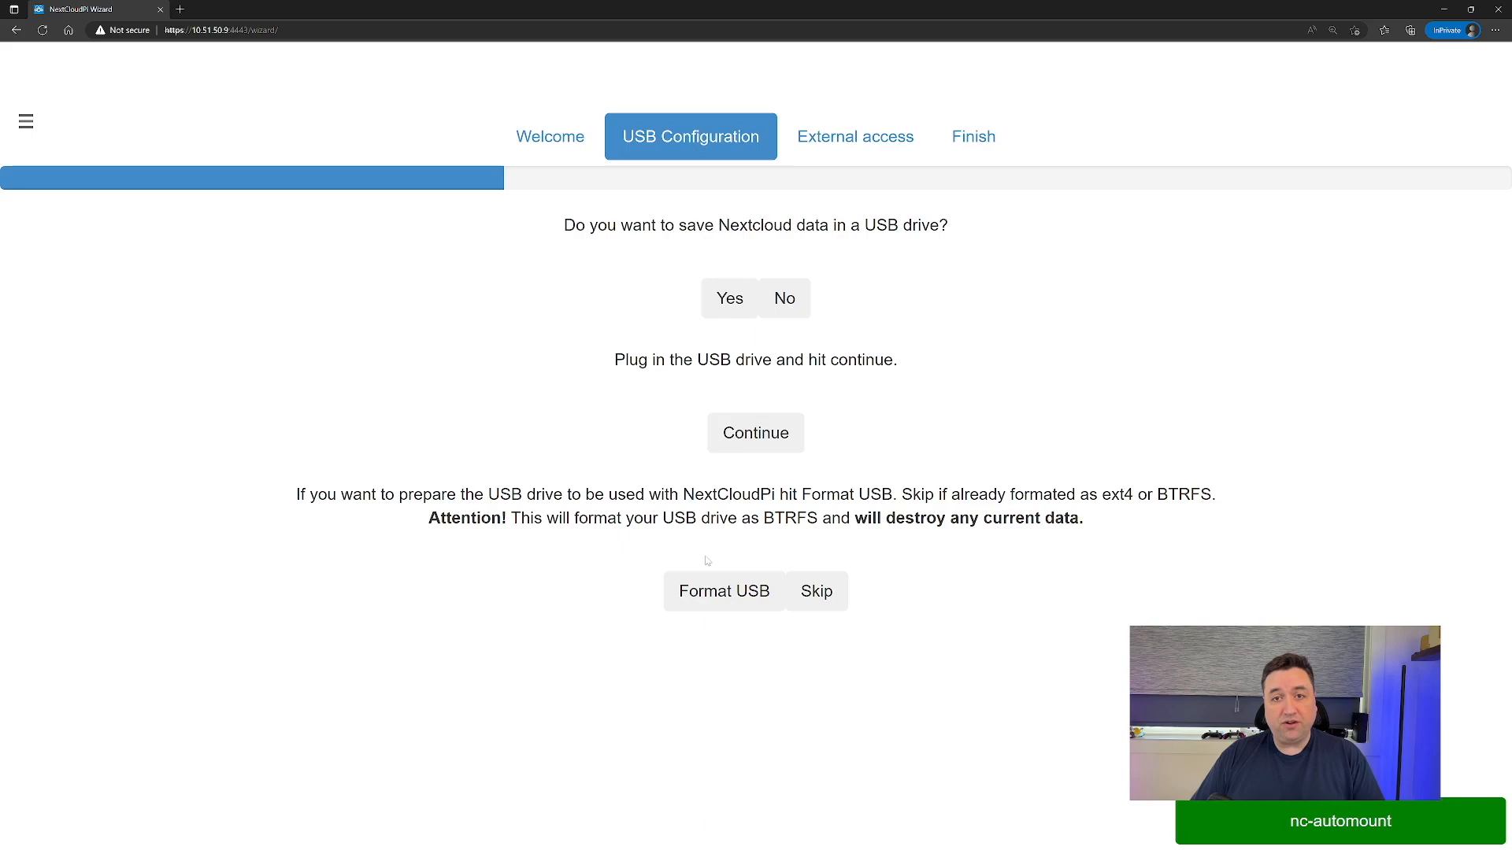
mouse_move(723, 594)
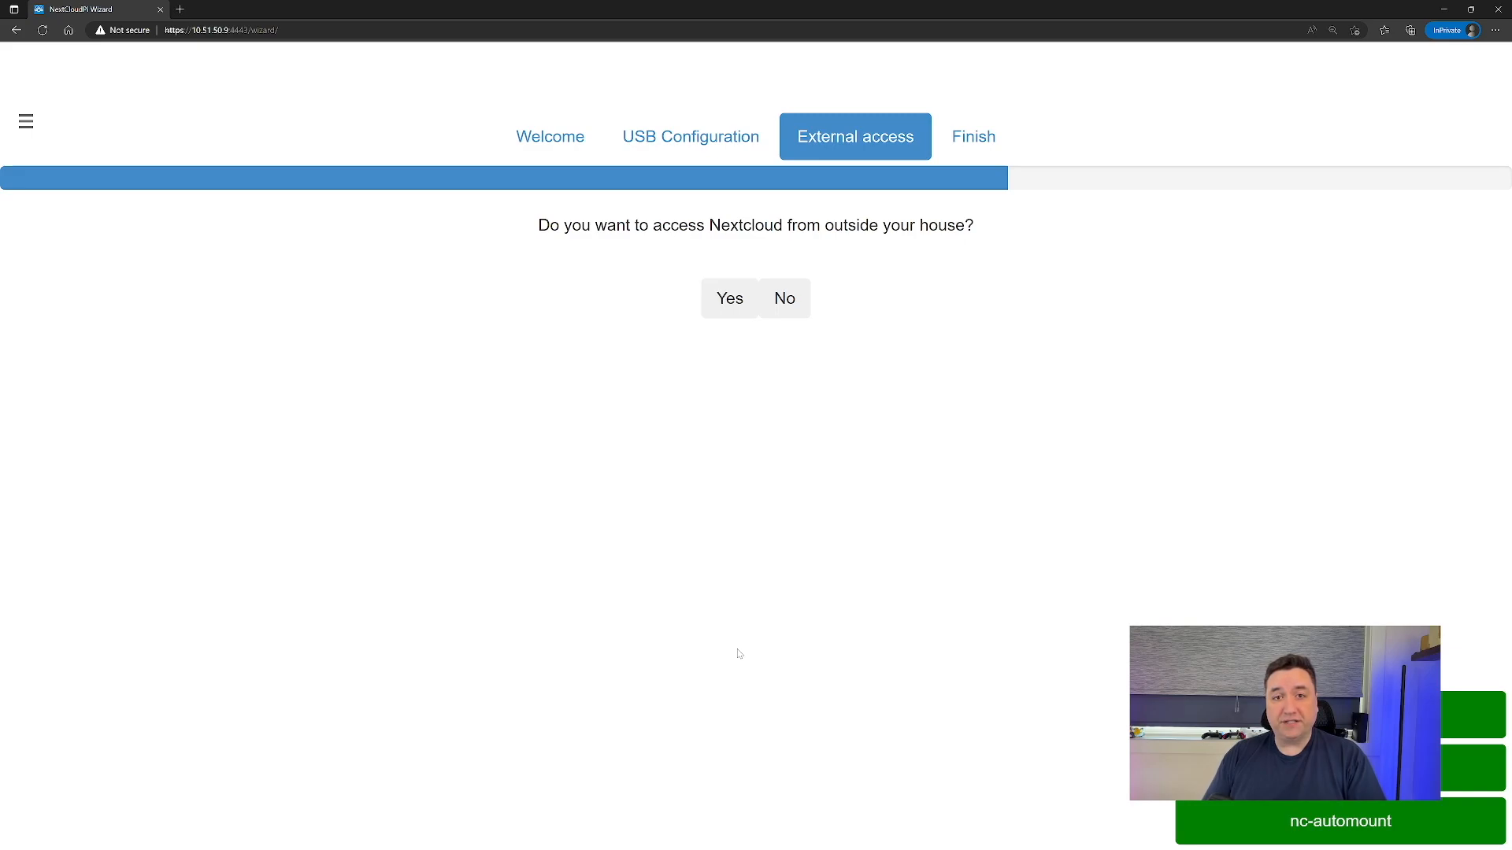
mouse_move(826, 364)
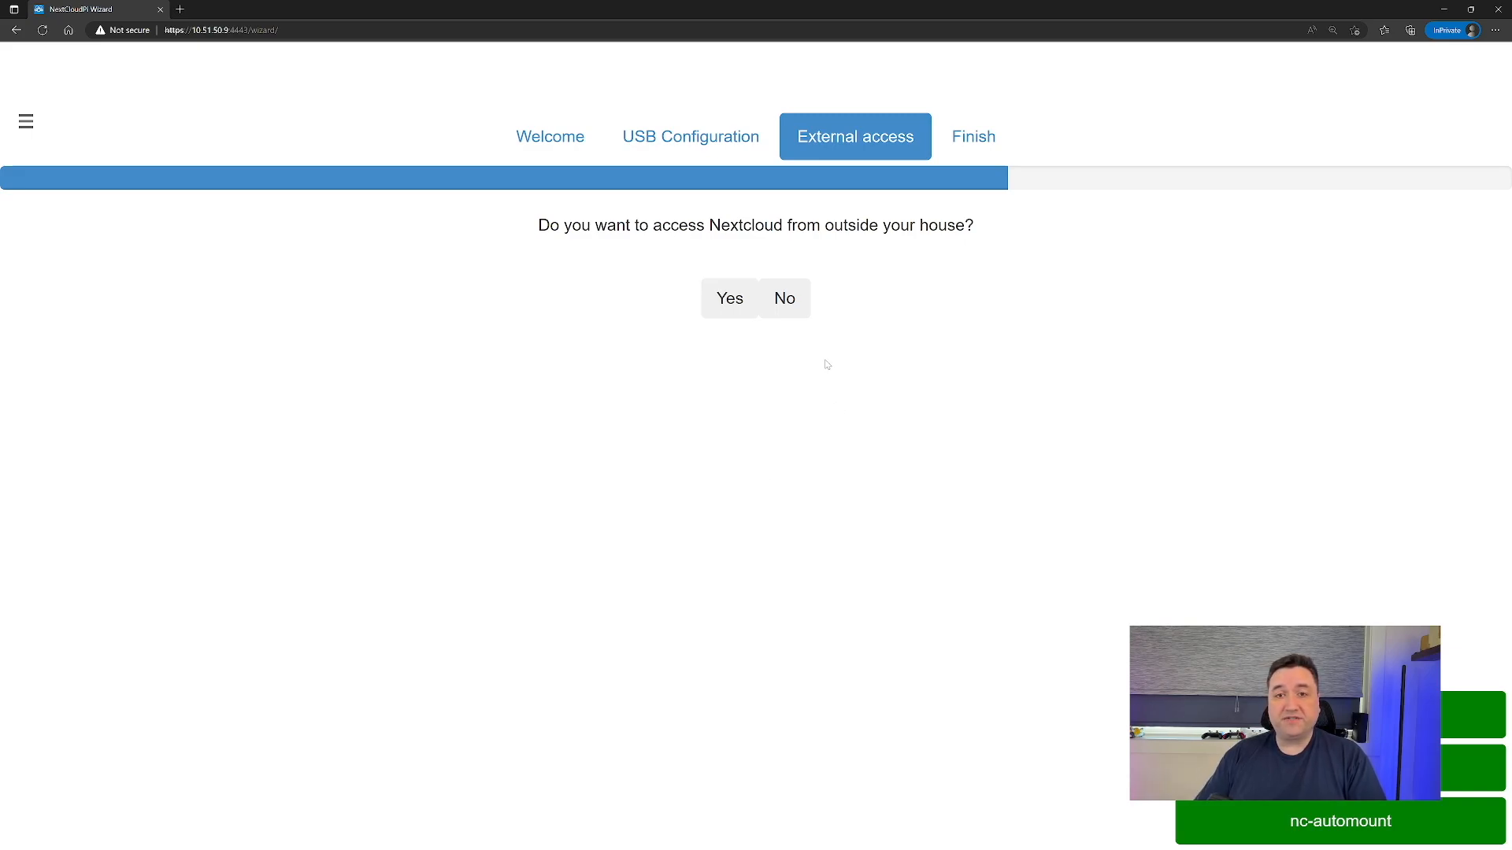
mouse_move(813, 305)
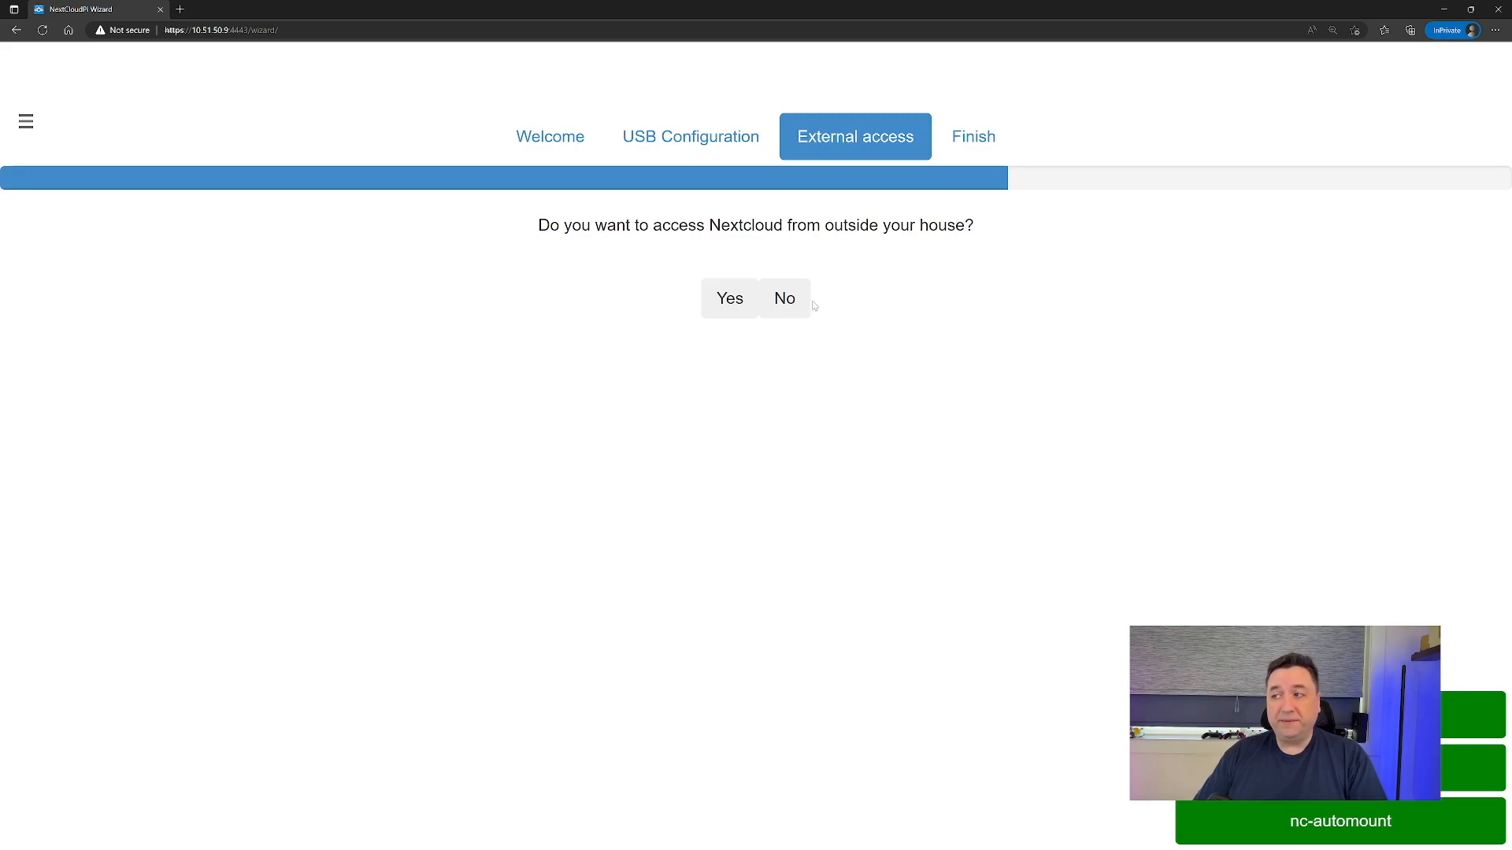
Answer No to accessing Nextcloud from outside the house, finishing the wizard.
click(785, 298)
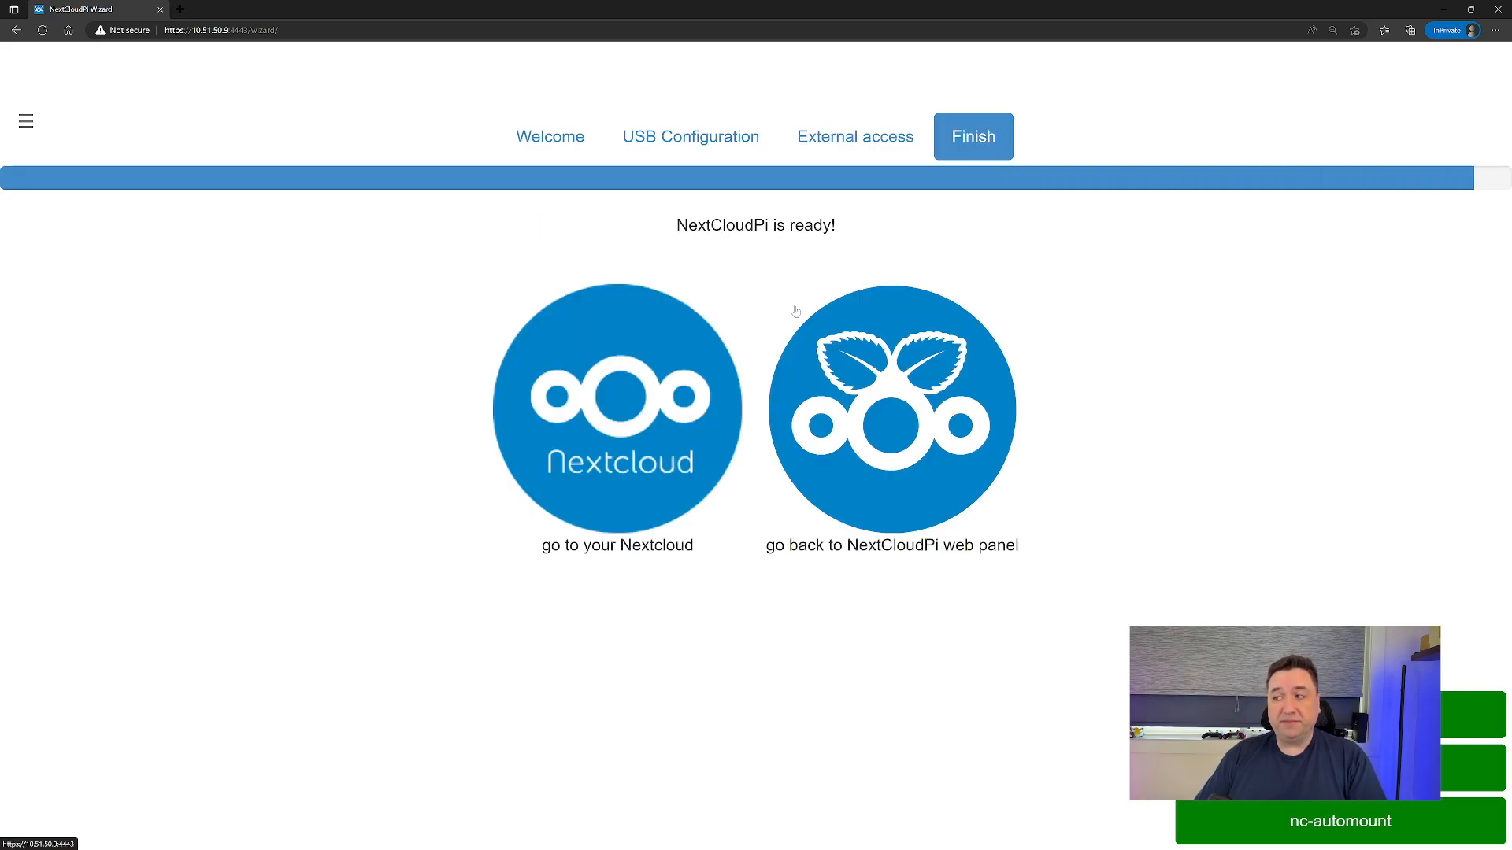
mouse_move(756, 263)
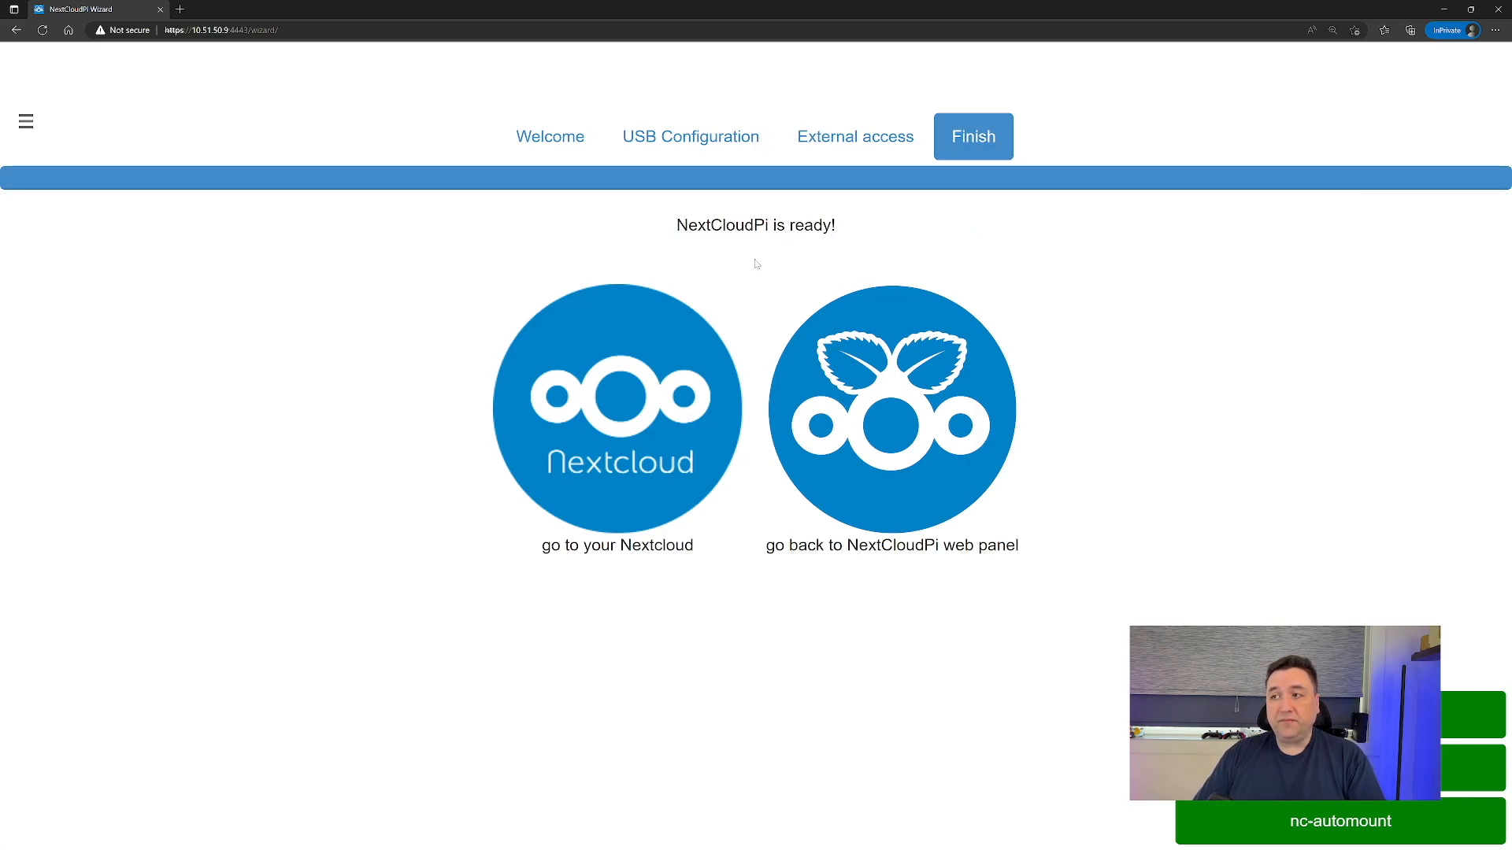
mouse_move(595, 568)
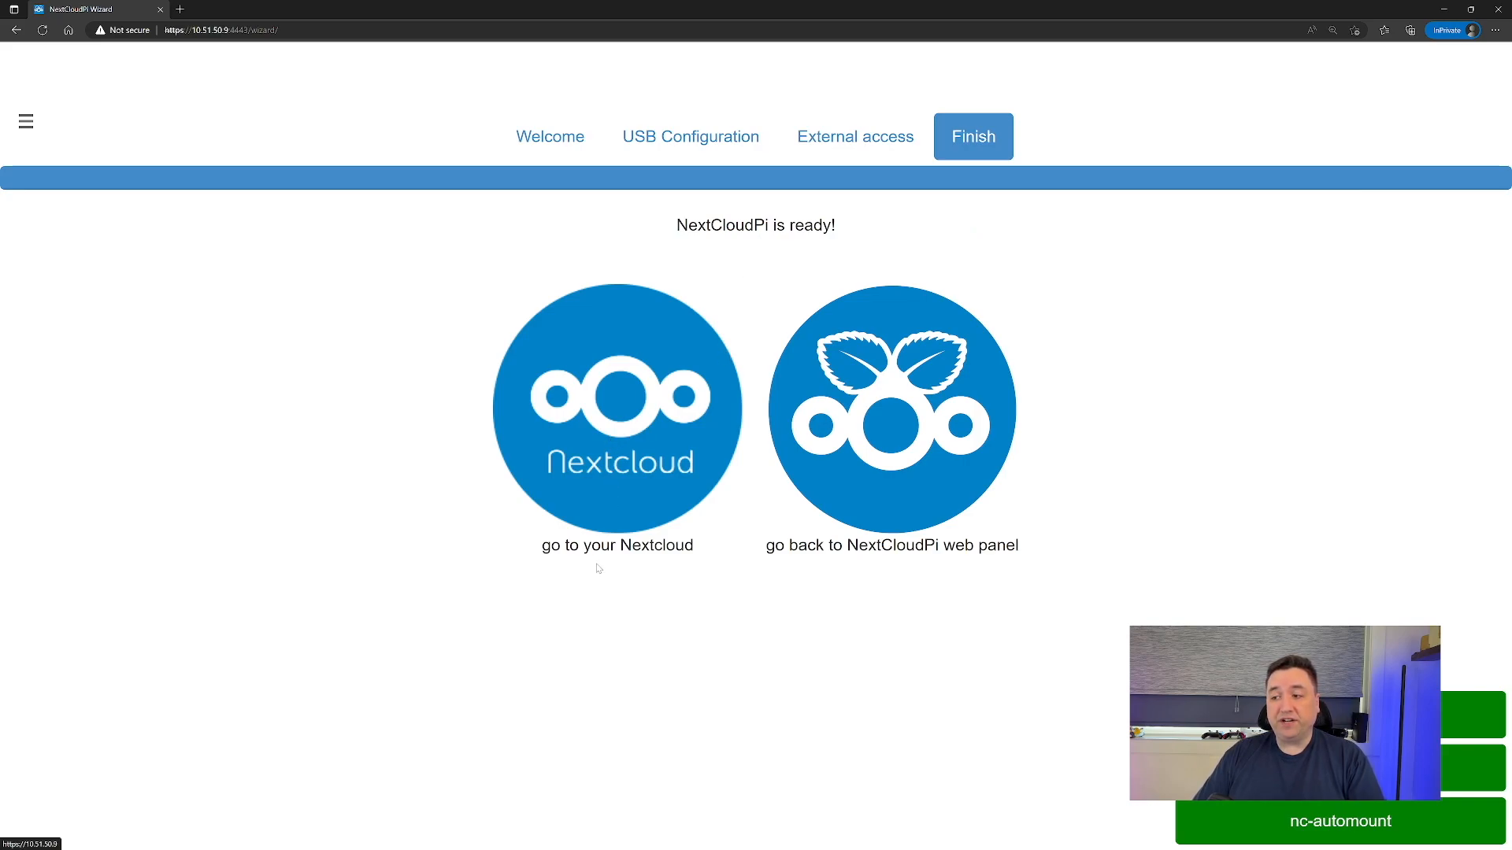
mouse_move(896, 569)
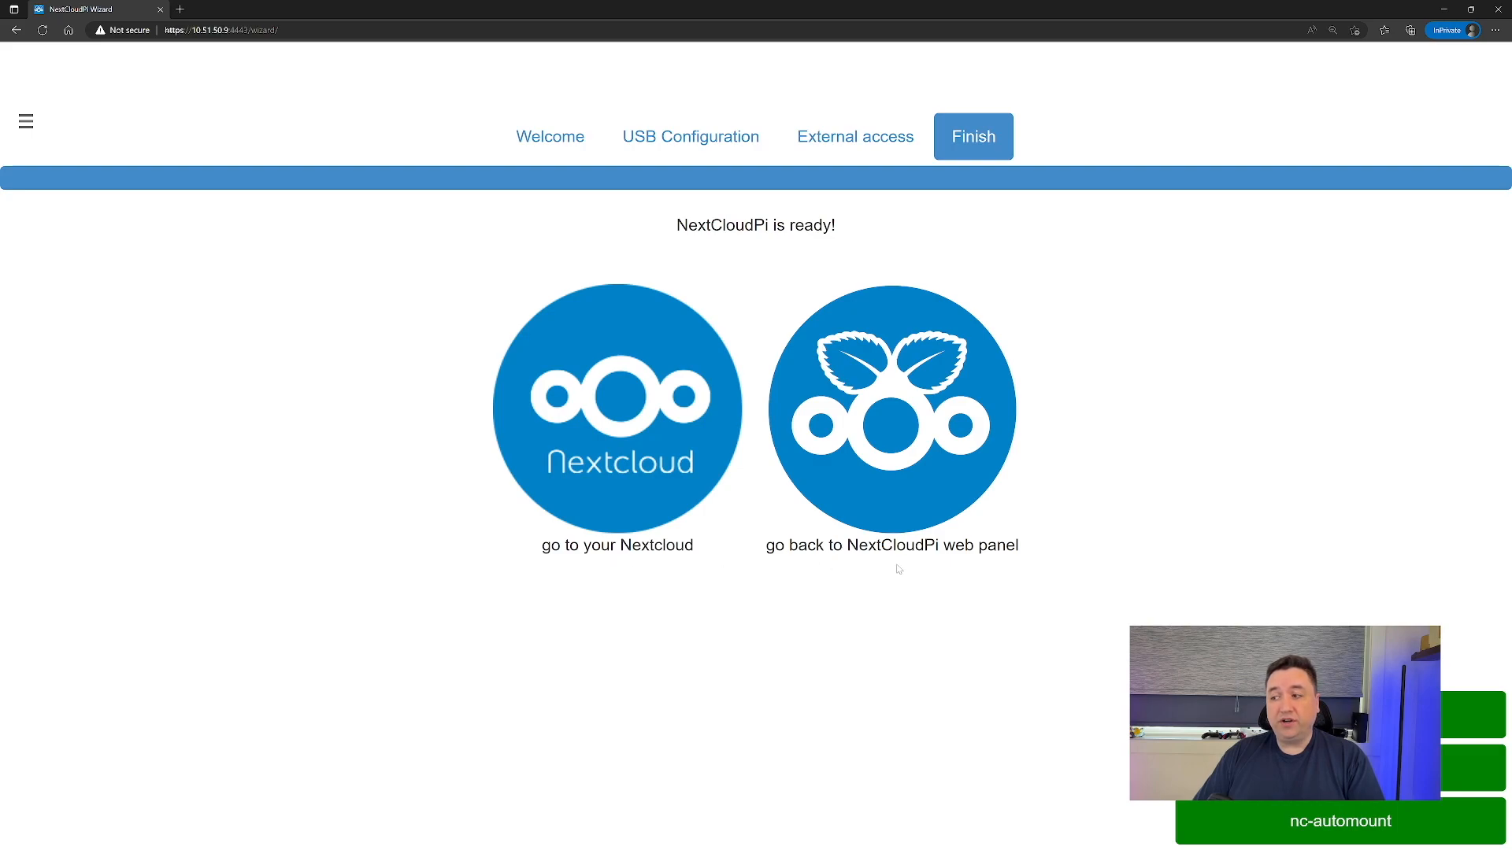
mouse_move(646, 445)
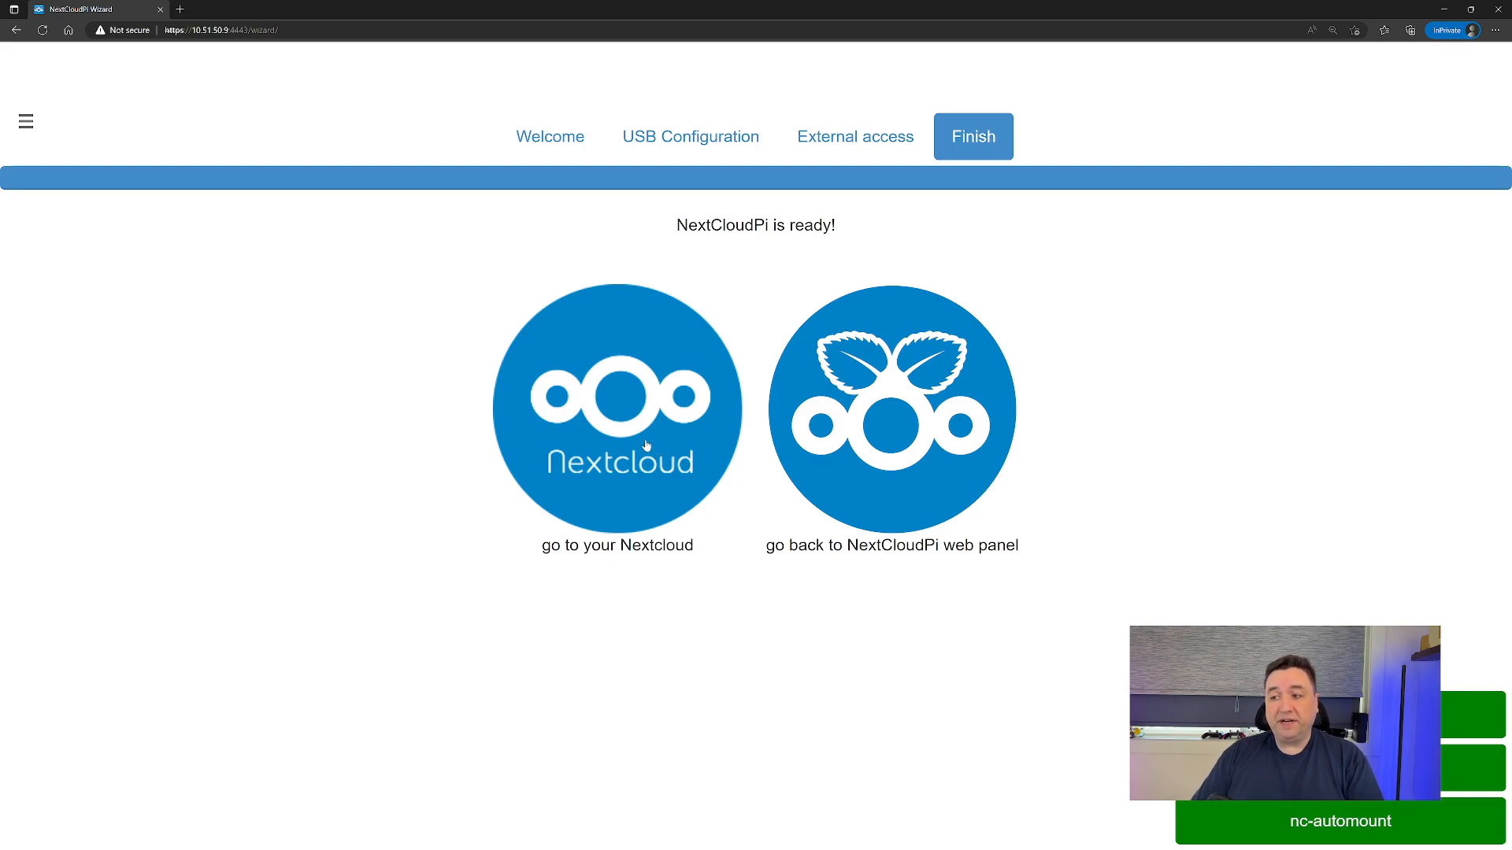
Go from the wizard's Finish page to the NextCloudPi-hosted Nextcloud login page.
click(617, 409)
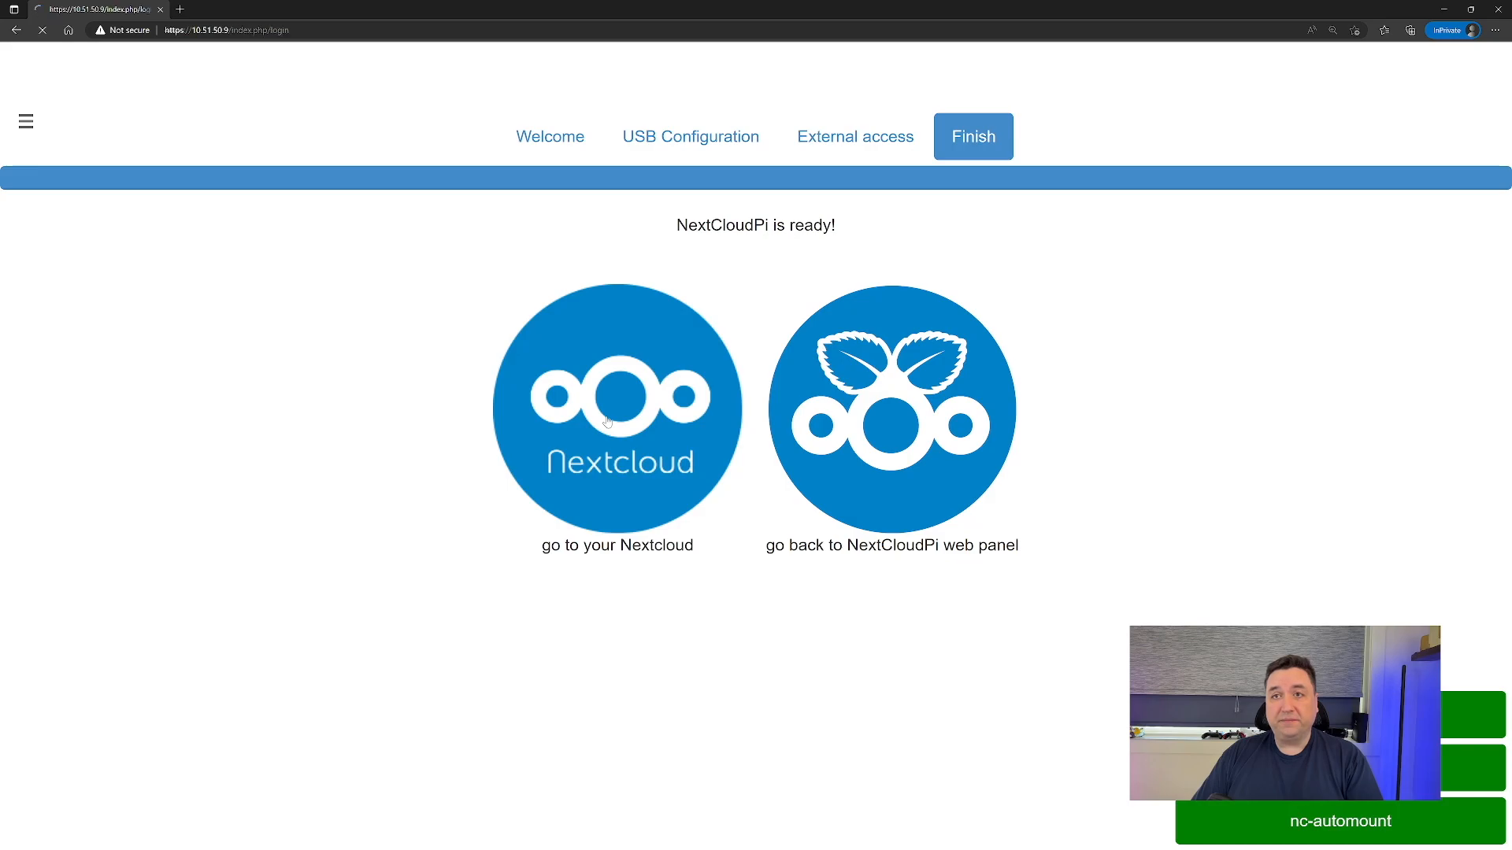
click(616, 410)
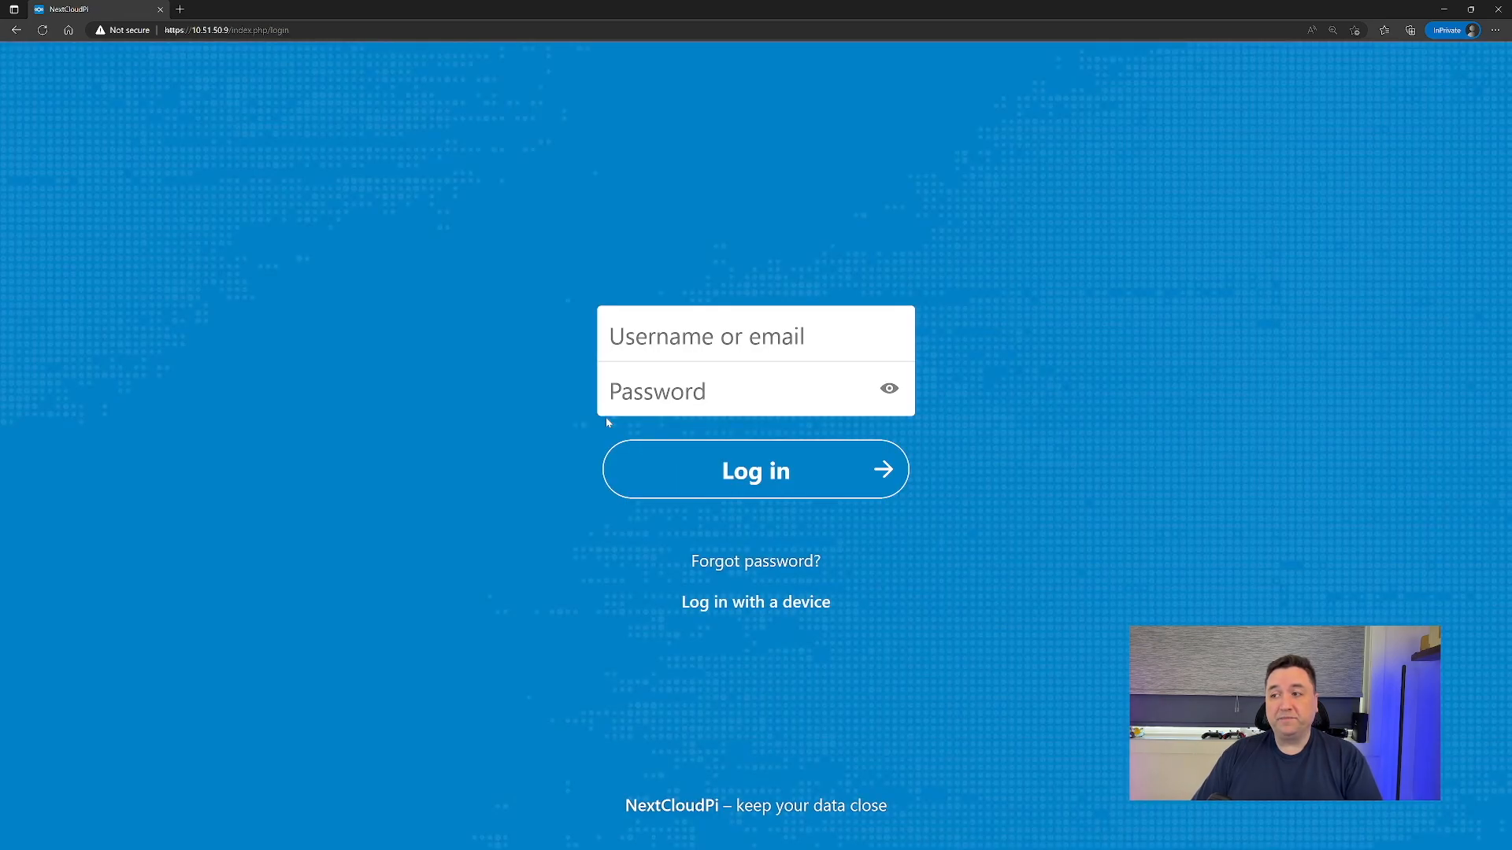
mouse_move(504, 468)
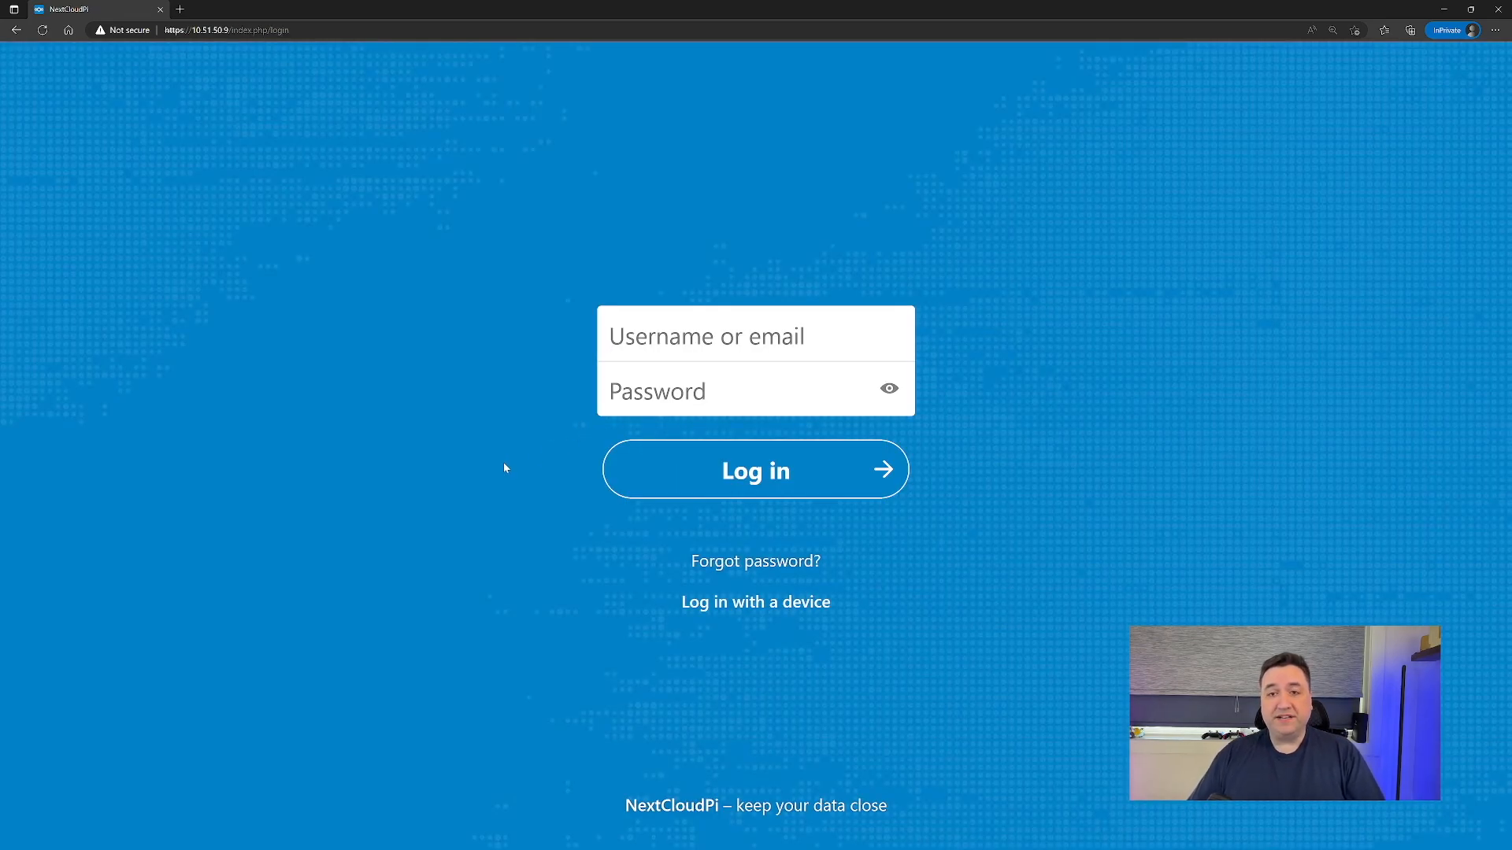
Log in to Nextcloud as user ncp with its password.
text(ncp)
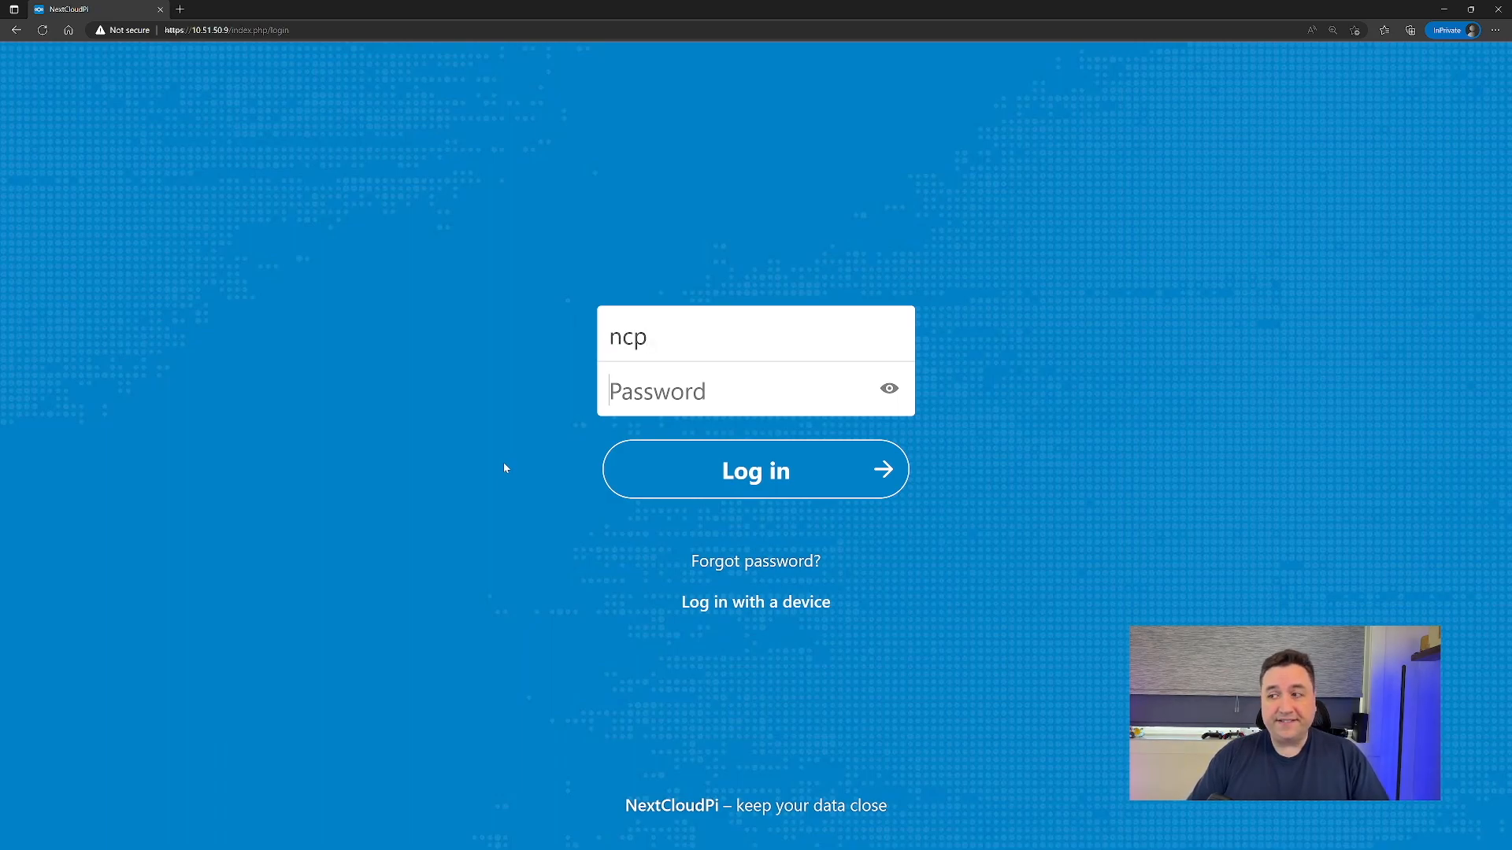
click(755, 470)
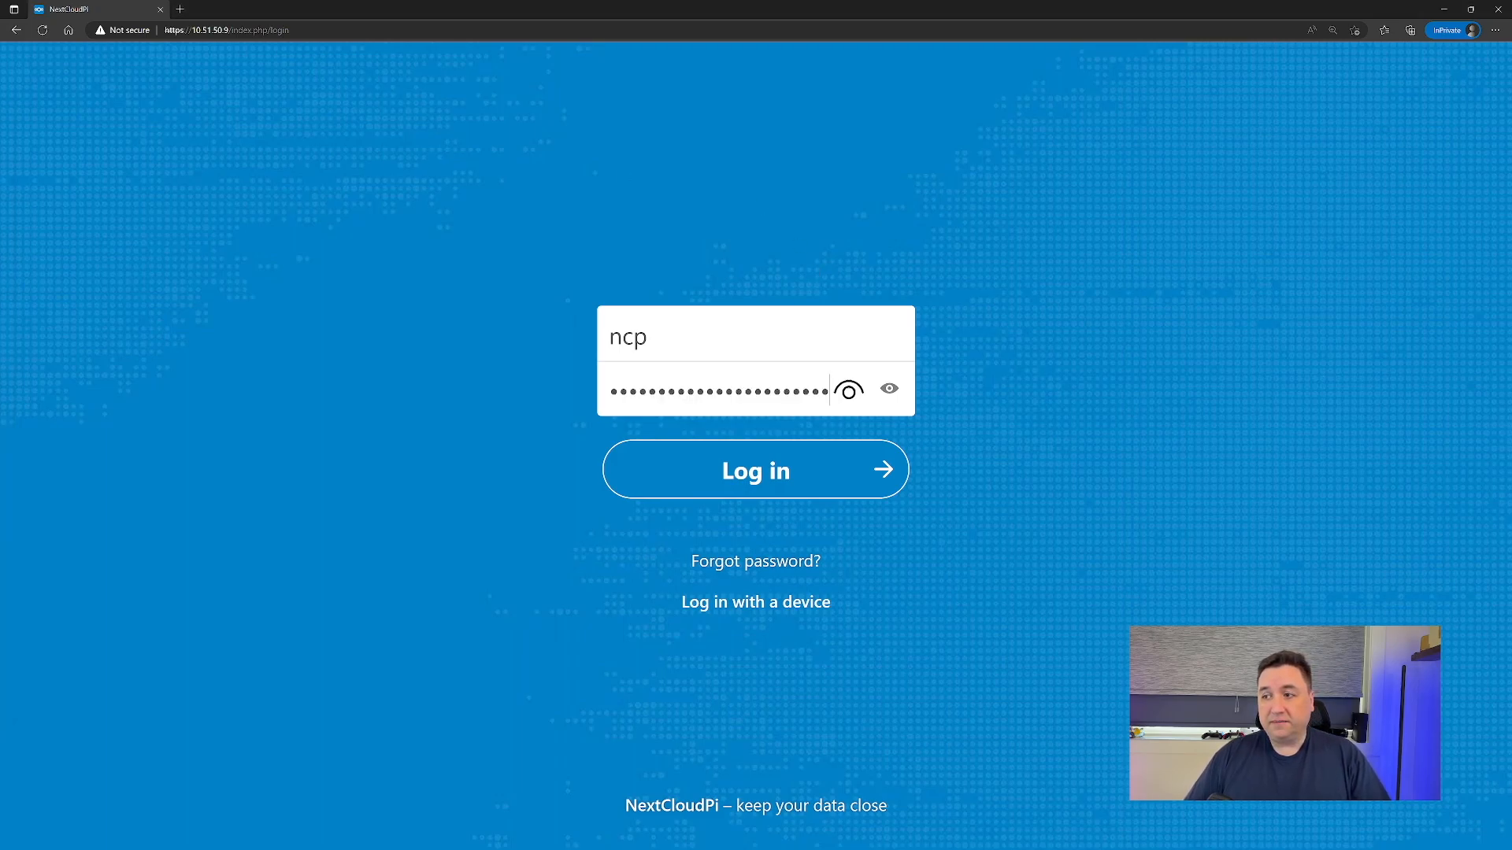
click(754, 469)
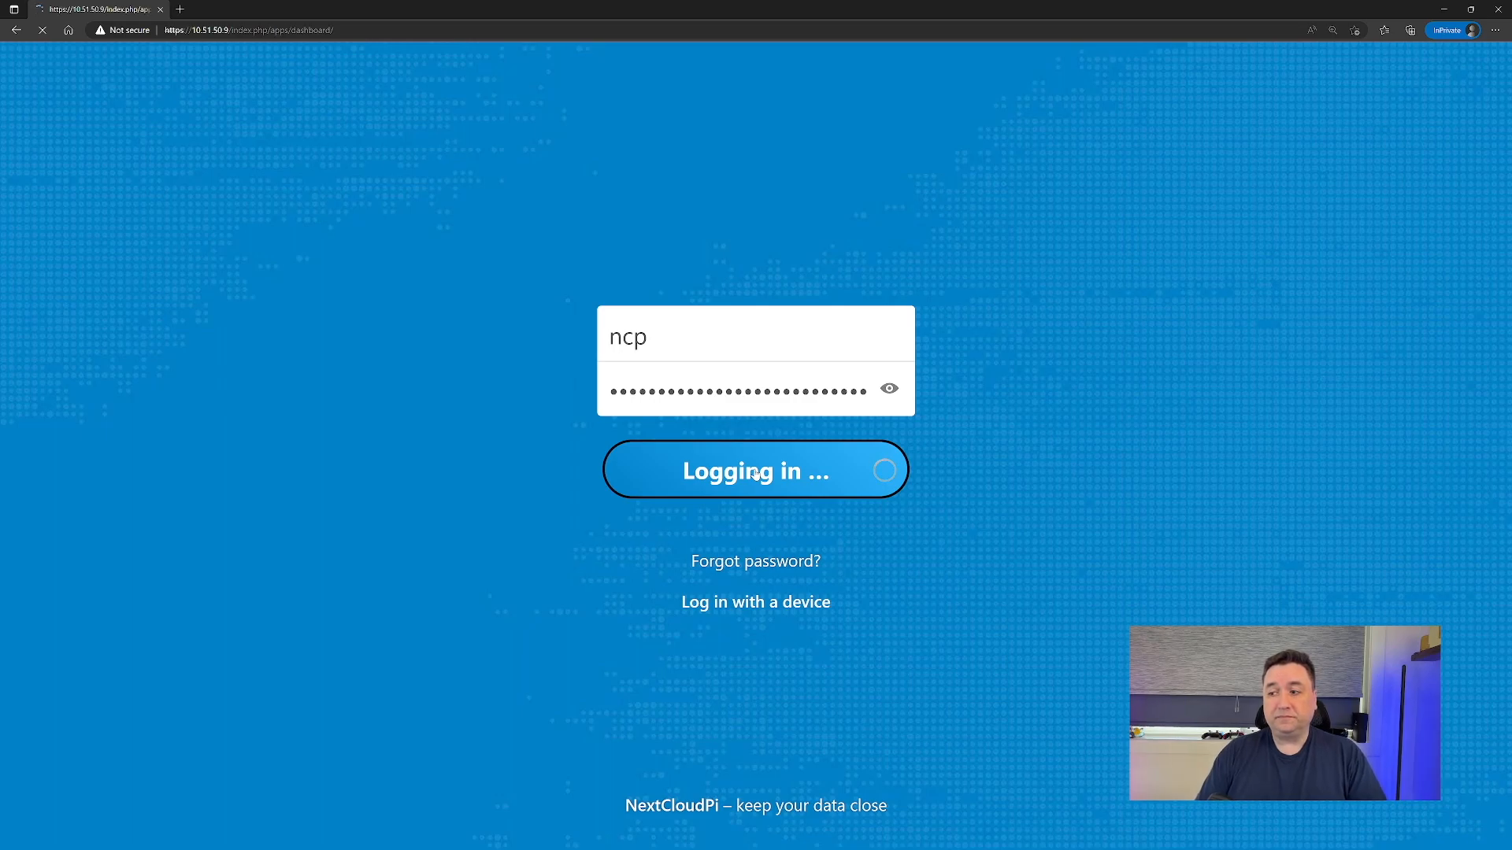
click(754, 469)
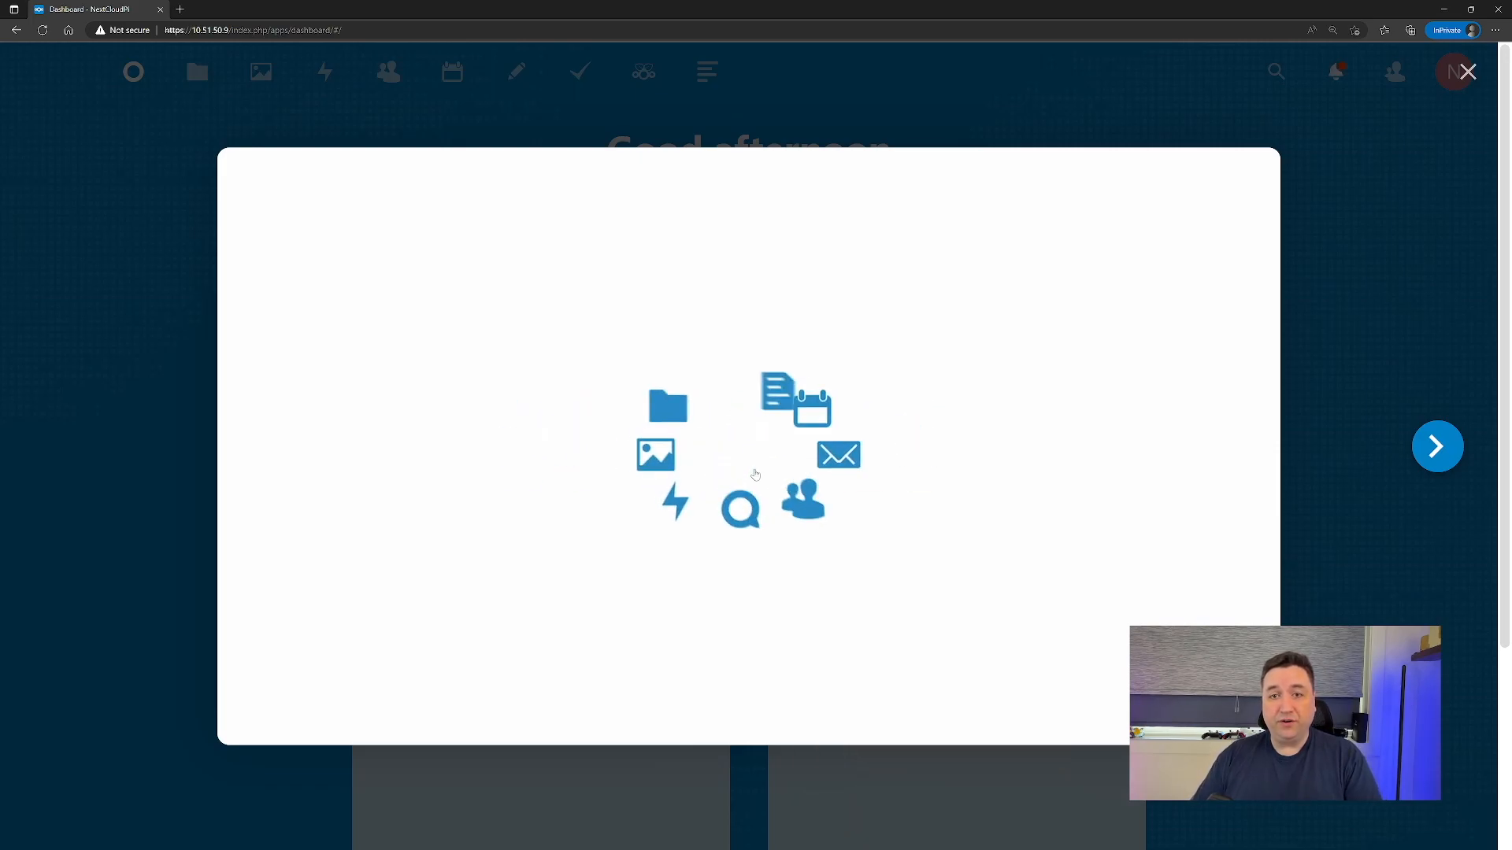
Step through the welcome slides and close the slideshow to reach the dashboard.
click(1438, 446)
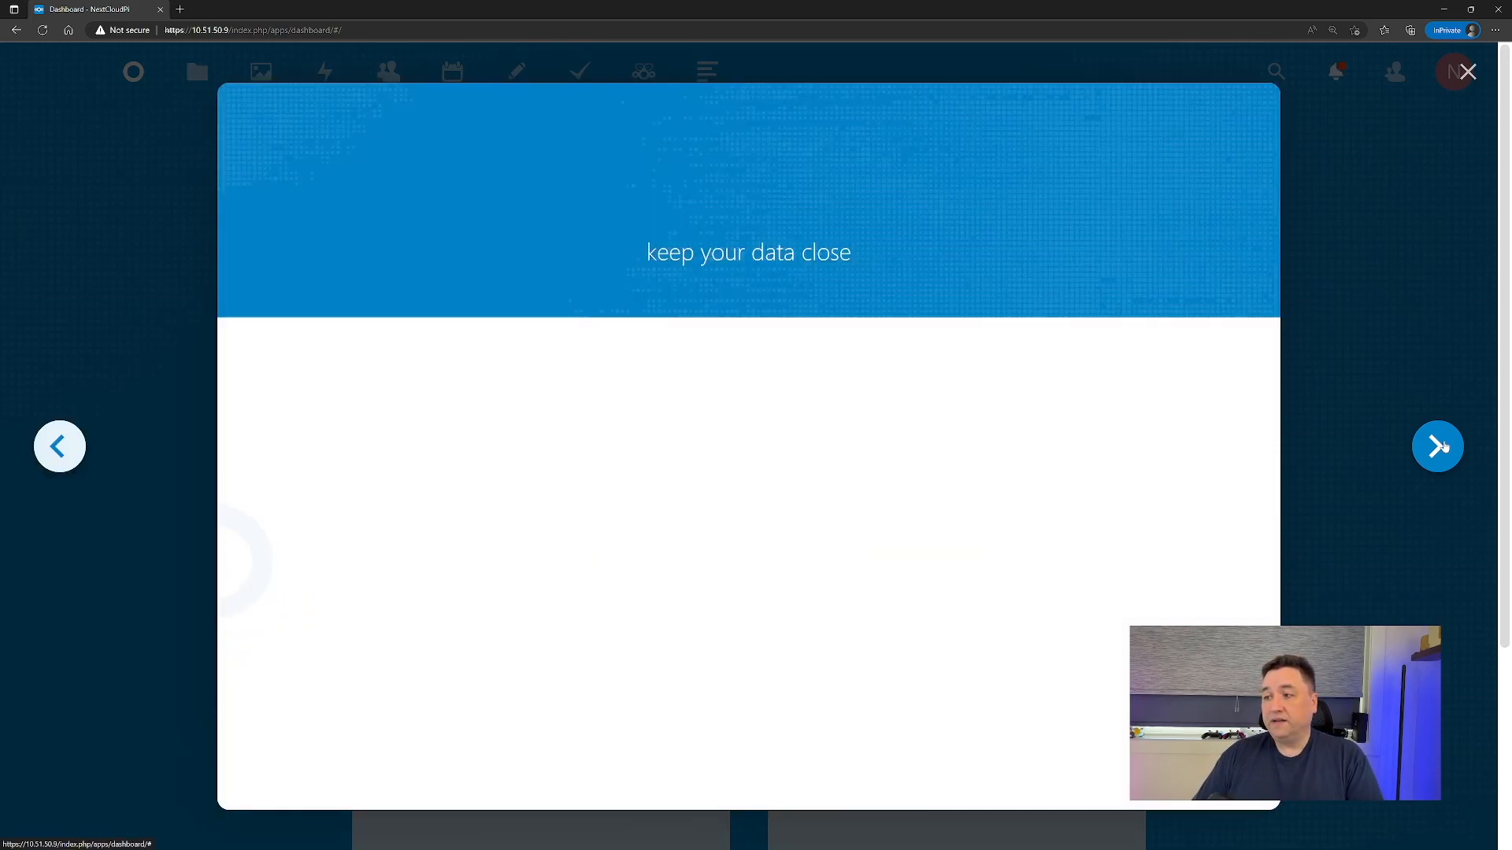
click(1438, 446)
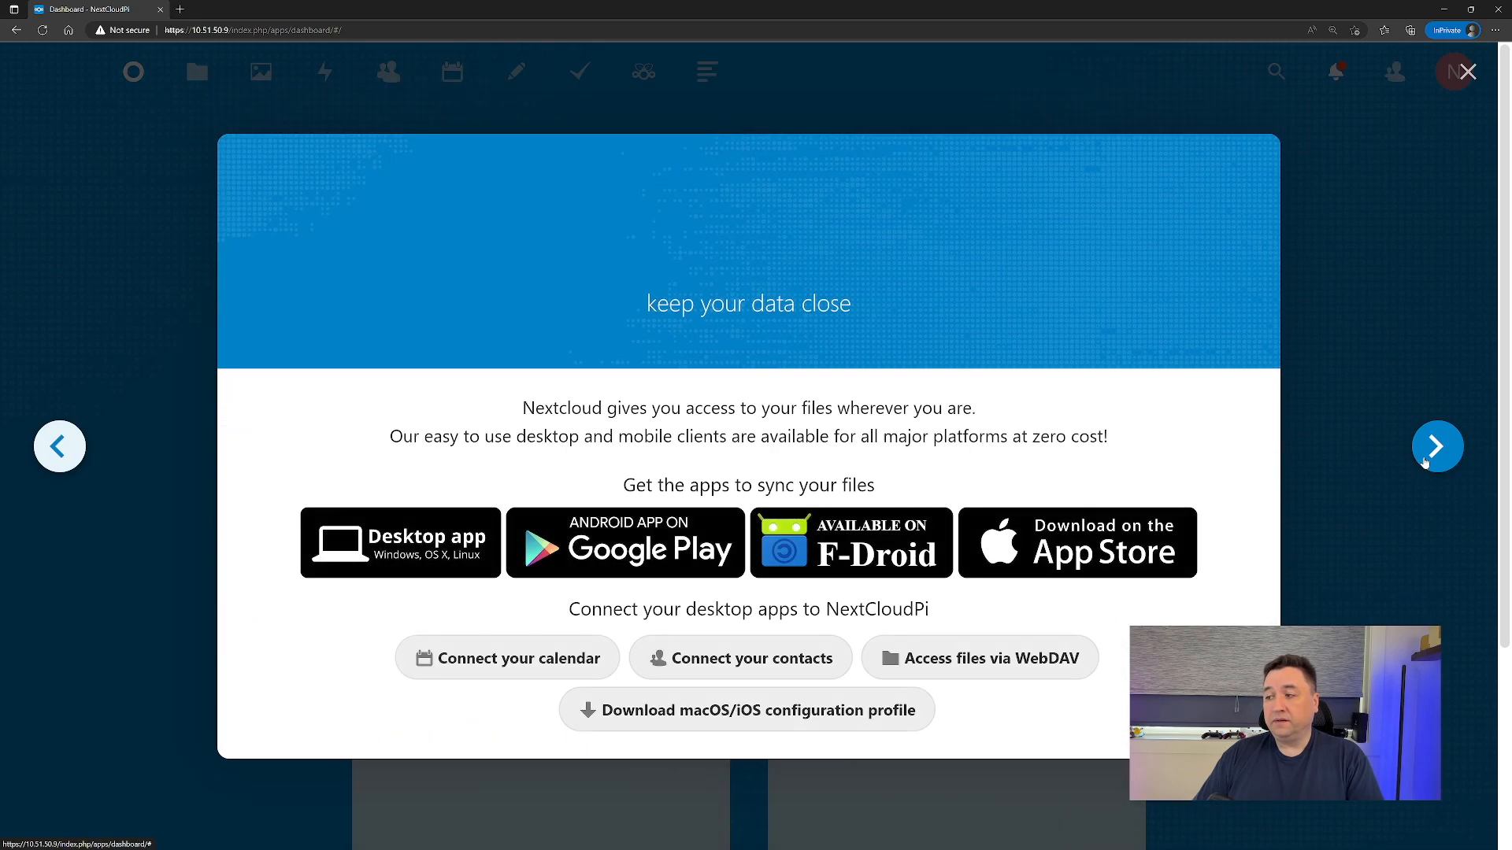
click(1438, 446)
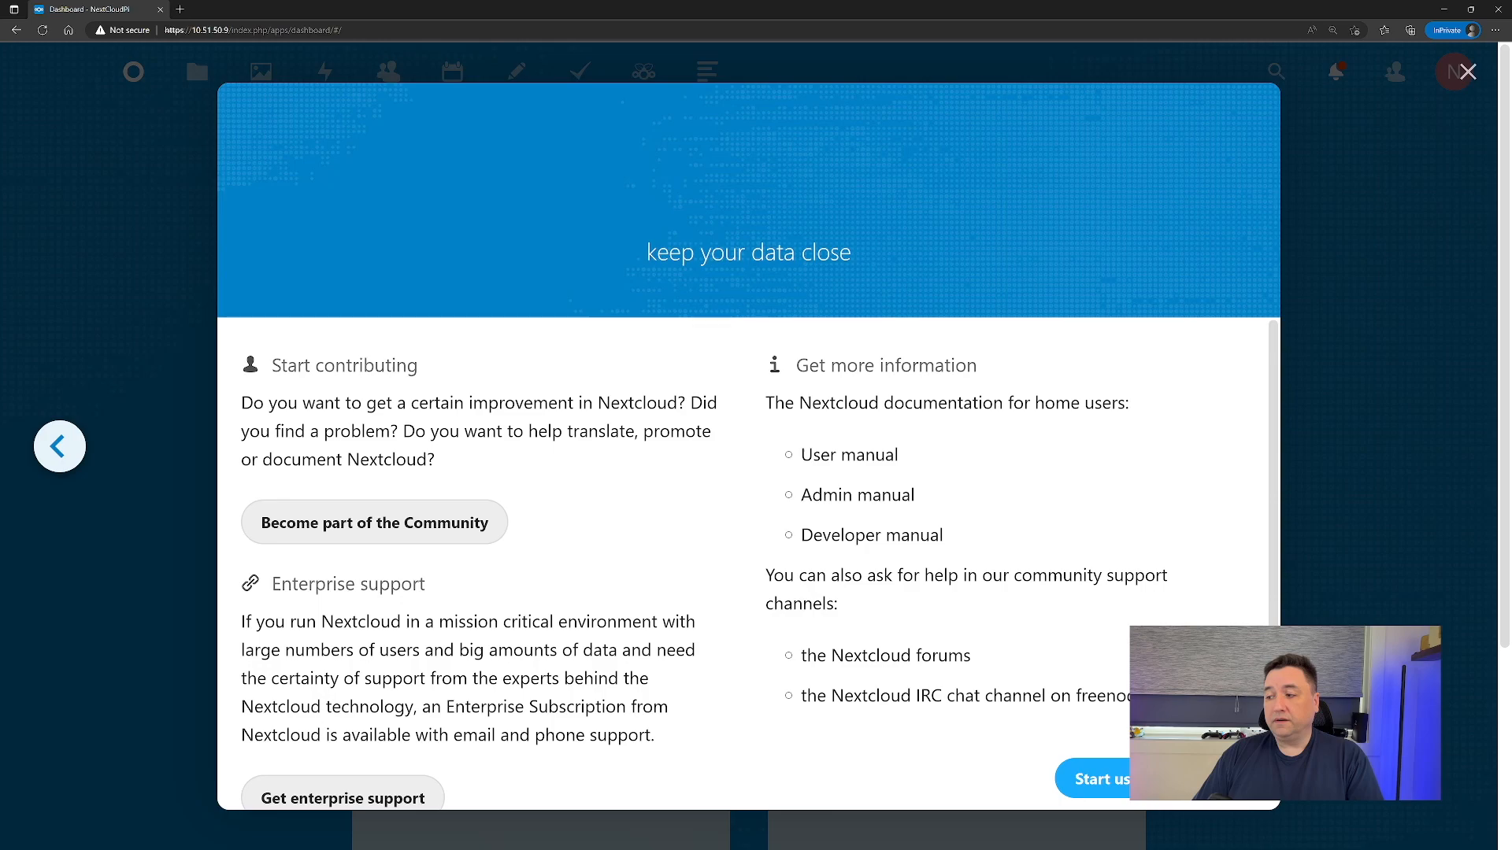
click(1466, 71)
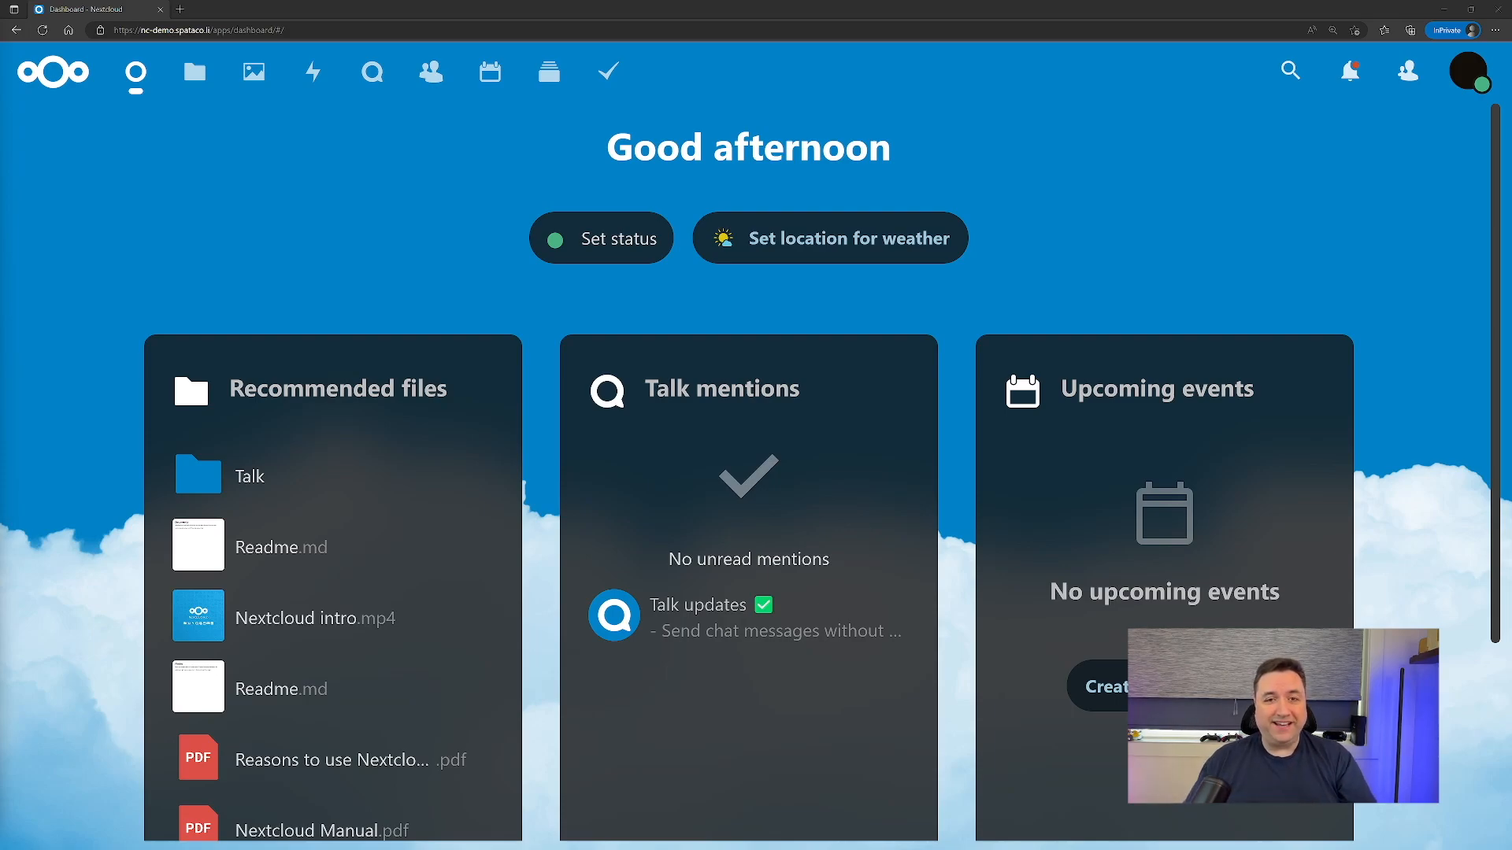
Go to Users from the account menu and start a New user form.
click(1466, 70)
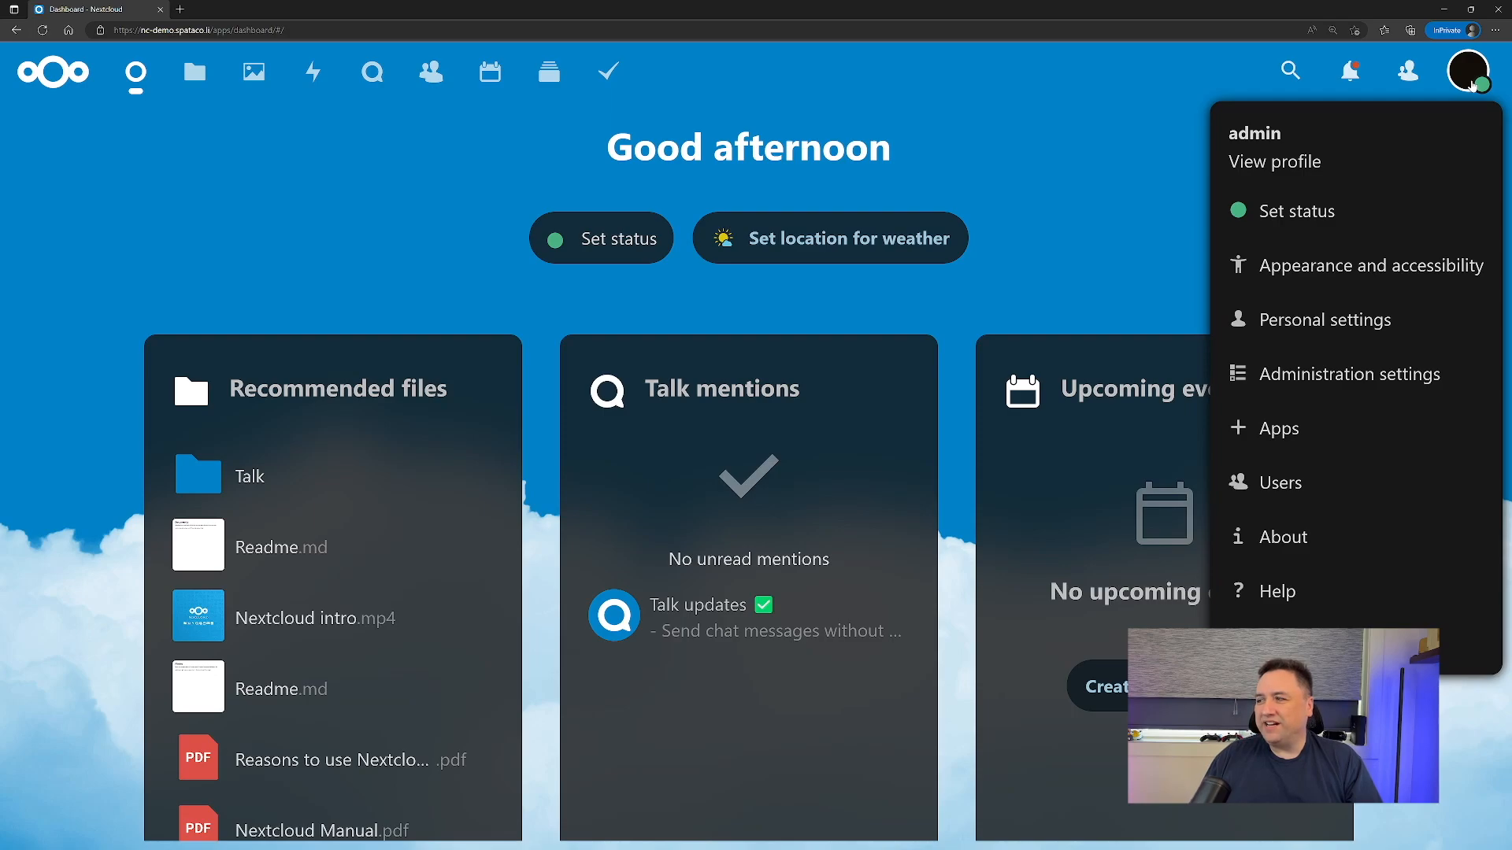
mouse_move(1278, 484)
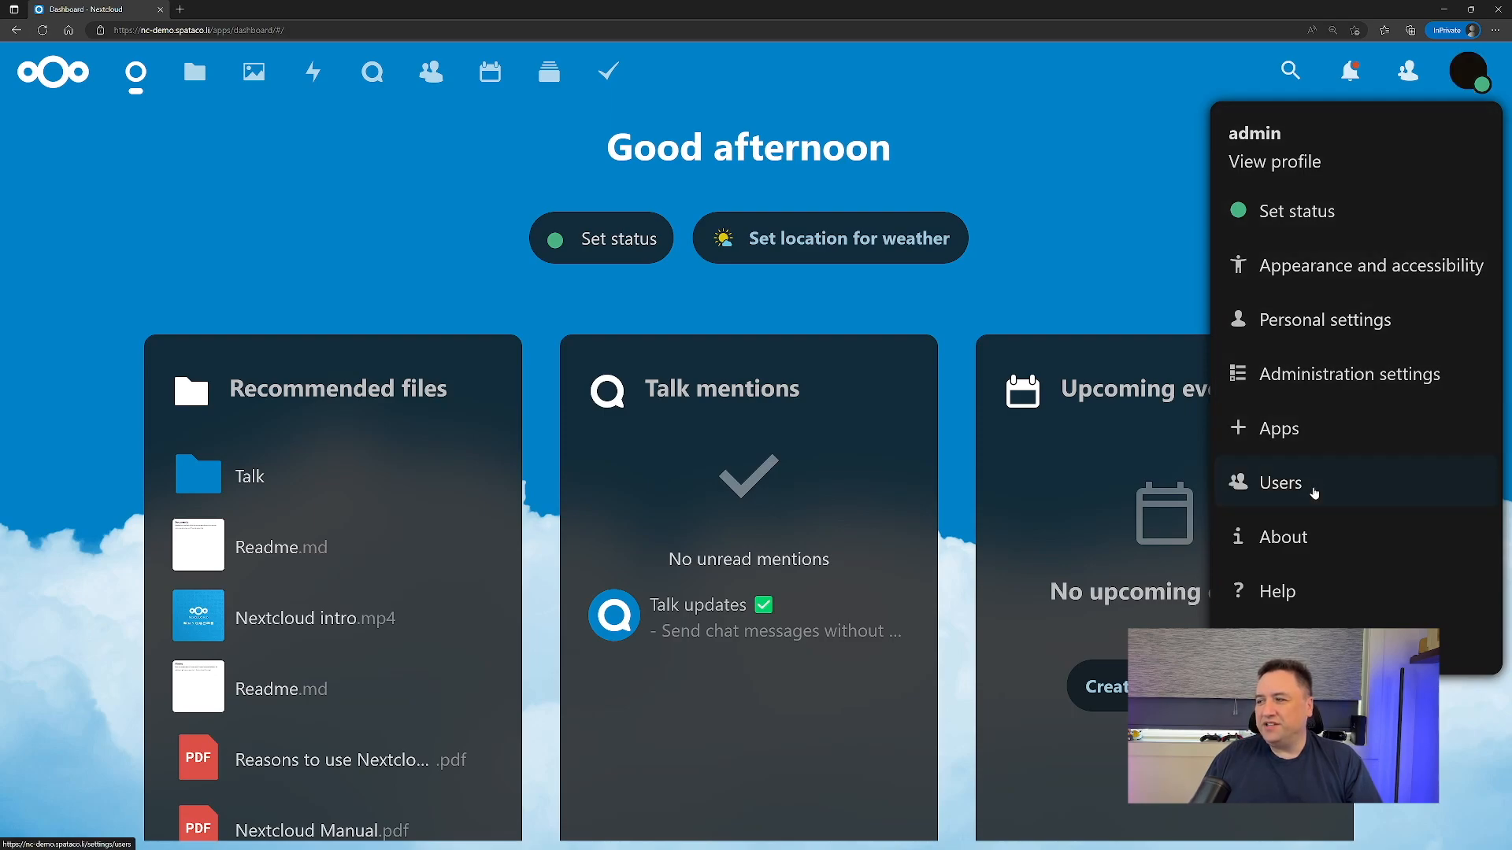
click(1280, 482)
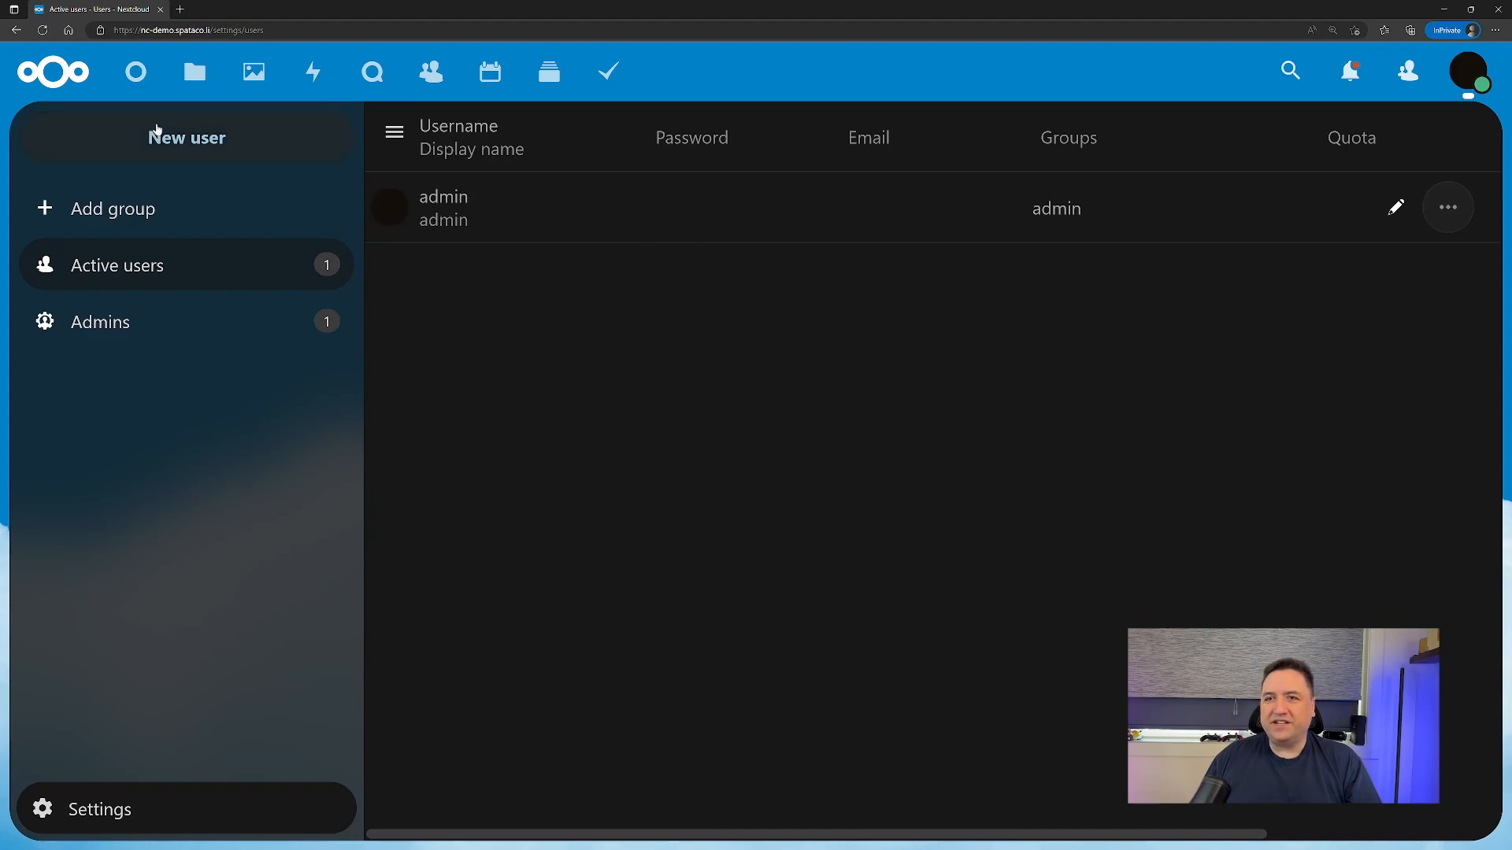
click(186, 137)
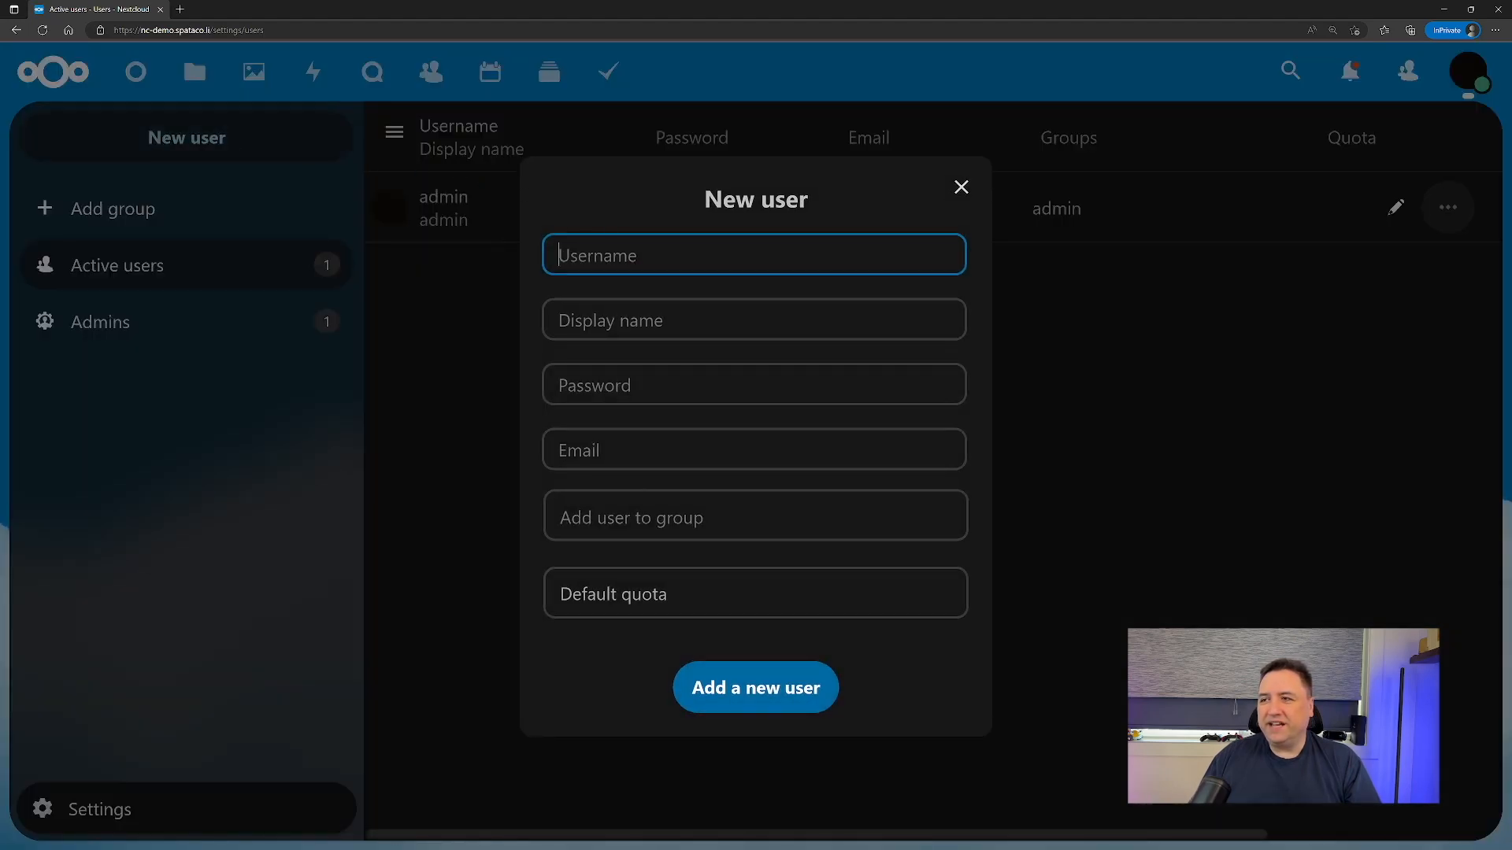
Enter username todd and display name Todd Spatafore, trying the admin group once.
text(todd)
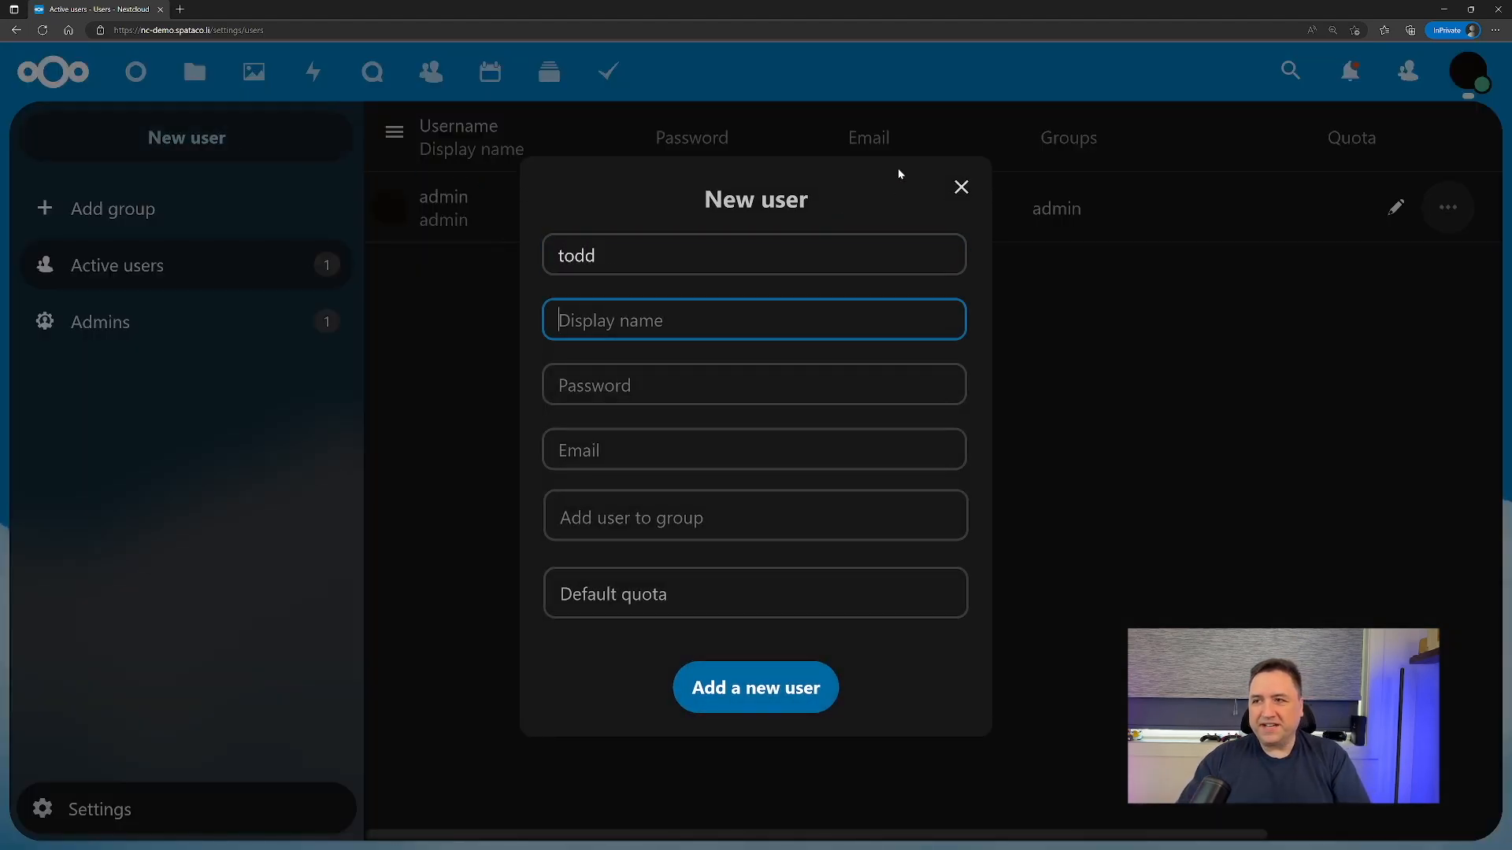
text(T)
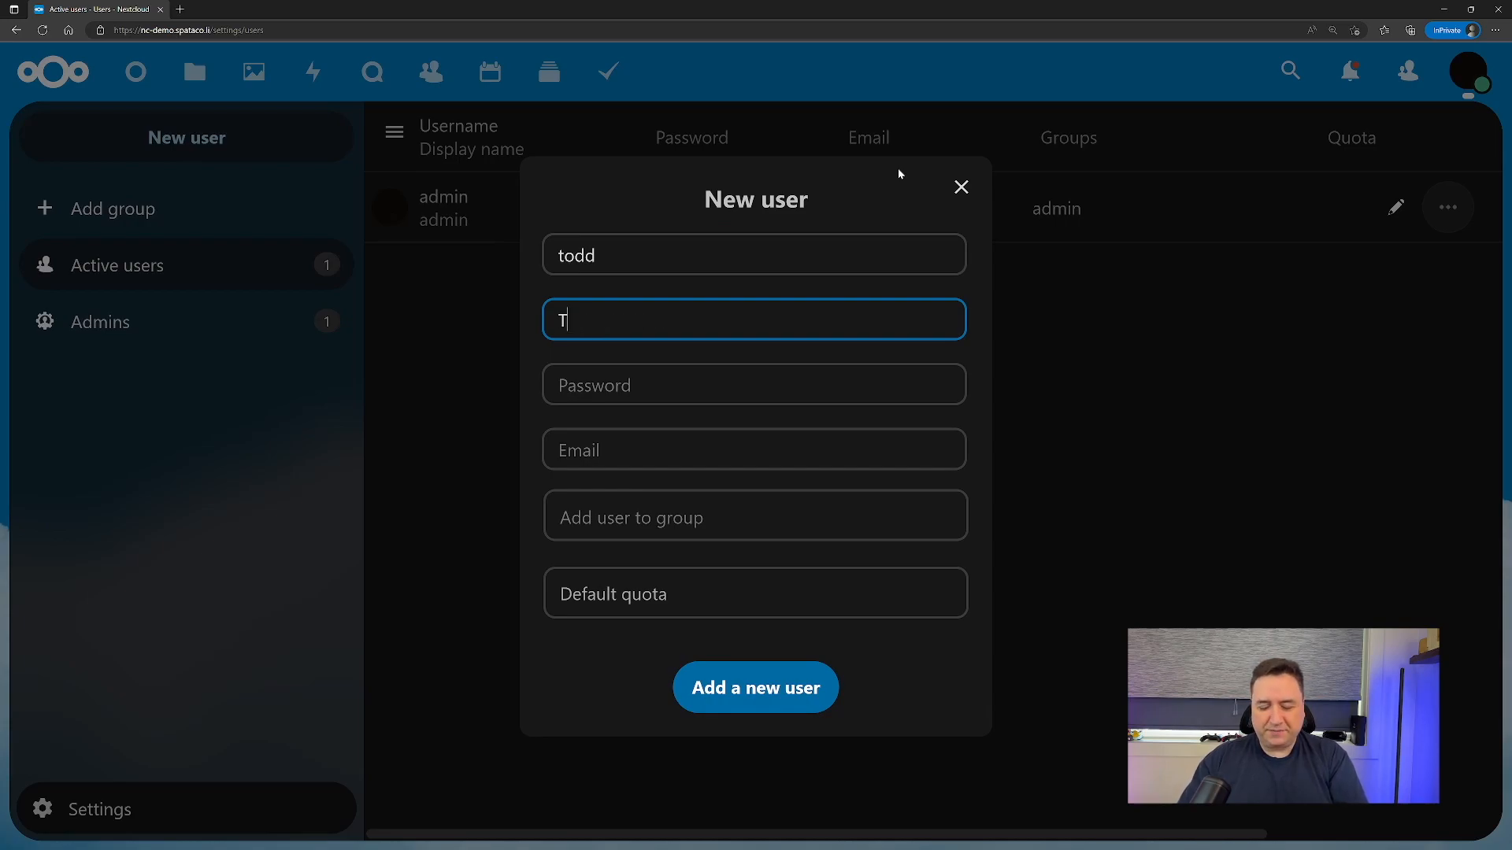
text(odd Spatafore)
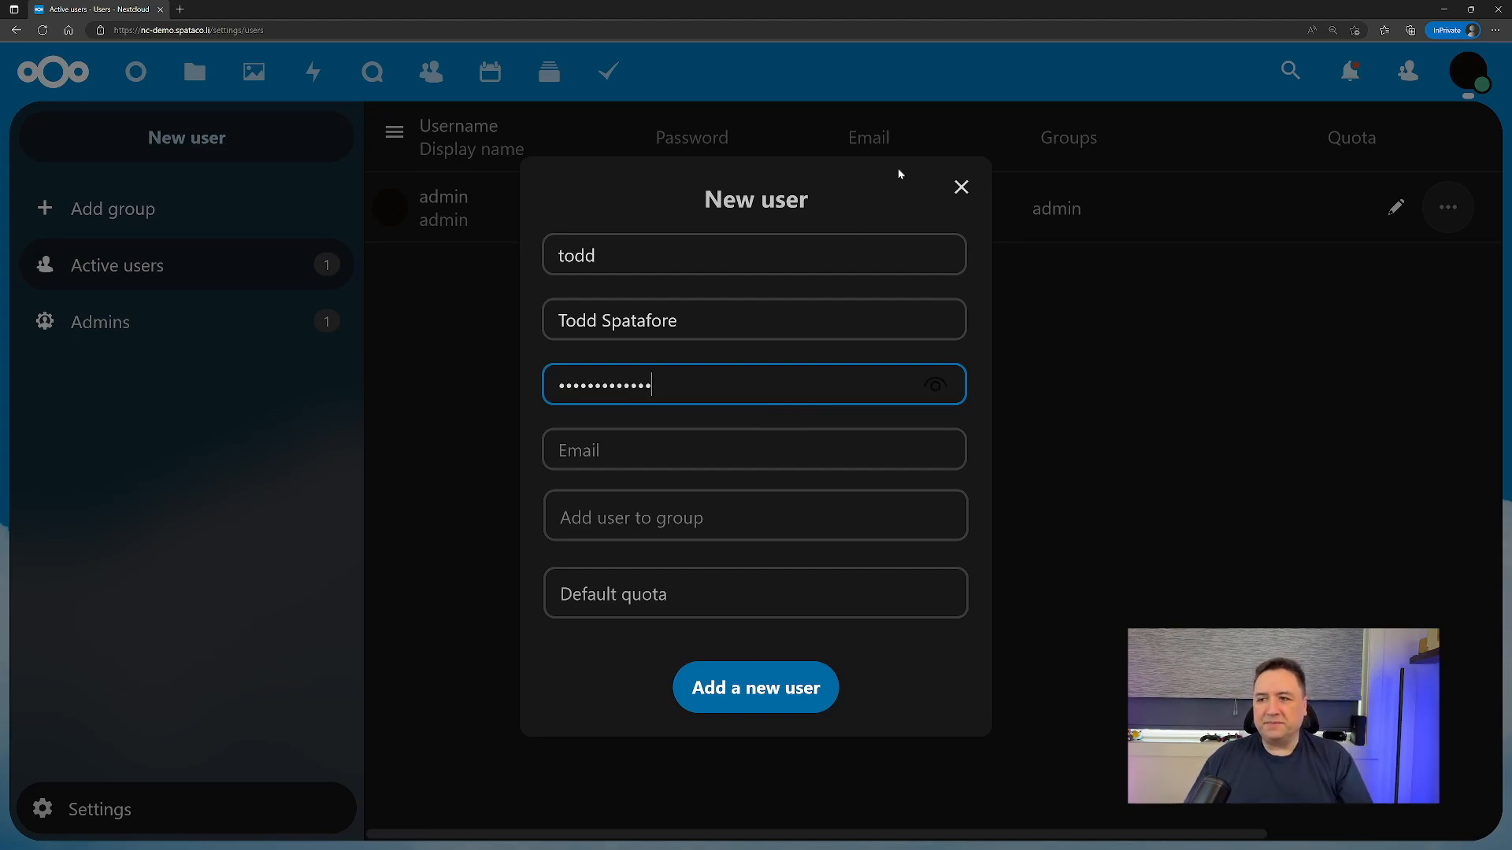
mouse_move(784, 435)
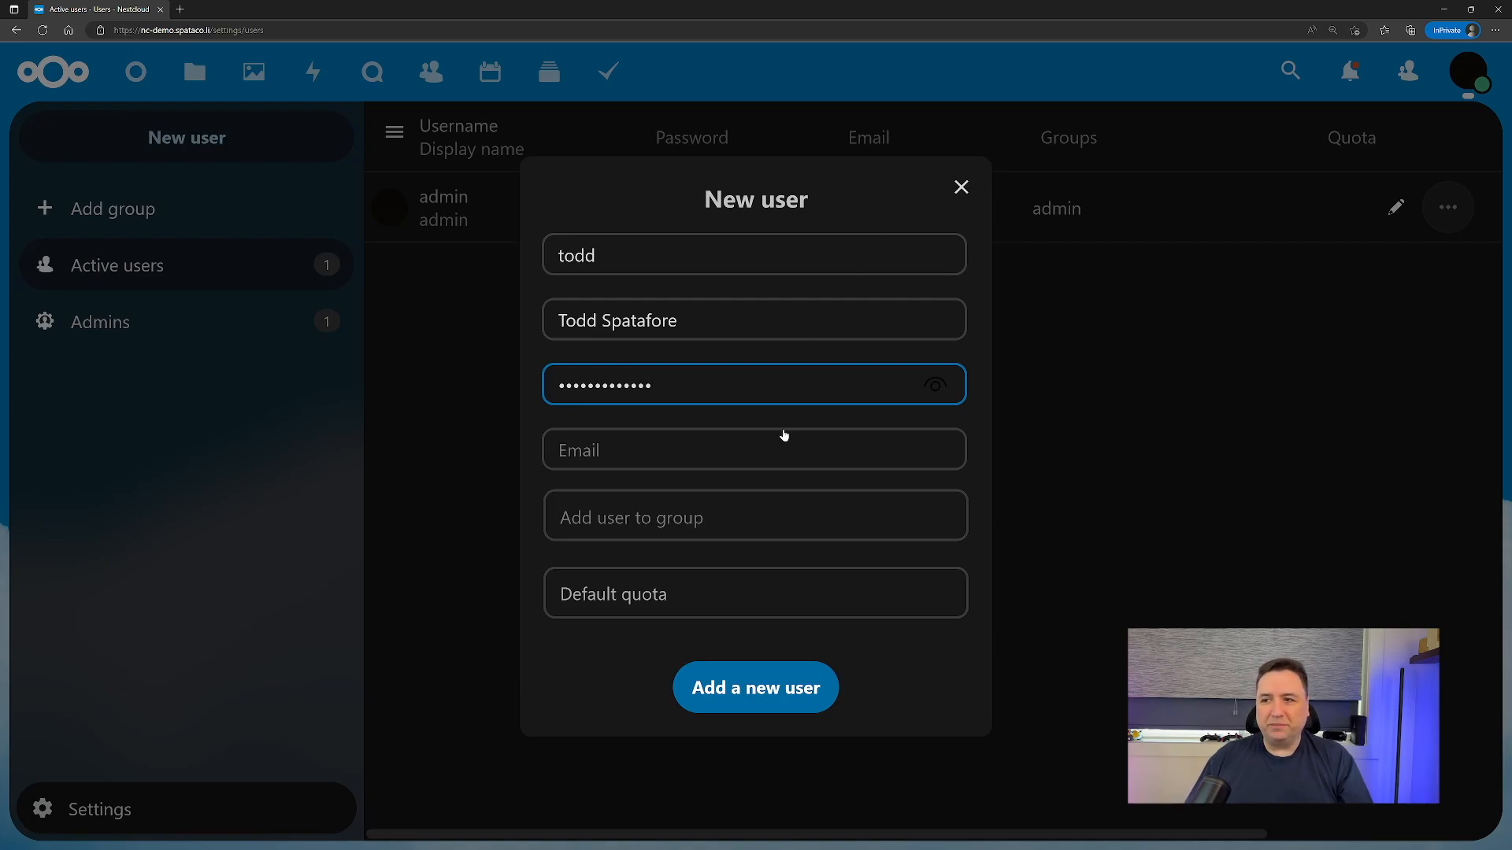
click(754, 516)
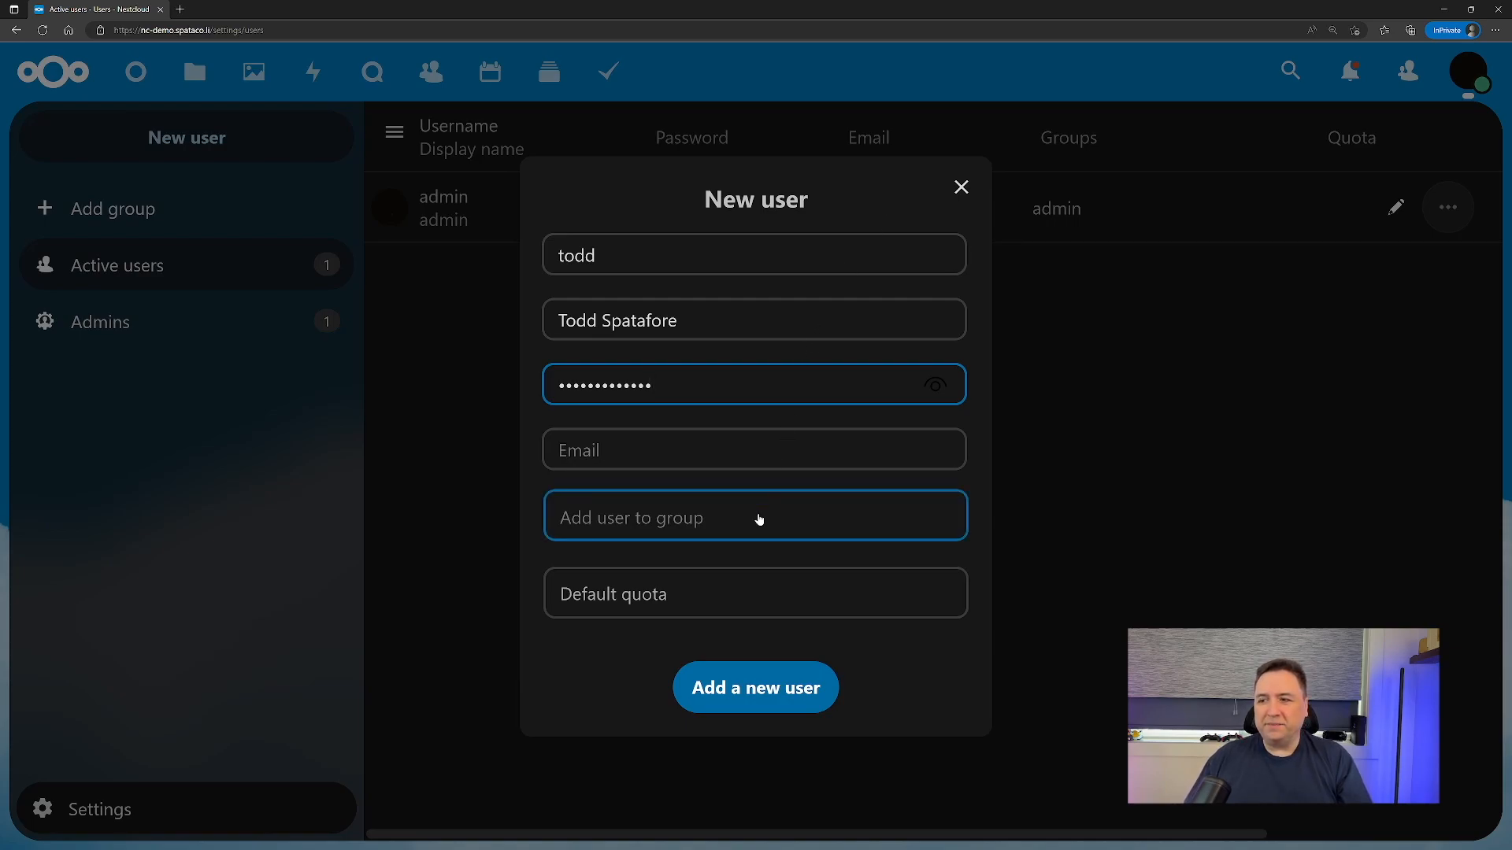
click(755, 519)
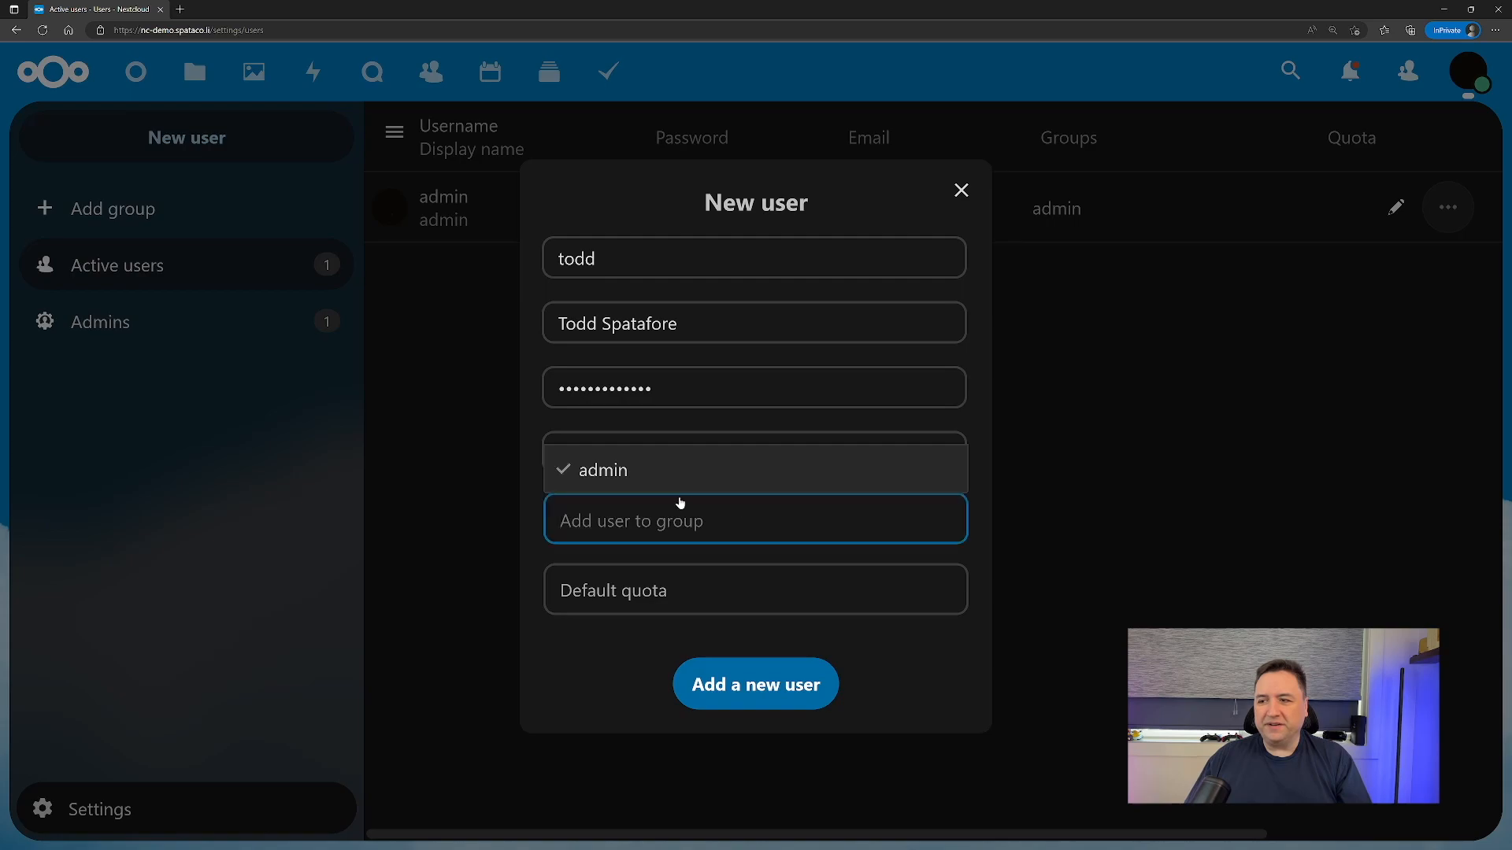
click(605, 469)
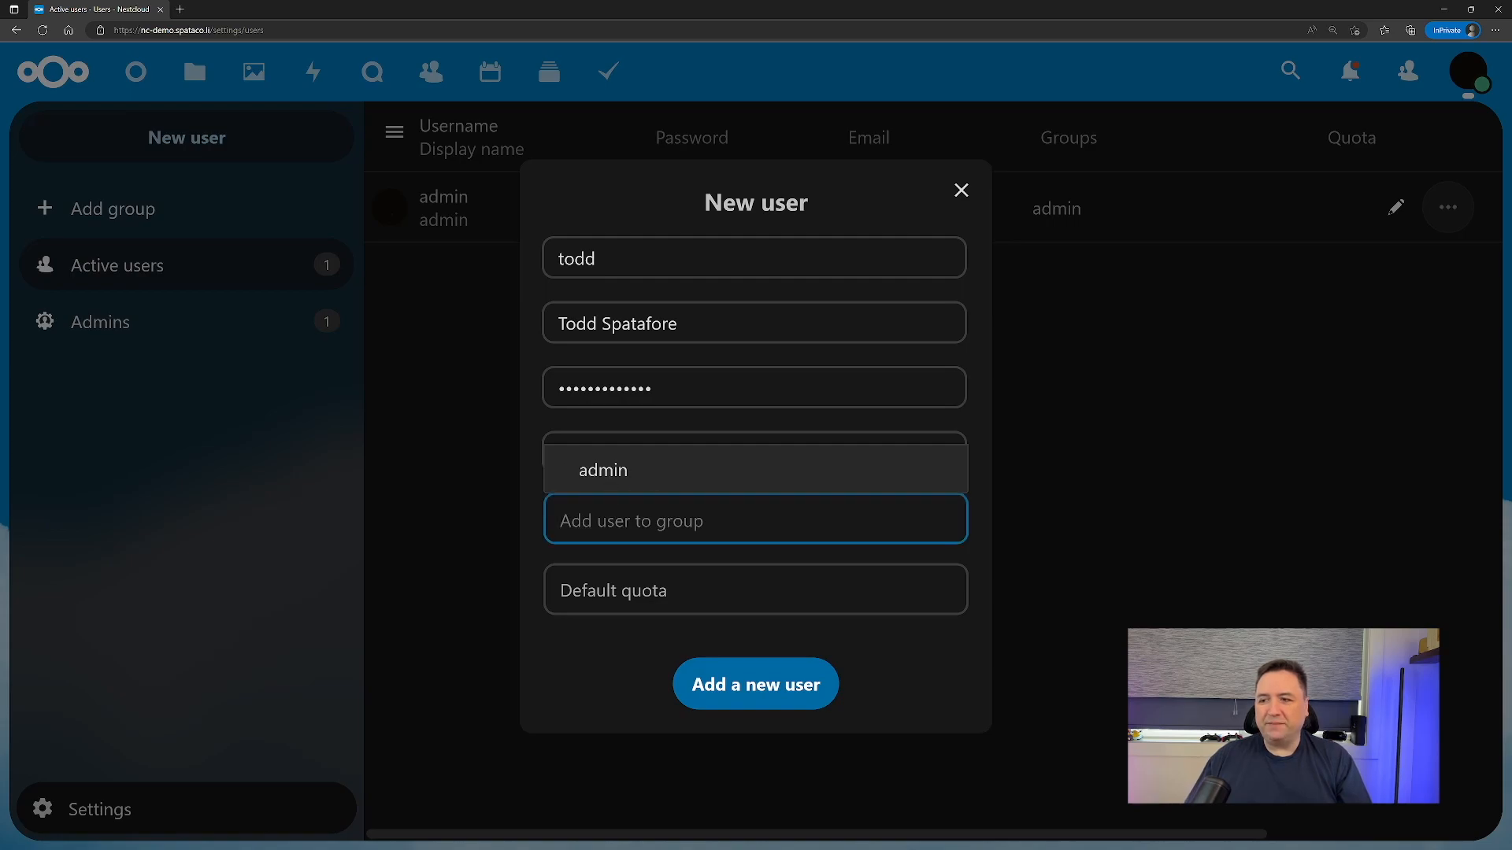
text(a)
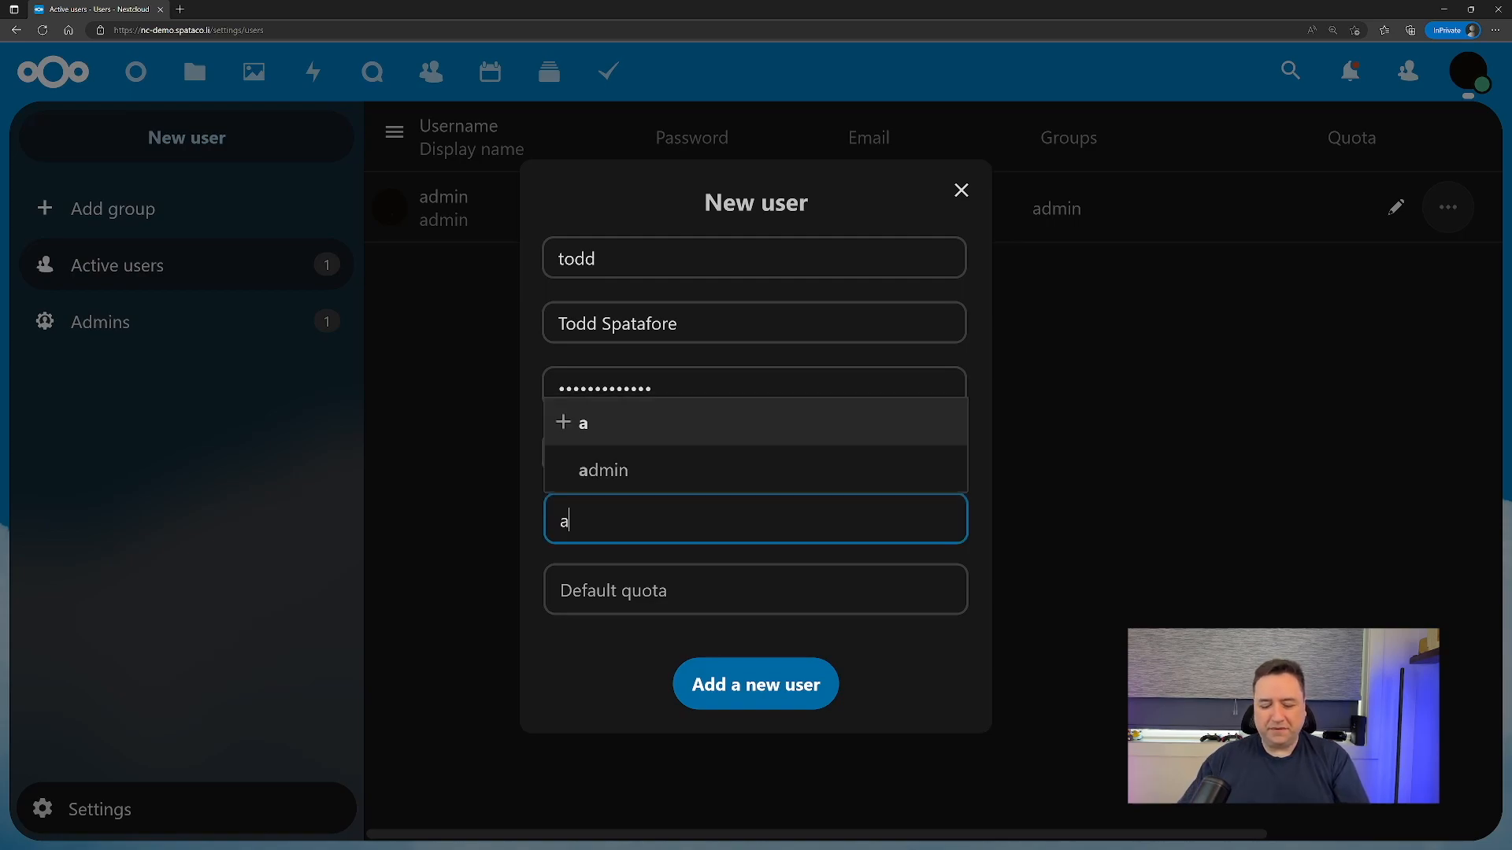
Set quota to Unlimited, put todd in the admin group and add the new user.
click(754, 594)
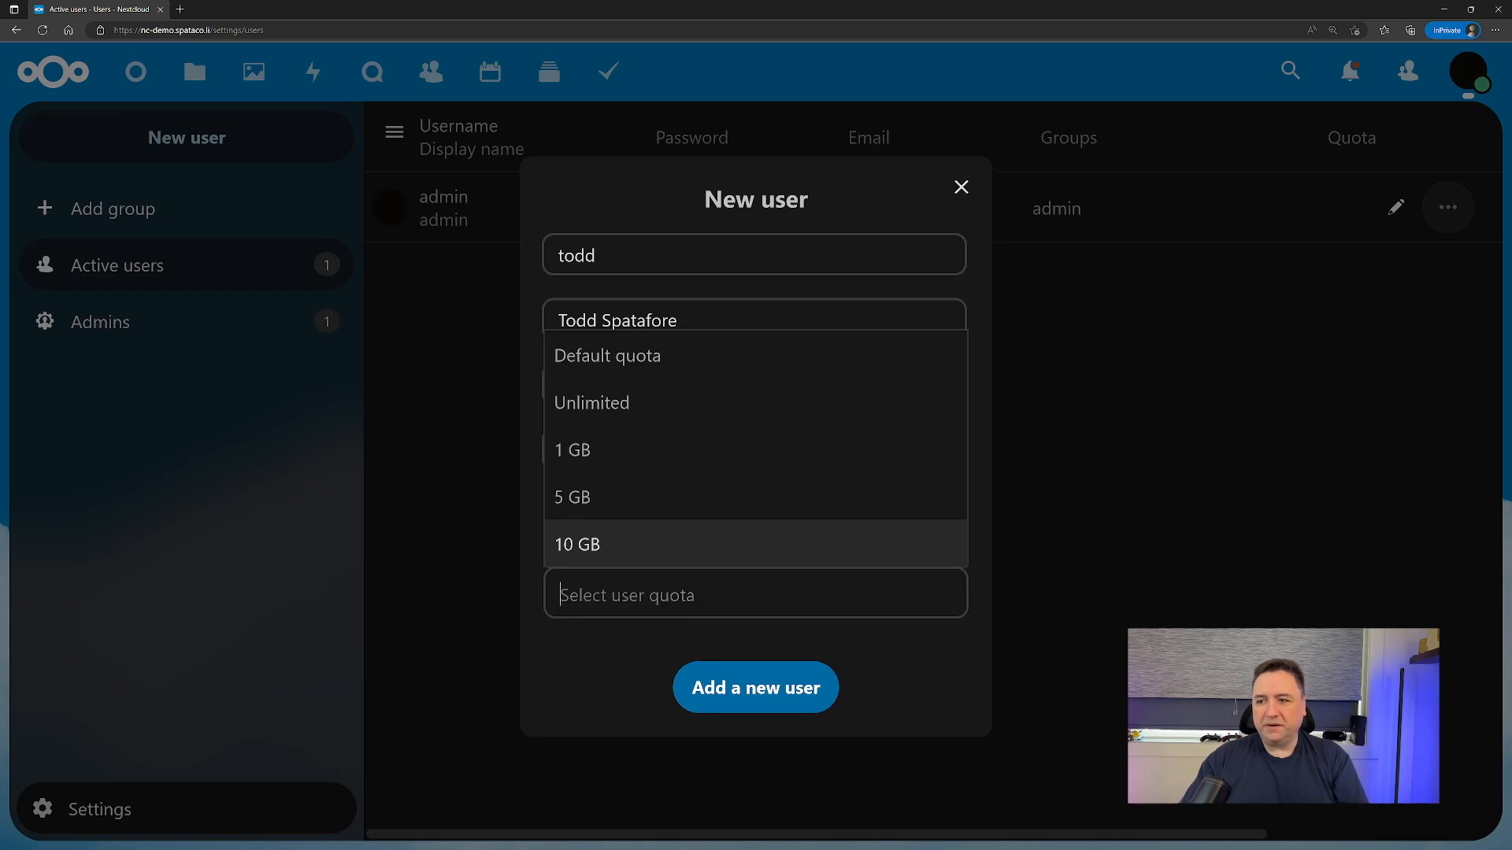
mouse_move(634, 528)
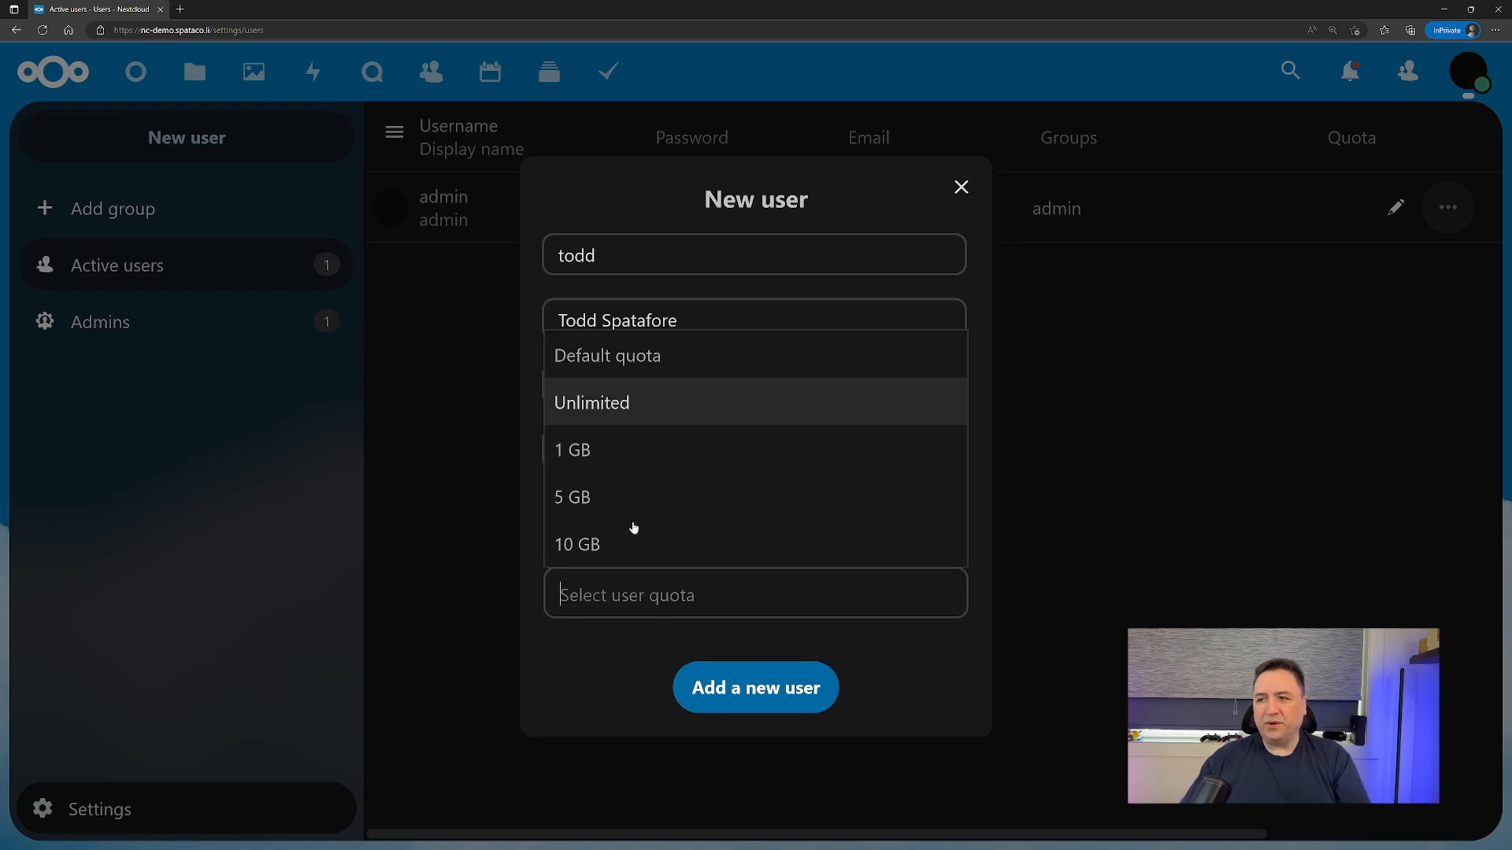
click(593, 402)
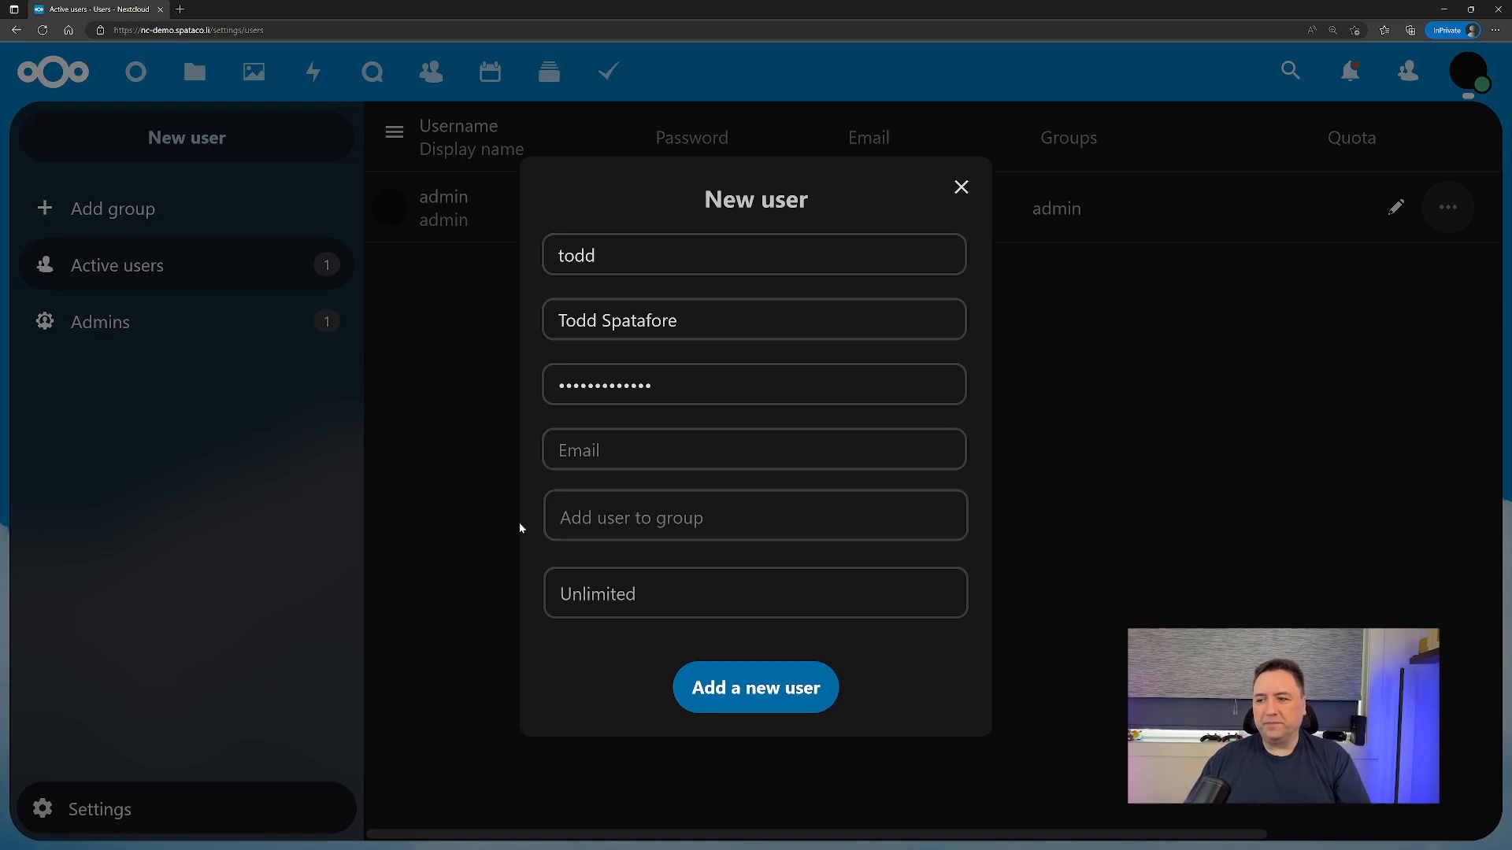
click(754, 449)
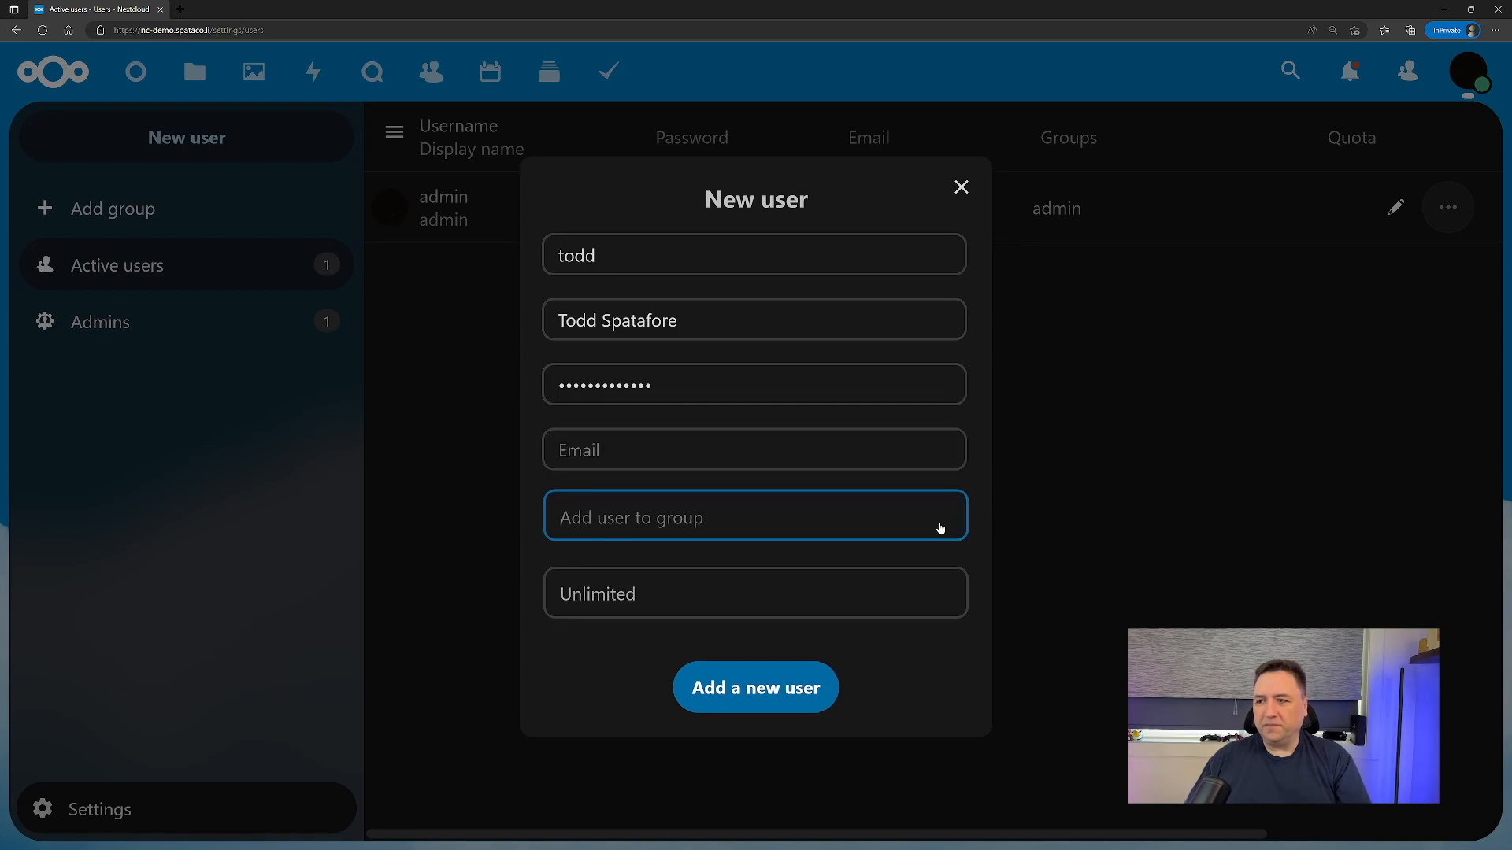
text(admn)
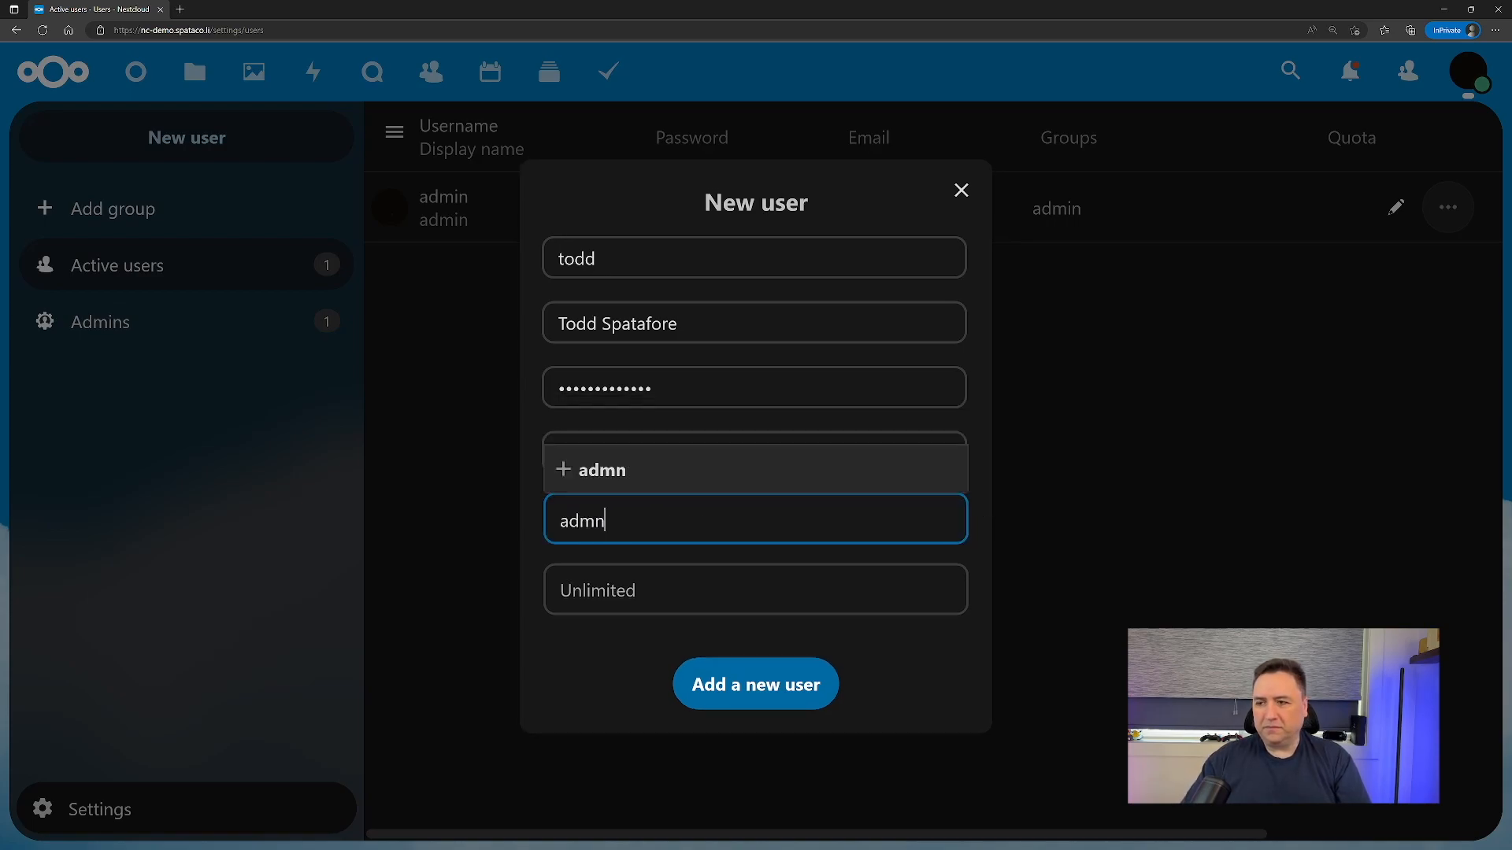
click(754, 470)
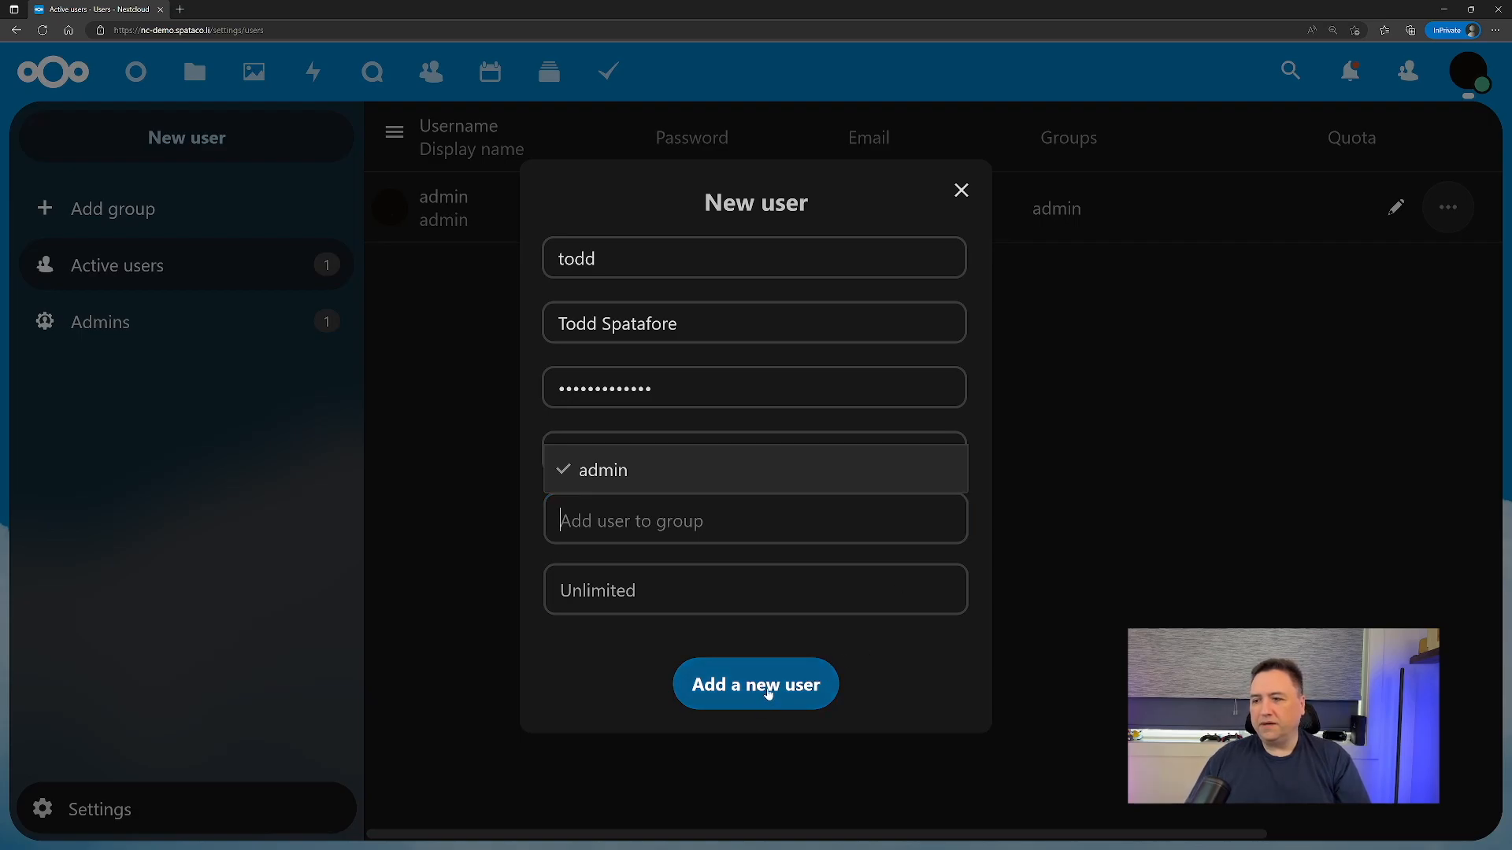
click(754, 683)
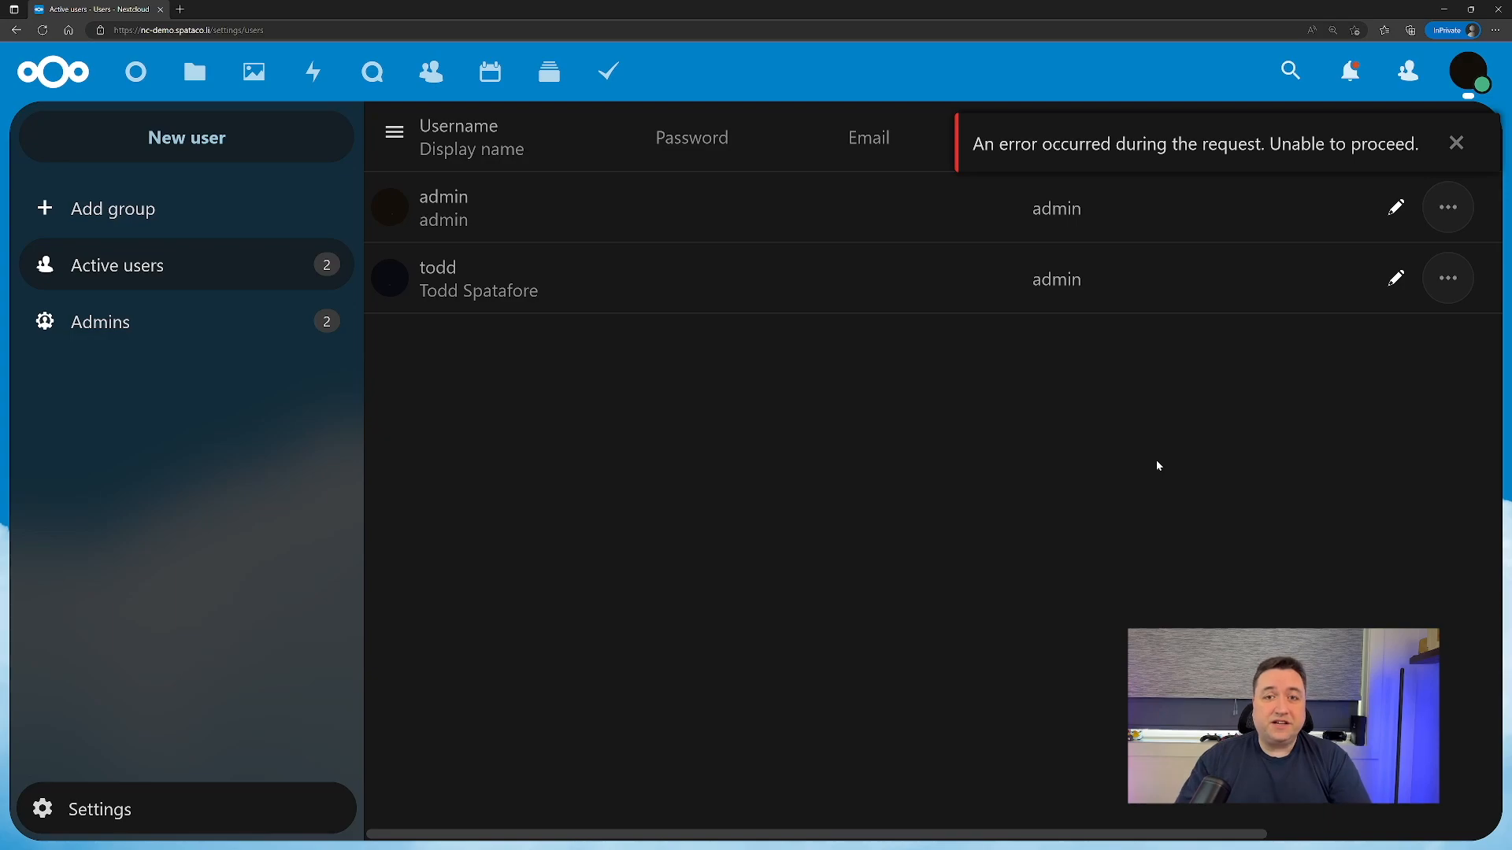
Dismiss the request error notice and sign the admin out from the account menu.
click(1455, 144)
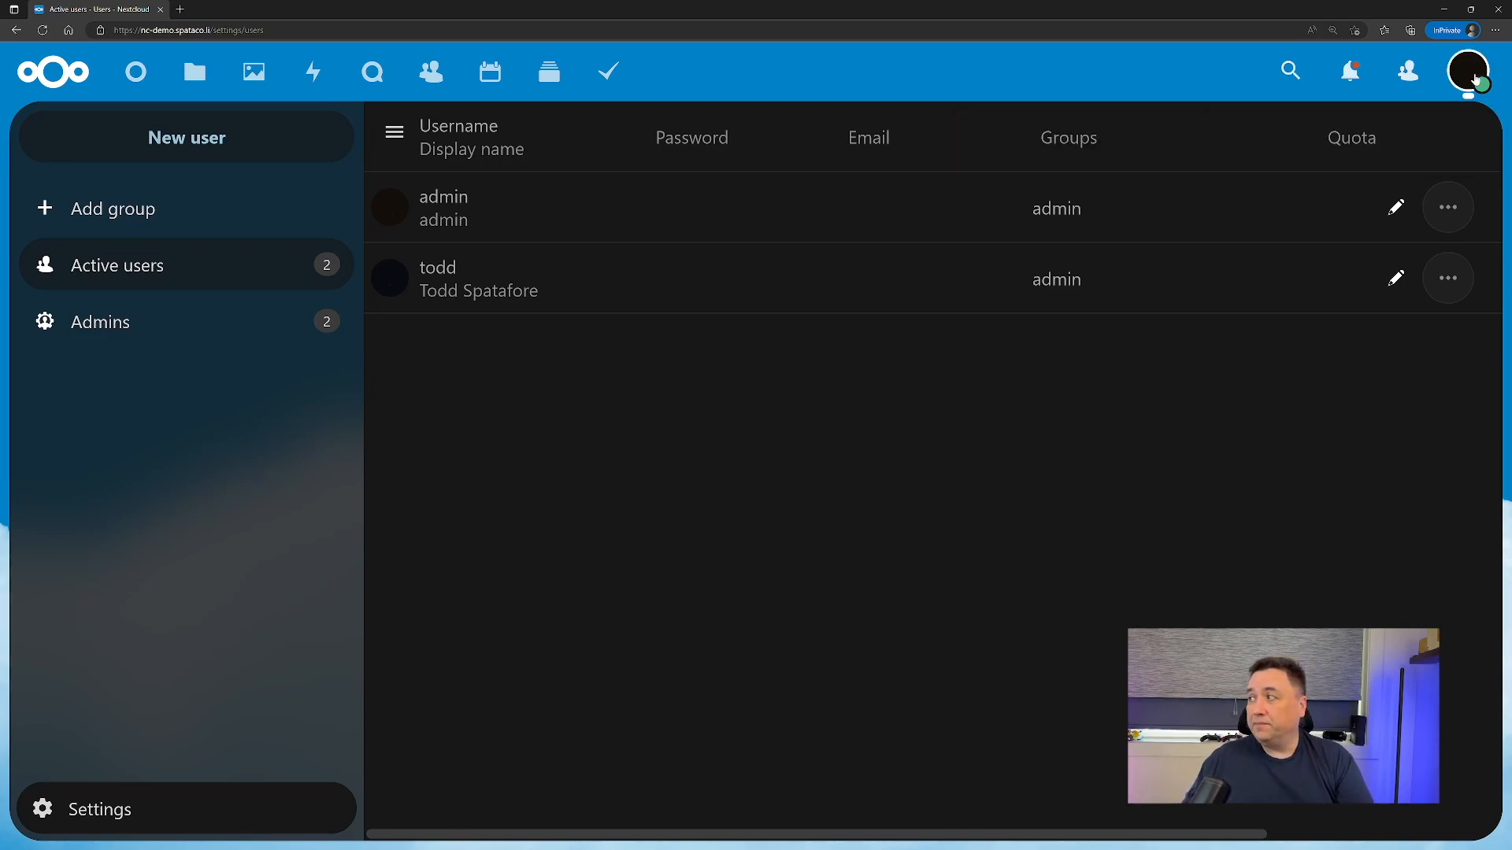
click(1466, 71)
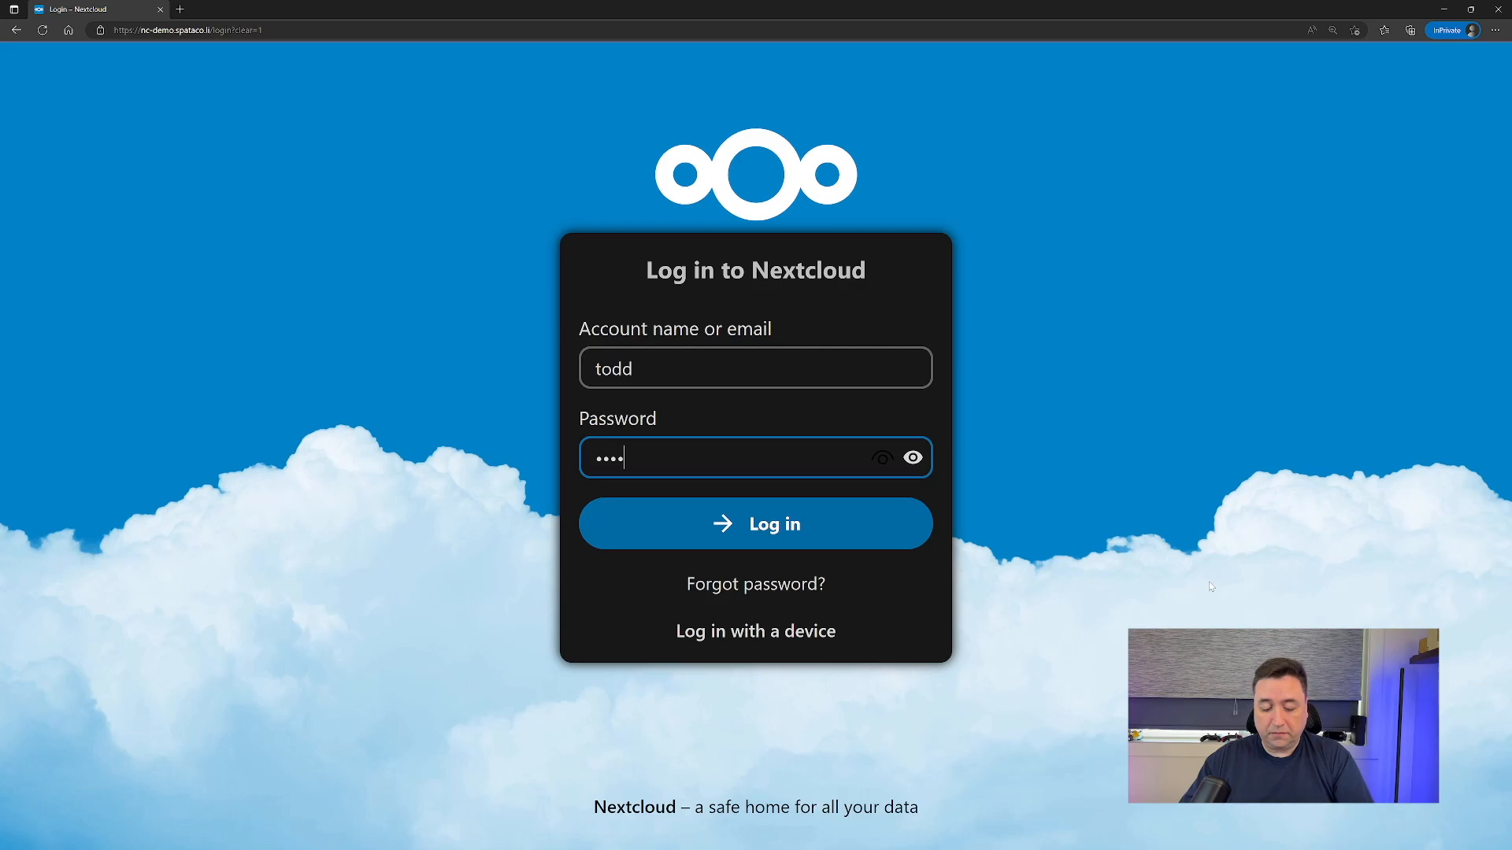
Sign in as todd, flip through and dismiss the welcome slideshow, reaching the dashboard account menu.
click(755, 523)
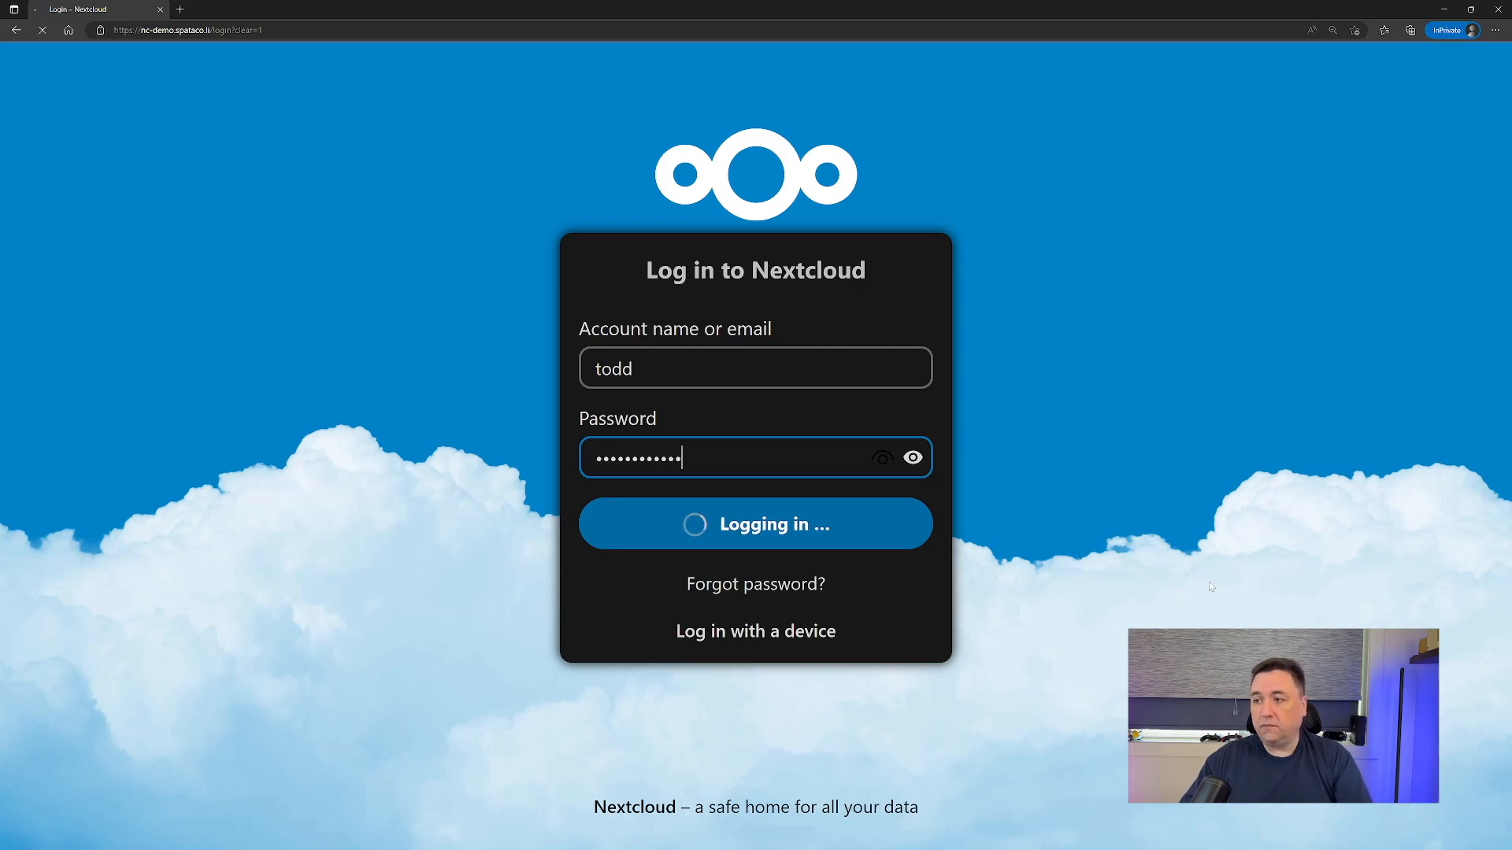
click(755, 523)
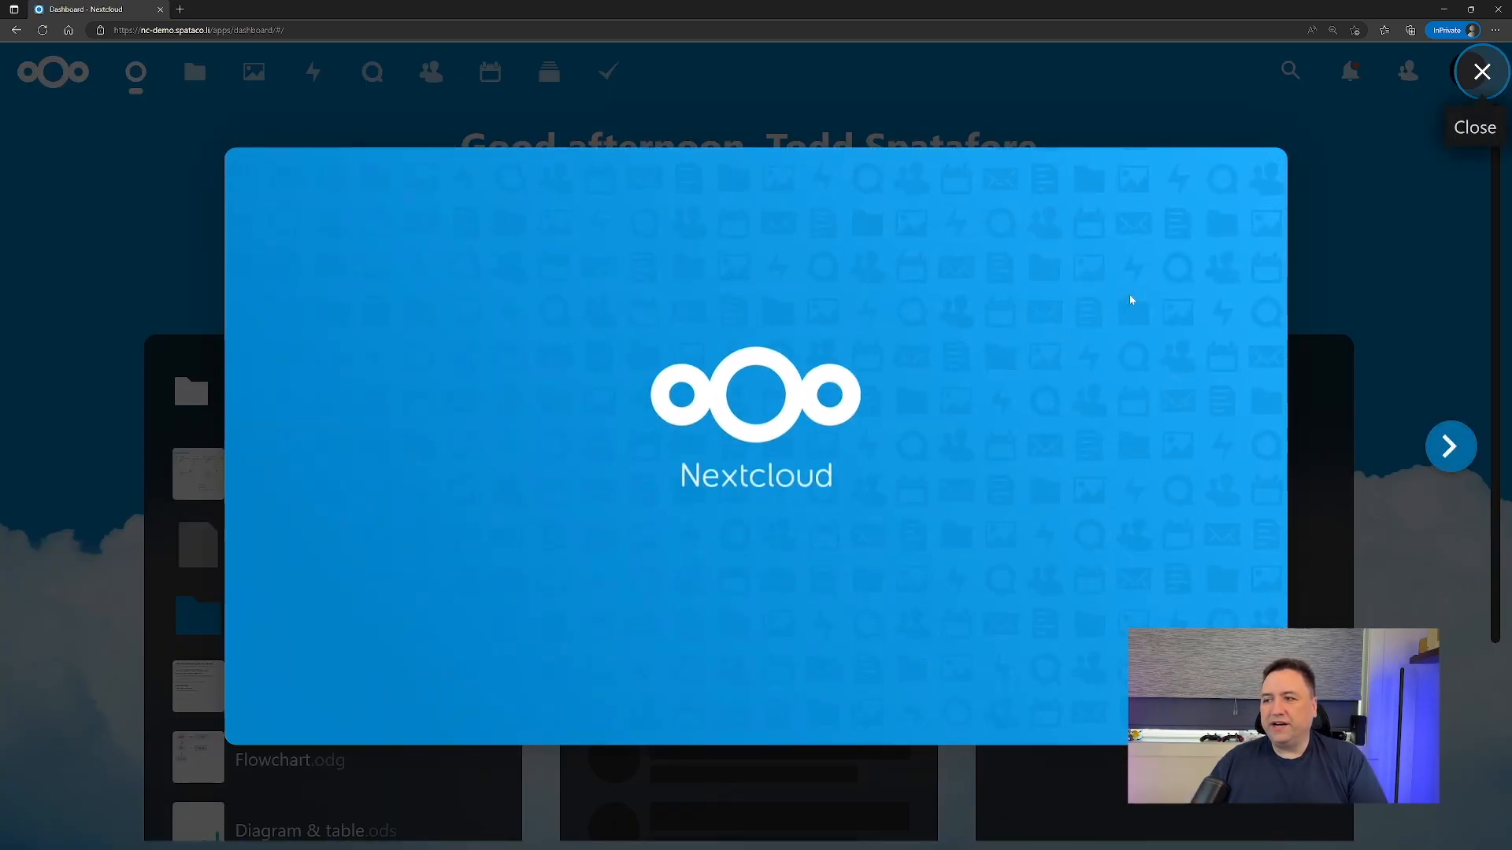
click(1450, 446)
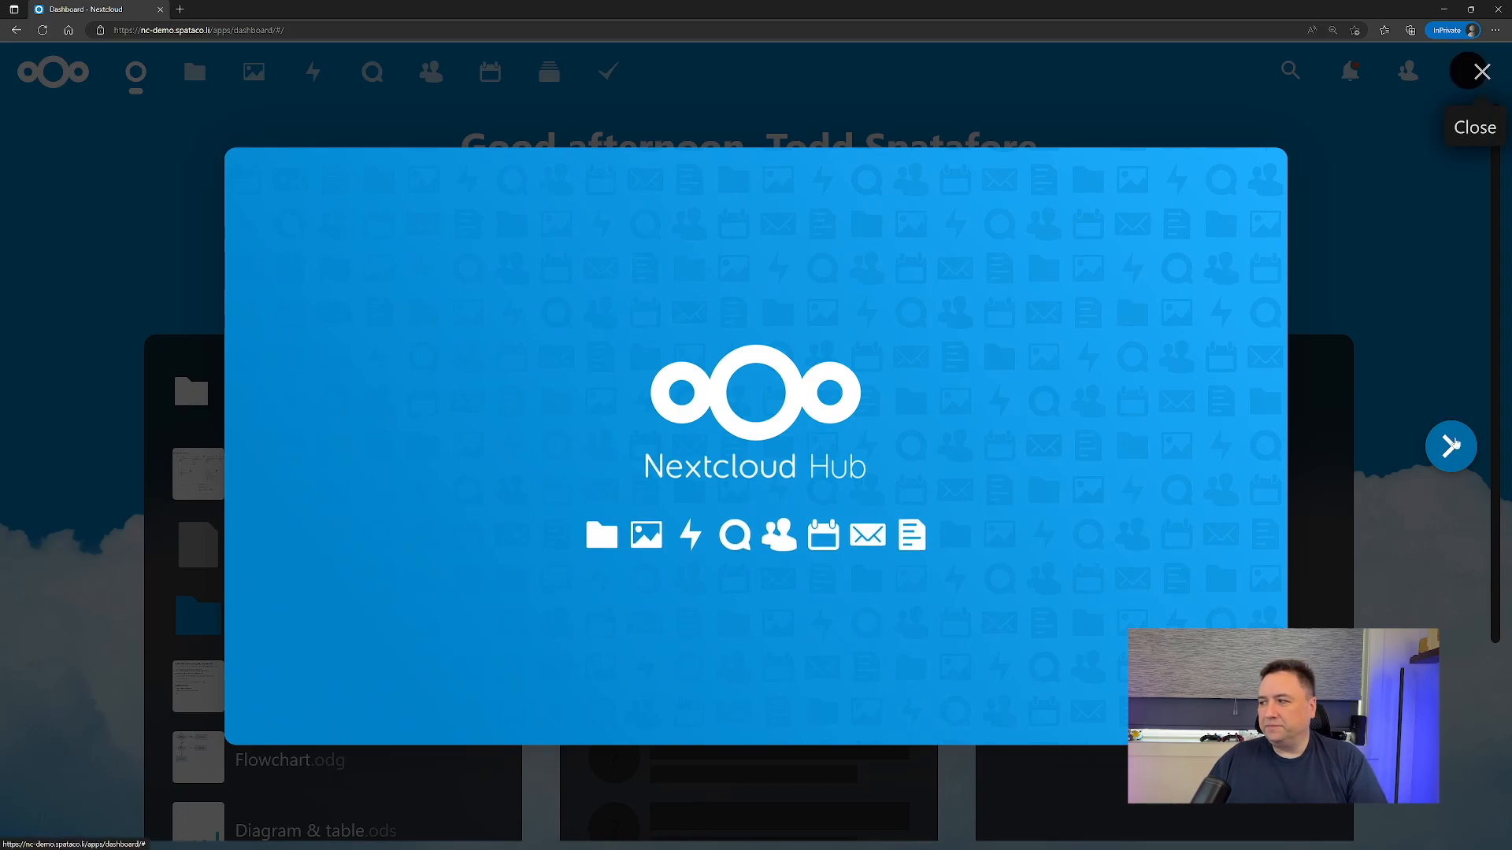
click(1450, 446)
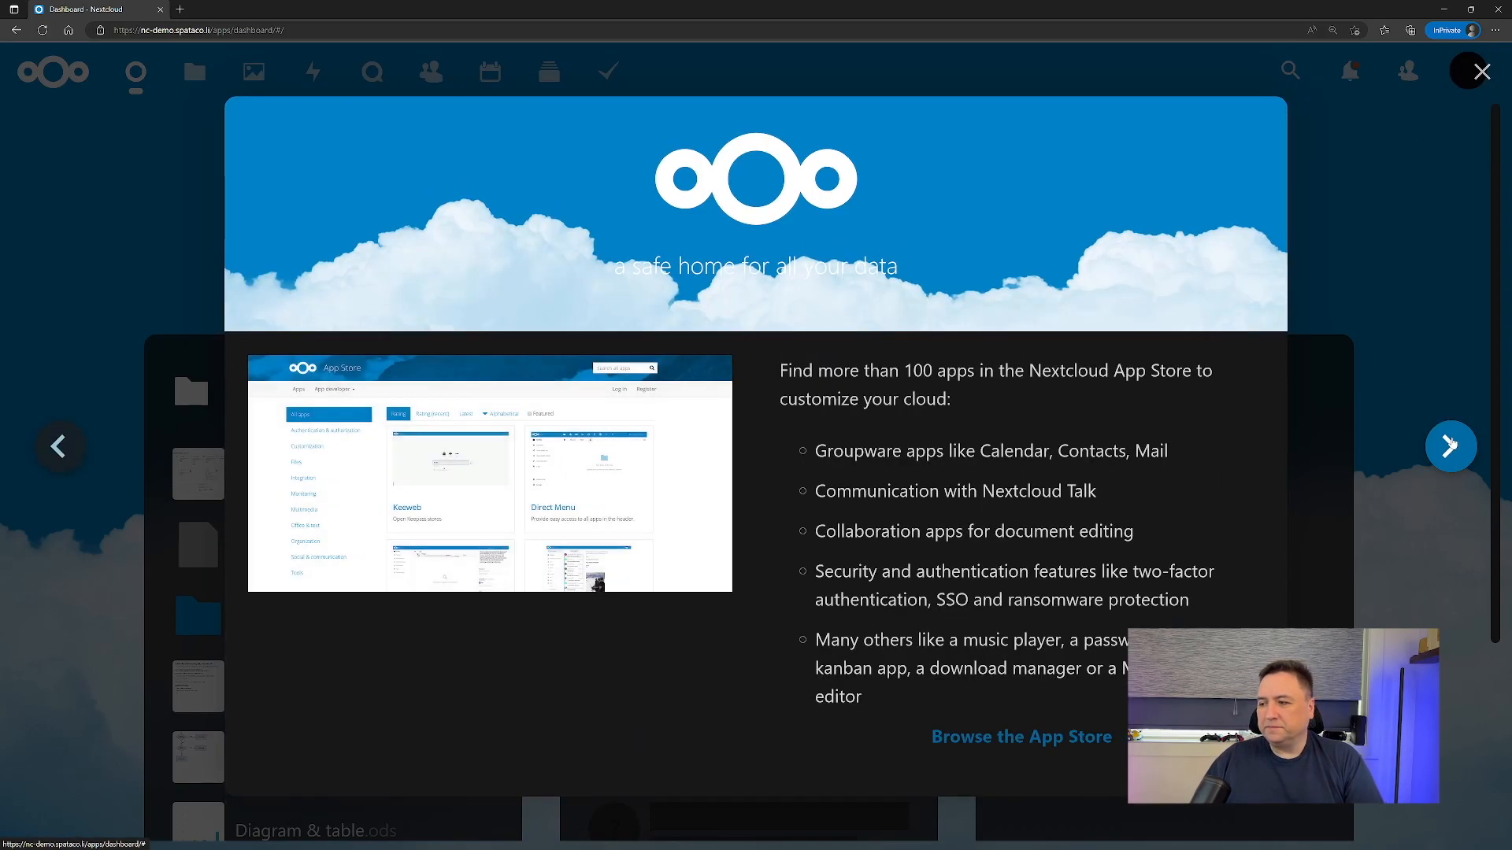
click(1450, 445)
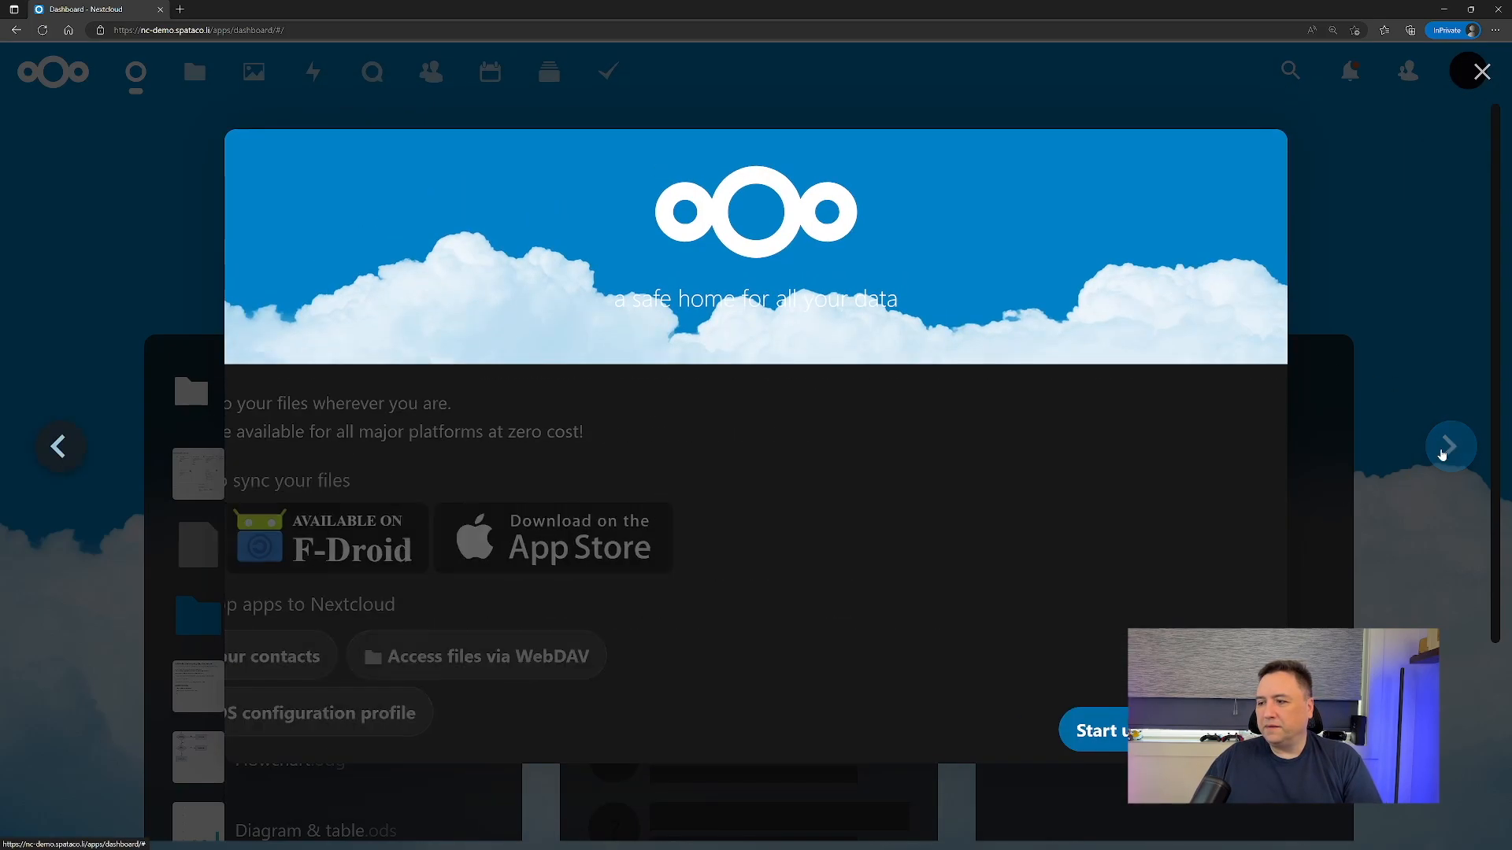
click(1480, 71)
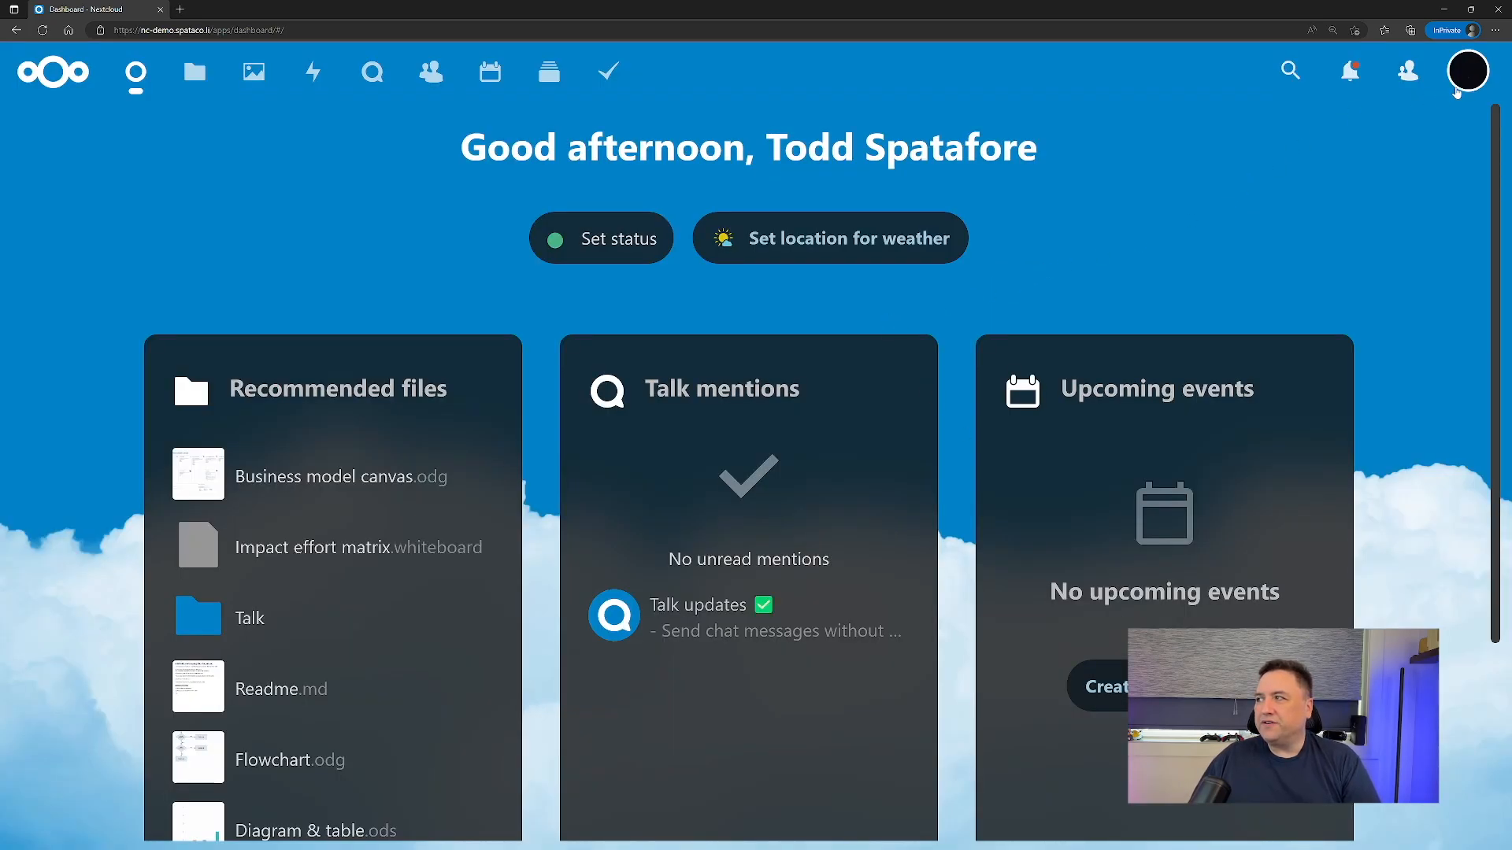
click(1466, 71)
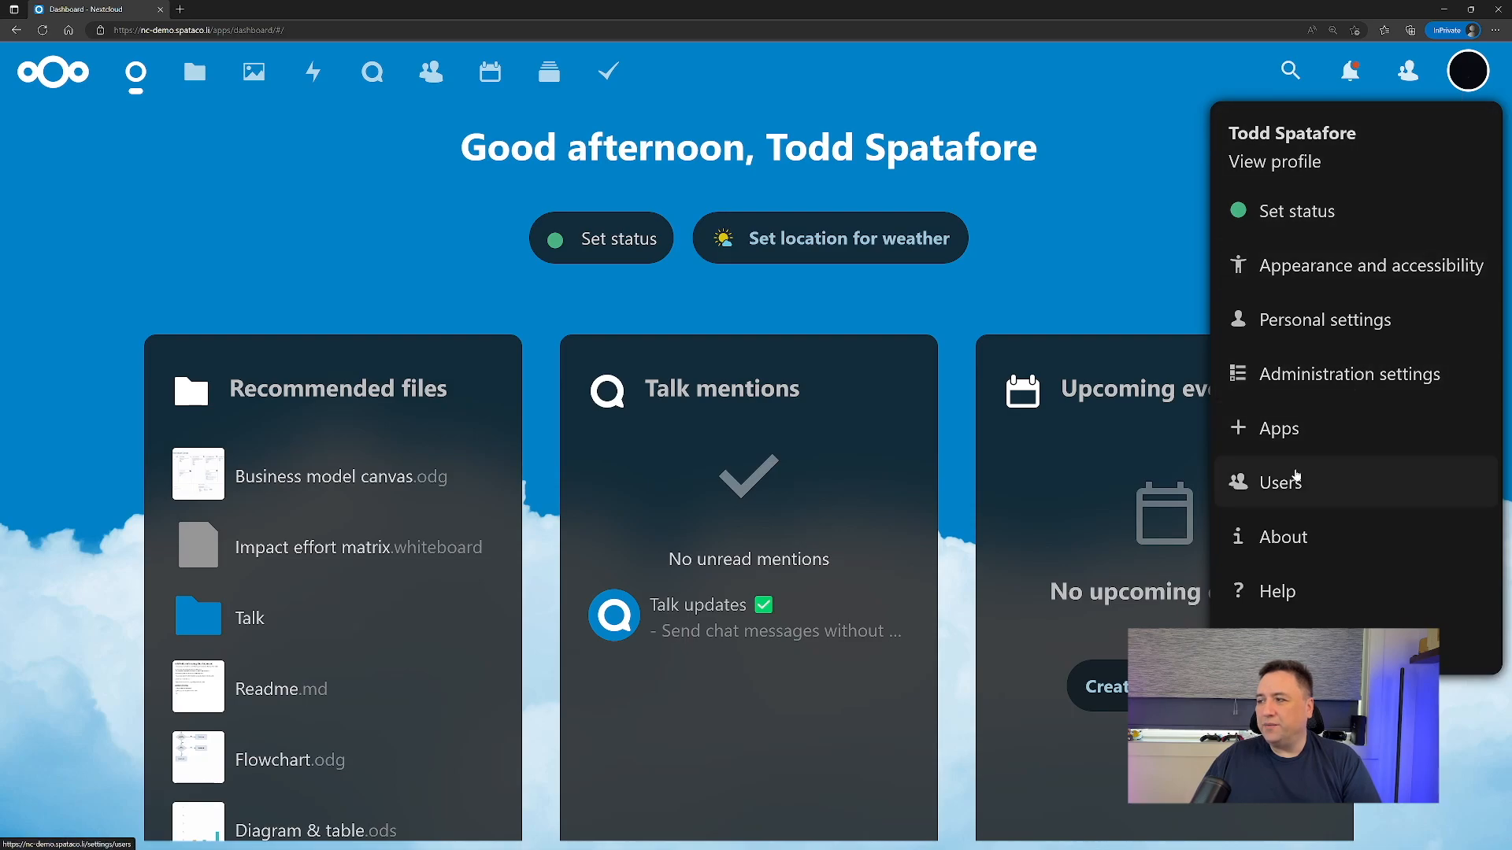
Disable the original admin account from the Users page, leaving todd the only active user.
click(1279, 482)
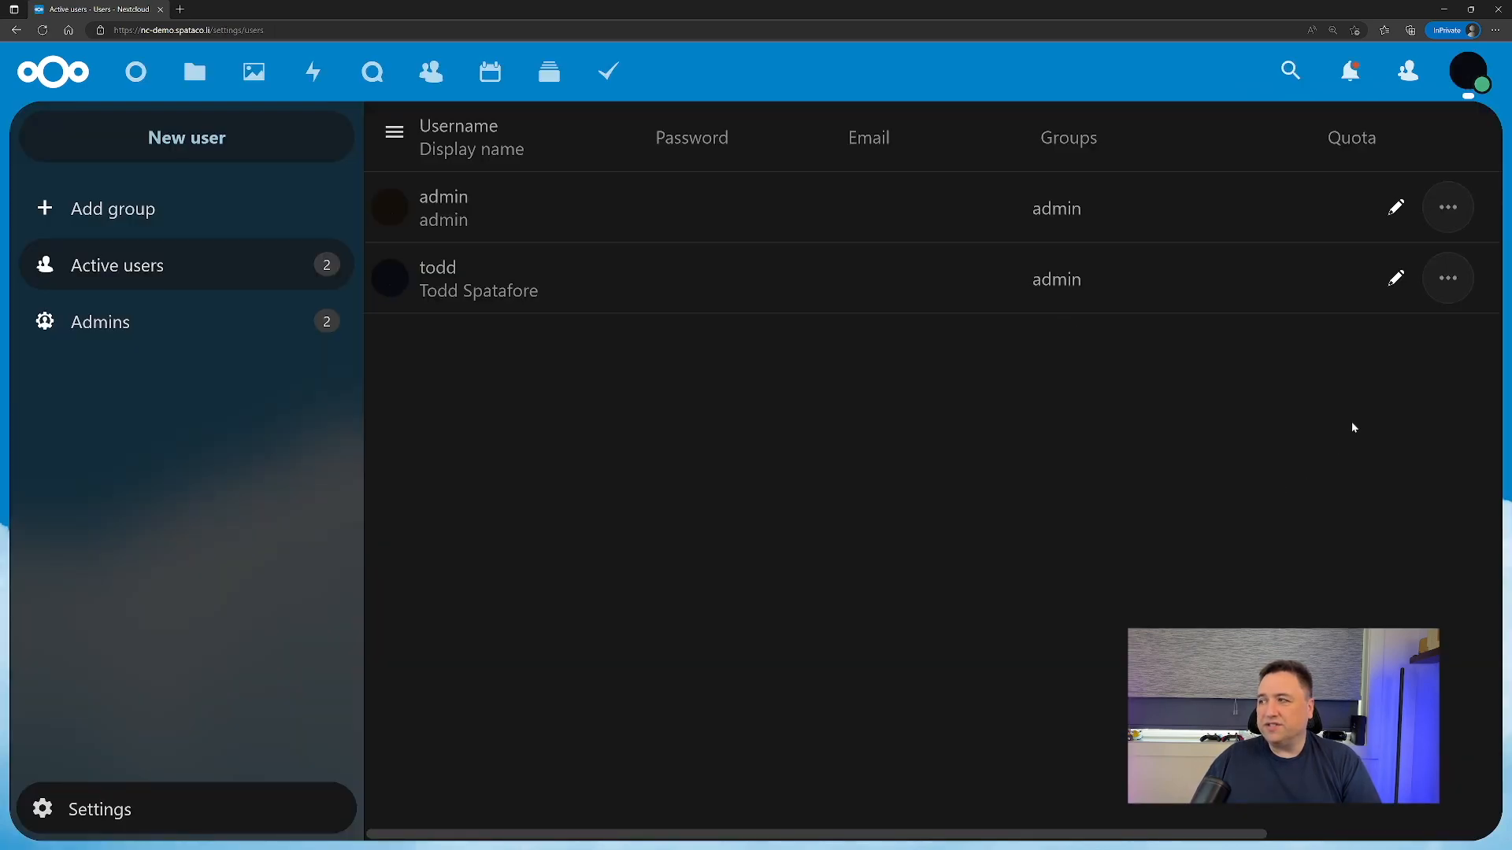
click(1448, 206)
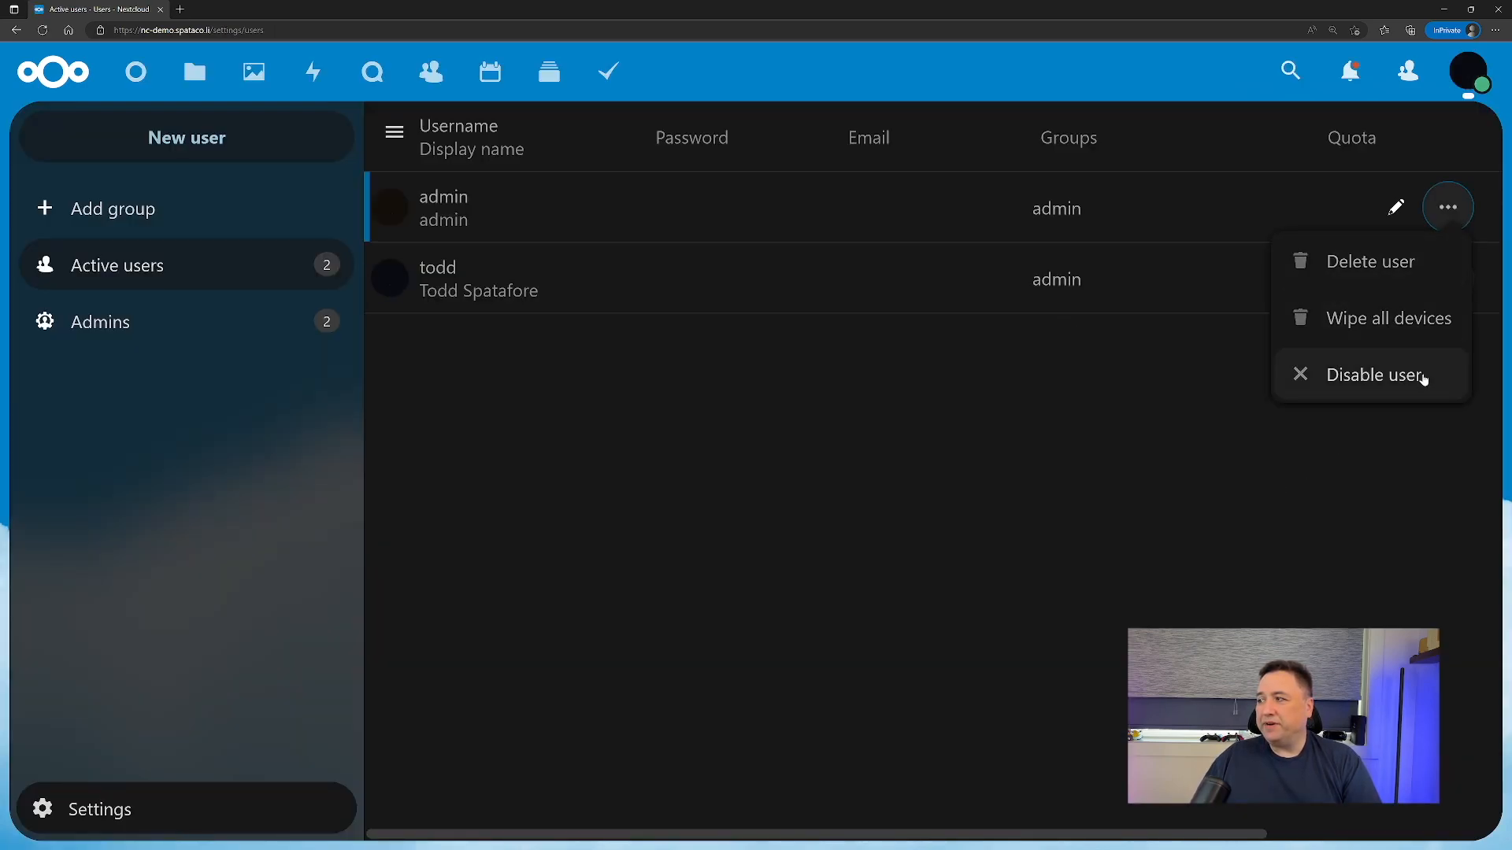
click(1376, 375)
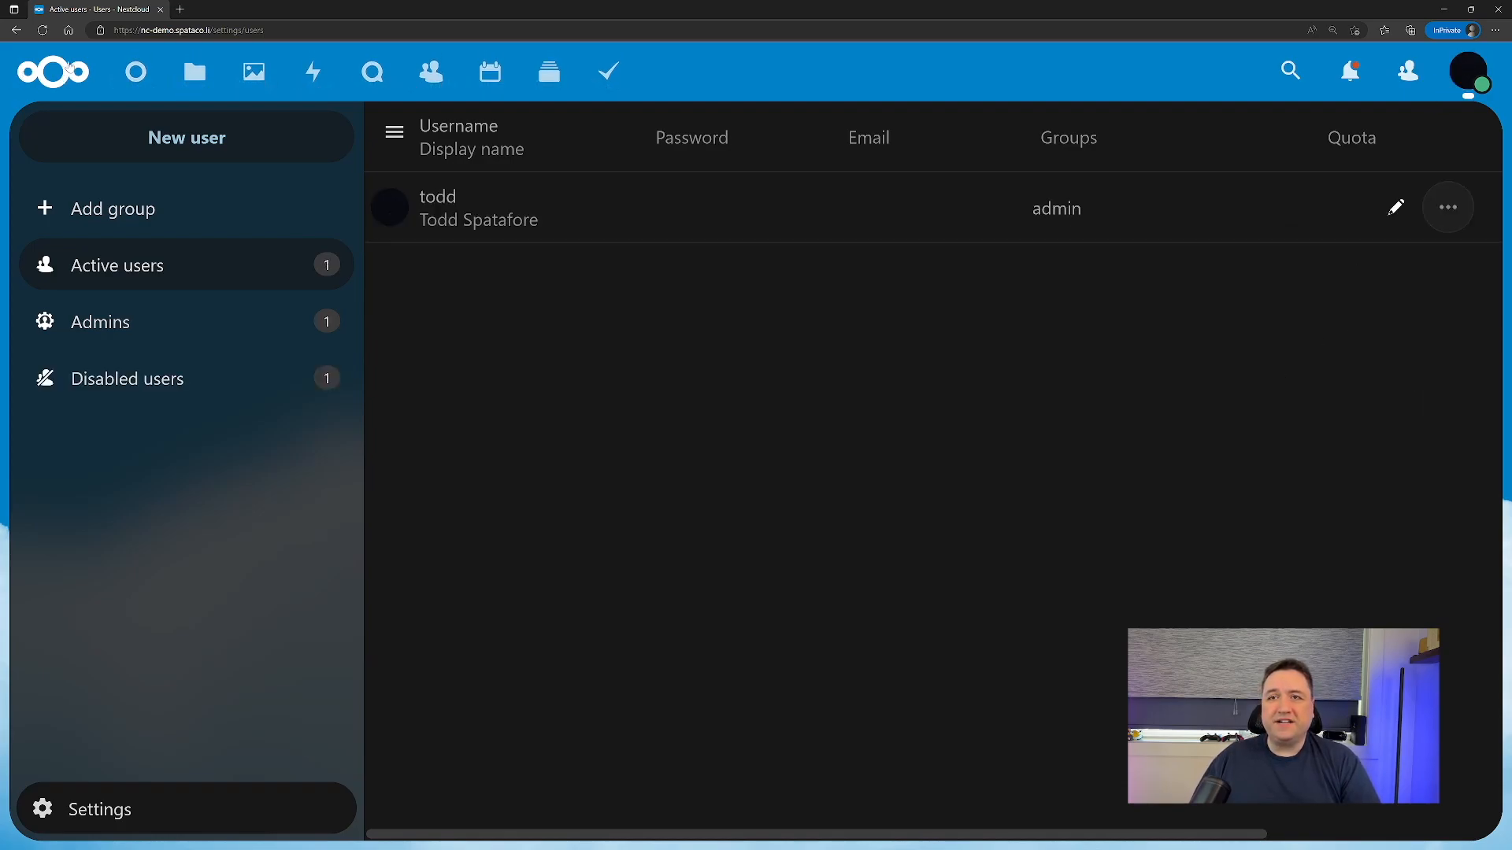
Set todd's status to Online from the dashboard and bring up the weather location options.
click(54, 72)
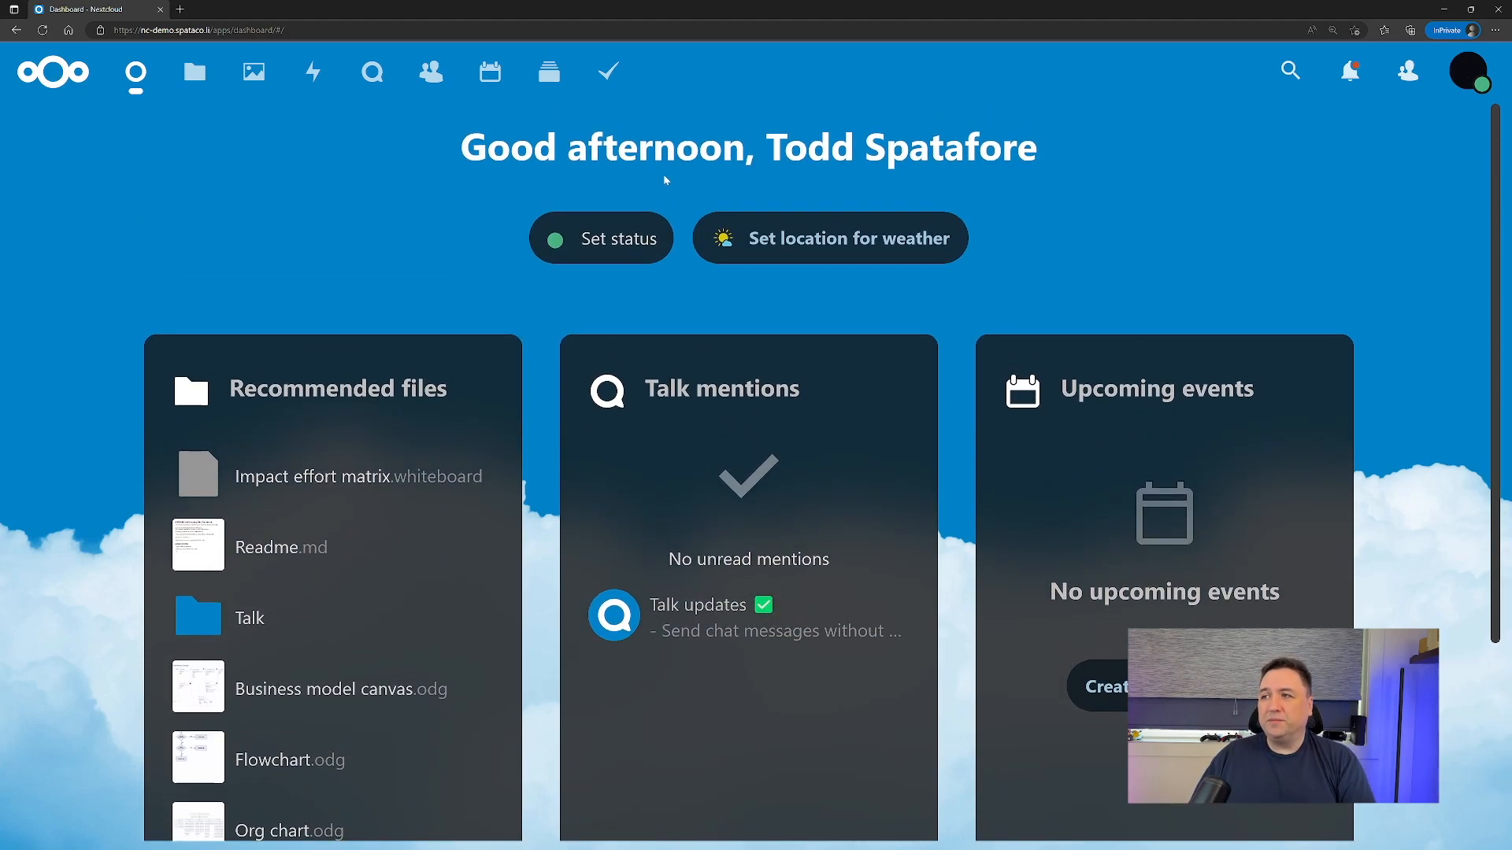
mouse_move(629, 282)
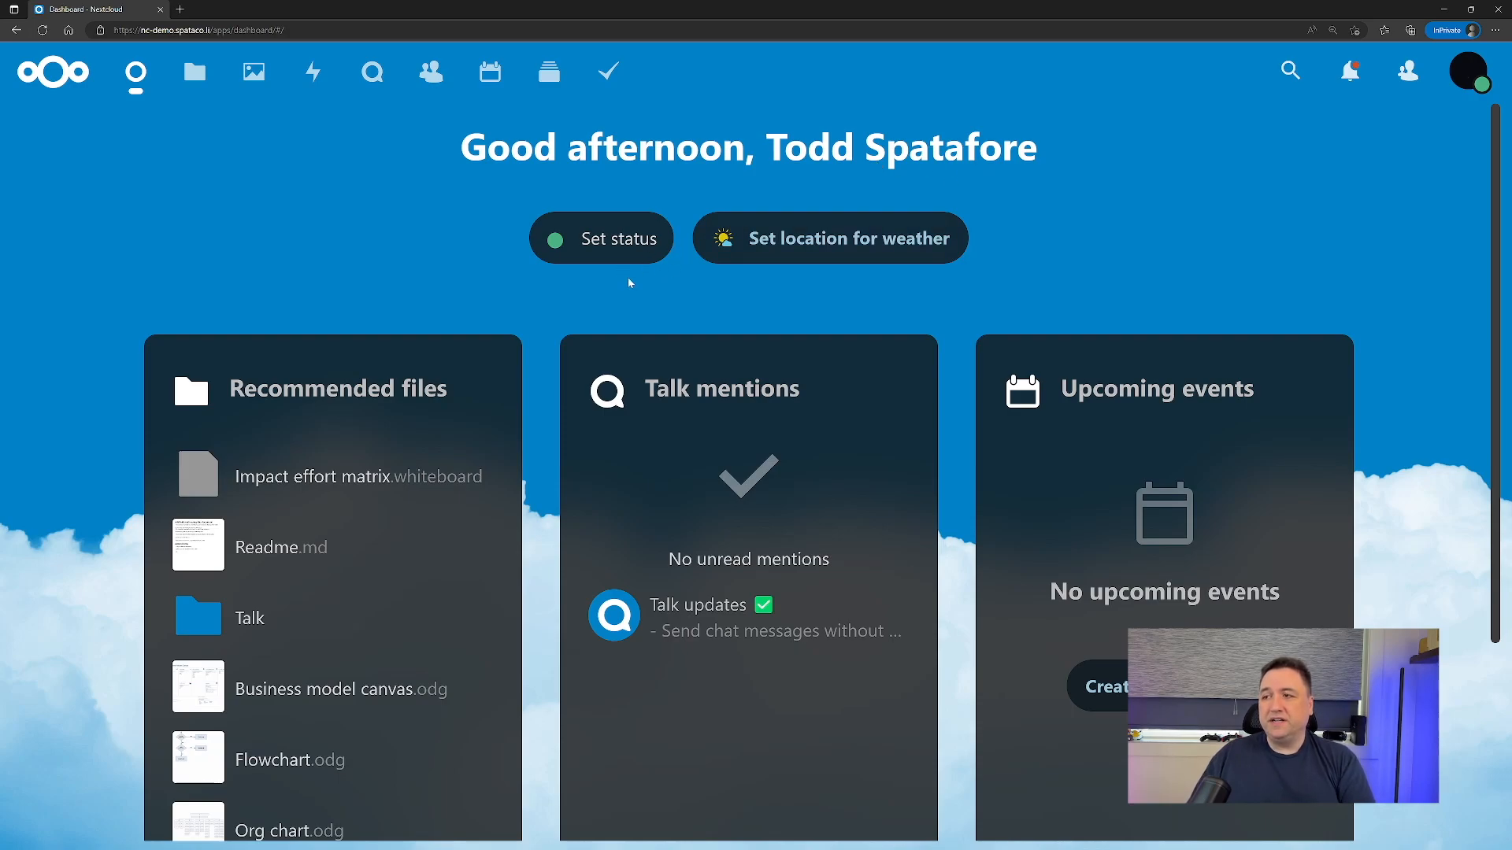
click(600, 238)
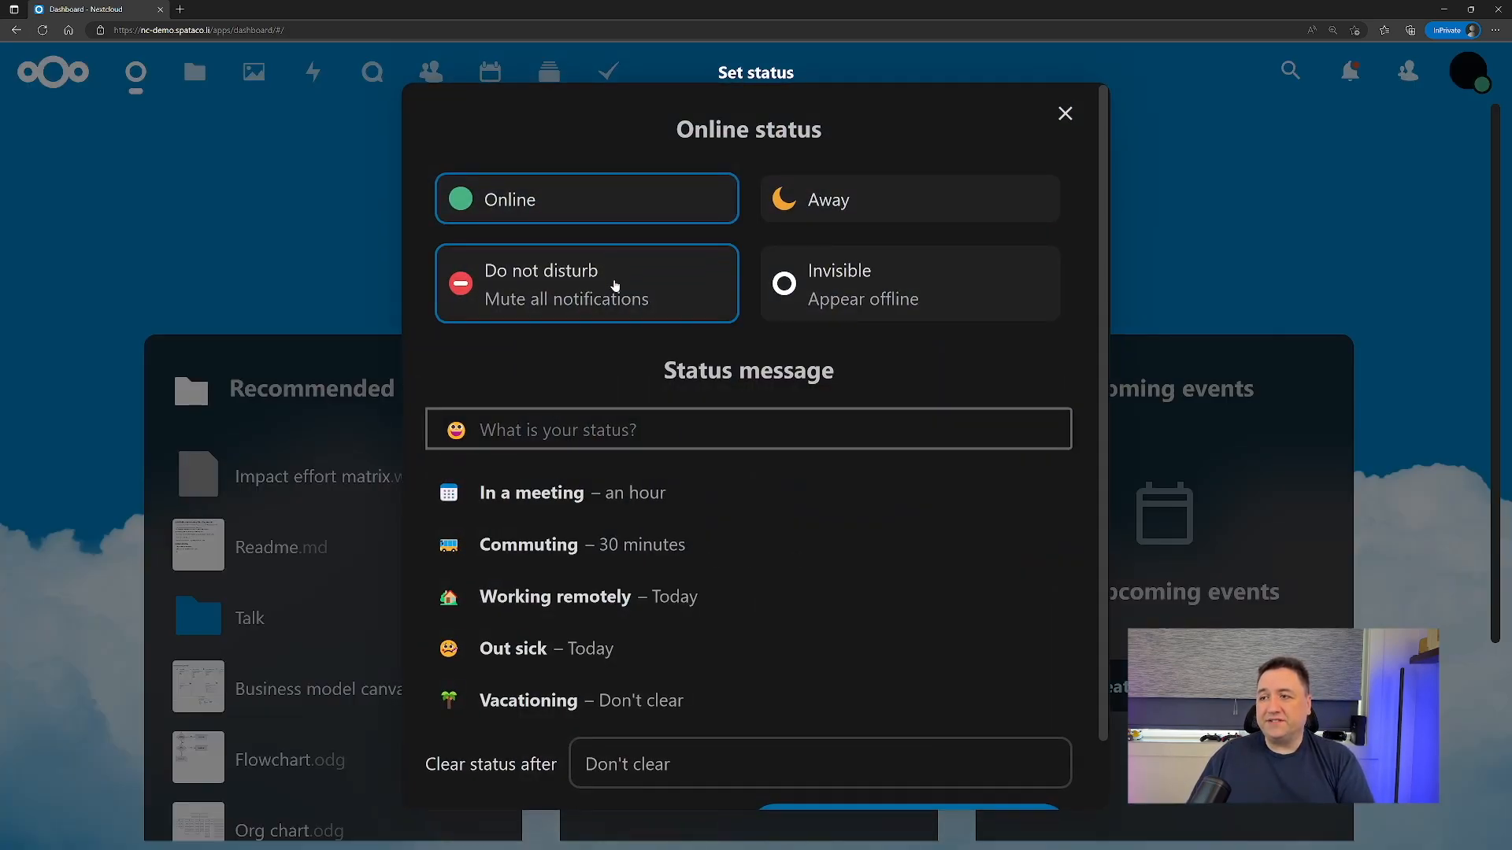
click(907, 282)
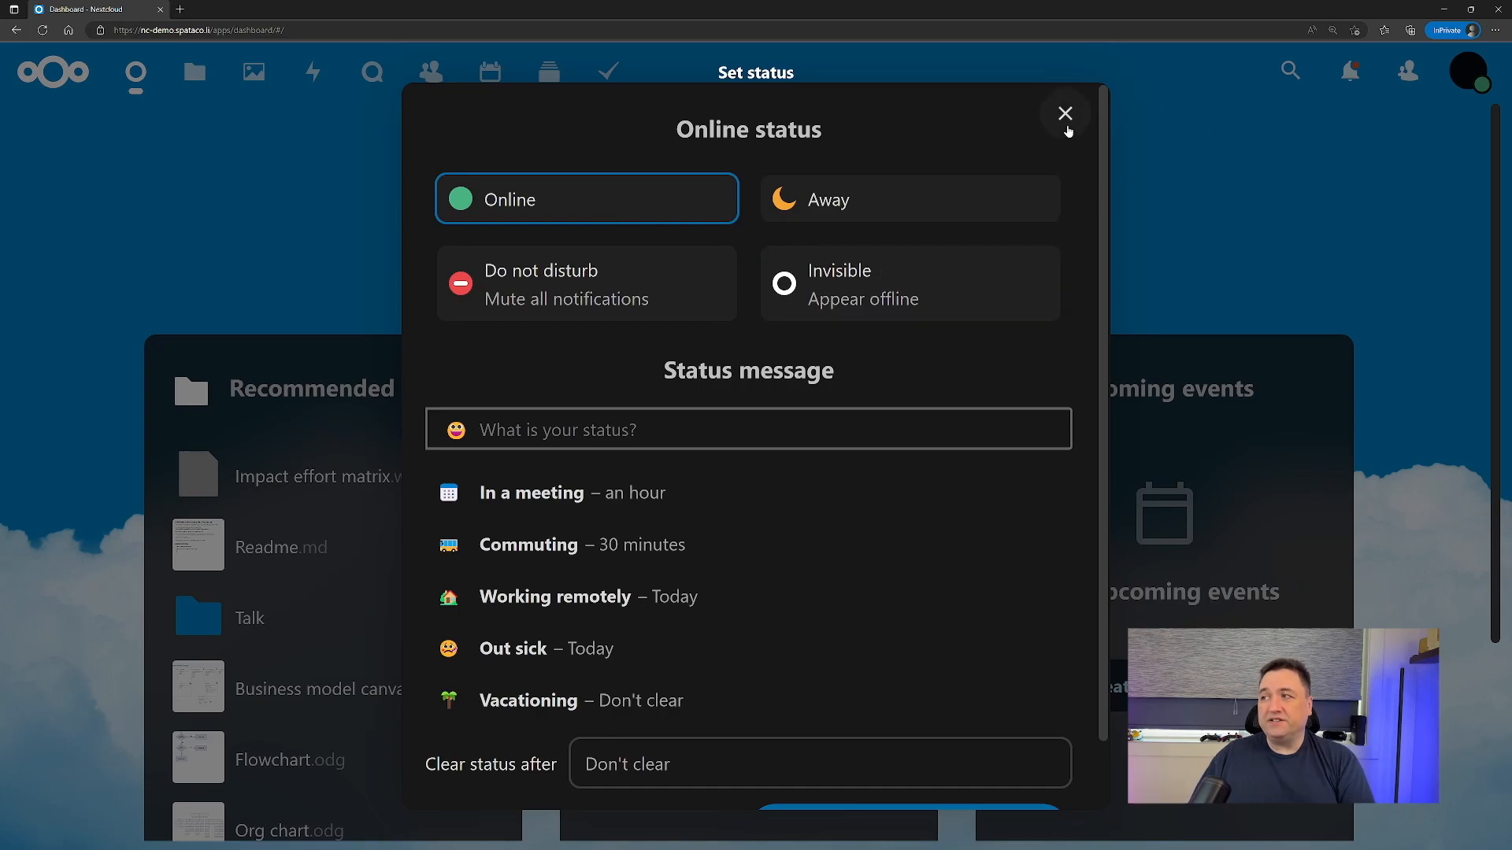
click(1067, 113)
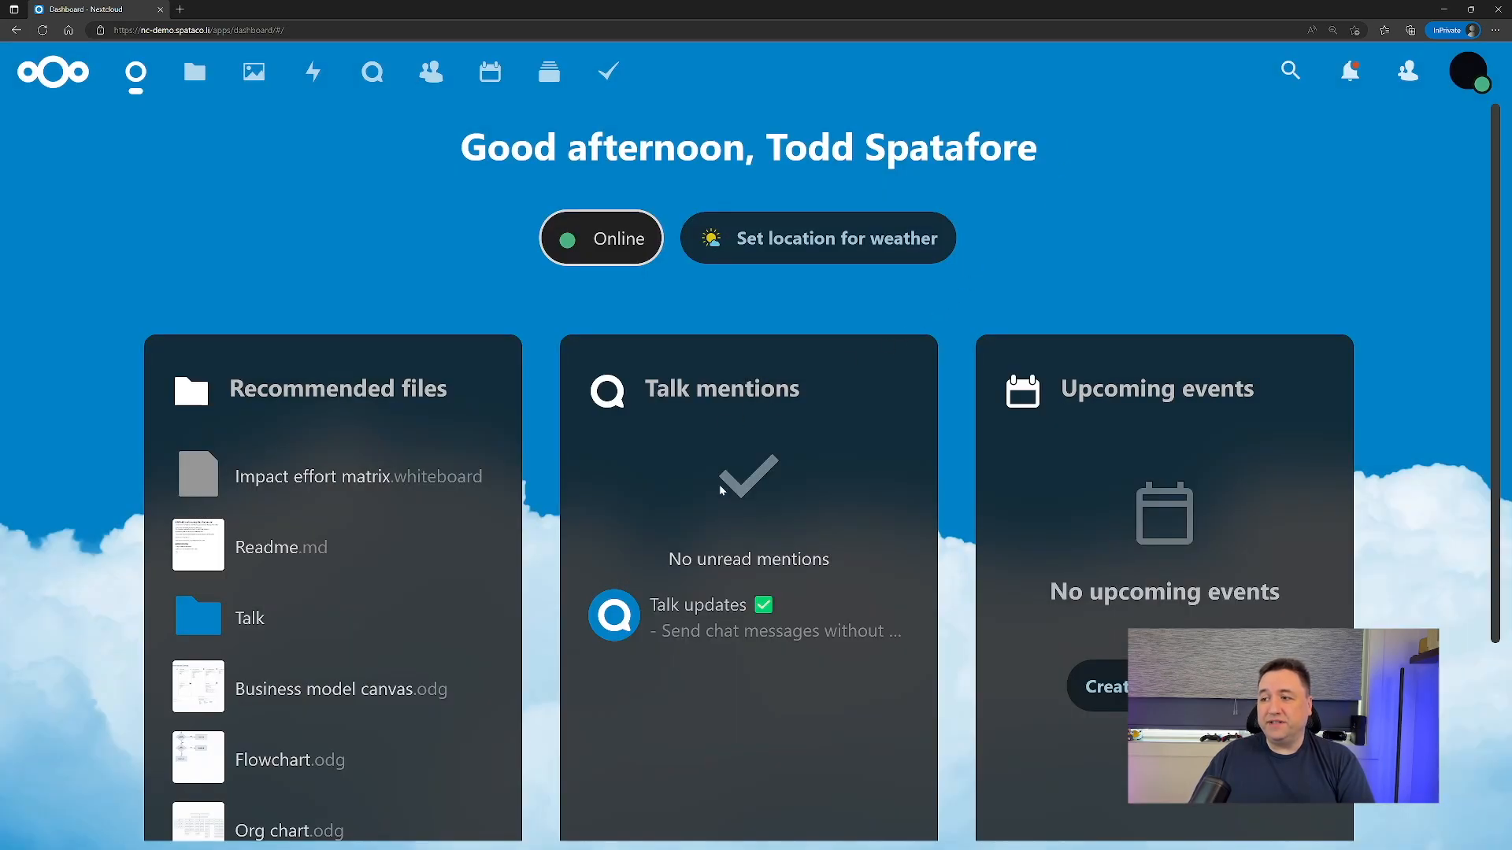
mouse_move(762, 267)
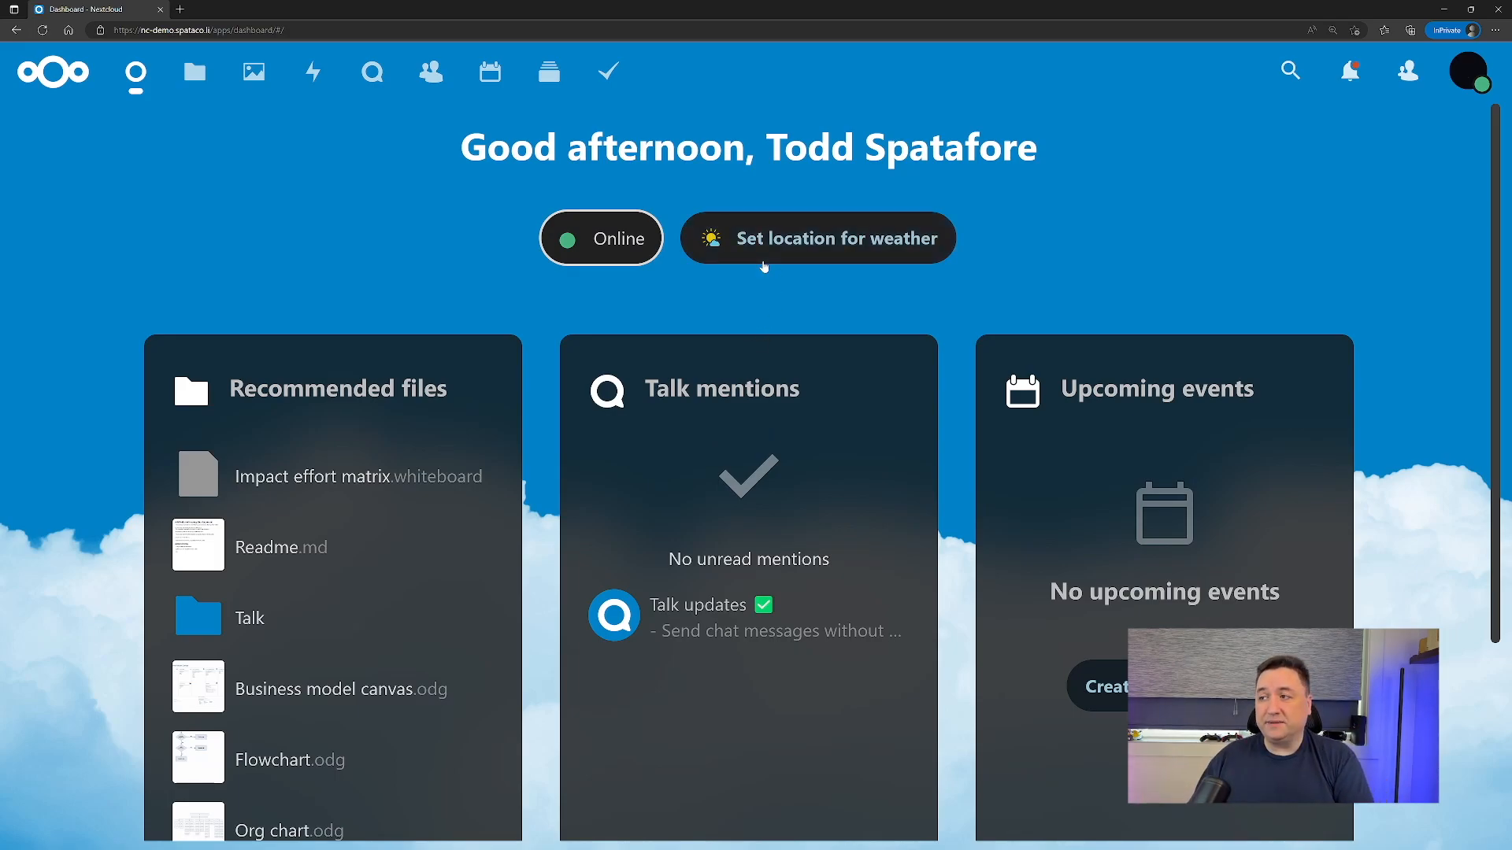
click(818, 238)
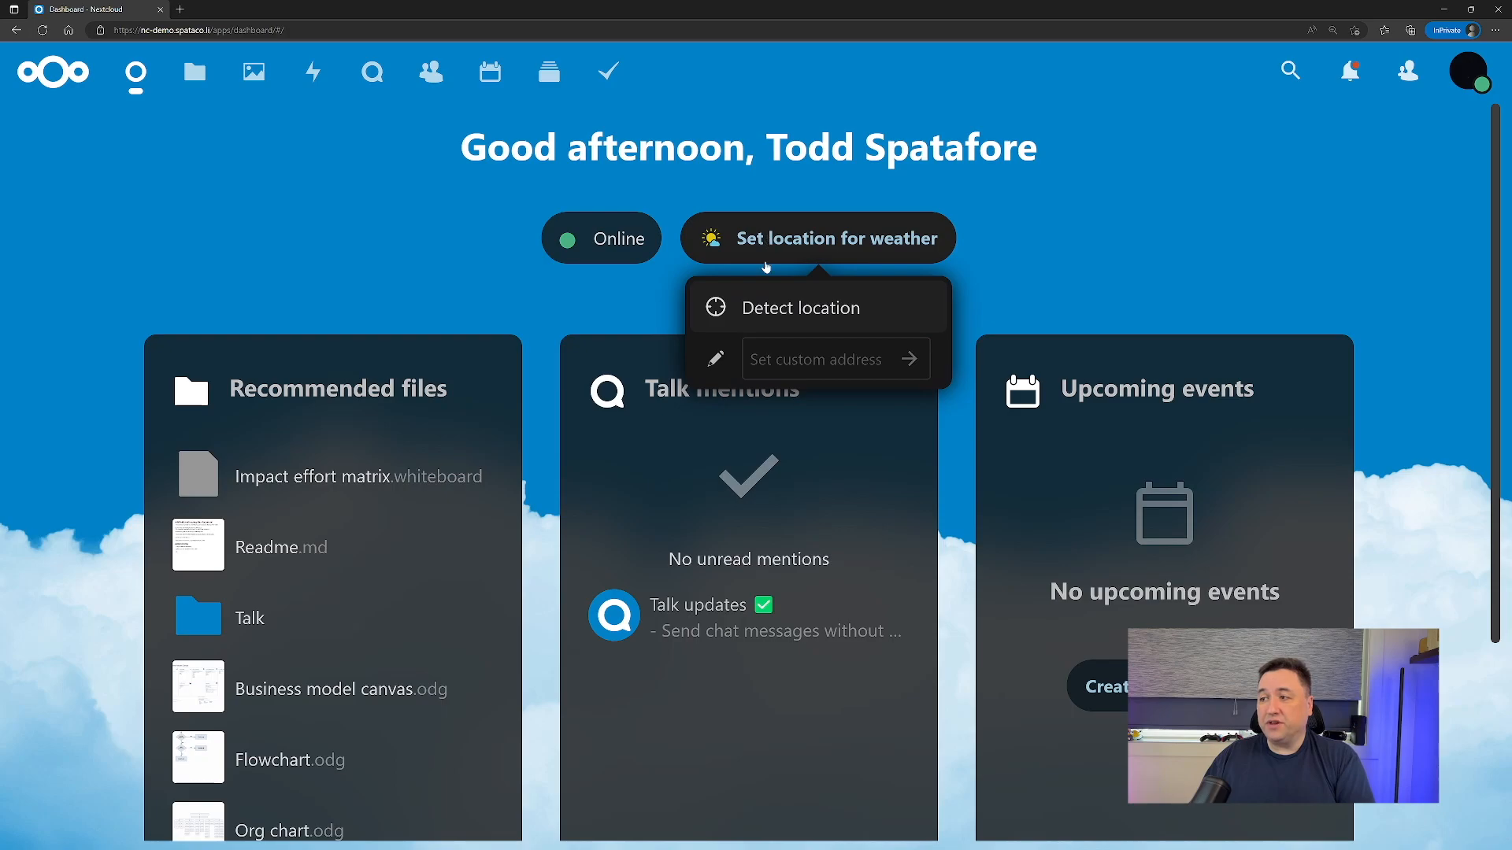
mouse_move(995, 294)
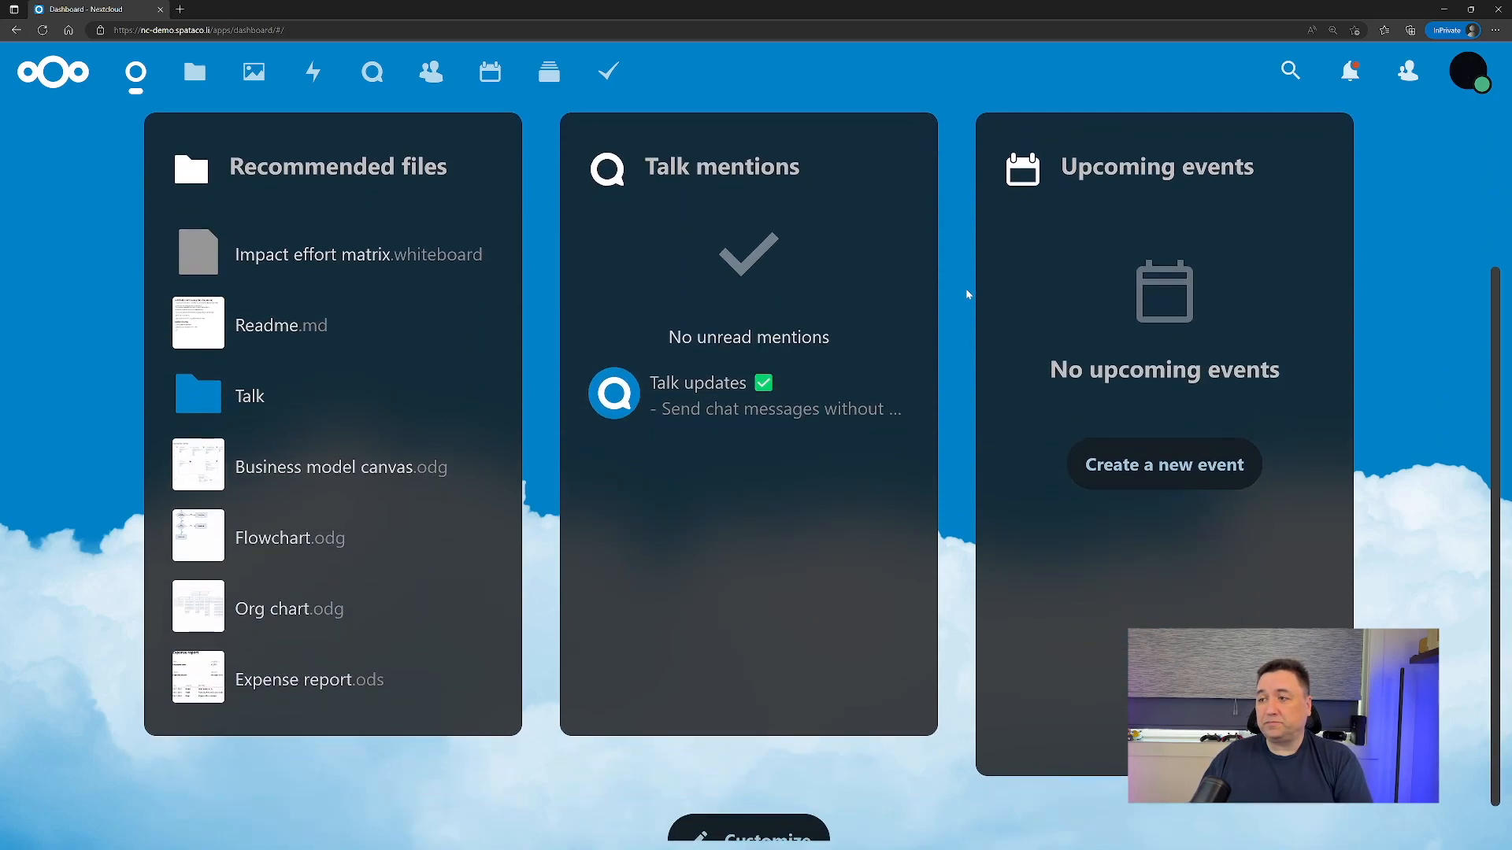
mouse_move(356, 349)
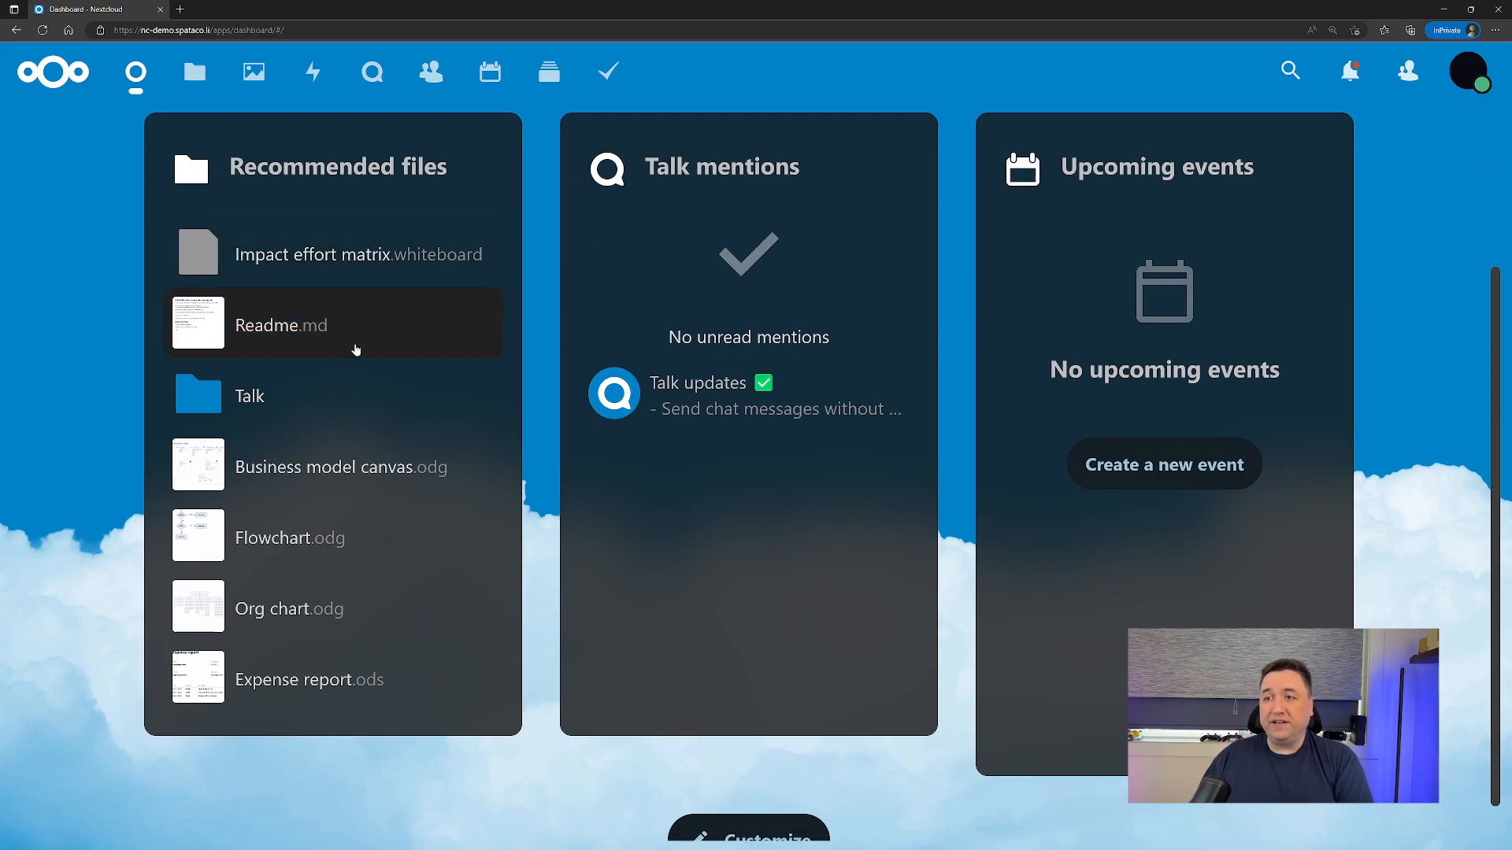
View Readme.md from the Recommended files widget in the text editor.
click(281, 325)
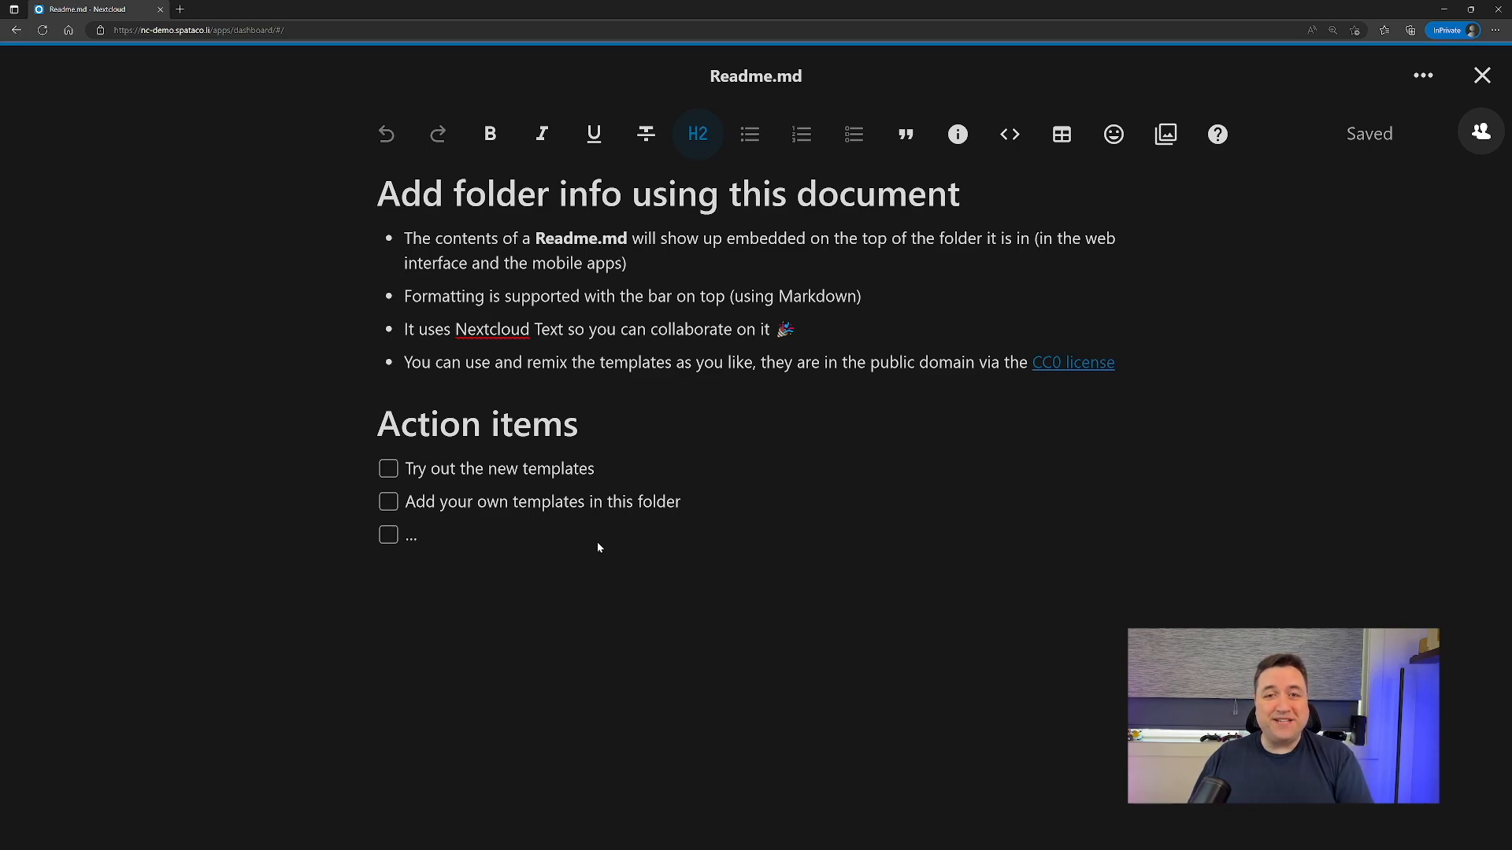
mouse_move(1419, 146)
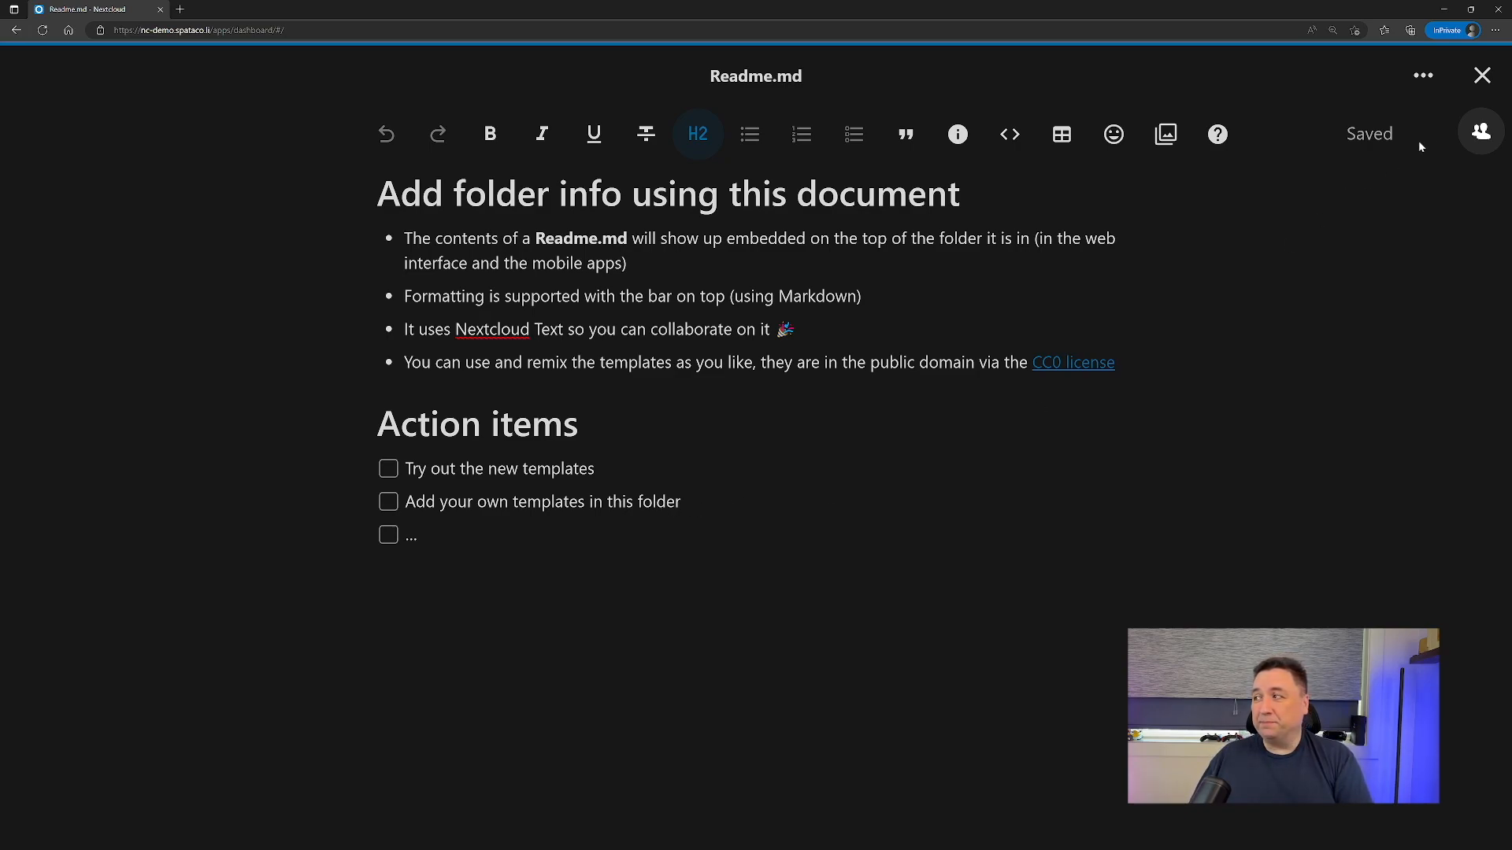
Close the Readme, look through the Talk updates conversation and return to the dashboard.
click(1482, 76)
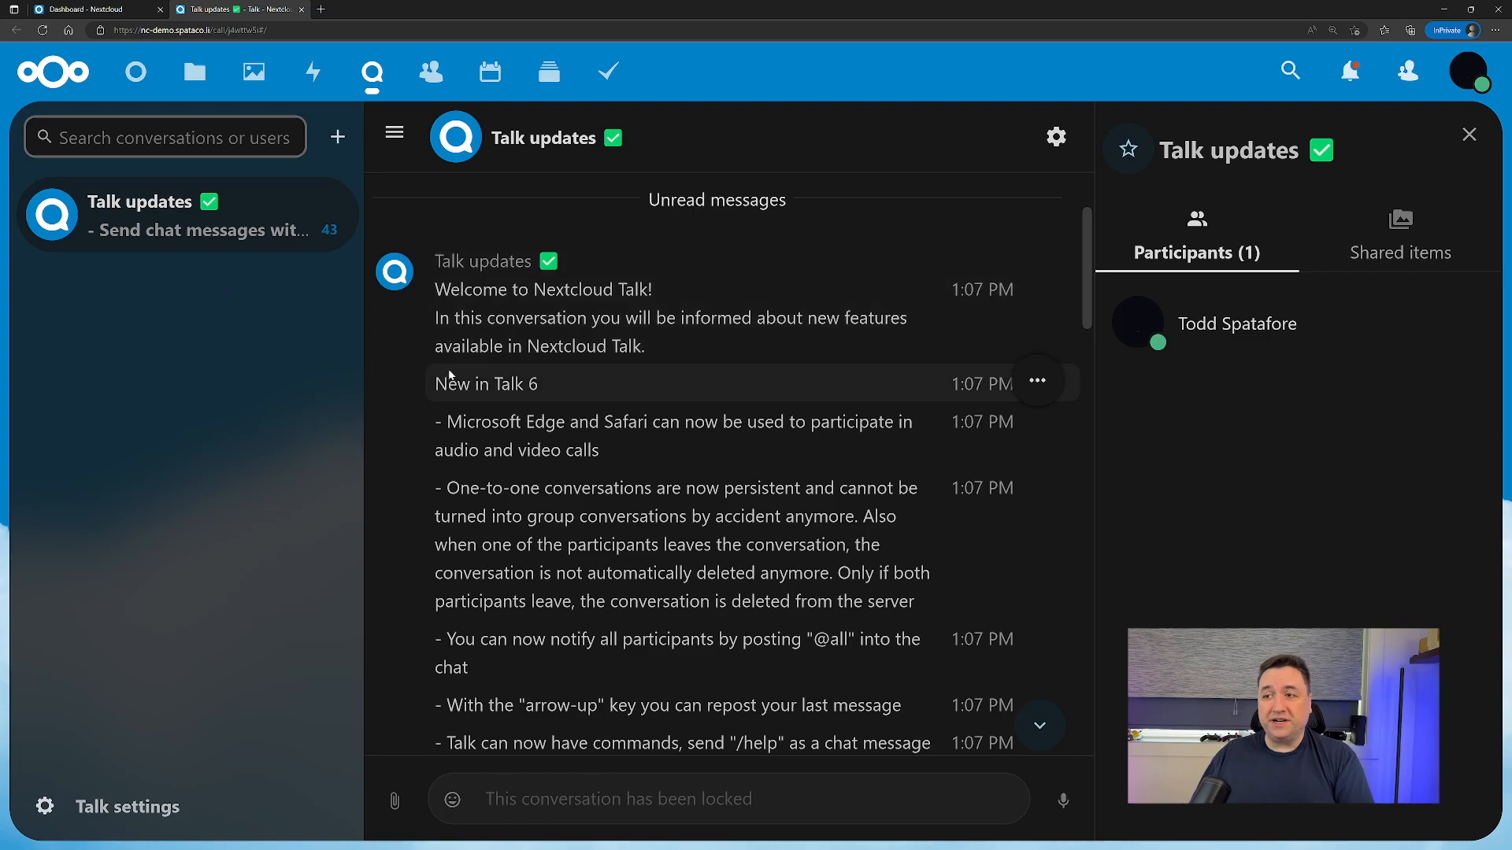
scroll(down, 3)
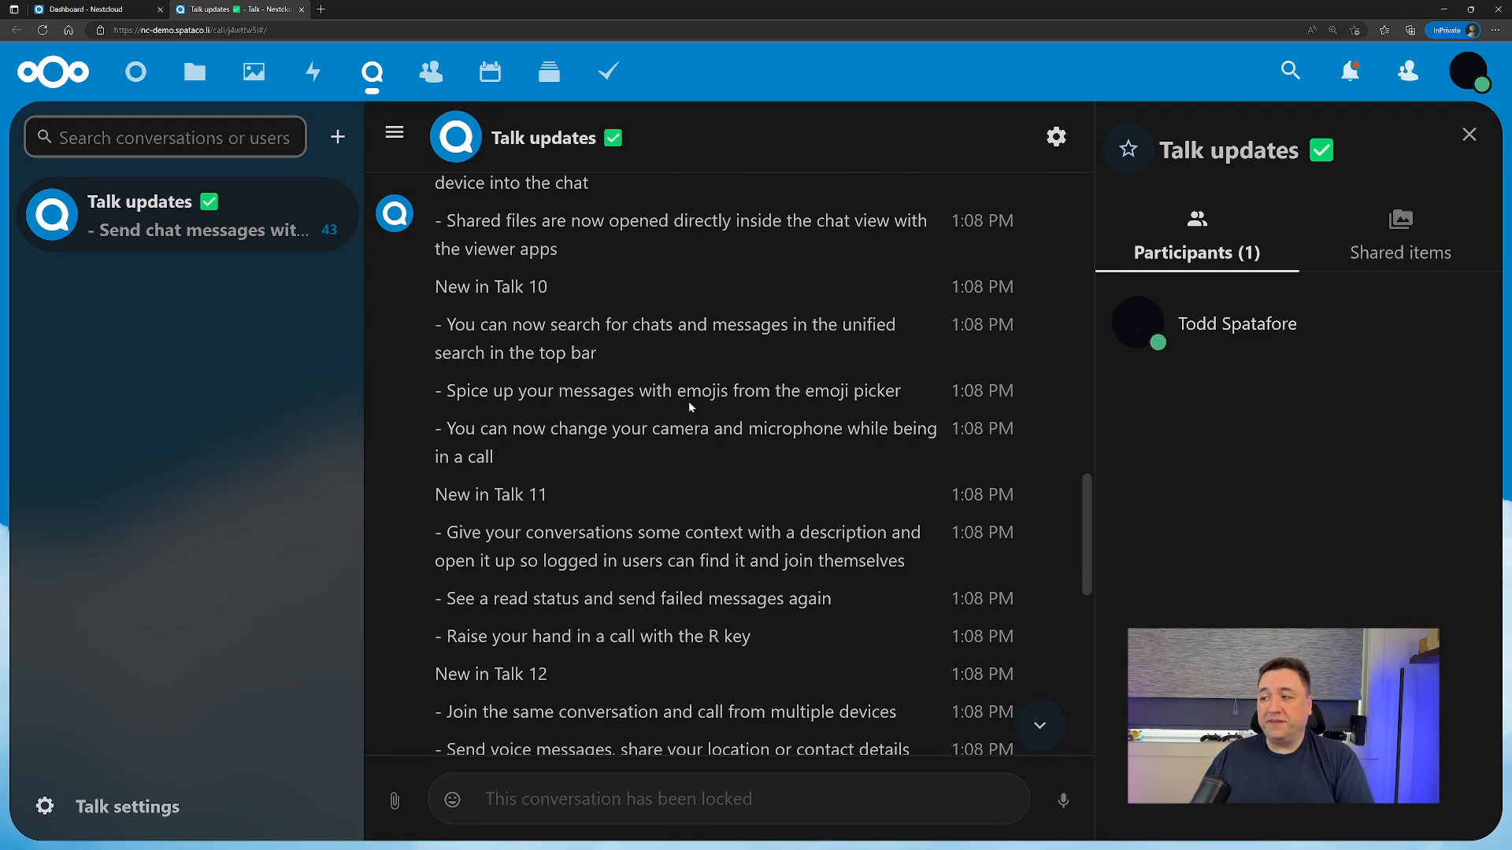
scroll(up, 3)
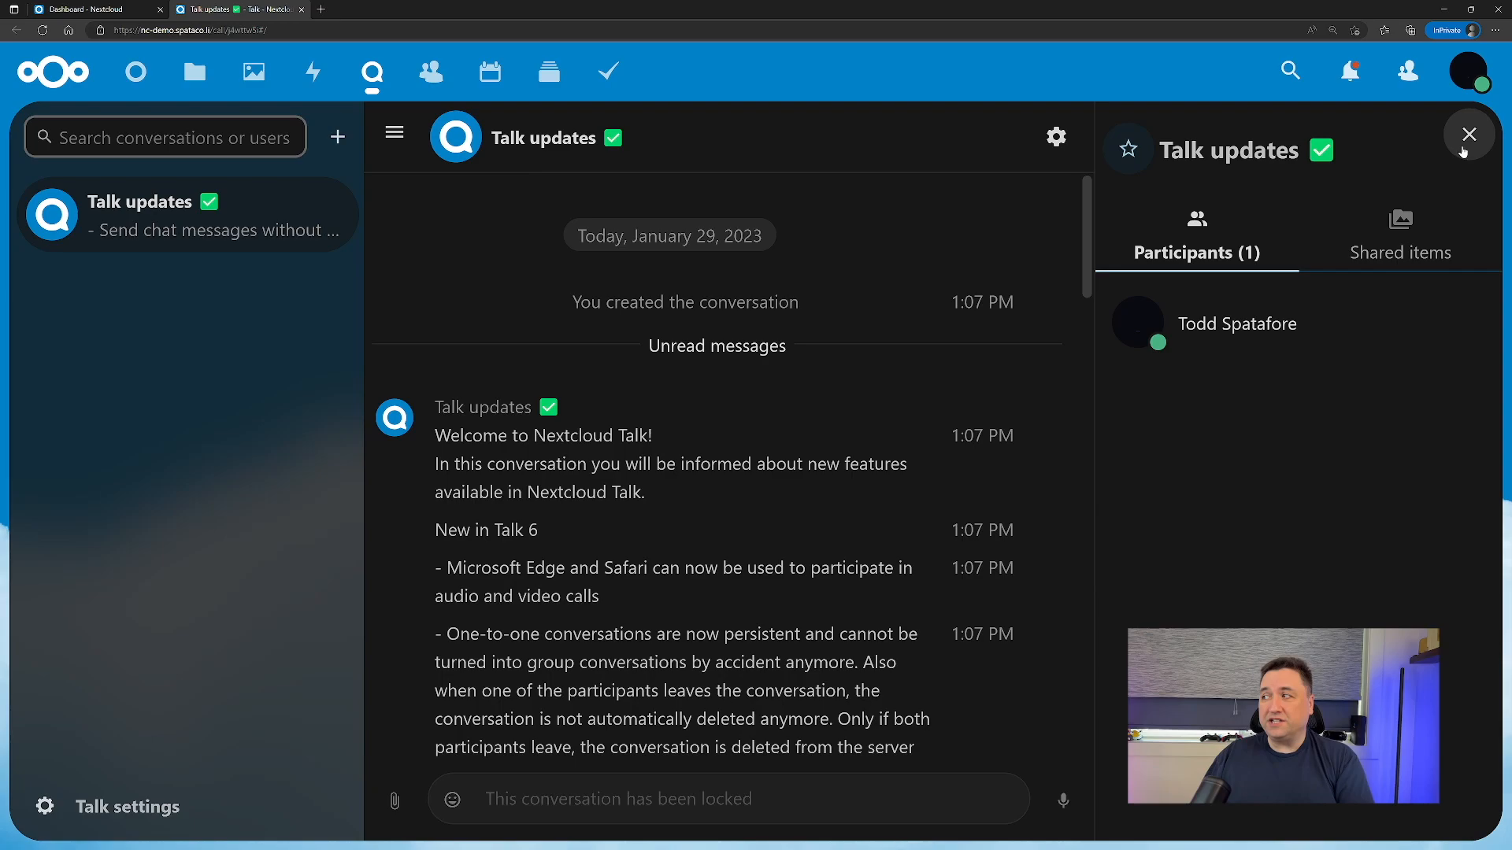
click(1466, 133)
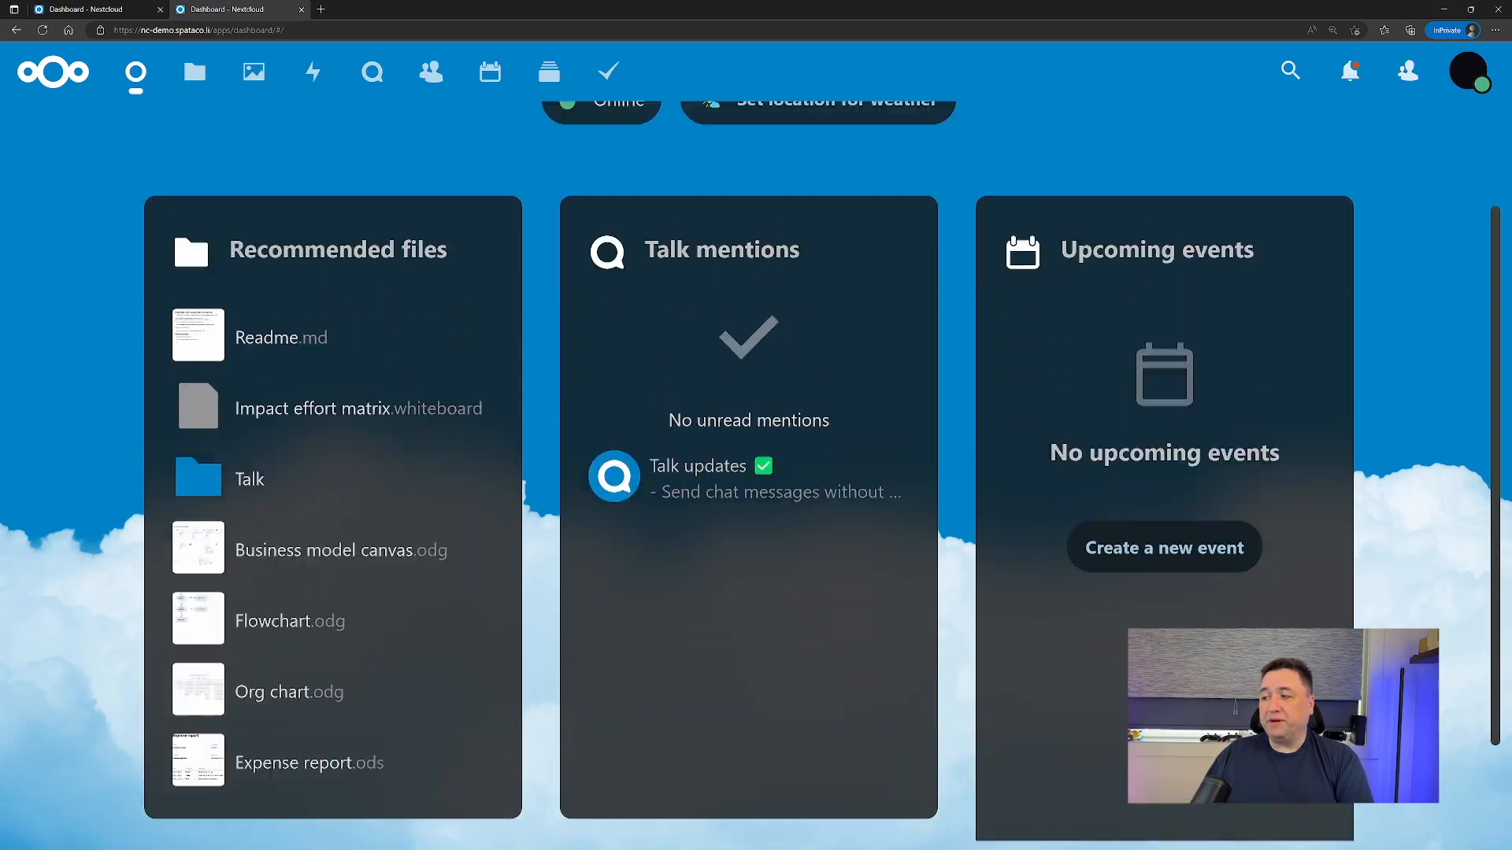
scroll(up, 3)
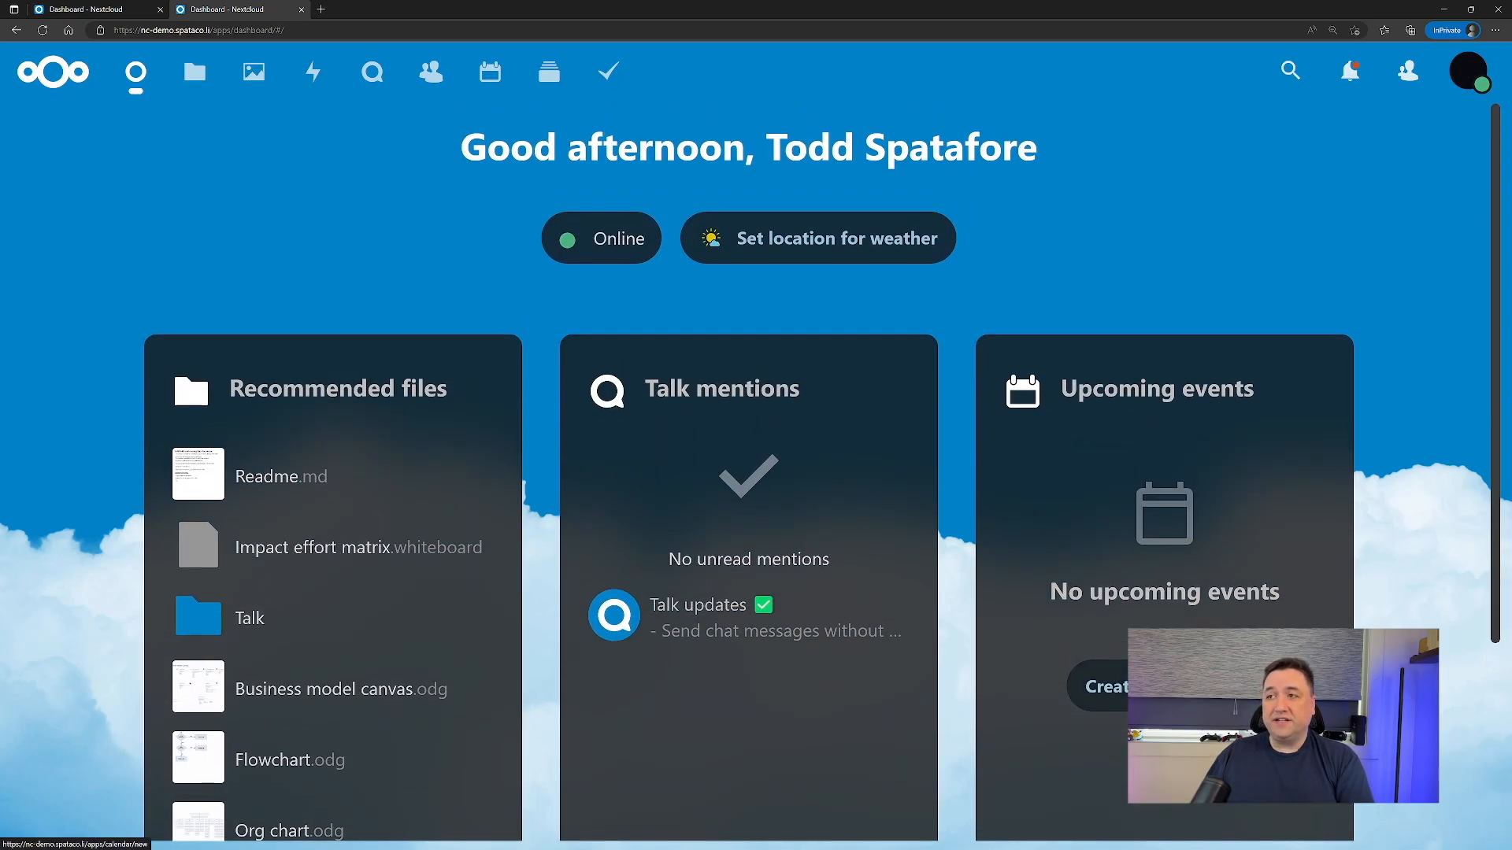
mouse_move(196, 71)
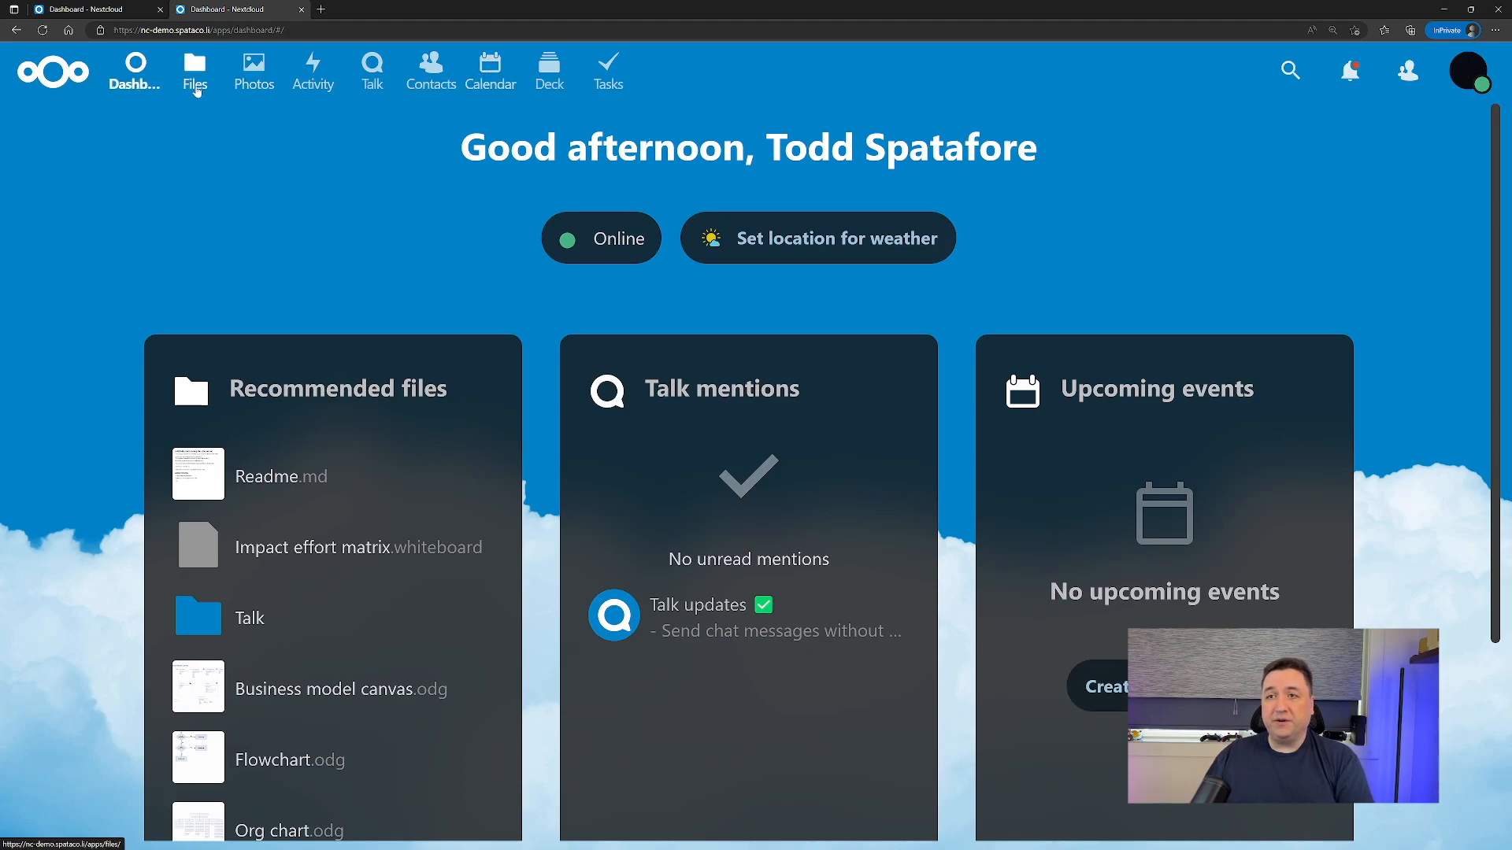
scroll(down, 3)
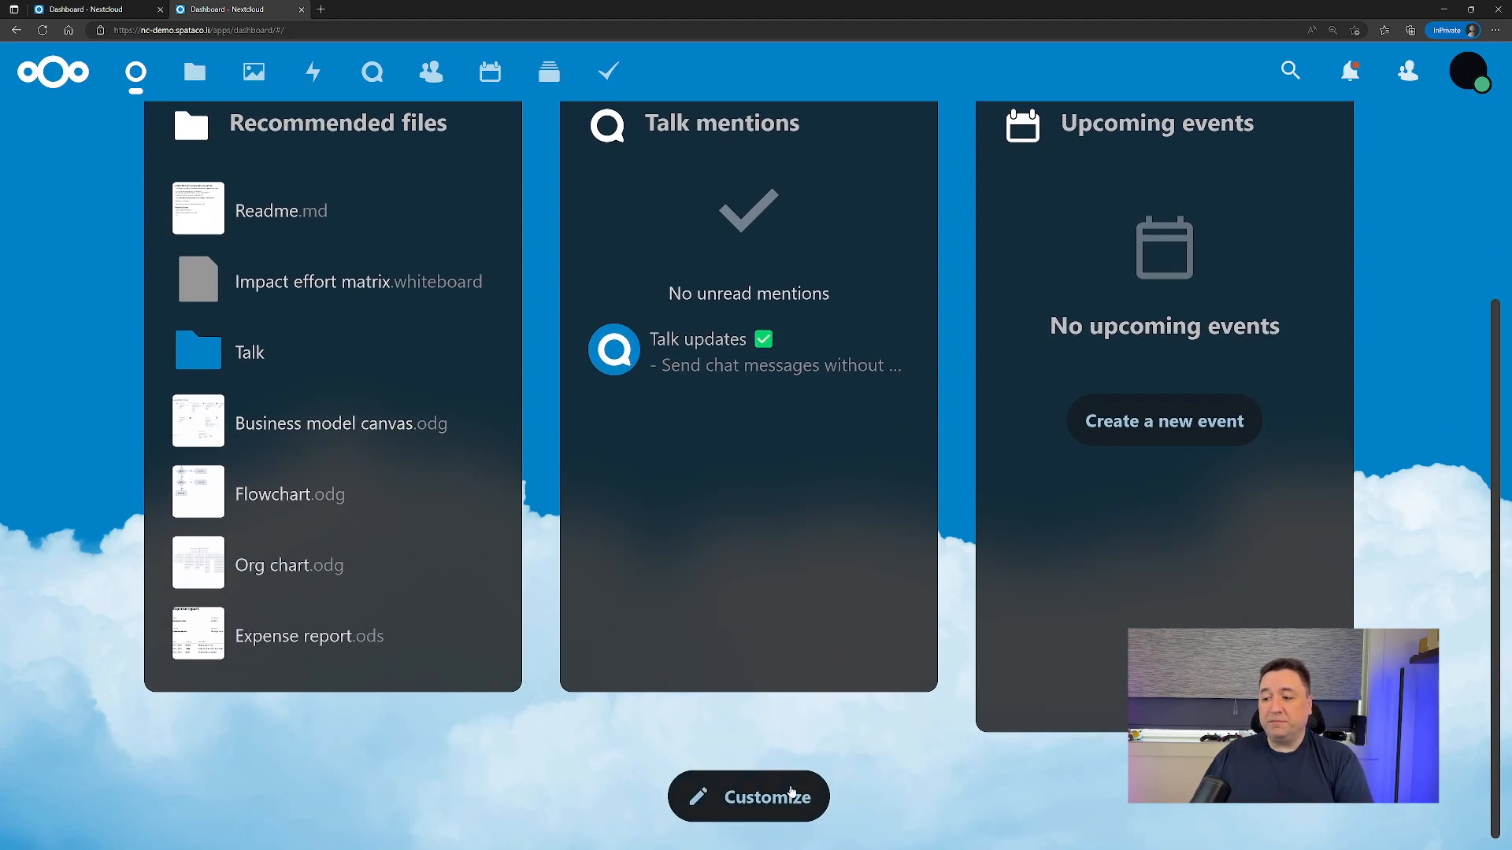
click(748, 797)
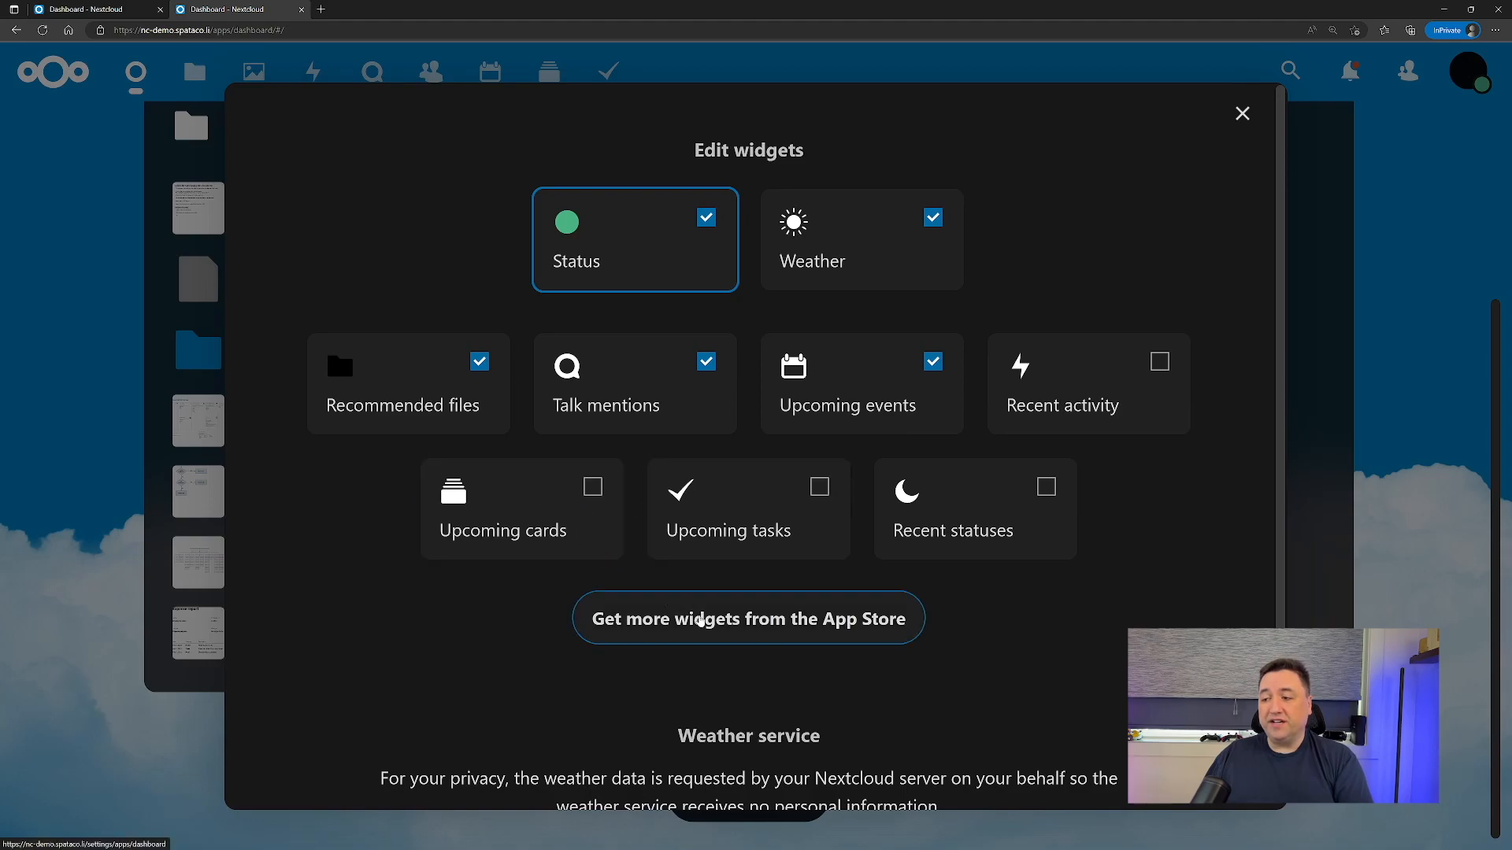
click(746, 618)
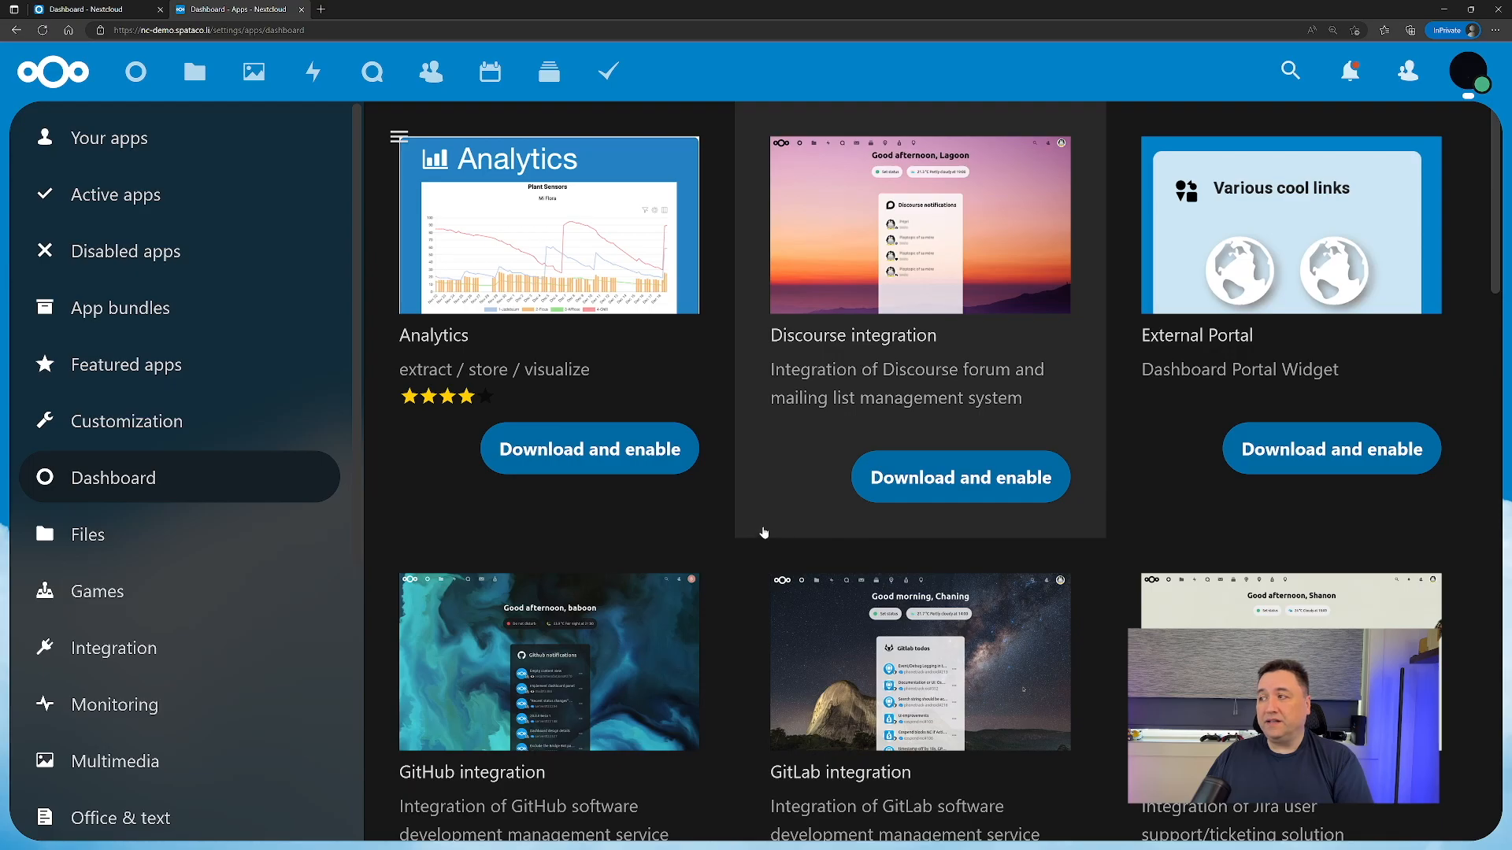
scroll(down, 3)
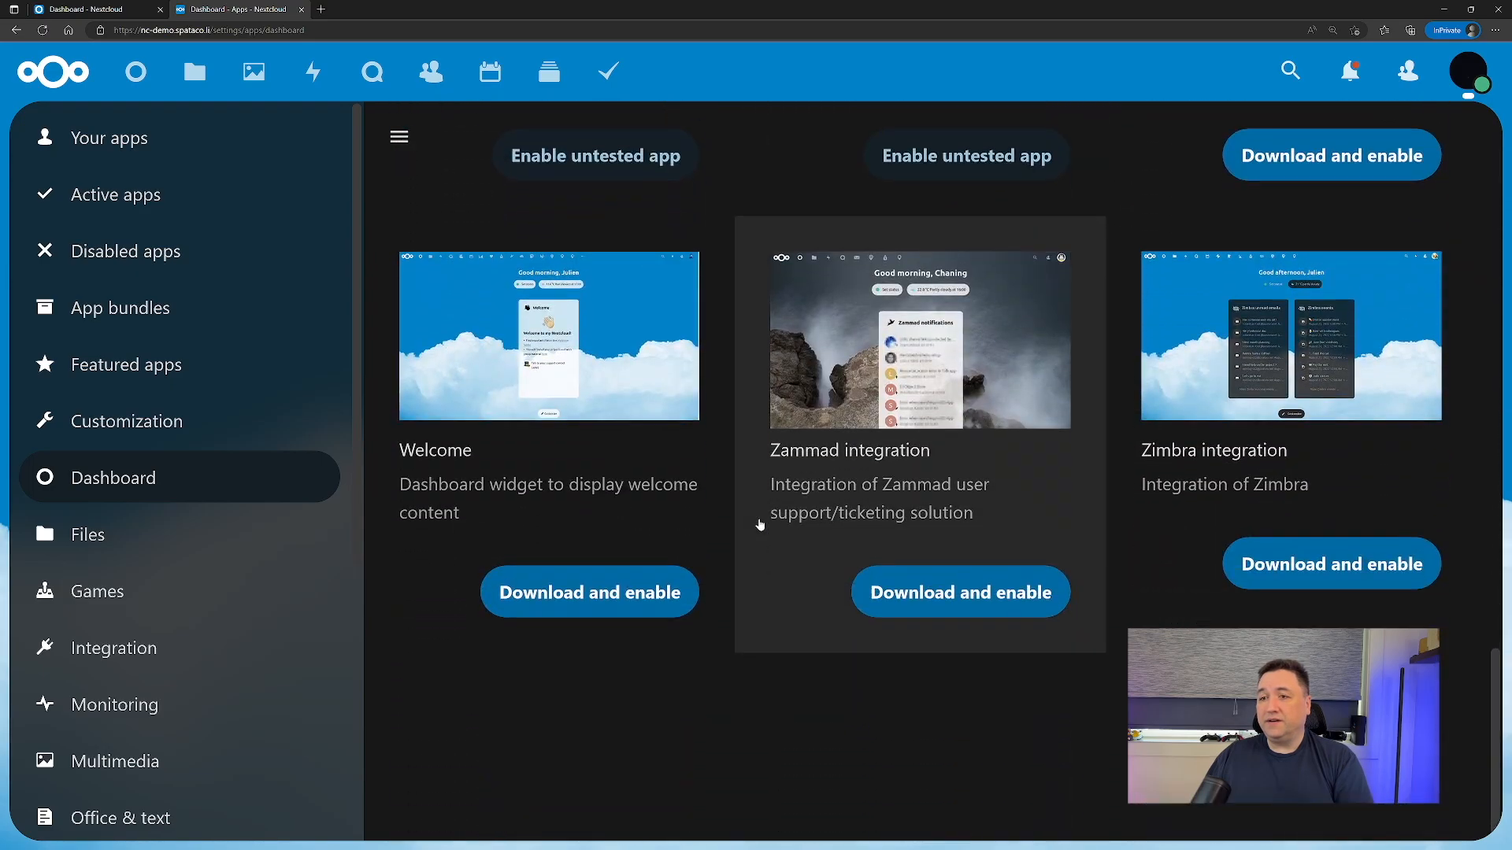
click(134, 71)
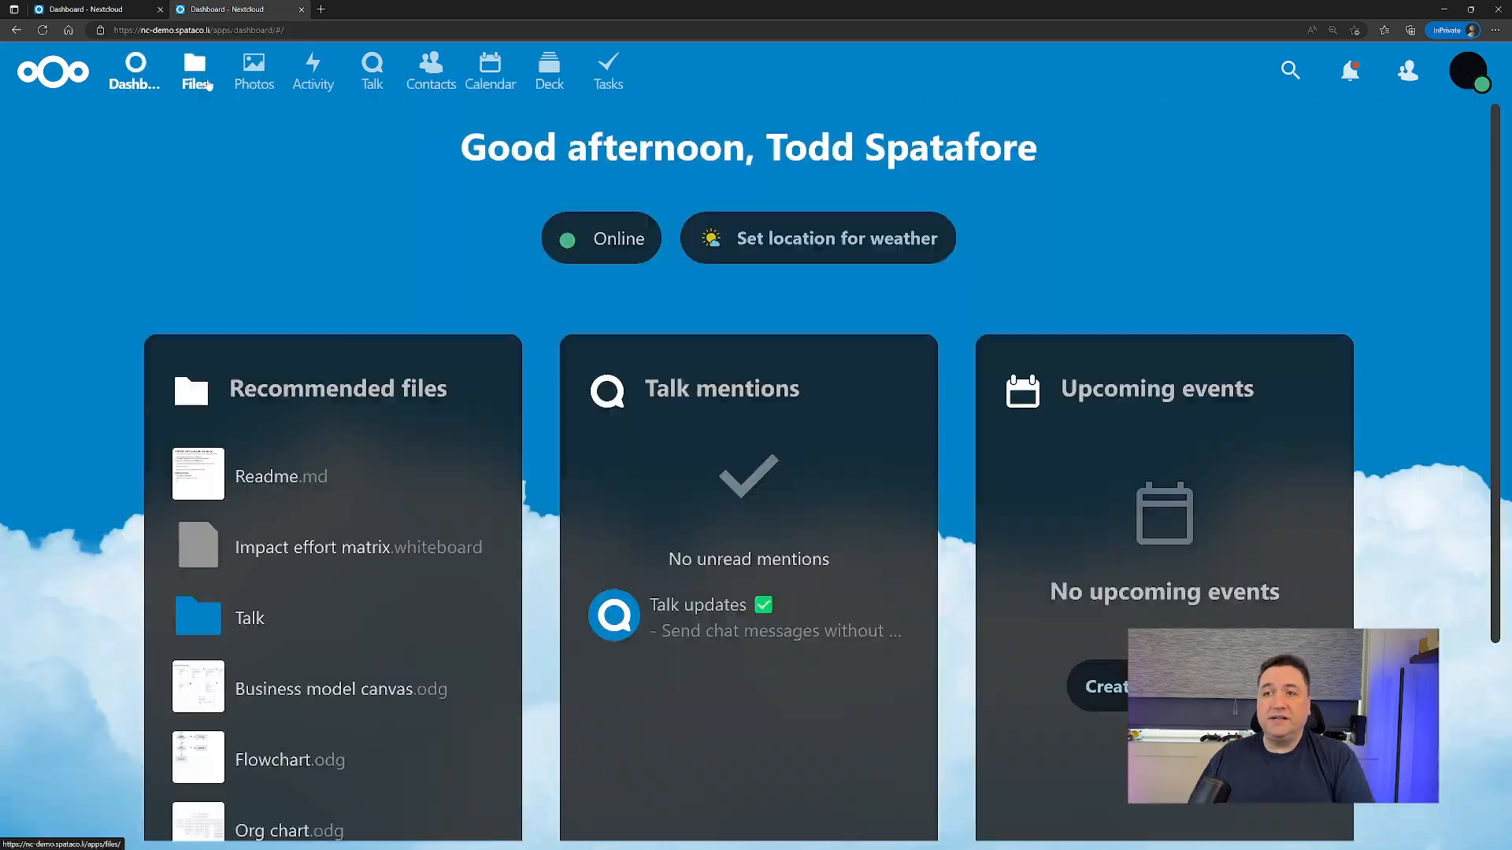
click(195, 69)
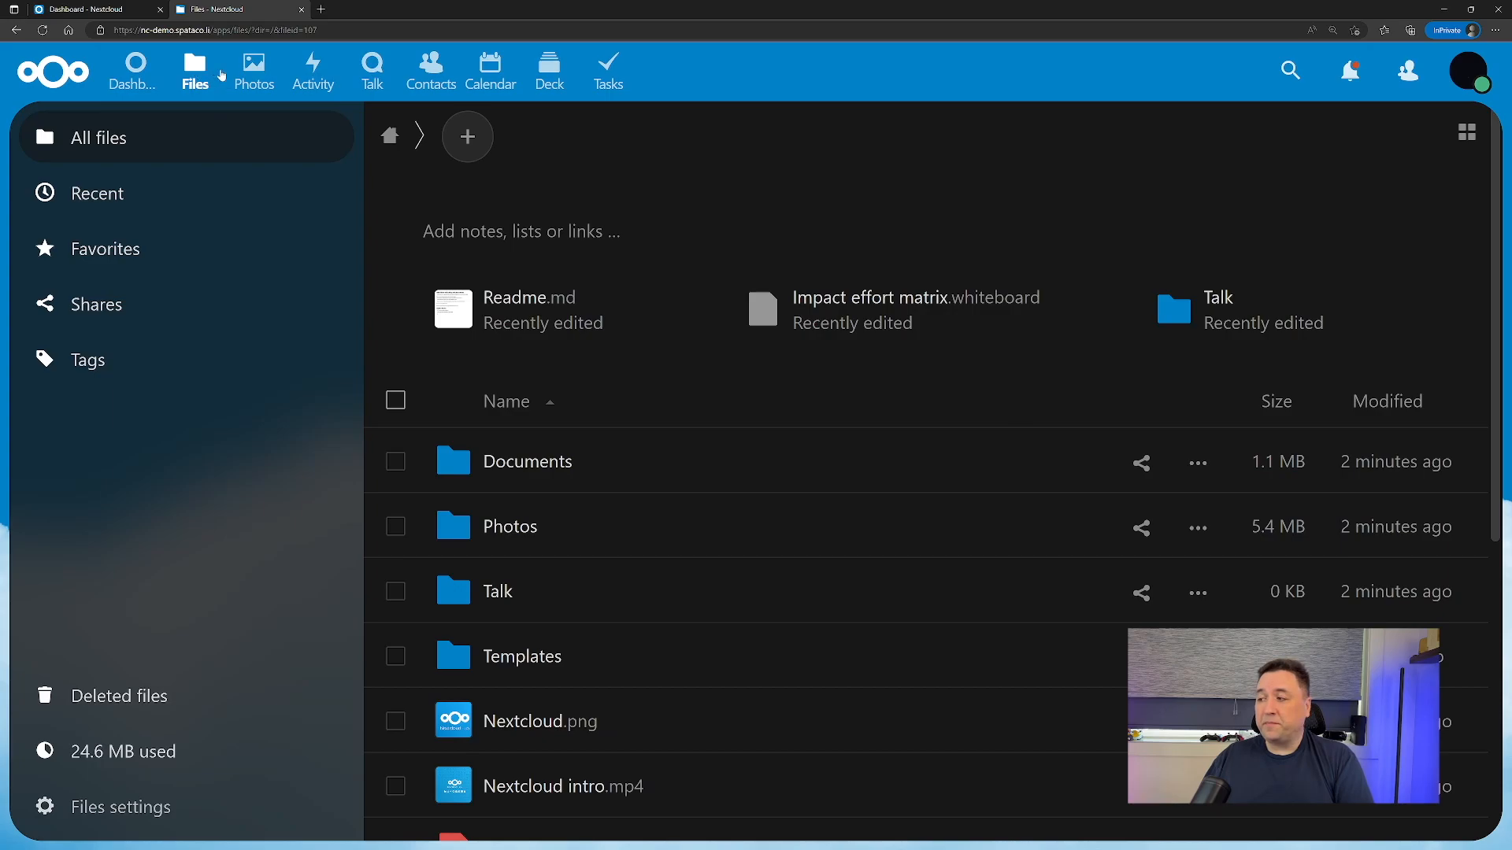
scroll(down, 3)
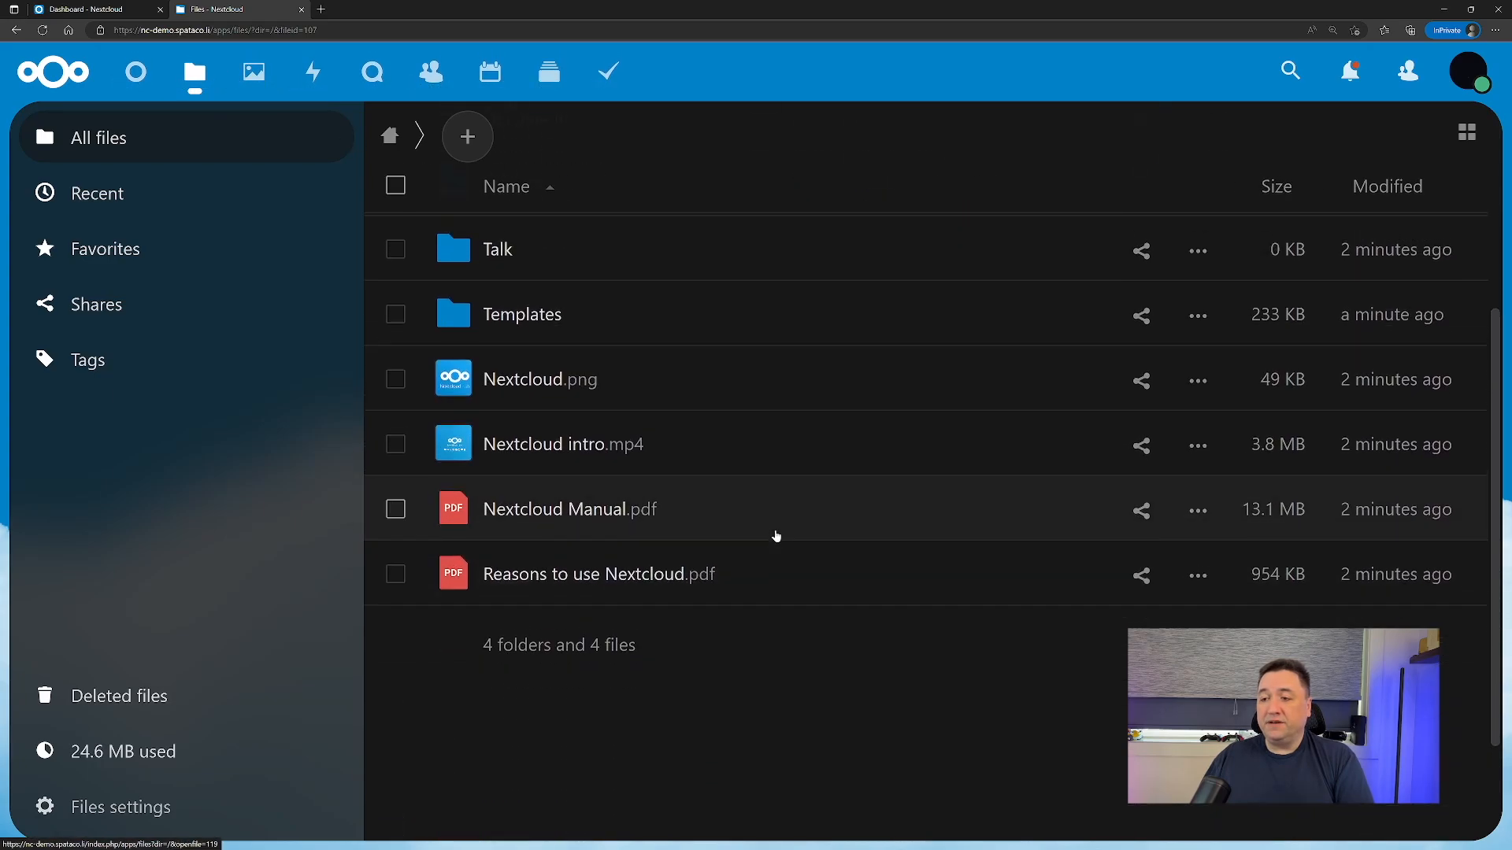
scroll(up, 3)
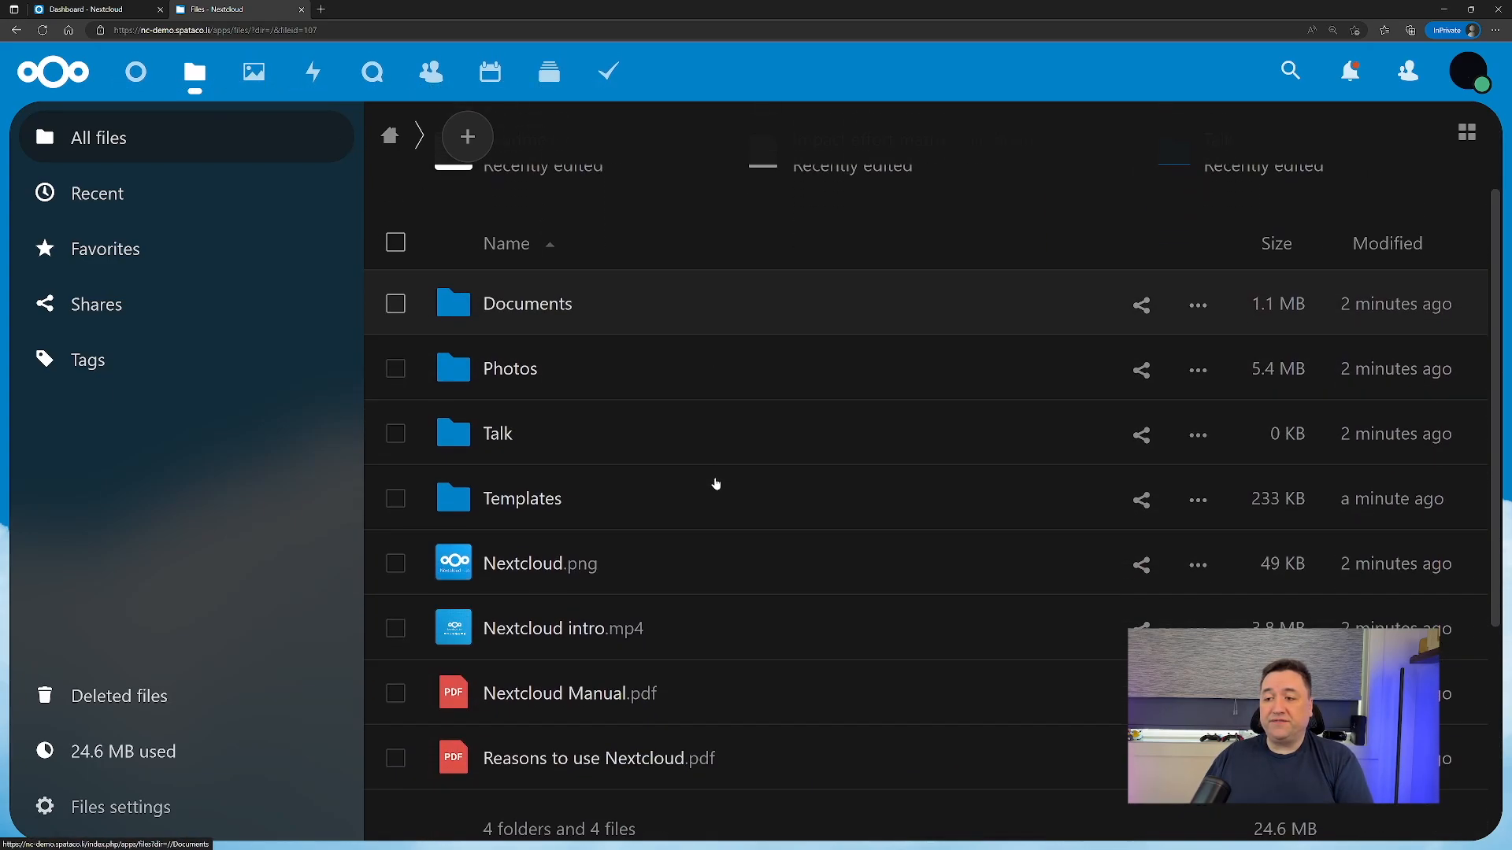
scroll(up, 3)
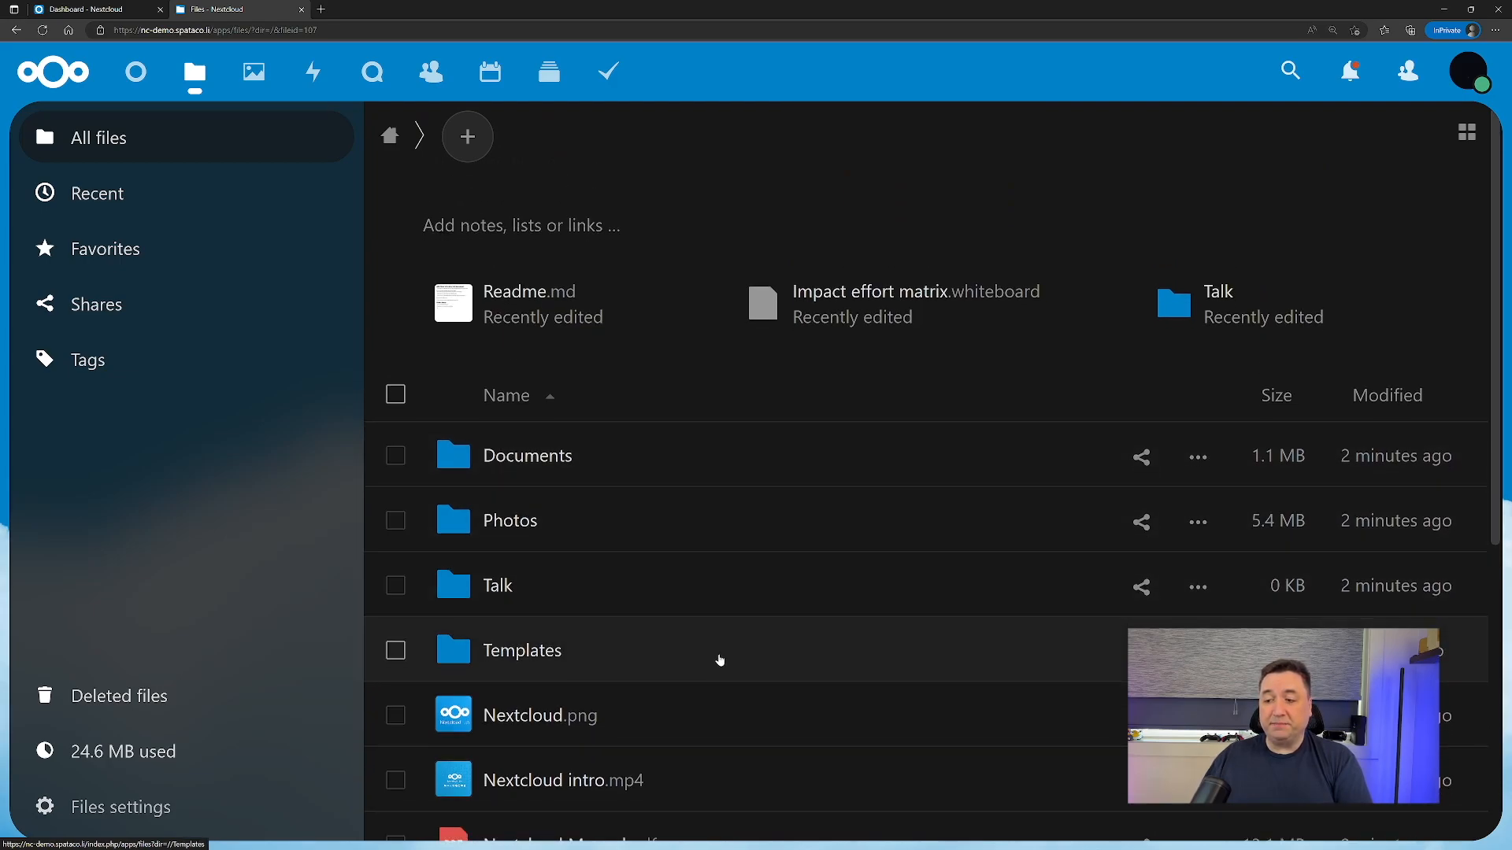
scroll(down, 3)
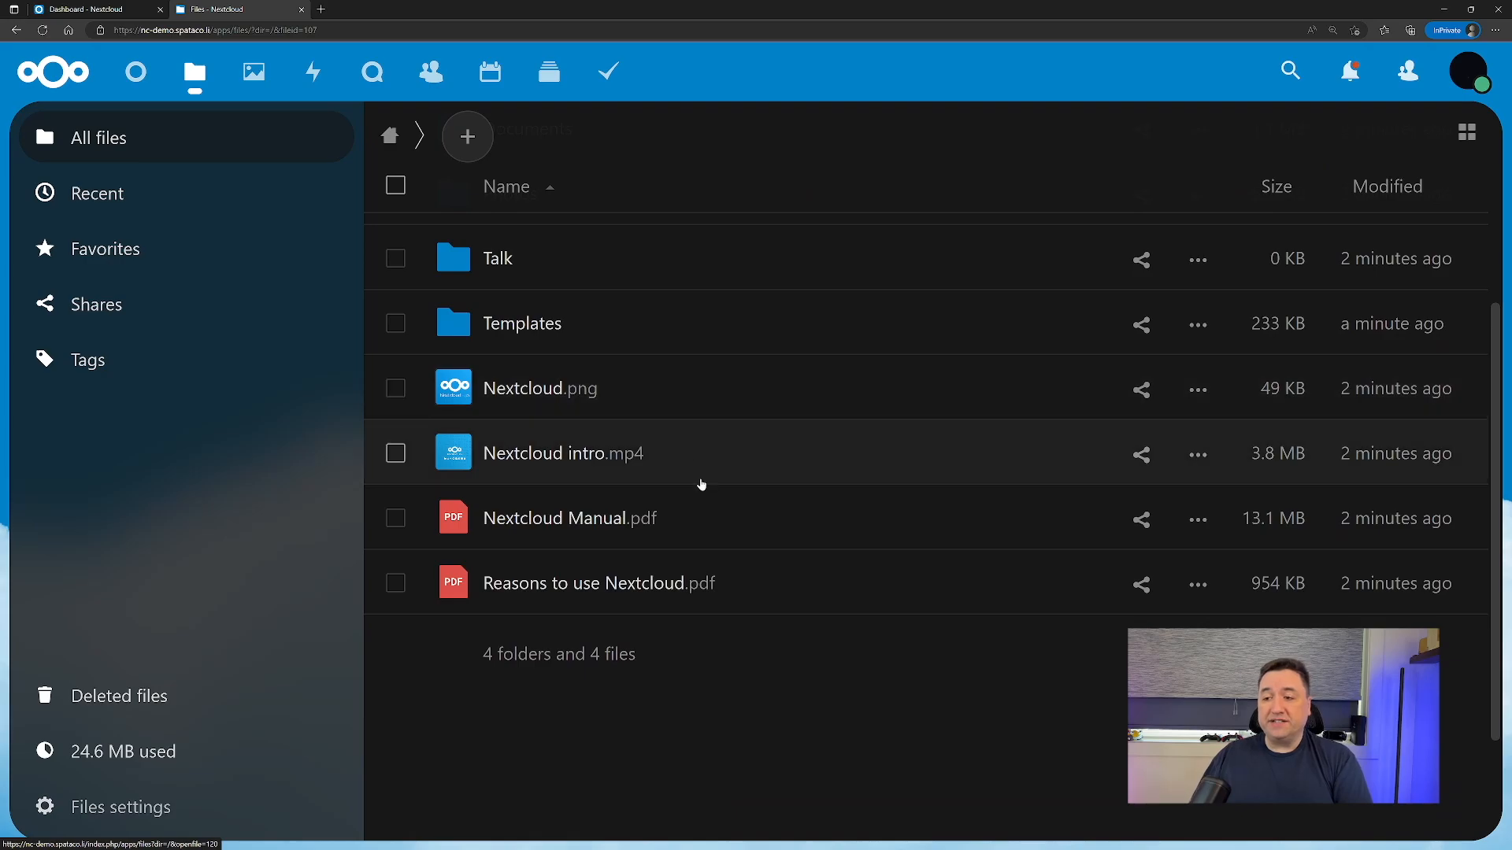
mouse_move(720, 554)
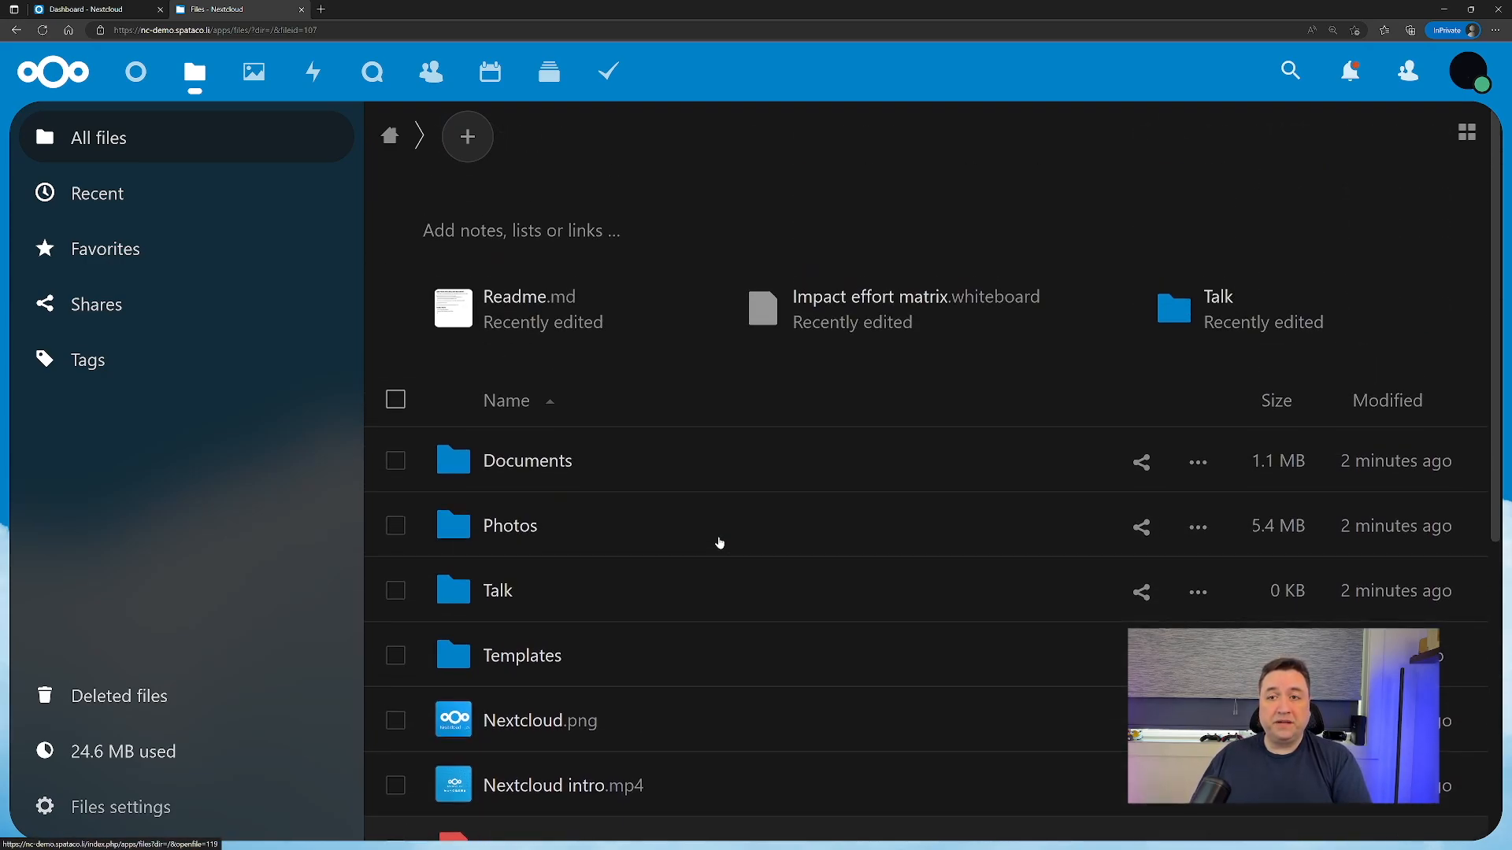
Browse All your media in the Photos app, including the January 2023 toucan and library pictures.
click(252, 71)
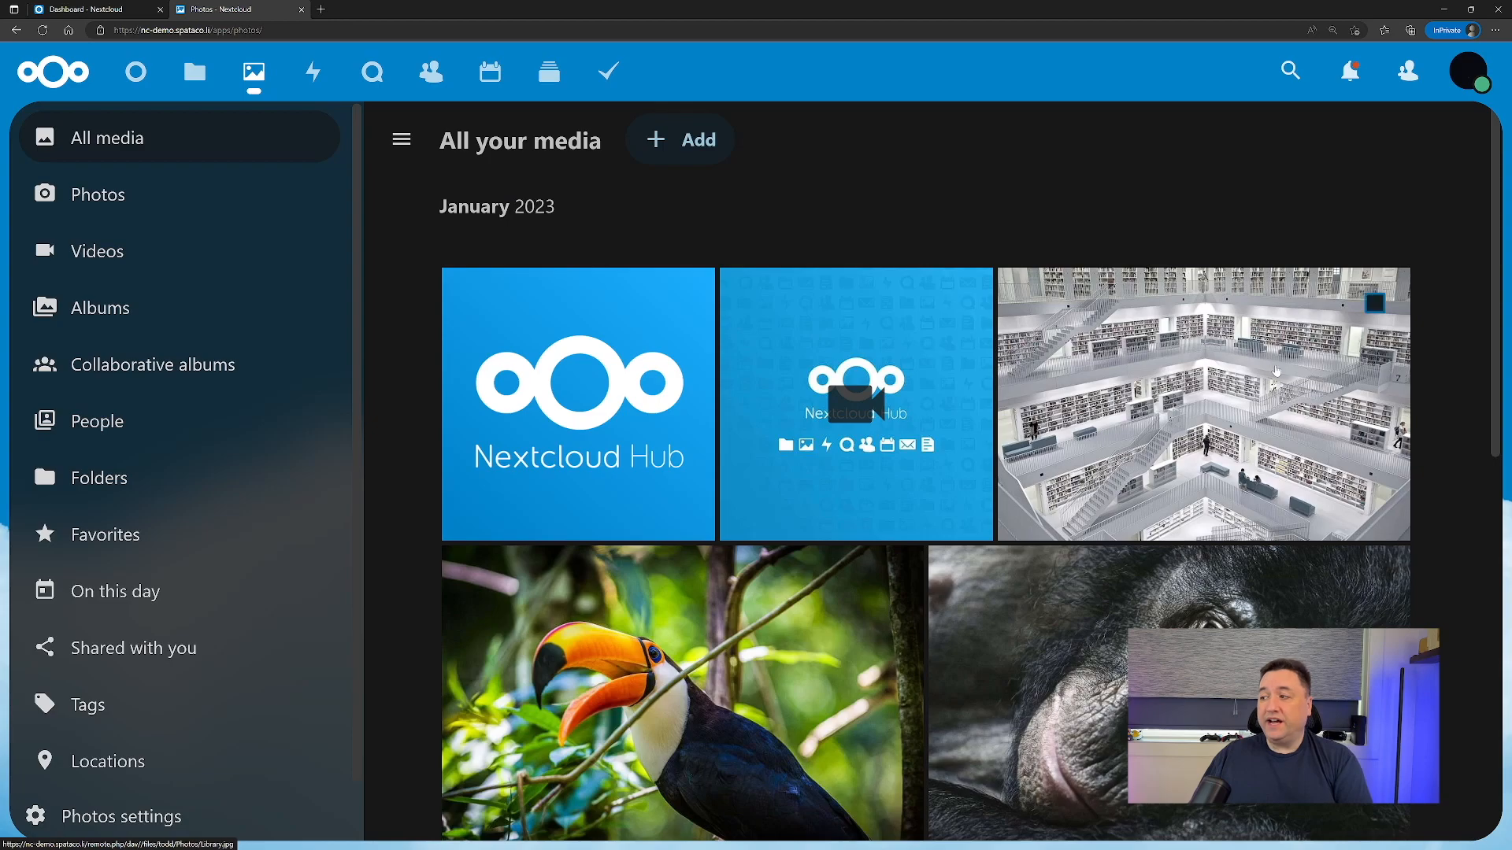
scroll(down, 3)
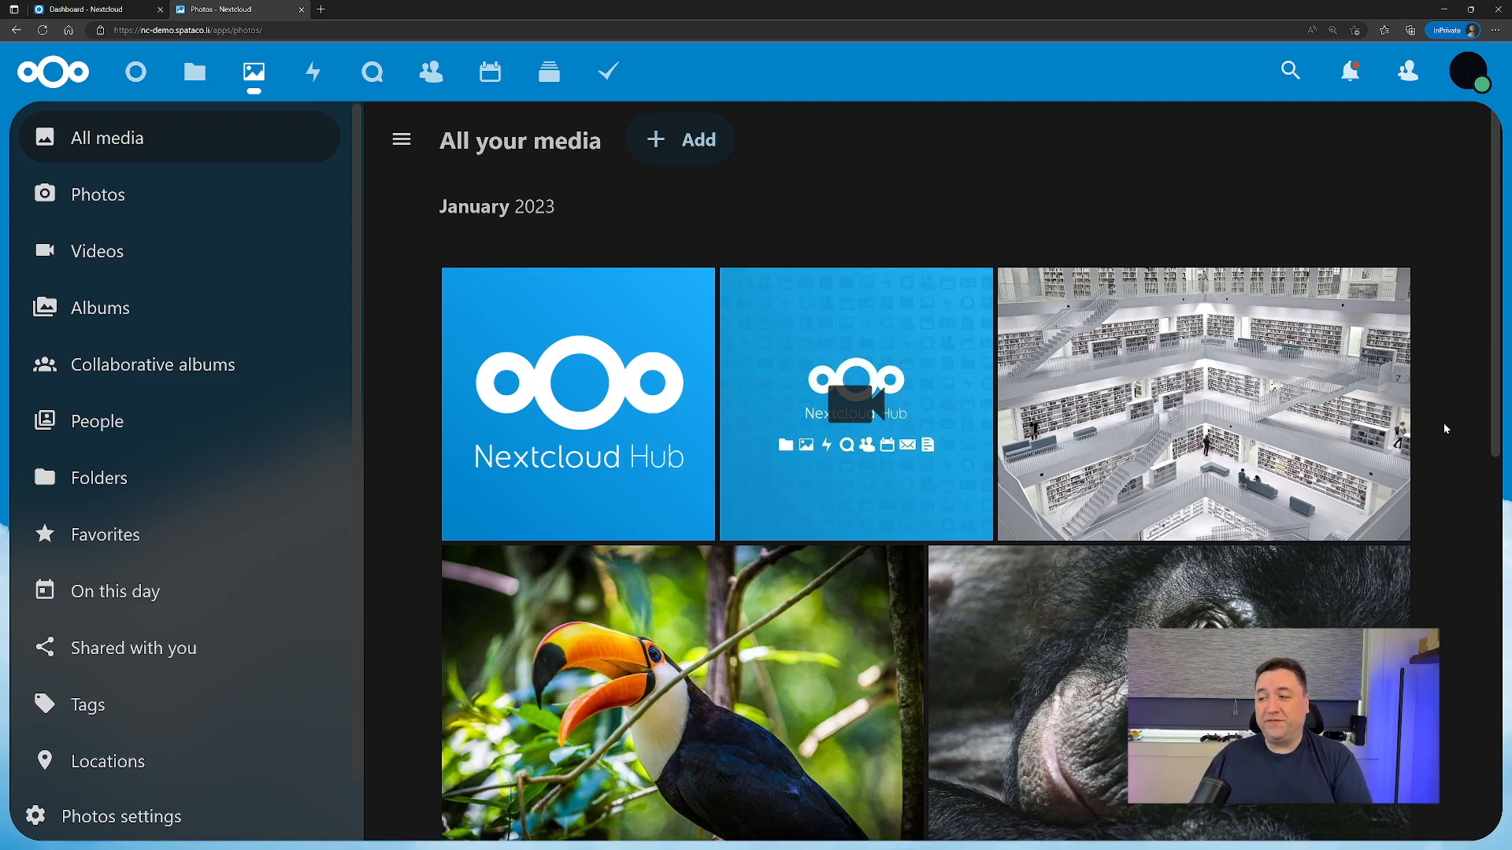
scroll(down, 3)
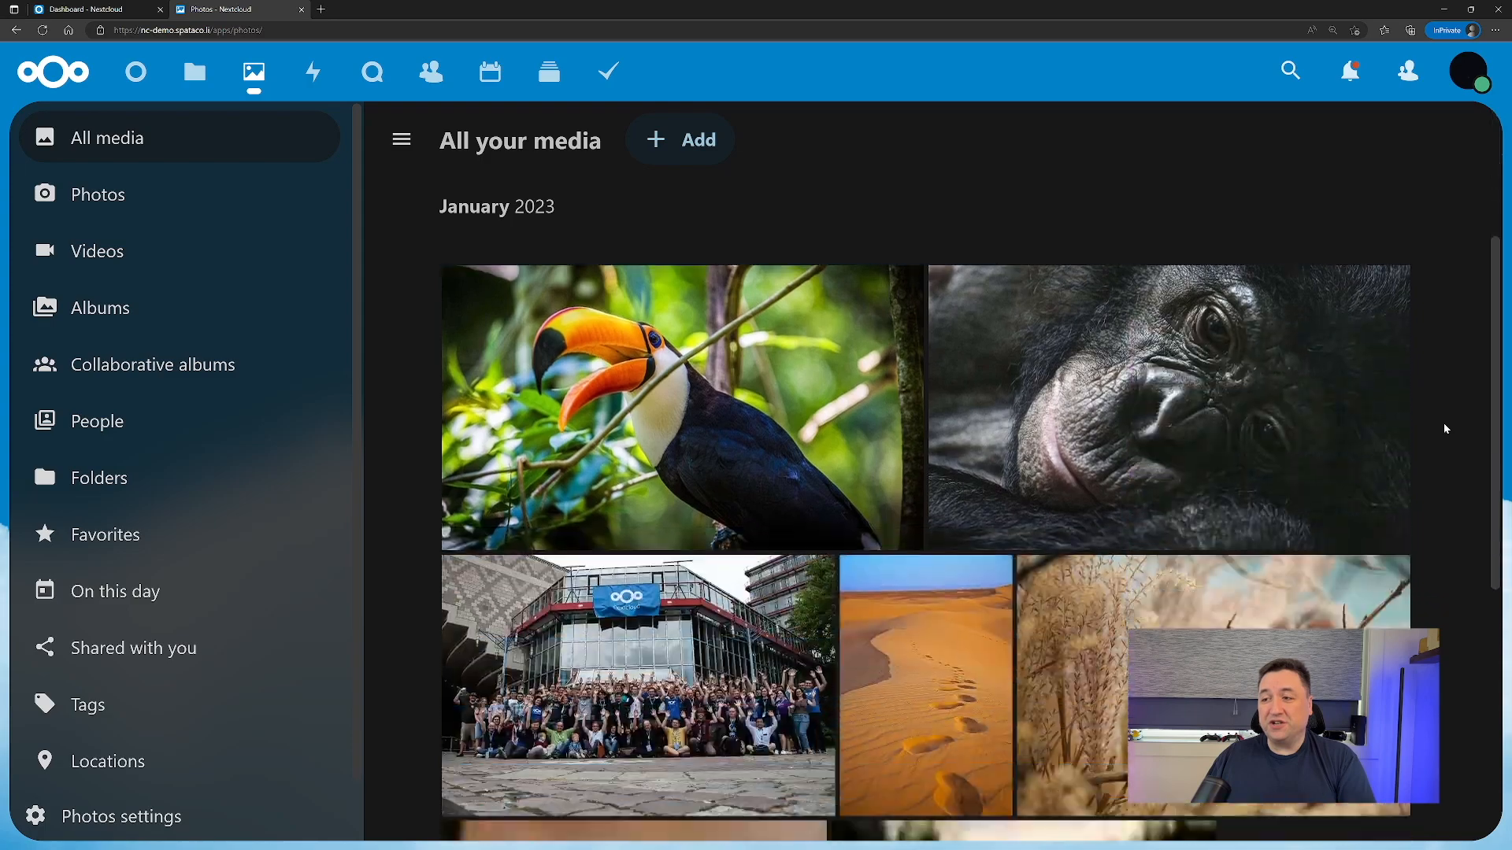
scroll(up, 3)
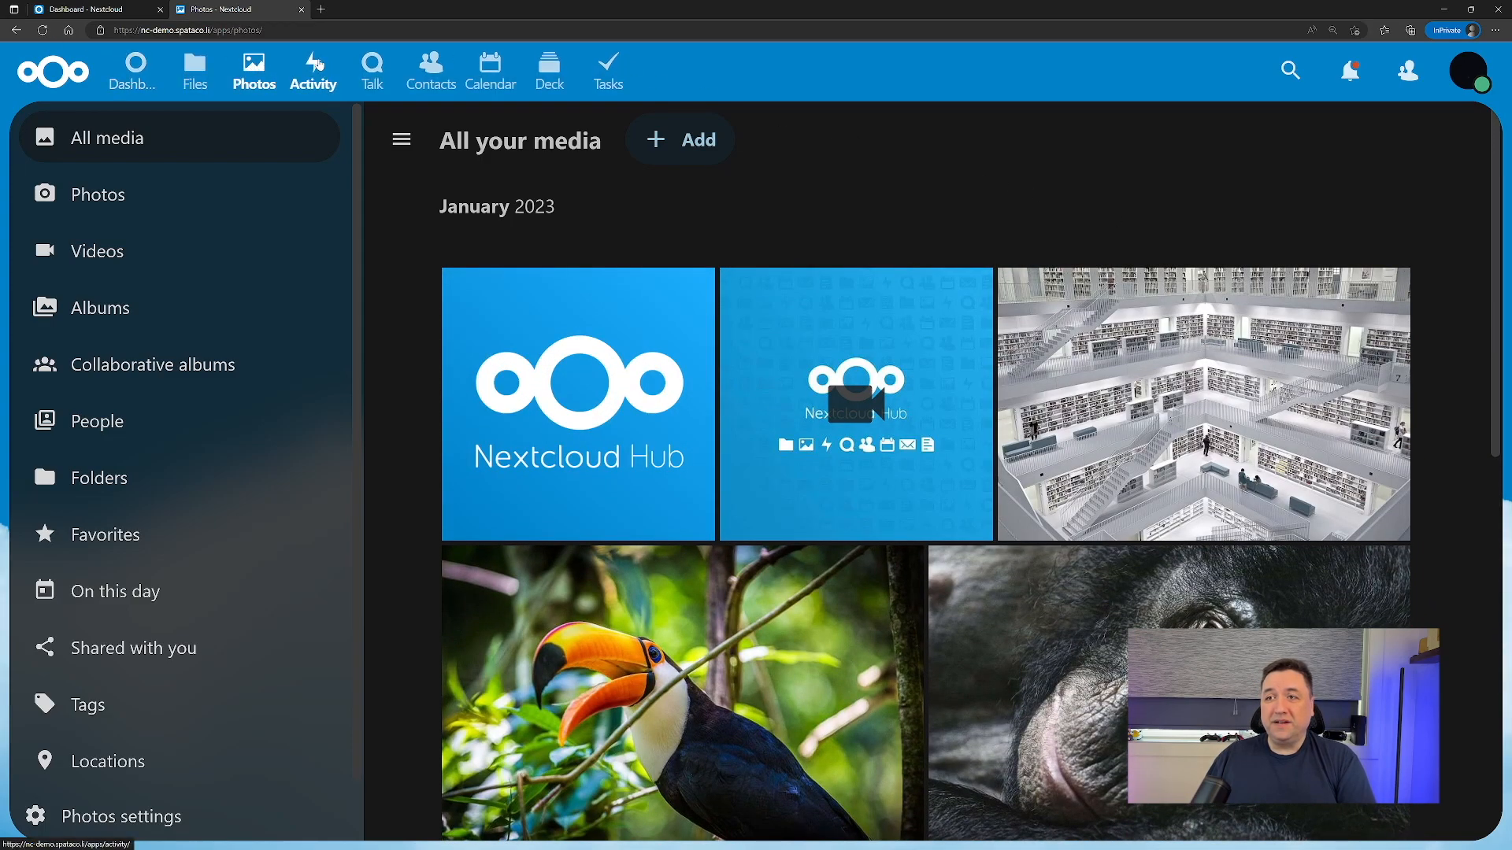
Review today's Activity feed entries and show All activities.
click(312, 71)
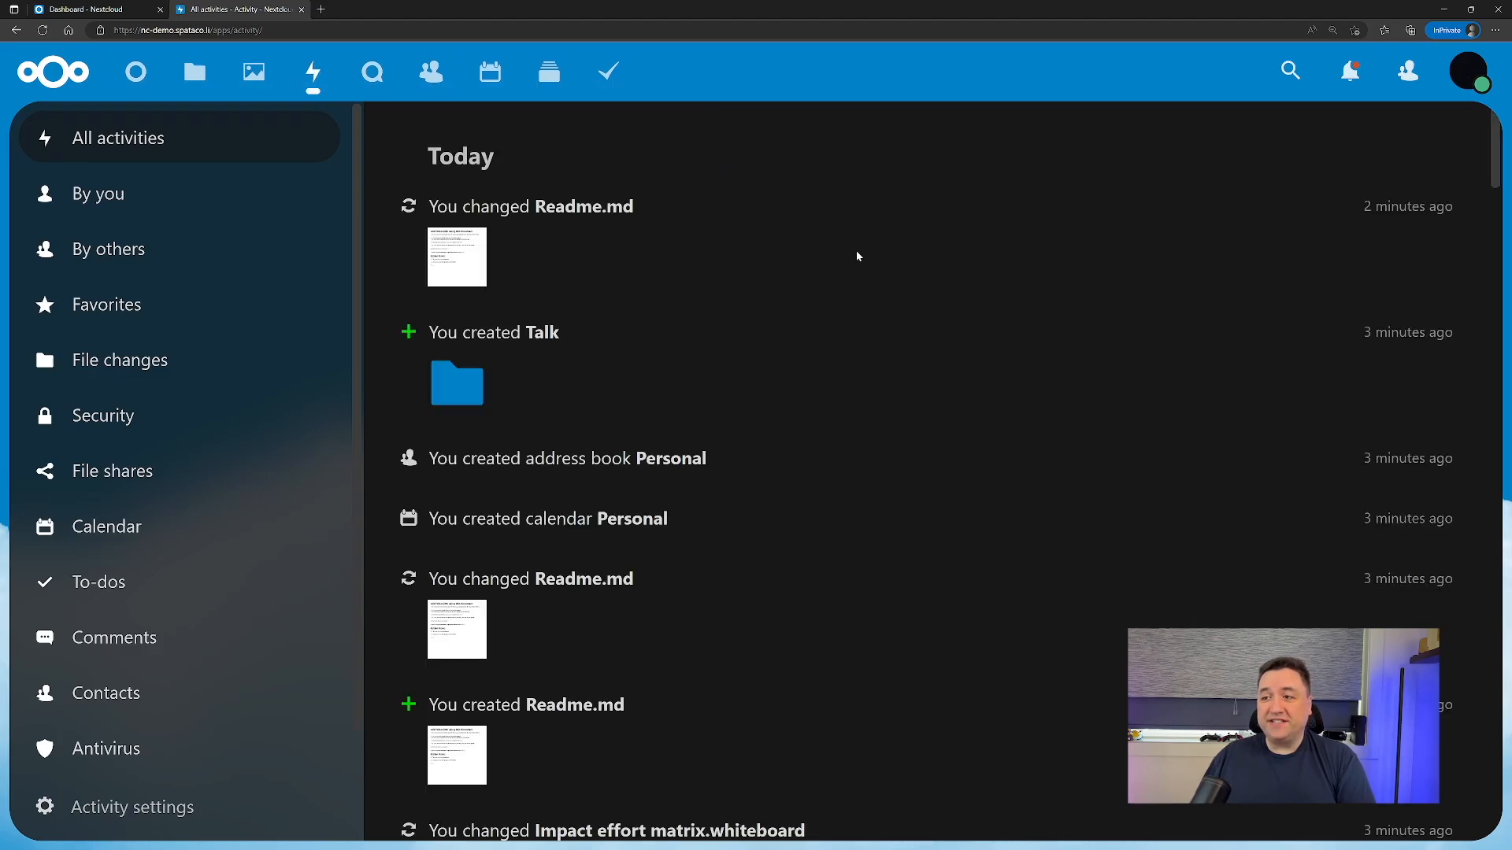
scroll(down, 3)
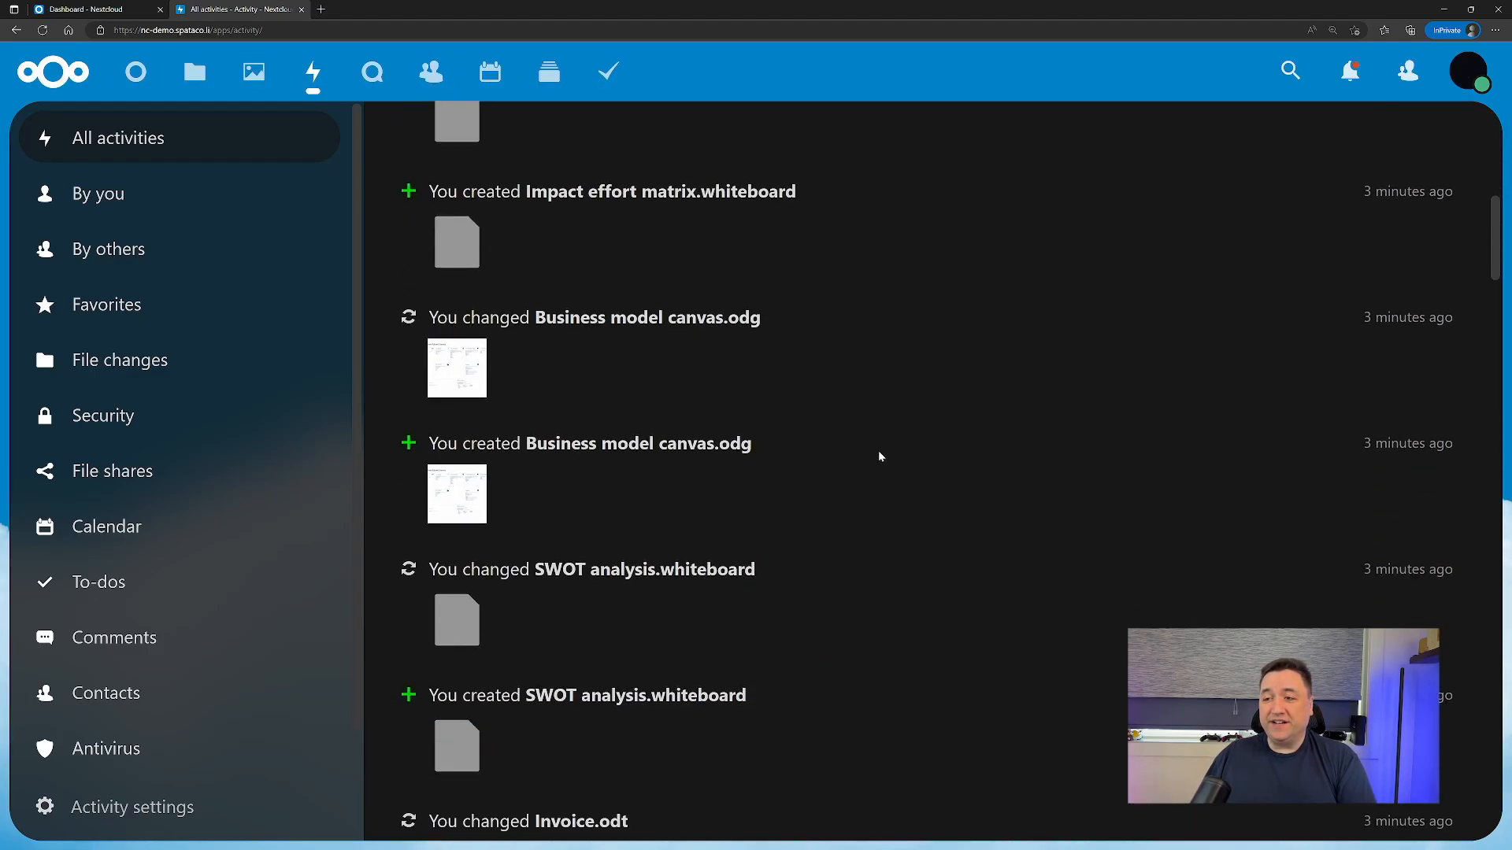
scroll(down, 3)
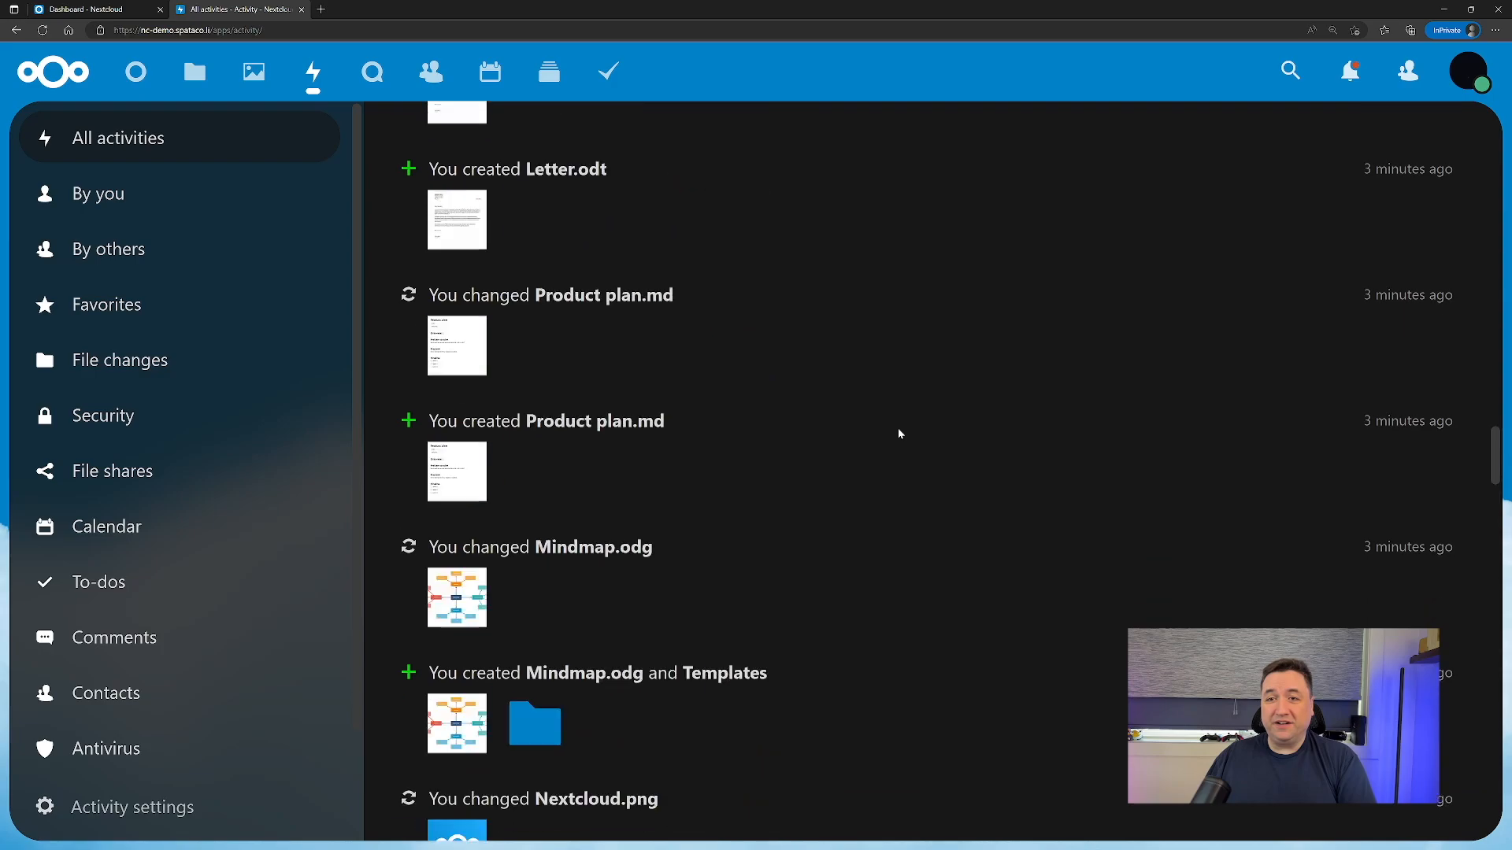
scroll(up, 3)
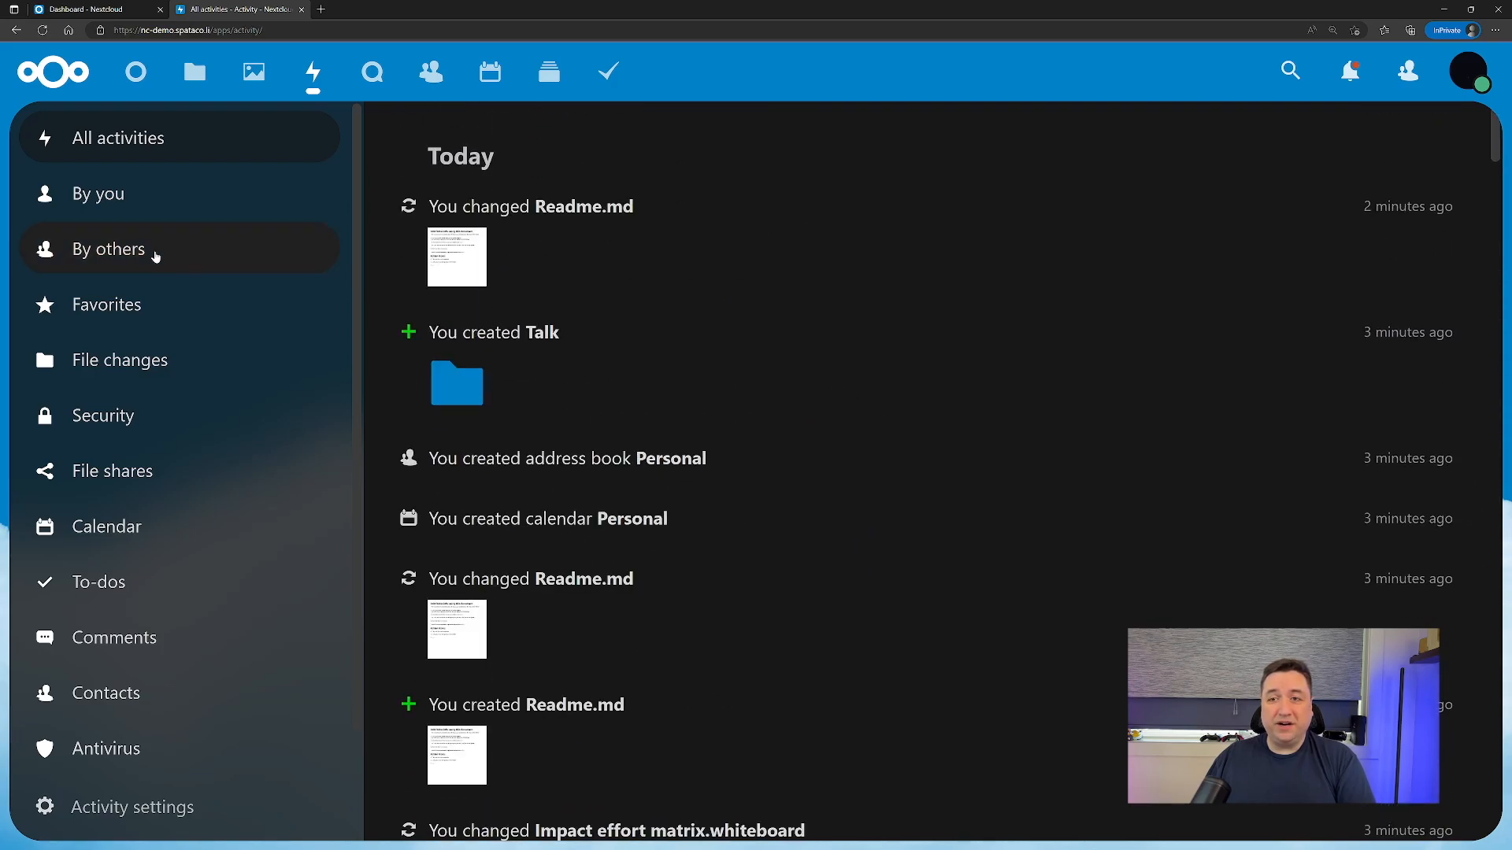
click(98, 192)
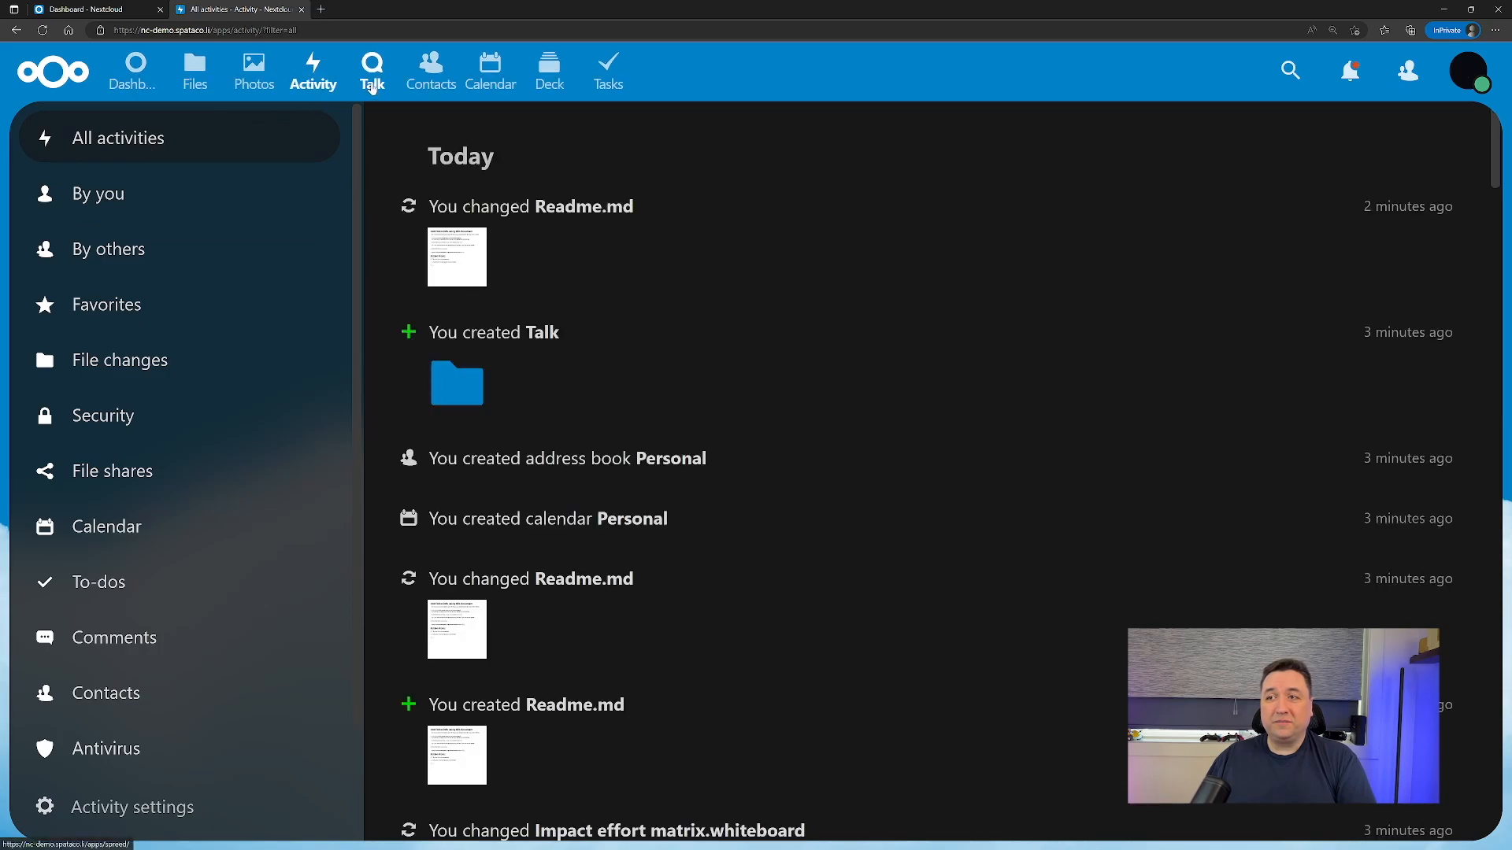
Visit the empty Contacts app, then the Calendar app's January 2023 month view.
click(430, 70)
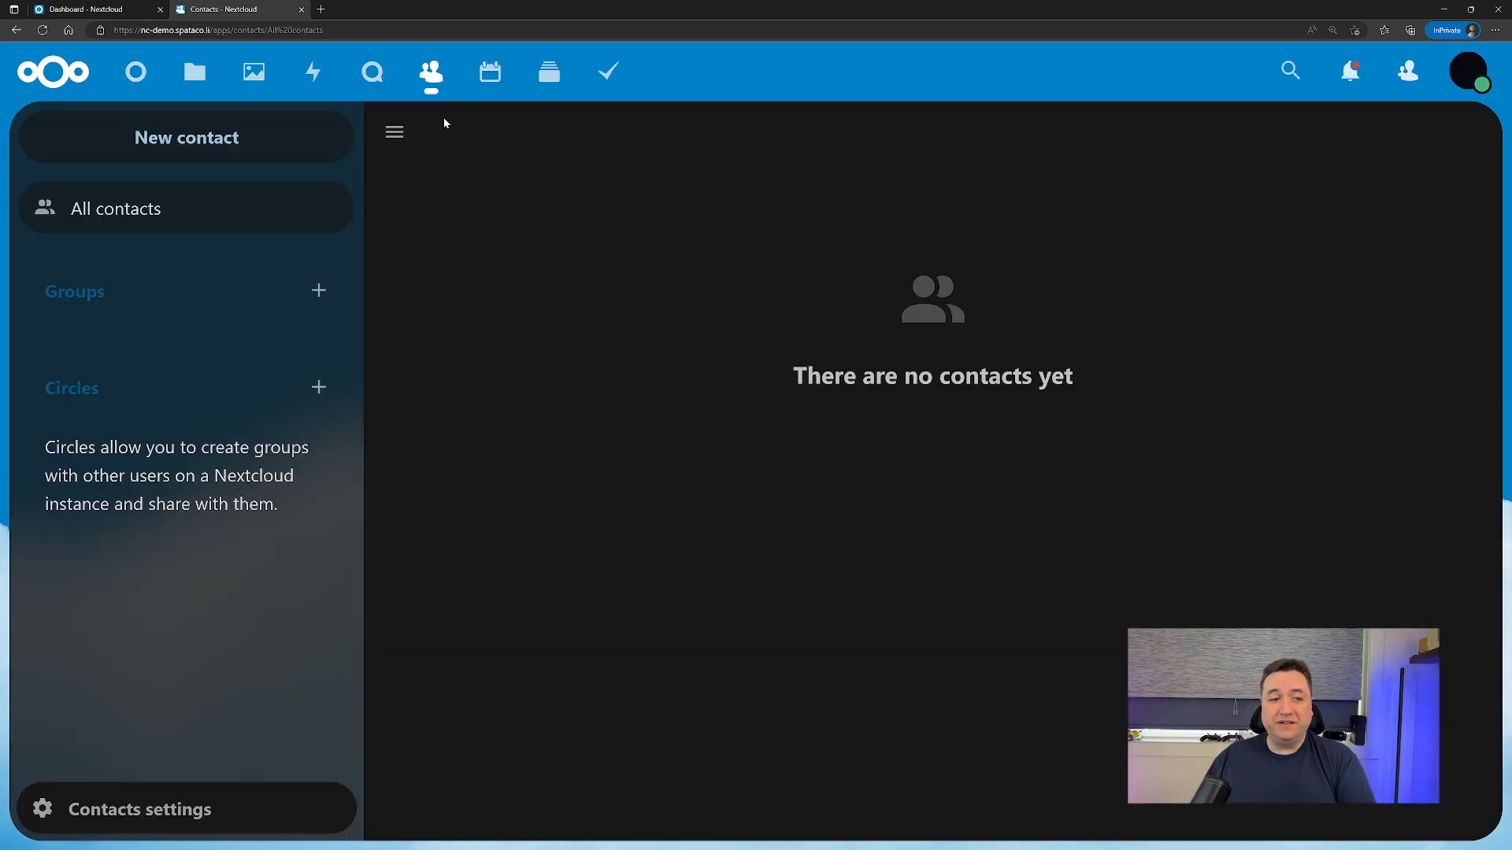
mouse_move(865, 477)
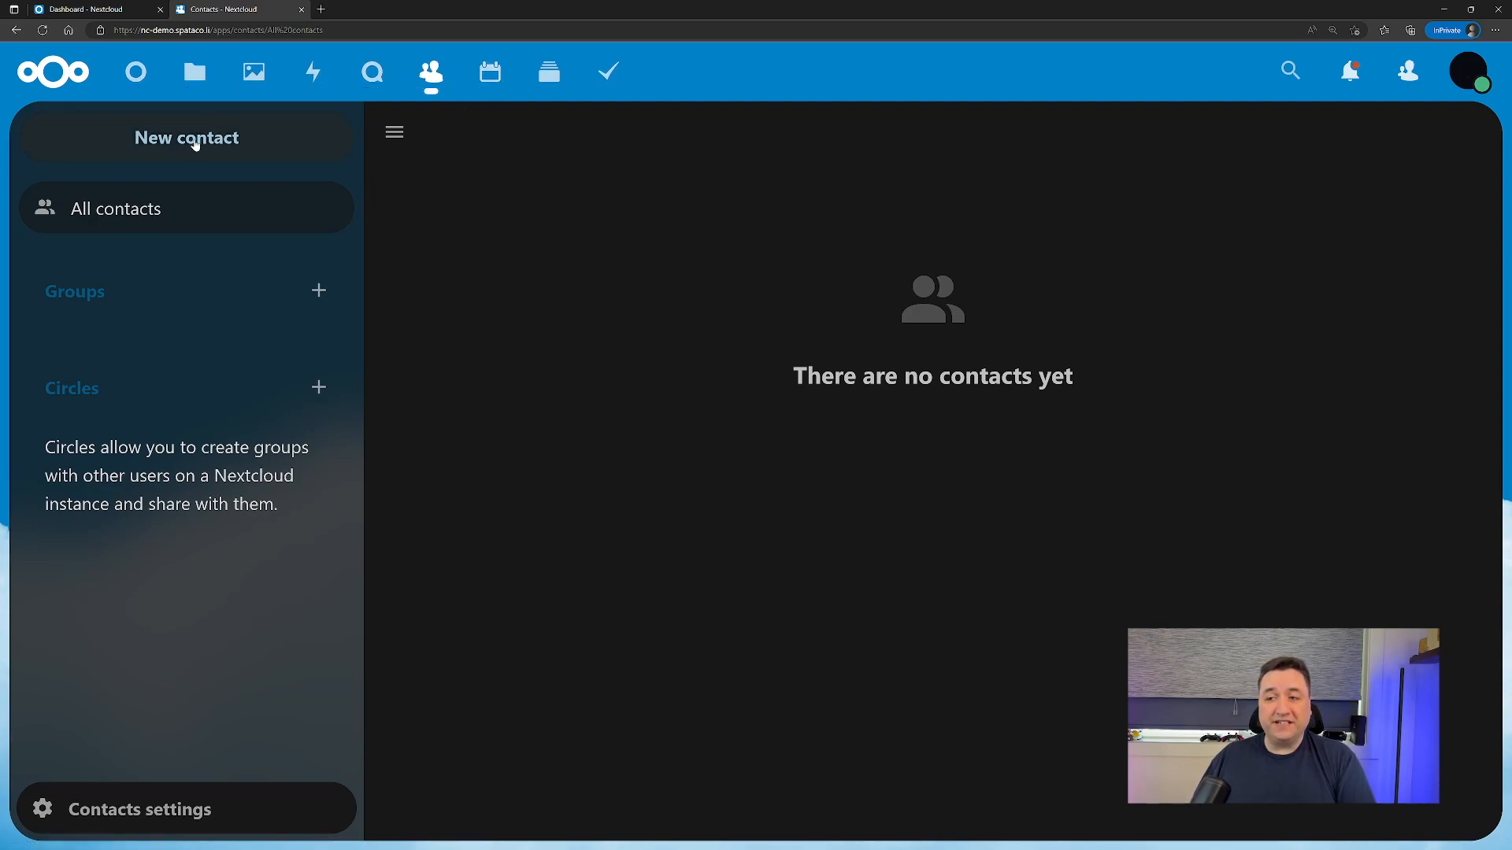
click(490, 71)
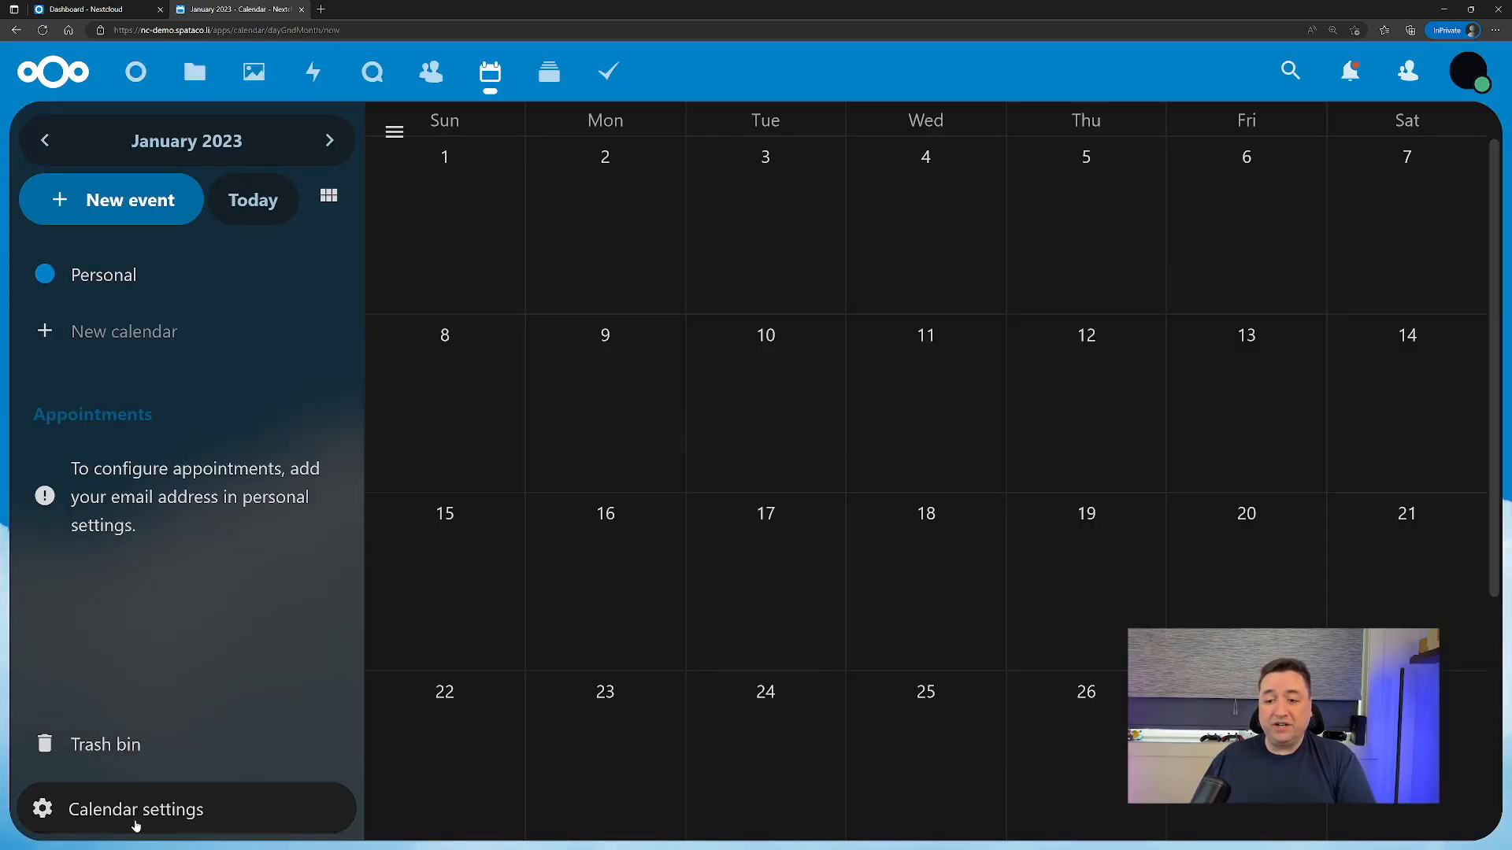
mouse_move(123, 331)
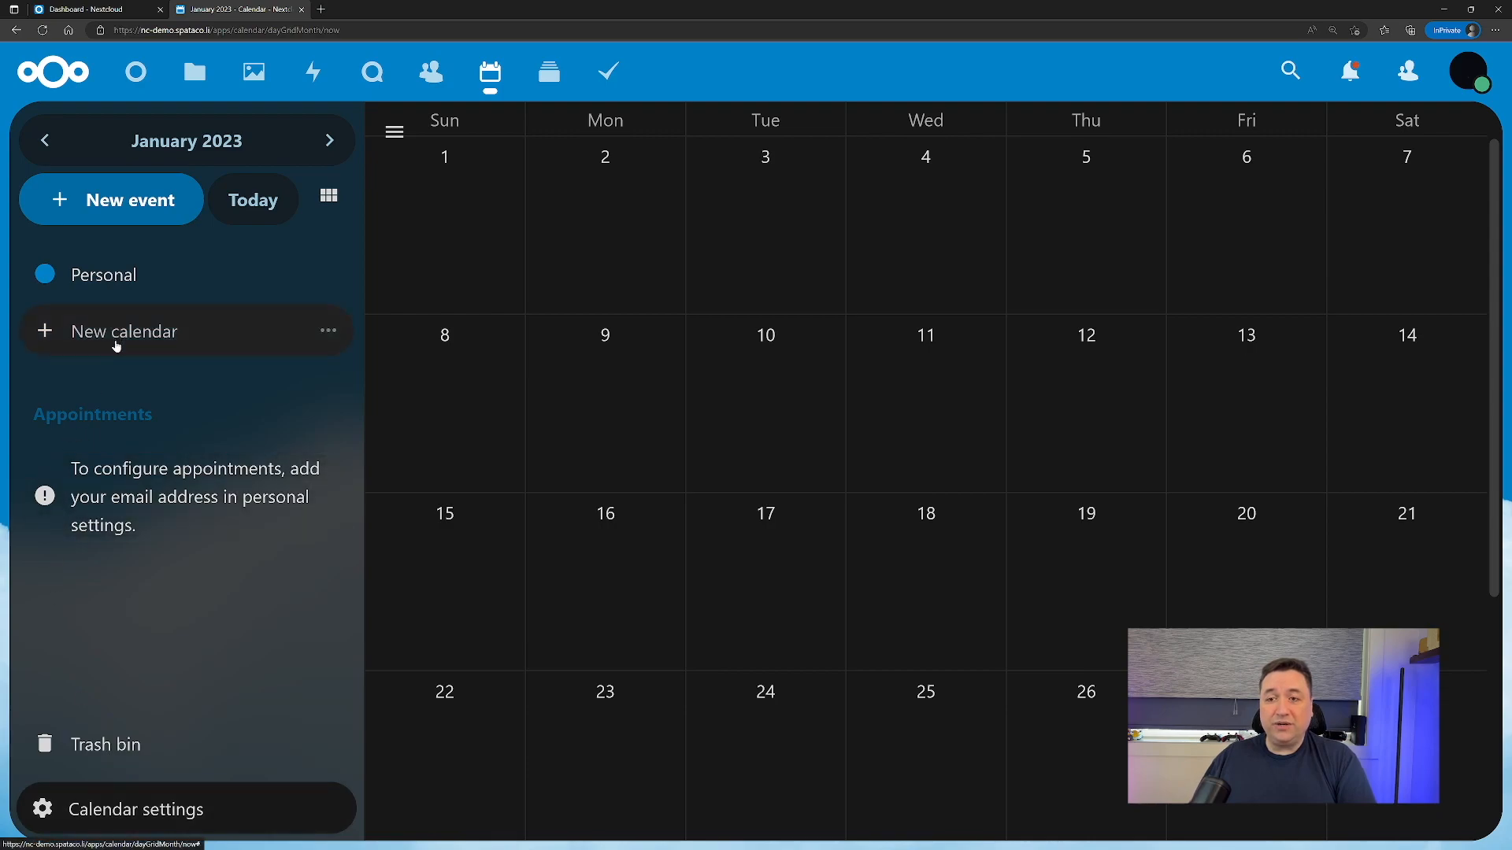
Create a new calendar named Family and recolour it green.
click(328, 331)
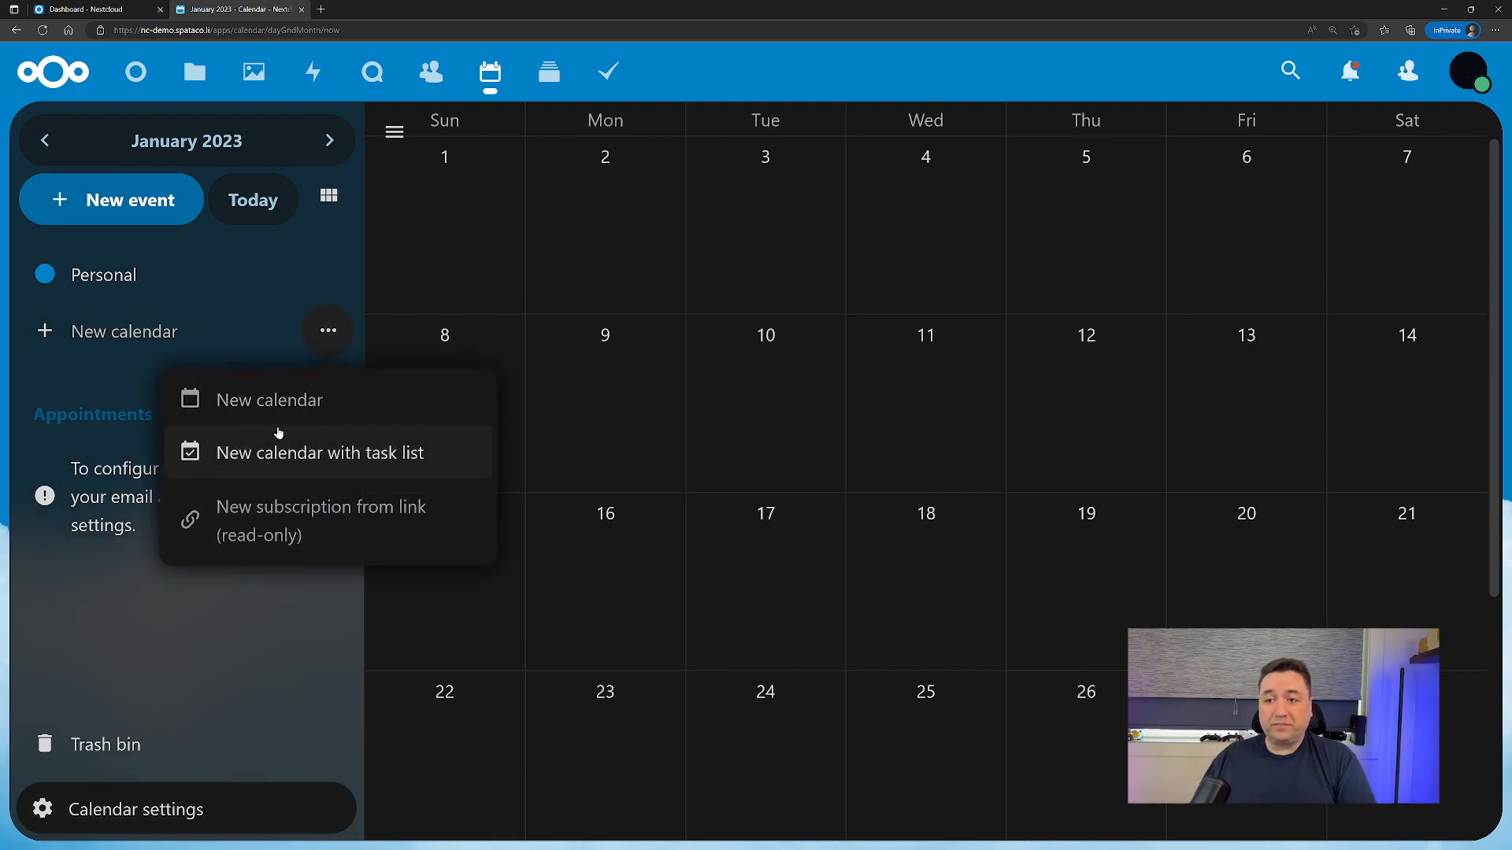
click(269, 399)
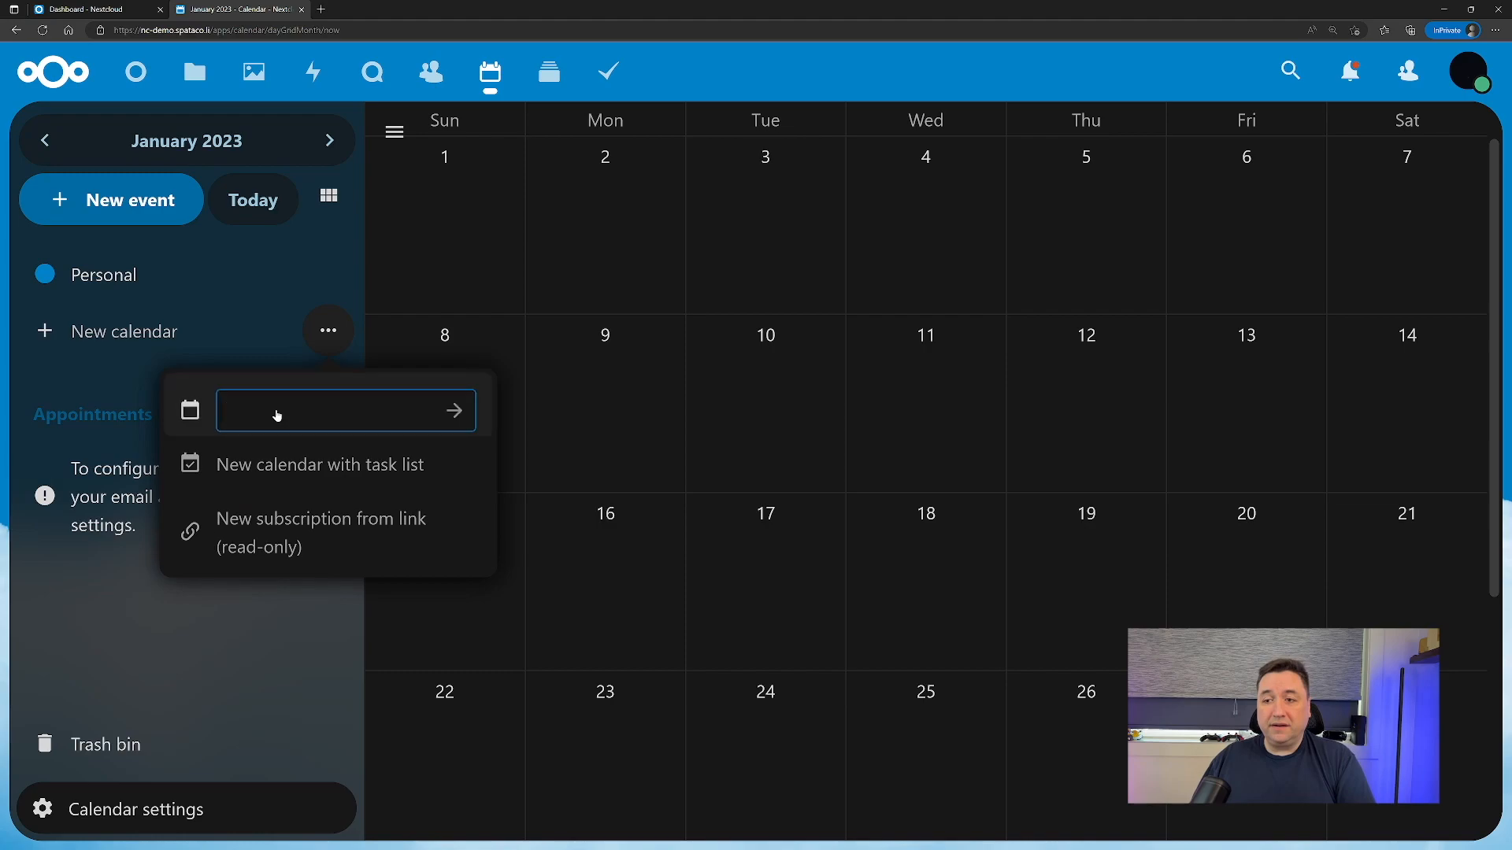
text(Fam)
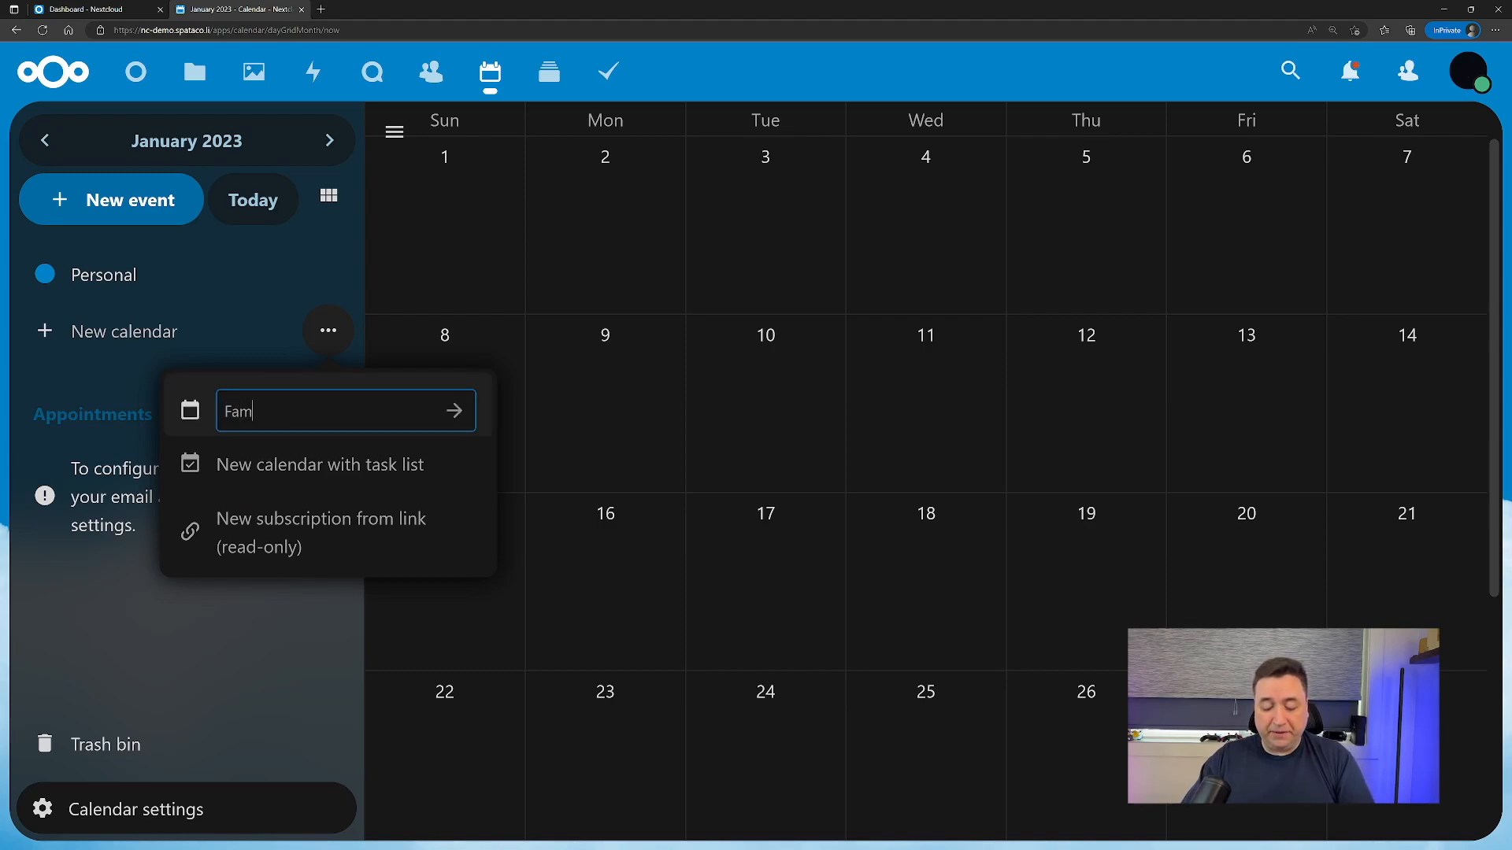
click(453, 412)
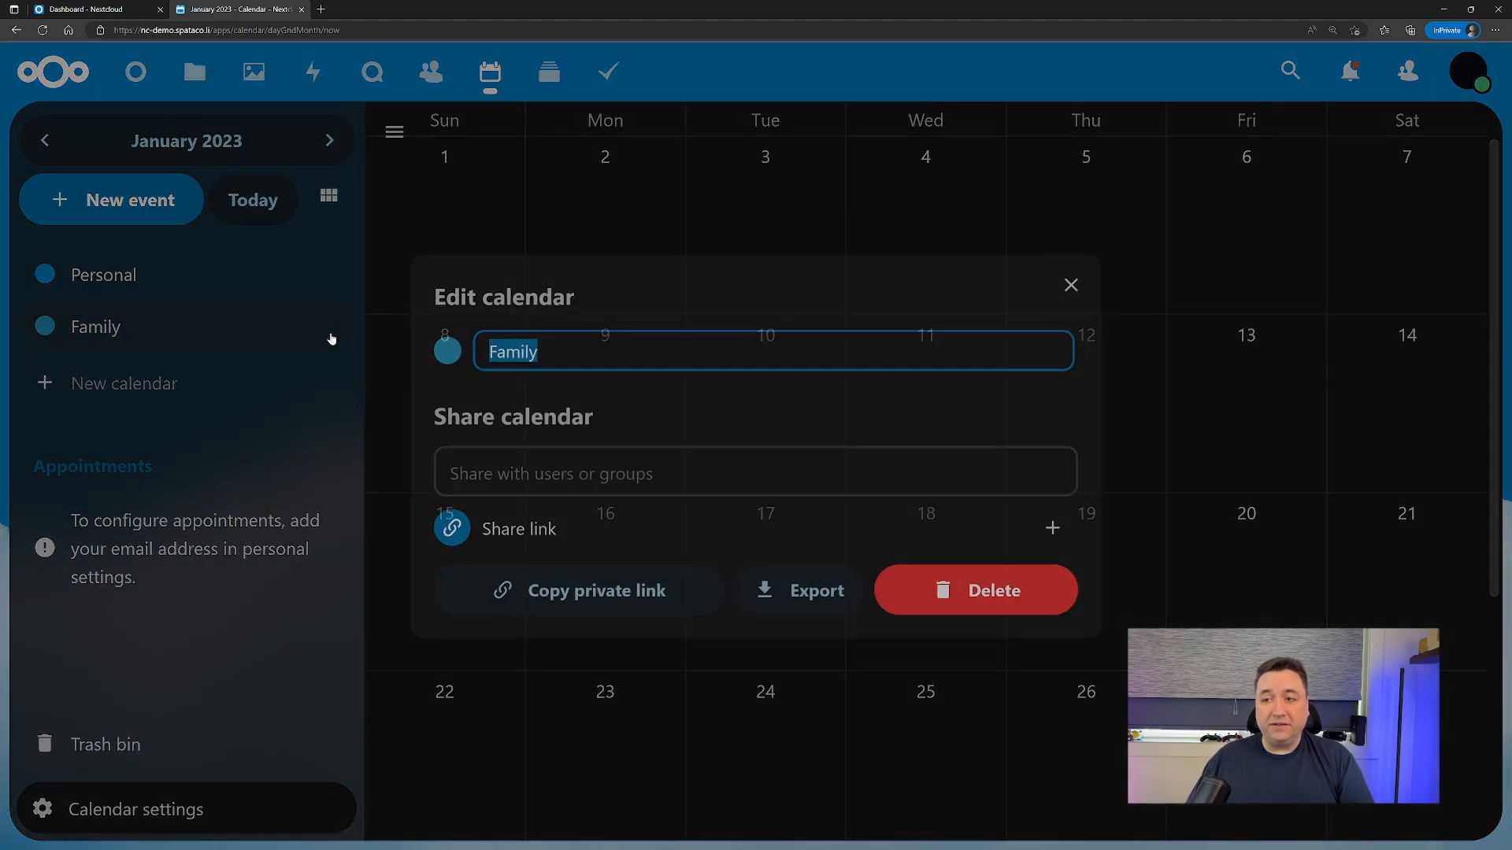
click(445, 349)
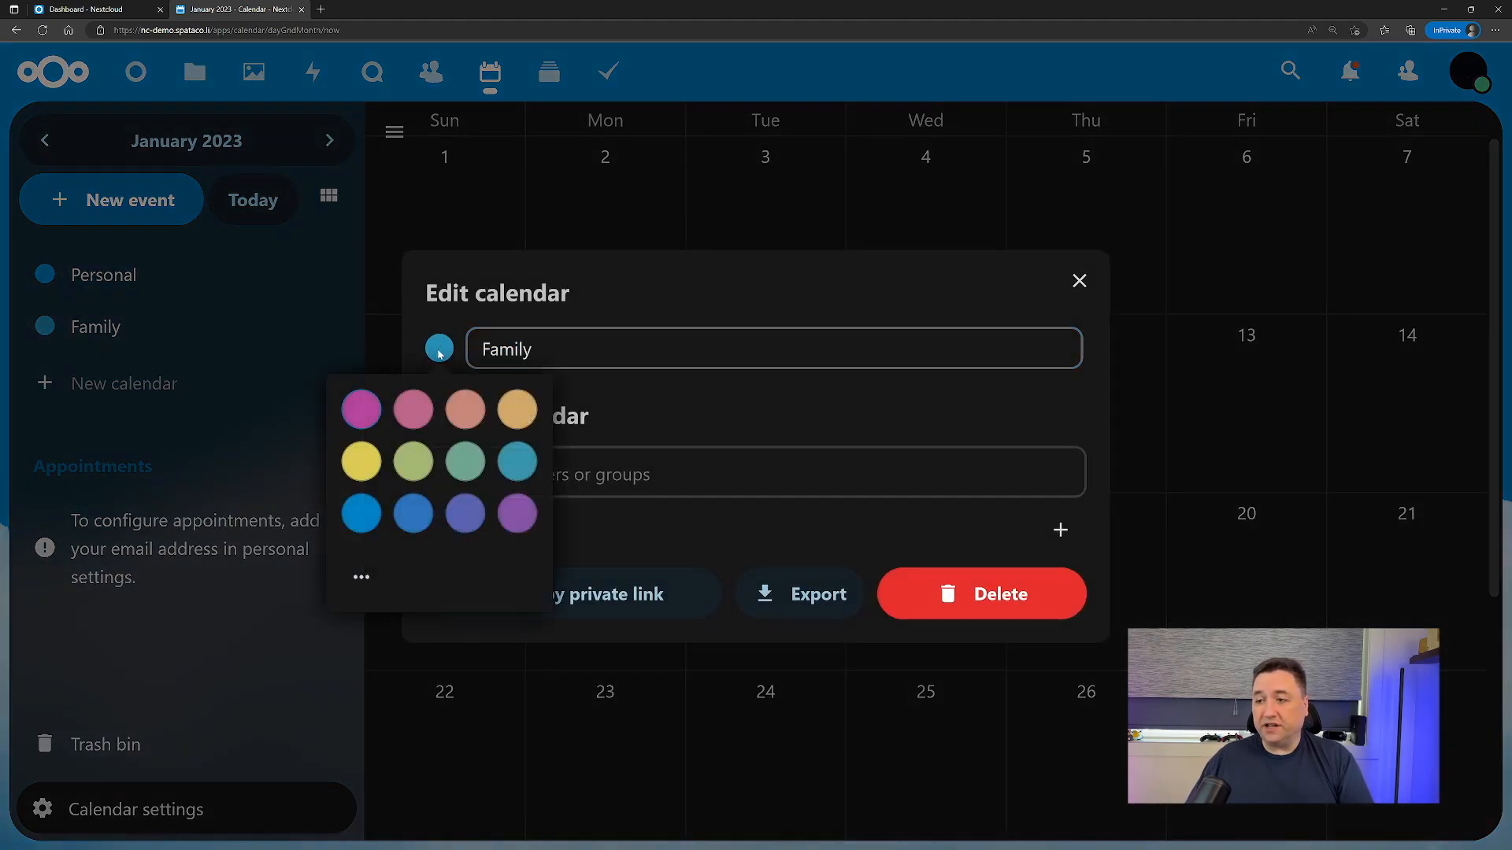
click(413, 462)
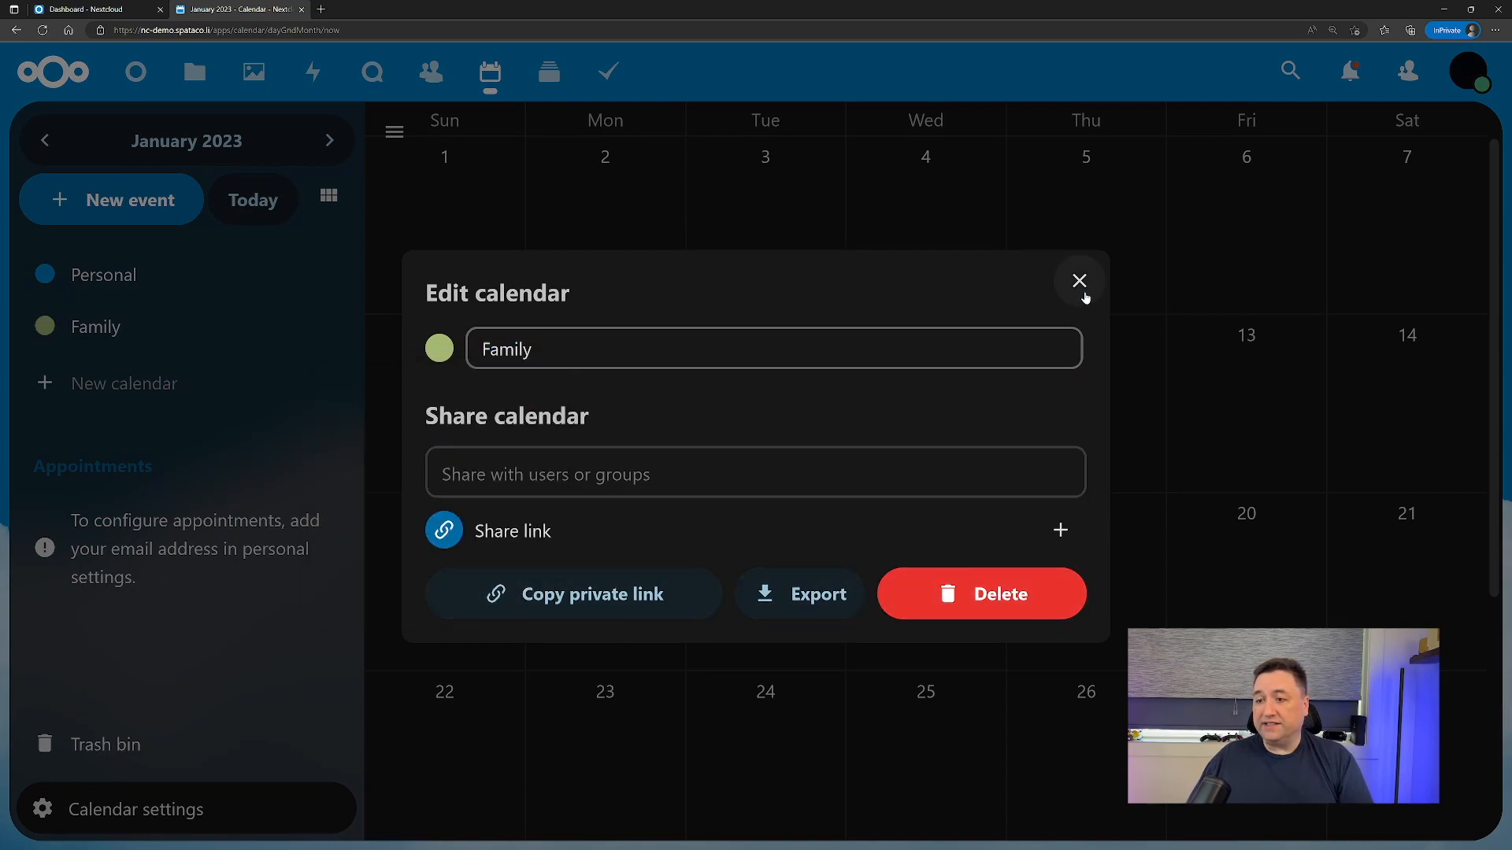
click(1078, 280)
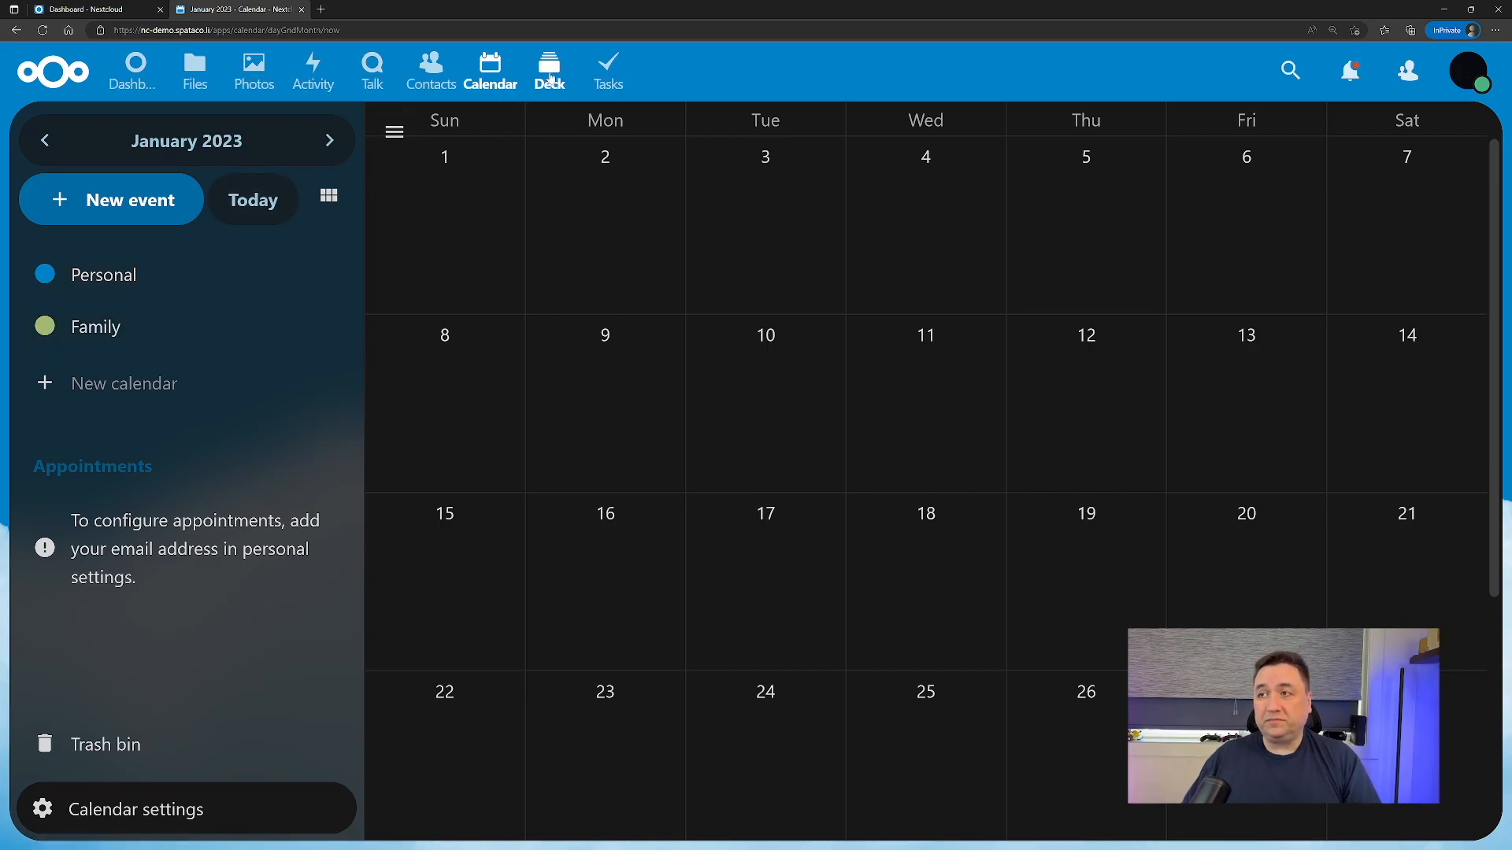
Glance at the Deck boards, then switch to Tasks listing the Deck: Personal example tasks.
click(548, 69)
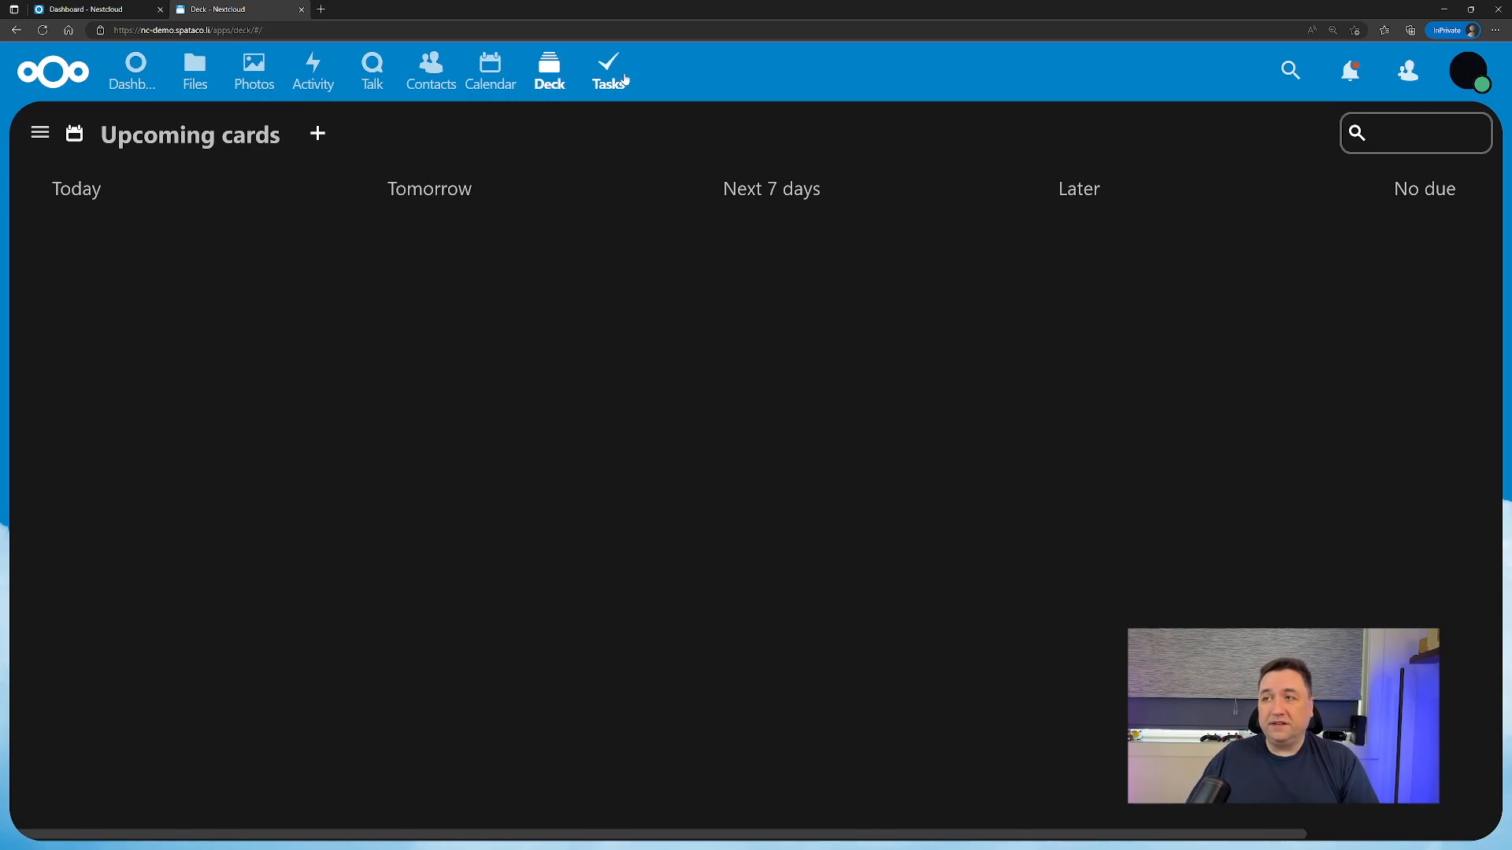
click(608, 71)
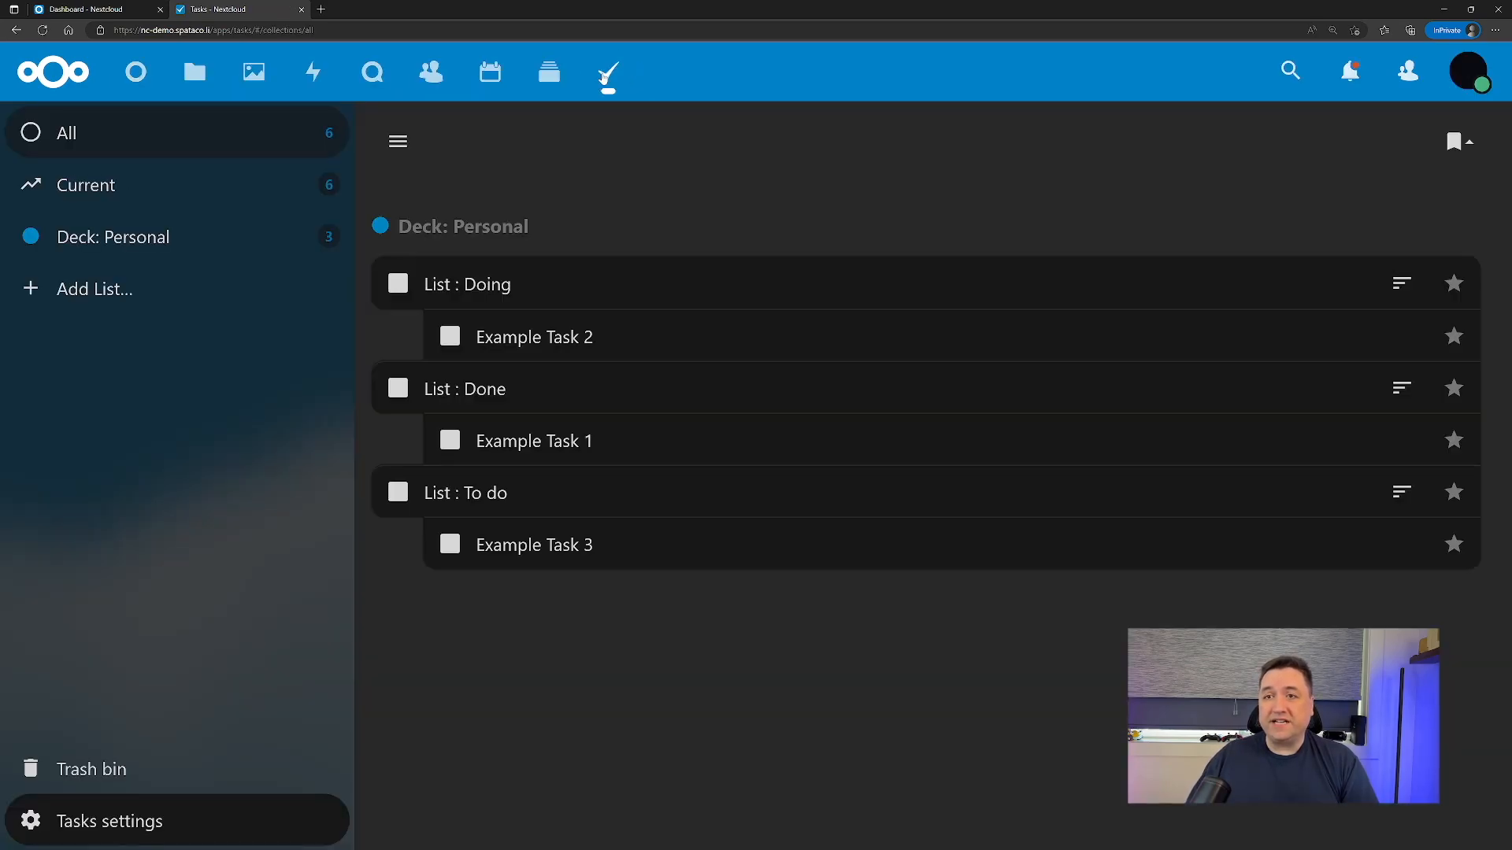
mouse_move(524, 715)
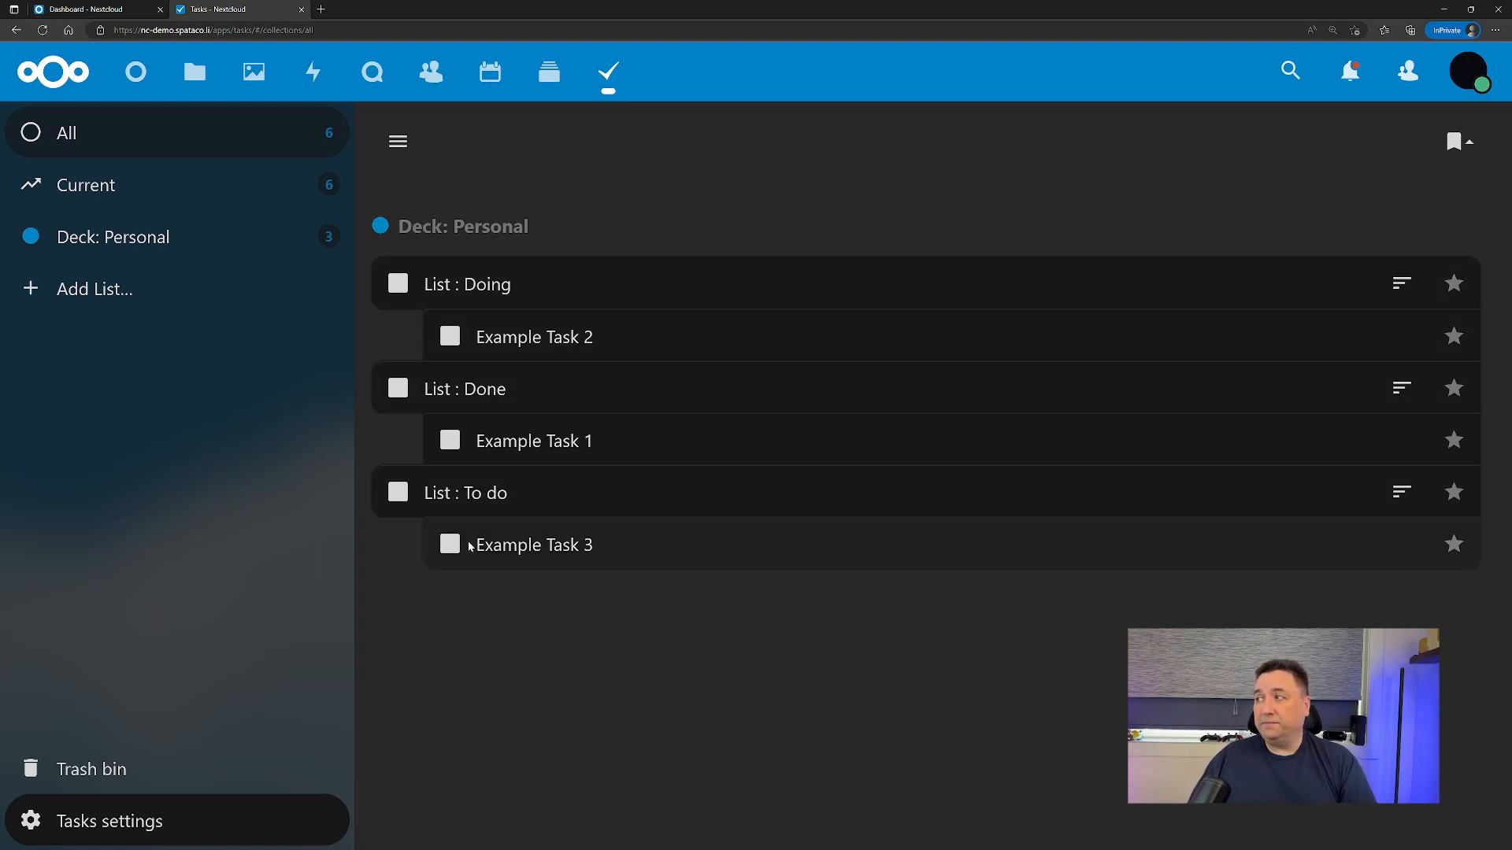
mouse_move(595, 170)
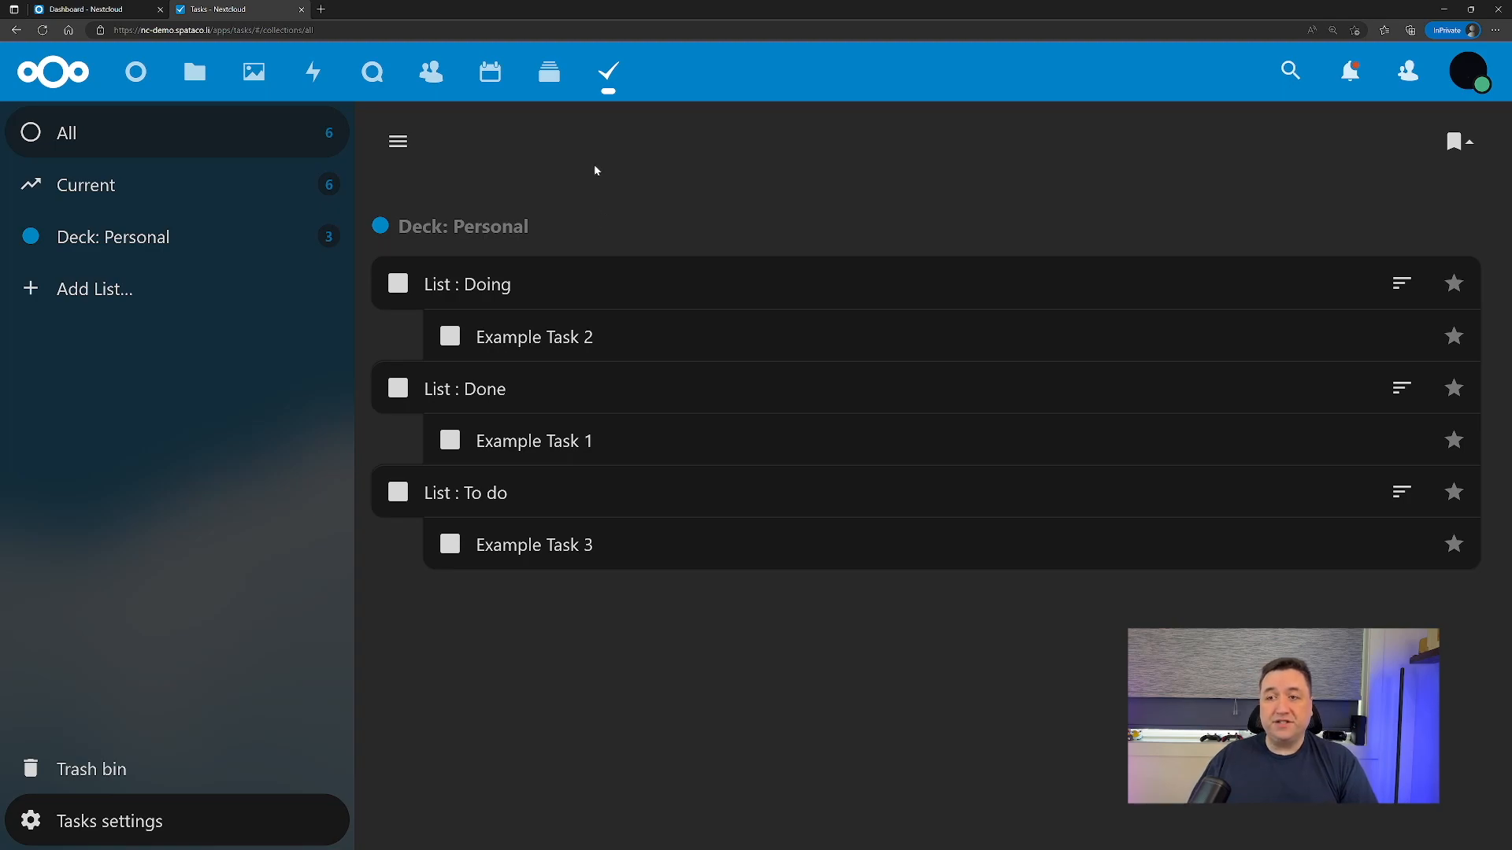
mouse_move(588, 178)
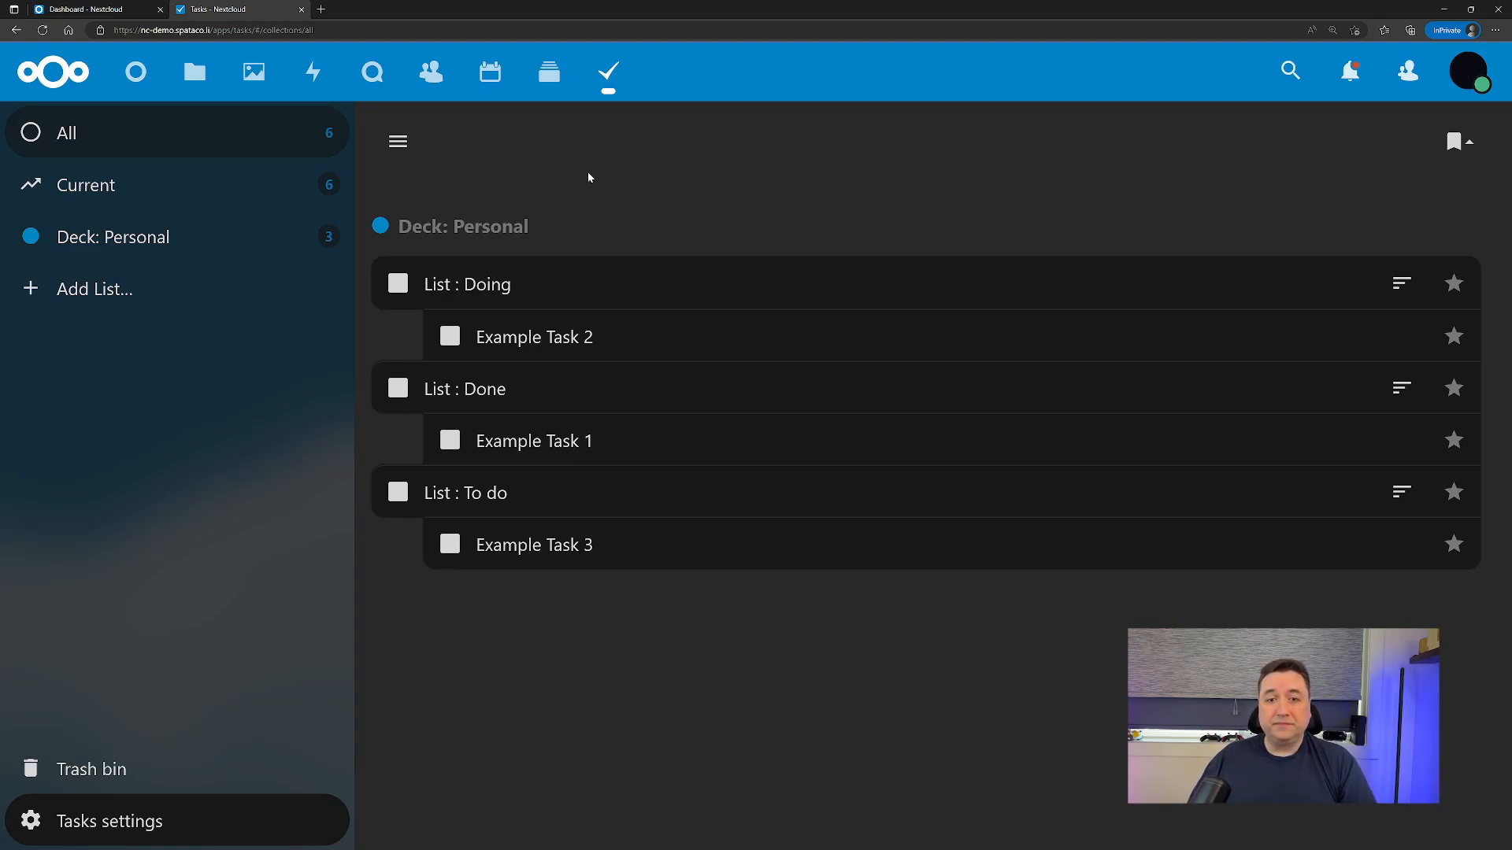
mouse_move(583, 162)
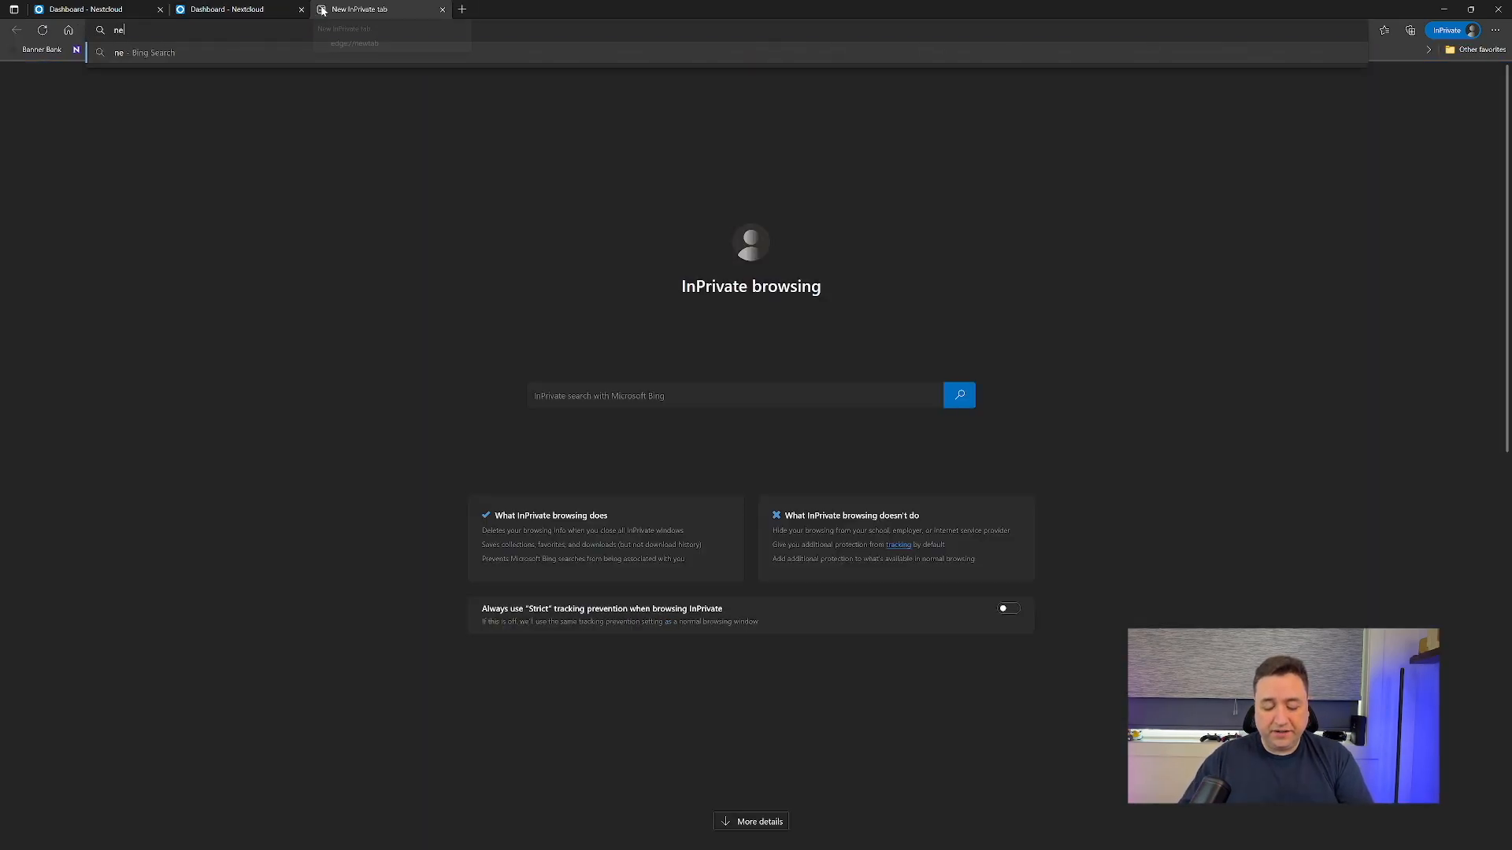
Go to nextcloud.com in the private tab and reach its Install page.
text(nextcloud.com)
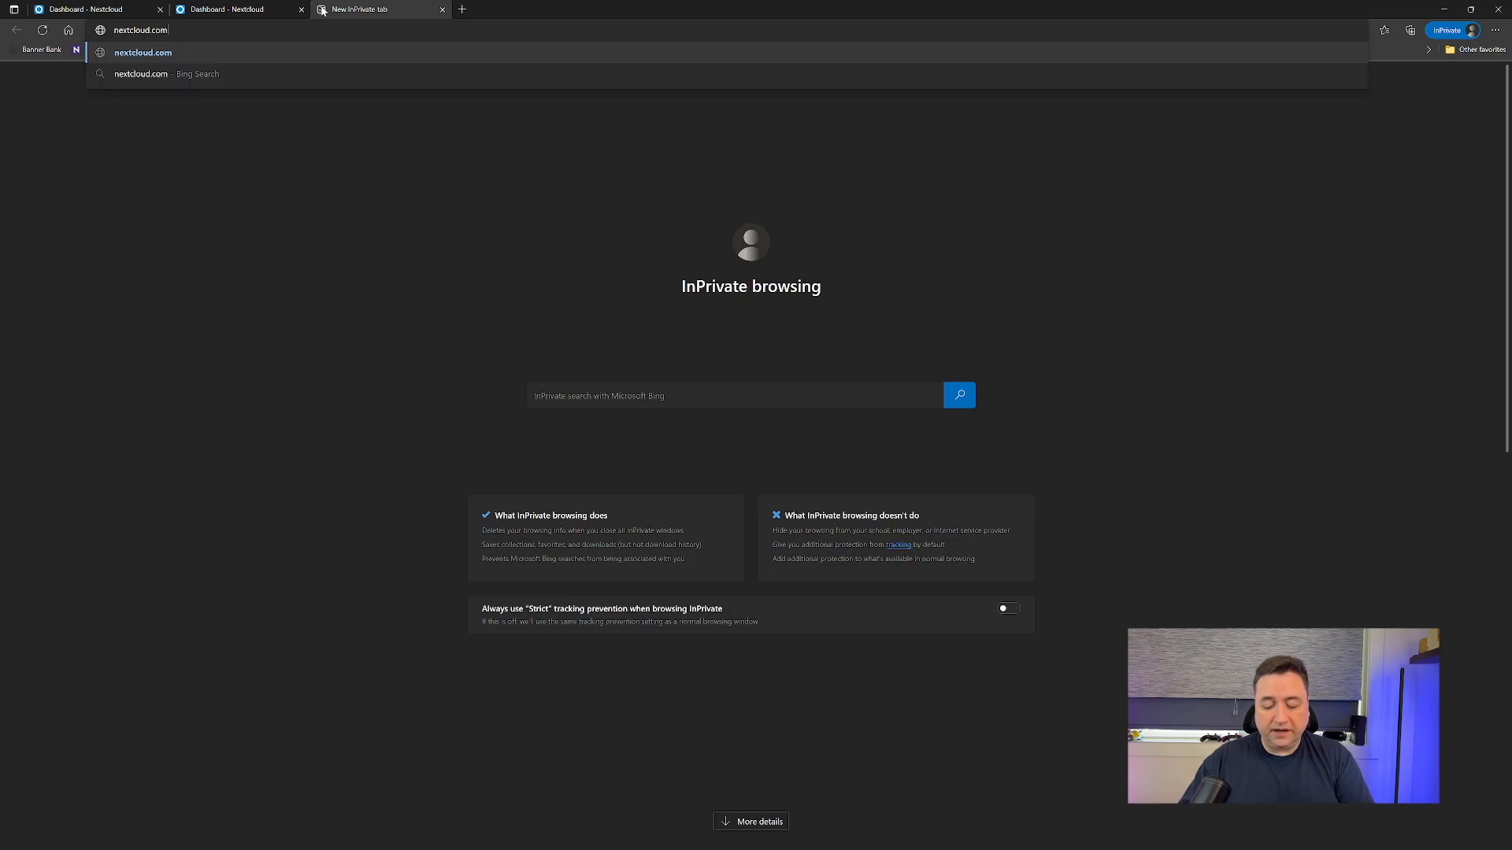
key(Return)
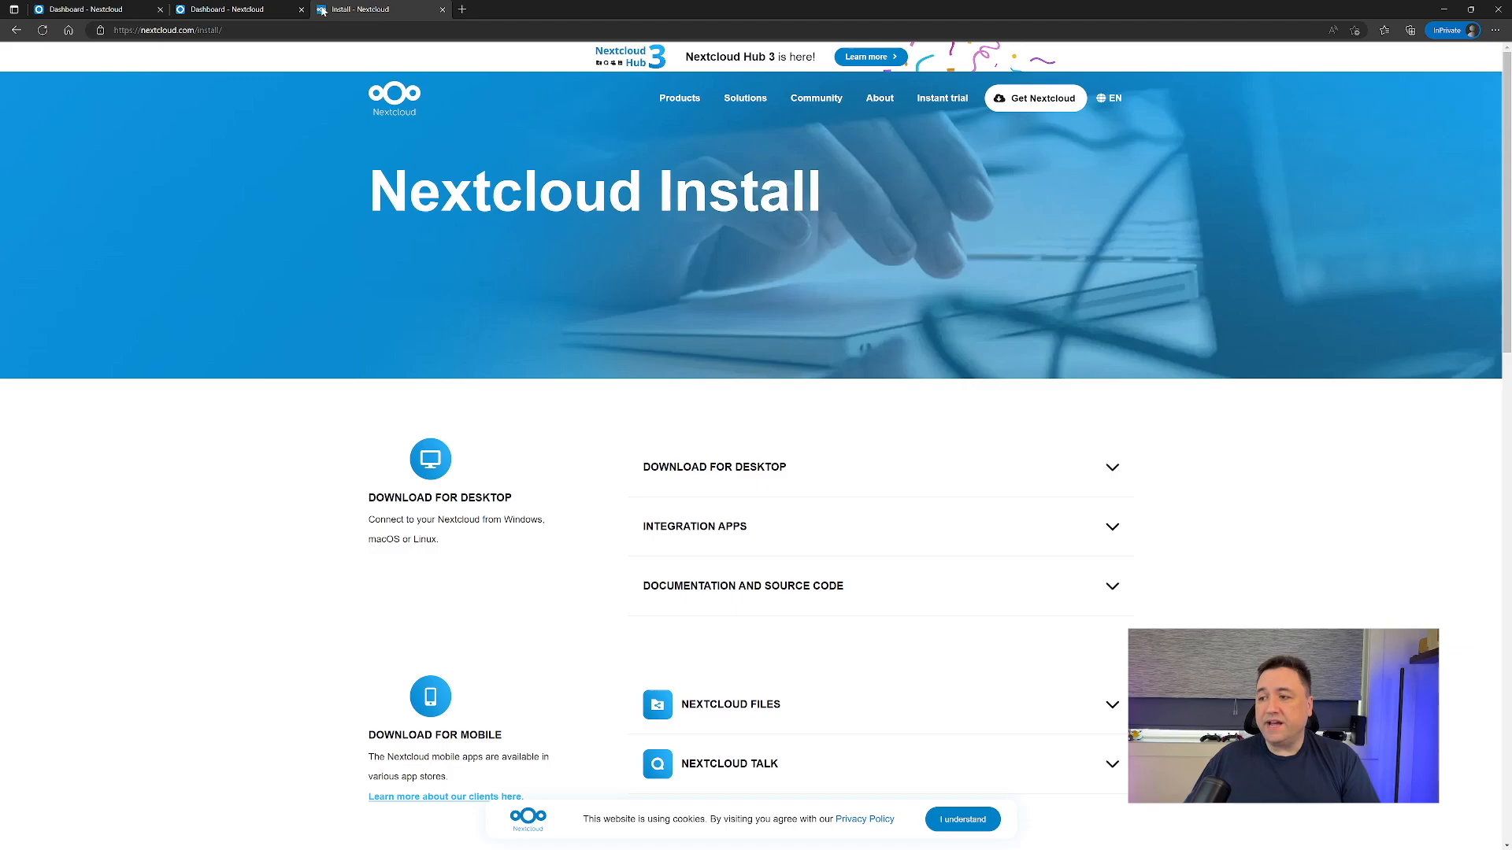
mouse_move(746, 476)
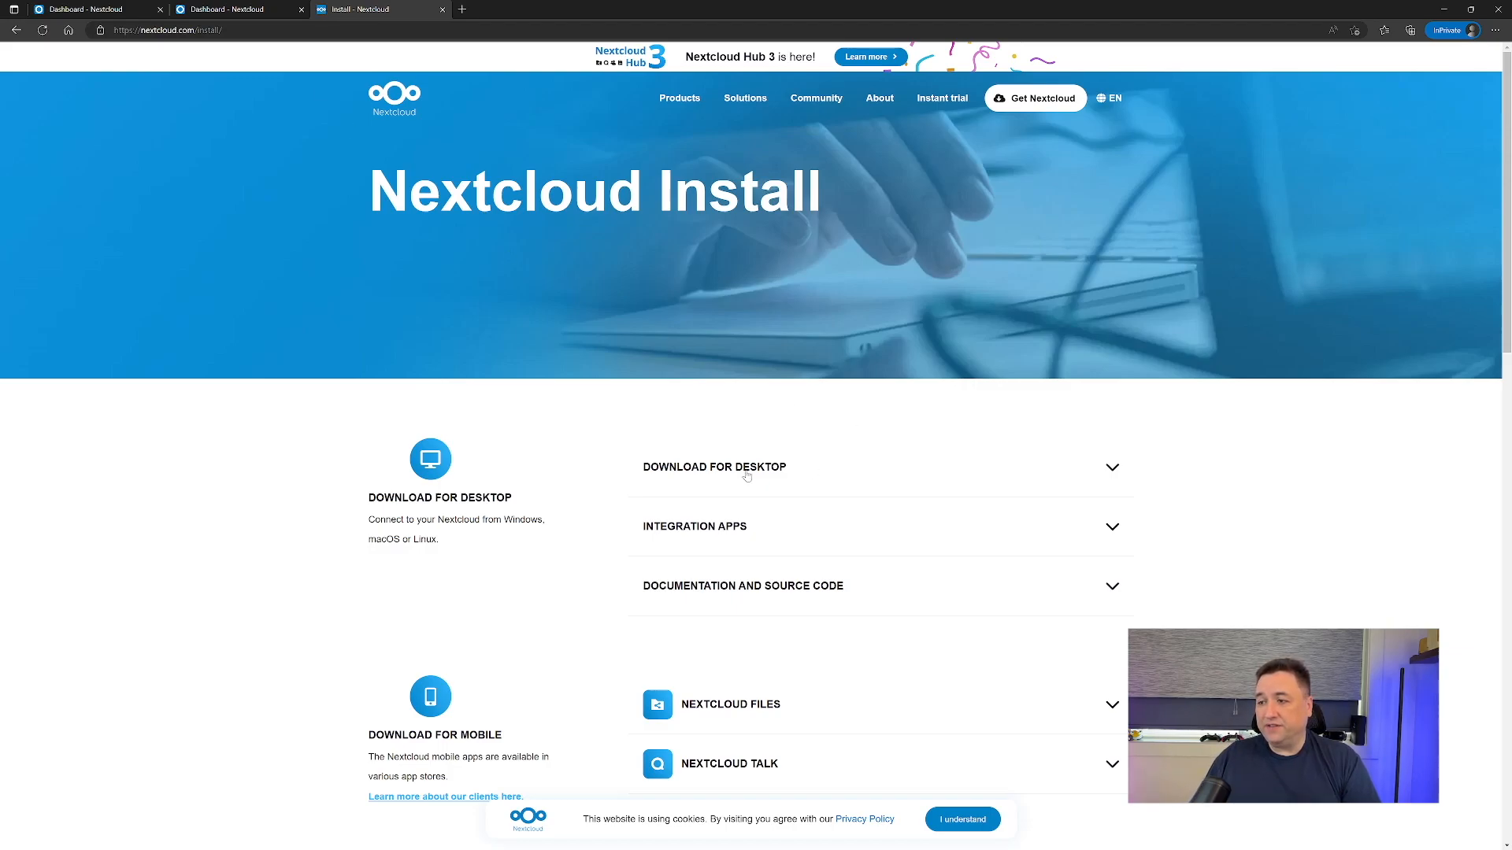
click(694, 526)
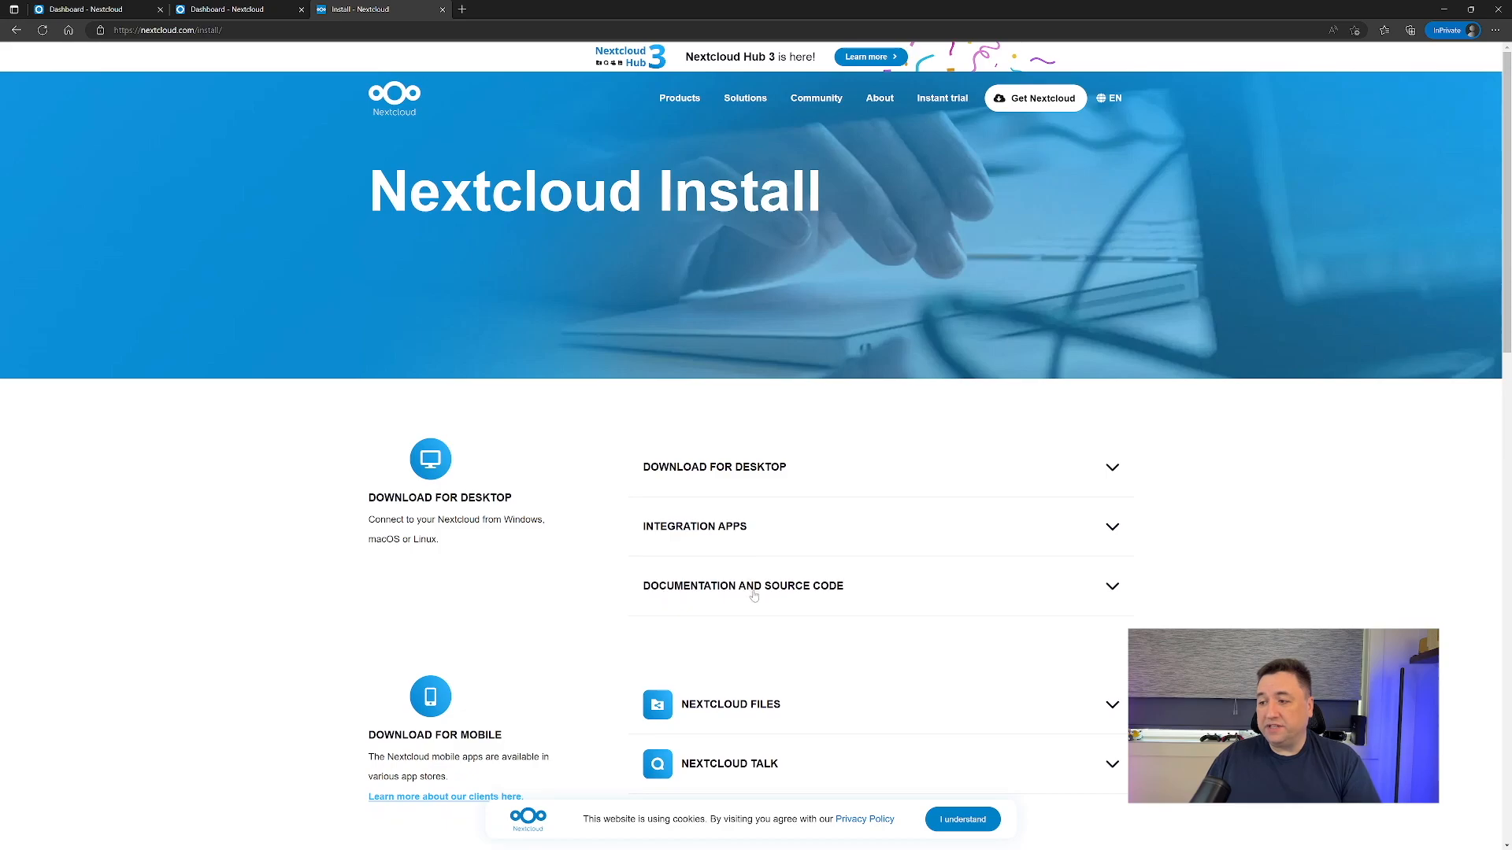
Scroll through the Install page's desktop, mobile, server and Community Projects download sections.
scroll(down, 3)
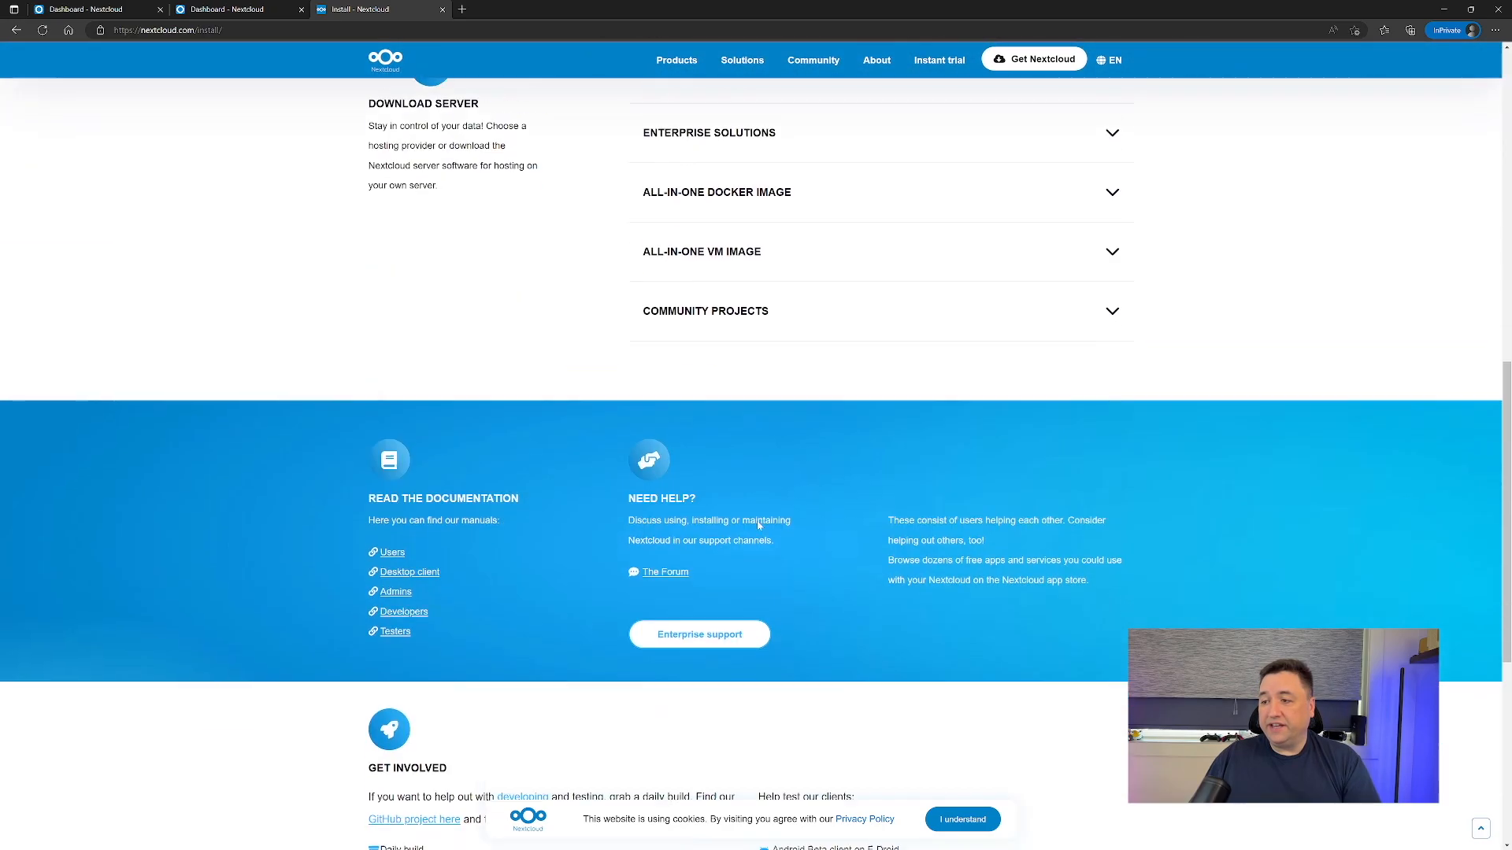
scroll(up, 3)
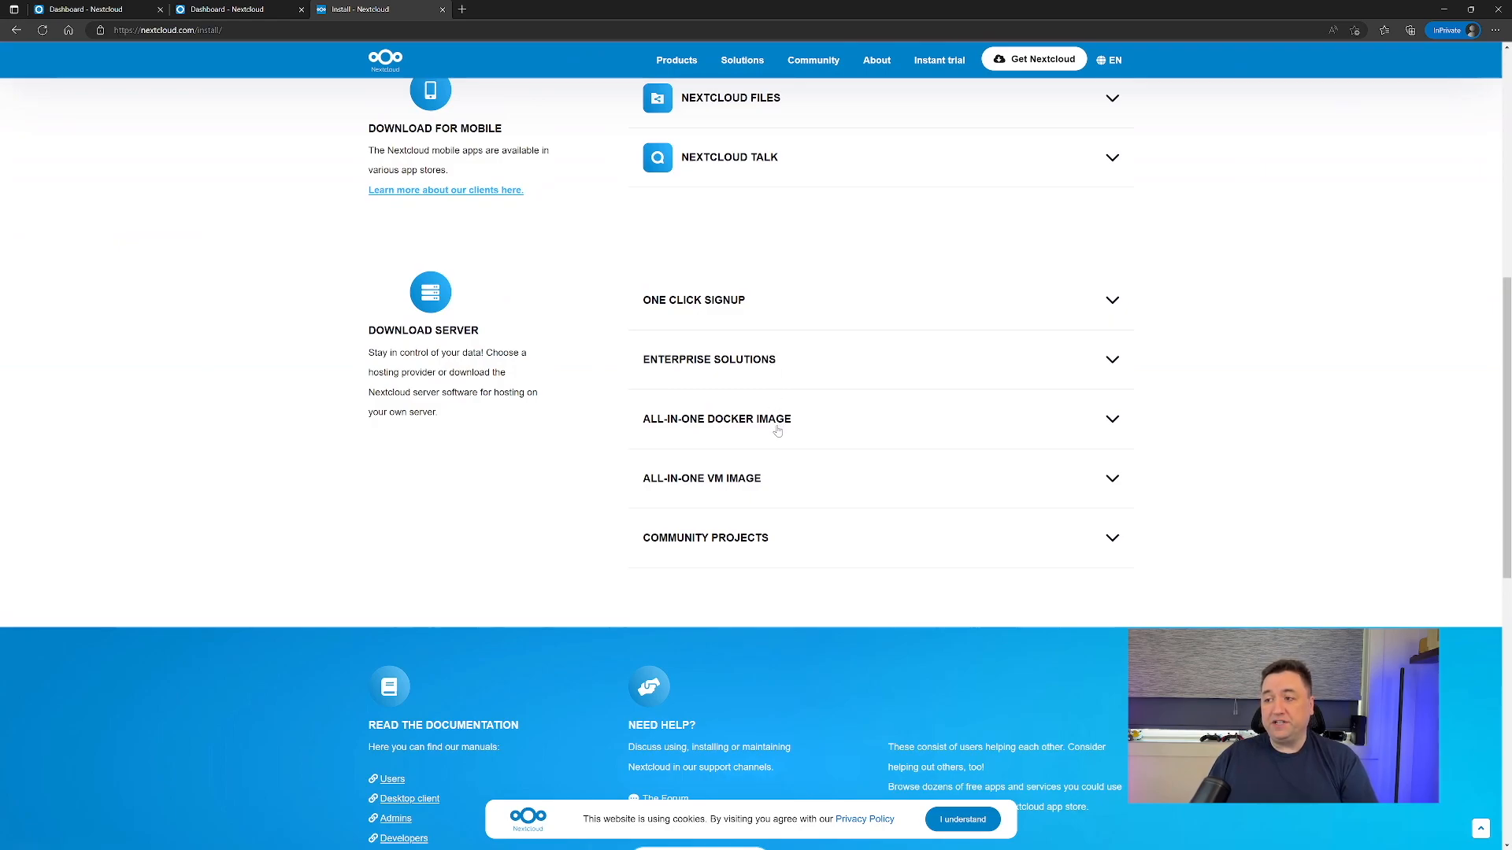
mouse_move(762, 484)
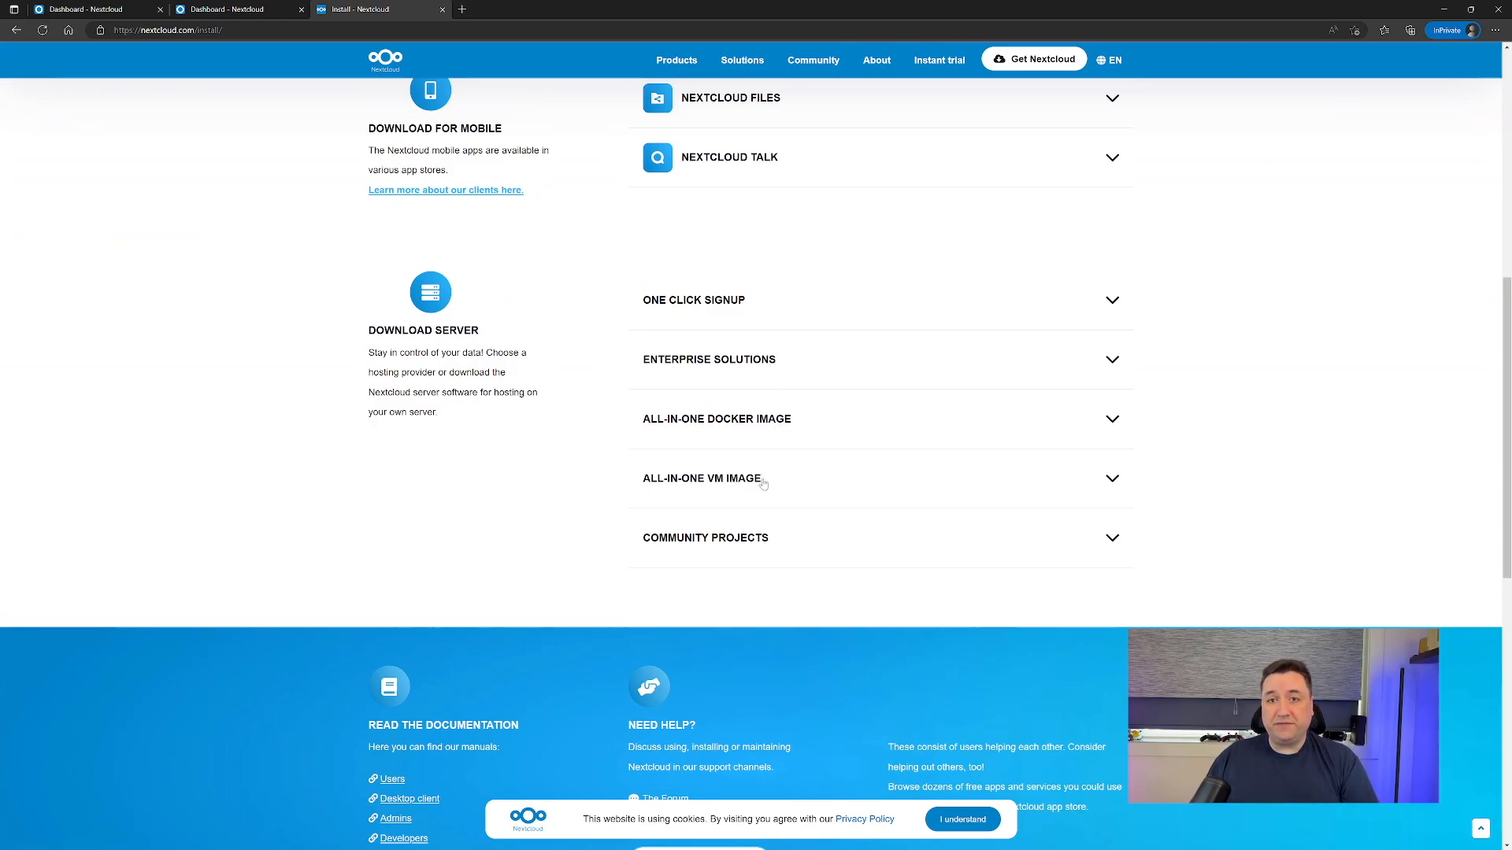
mouse_move(759, 523)
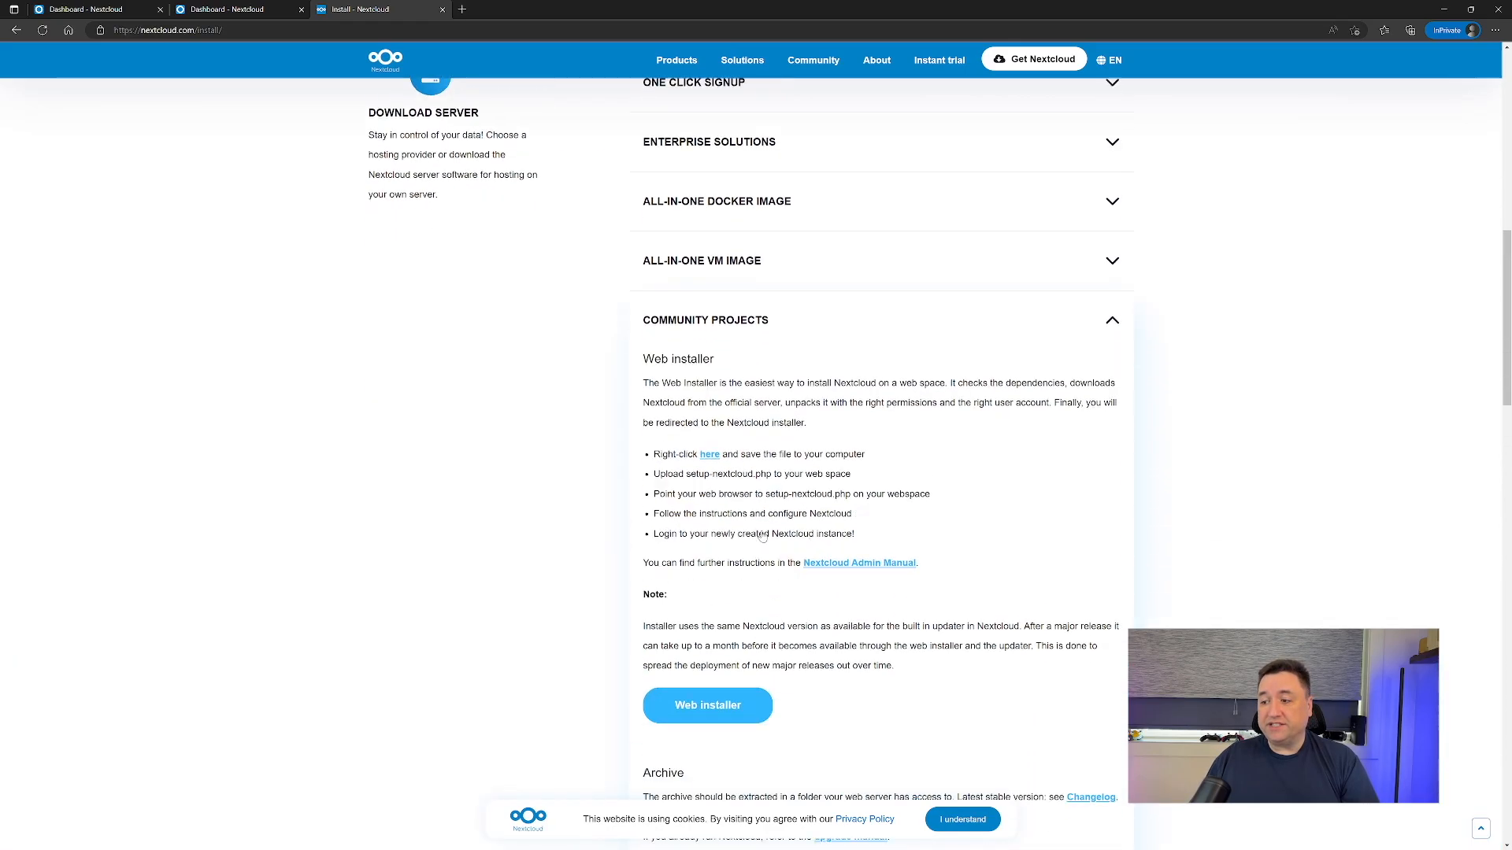
scroll(down, 3)
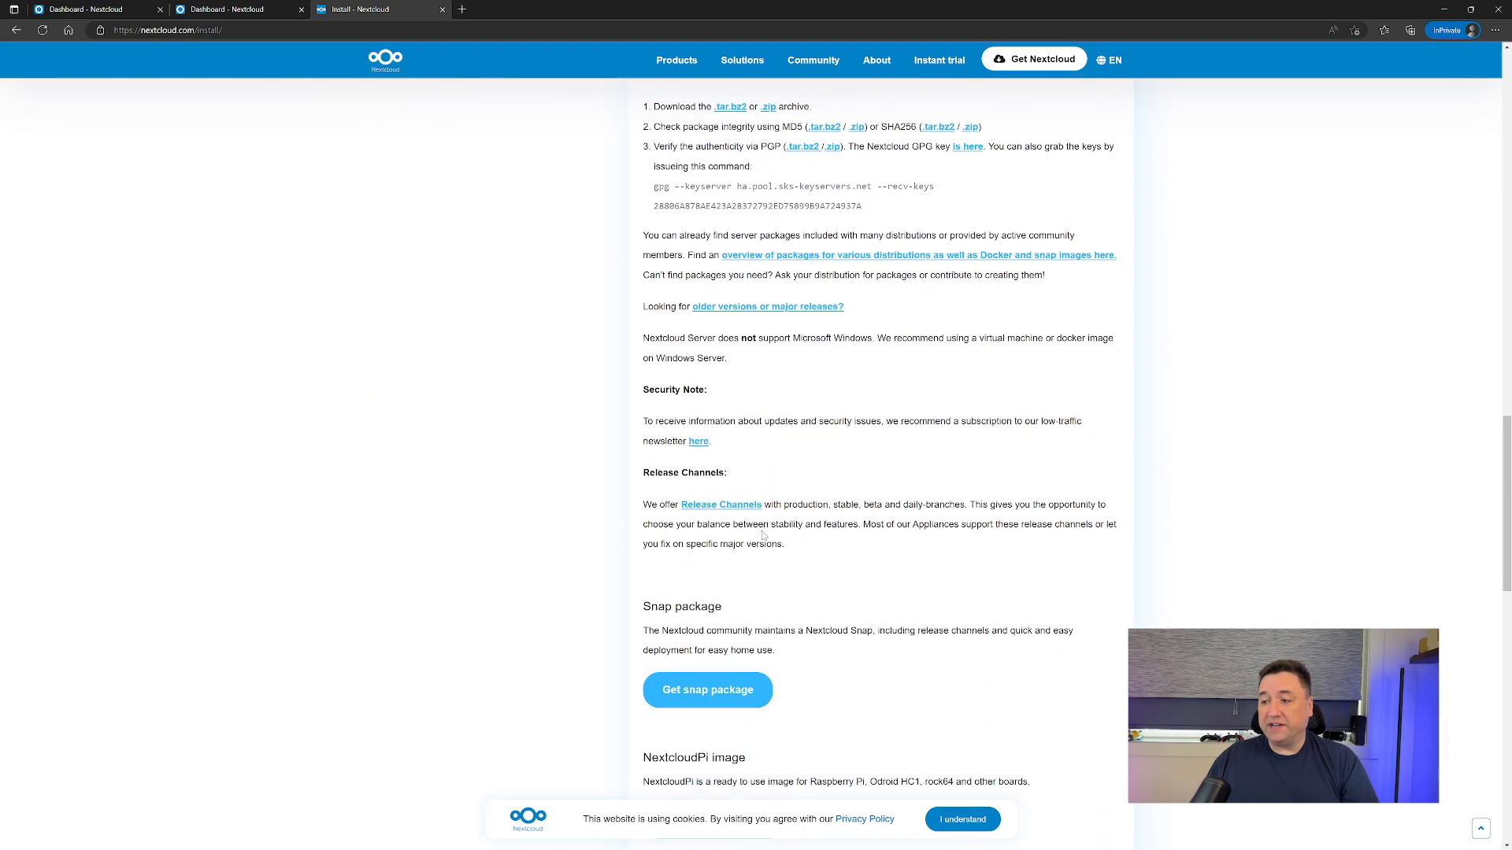
scroll(down, 3)
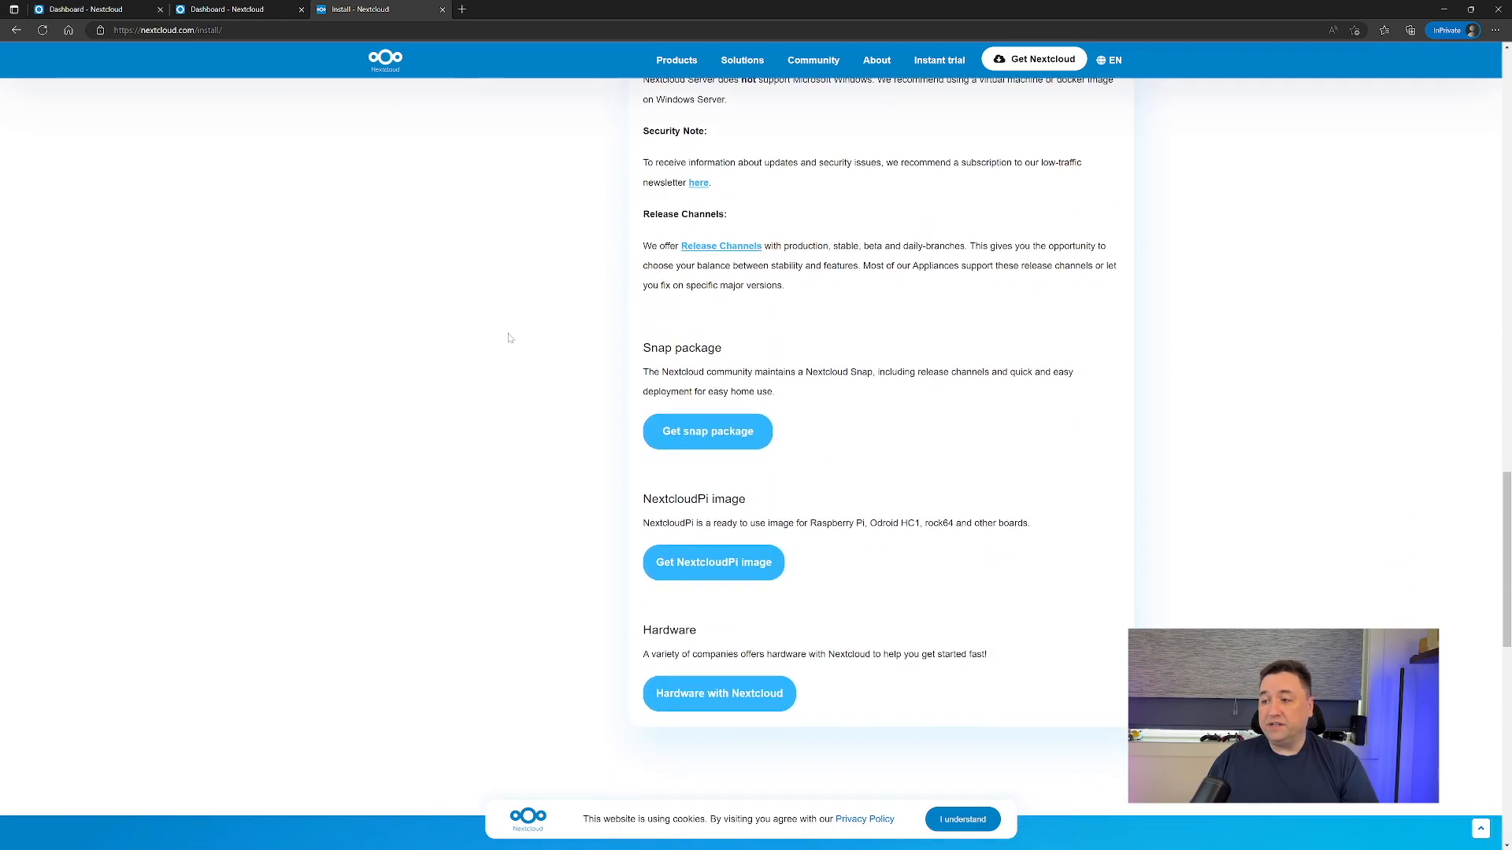
mouse_move(714, 599)
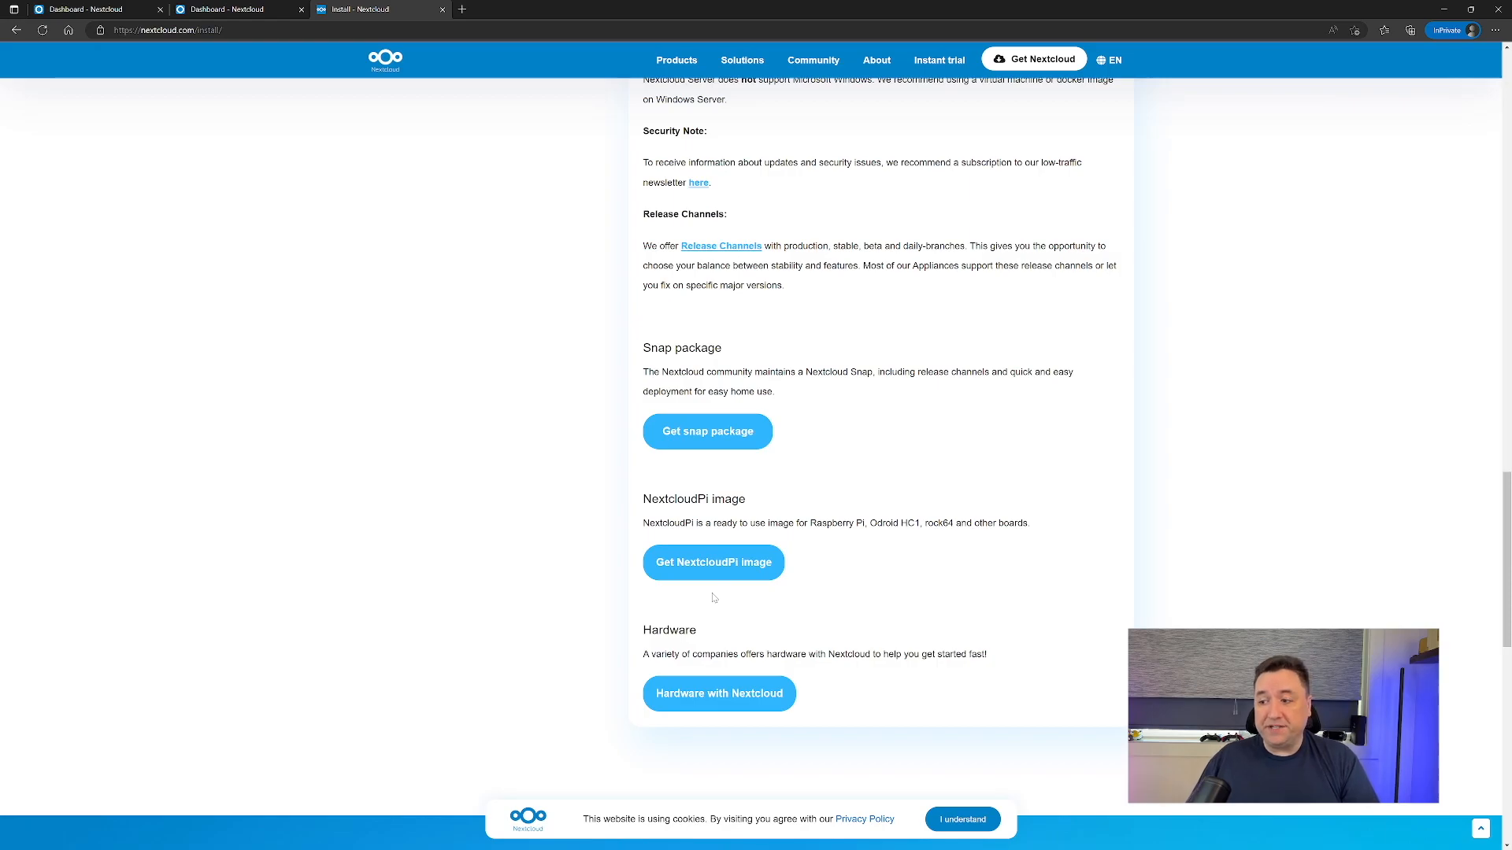
scroll(up, 3)
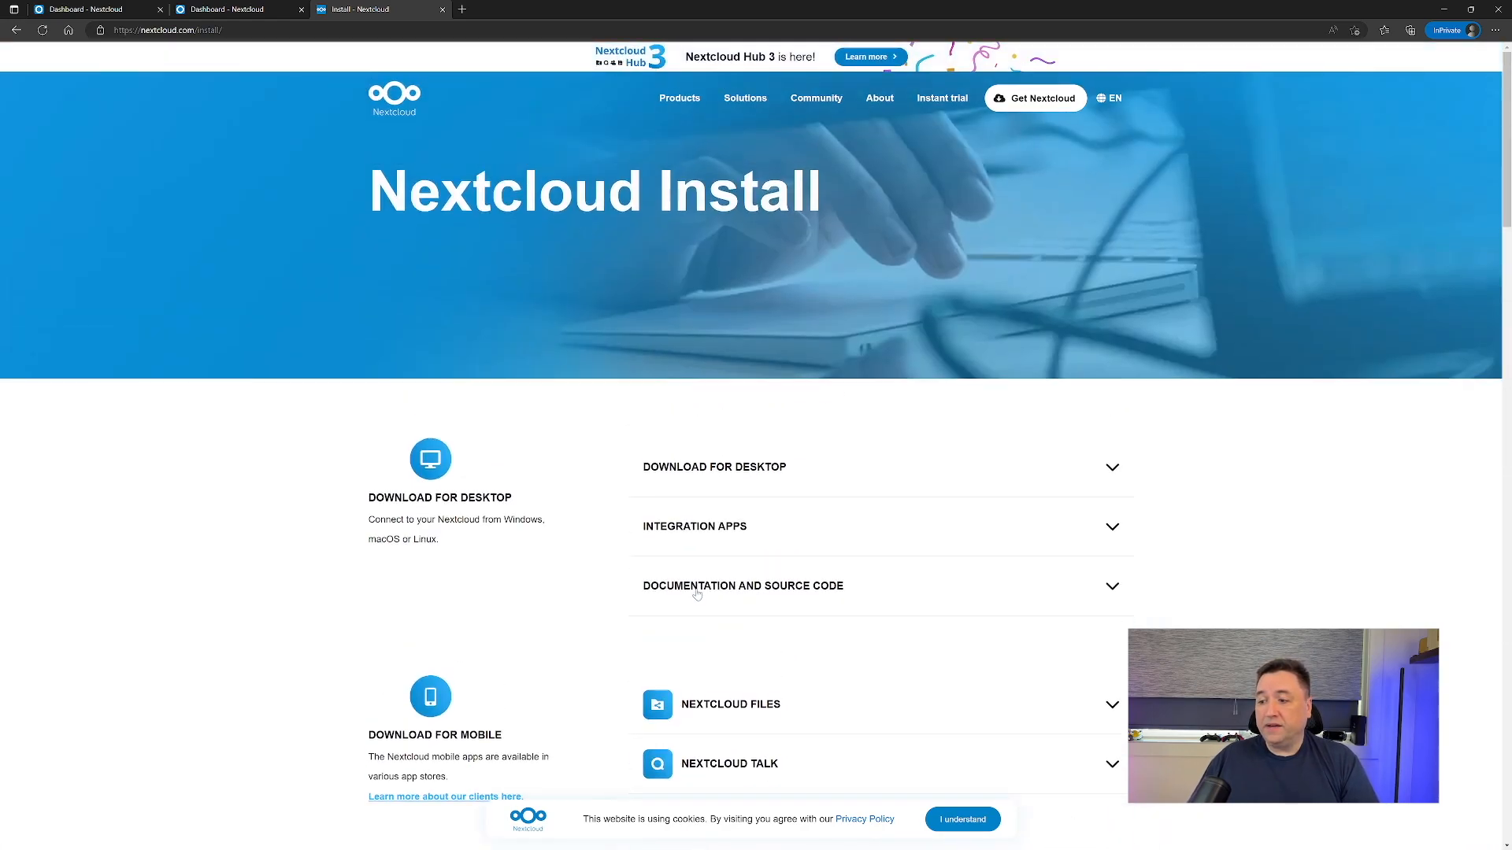
Expand Download for Desktop and download the Windows 10 64-bit client installer.
click(715, 466)
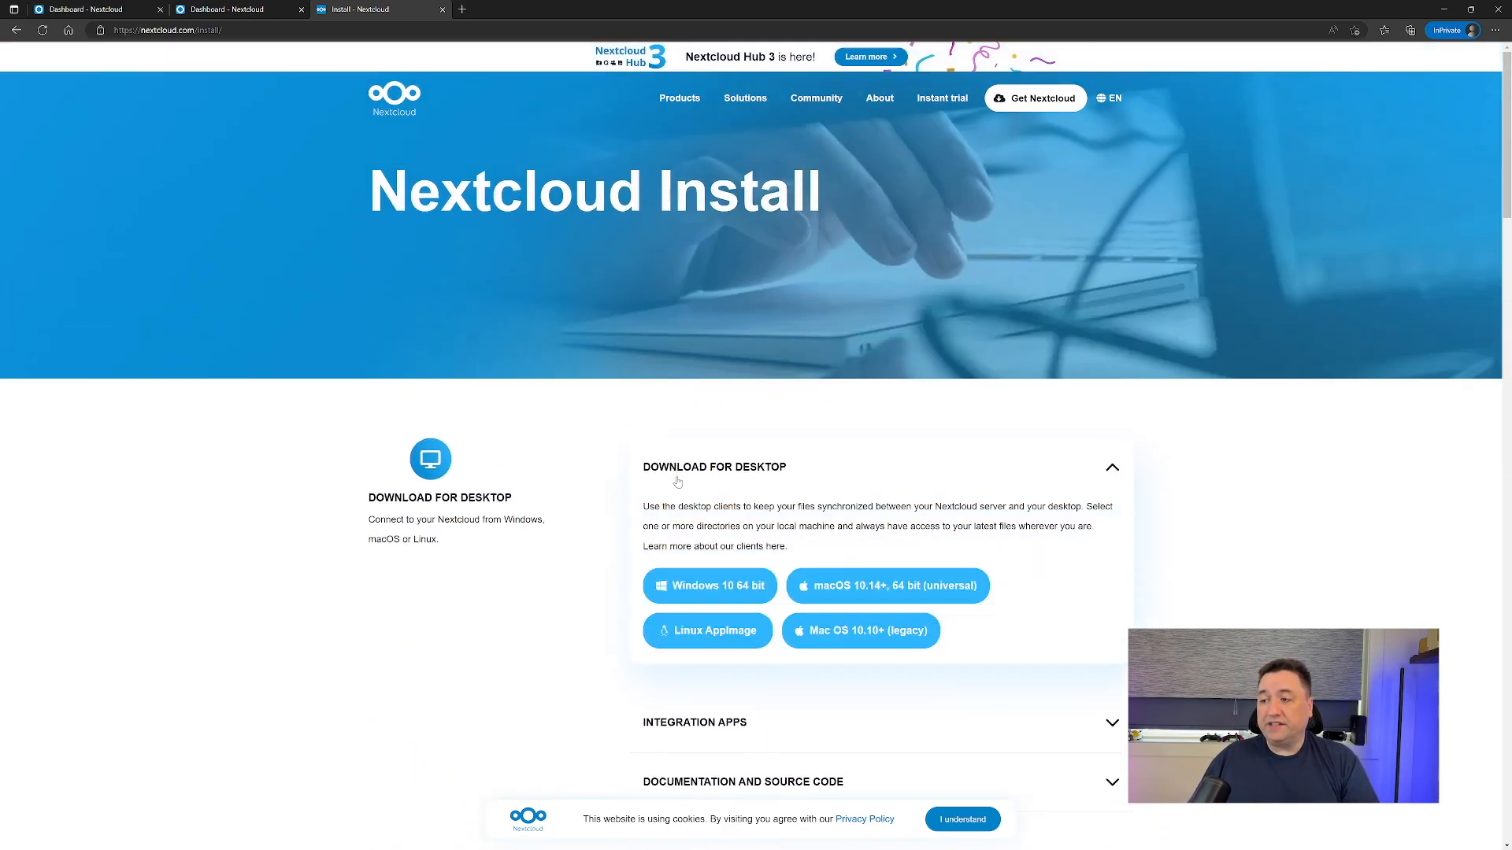
mouse_move(709, 585)
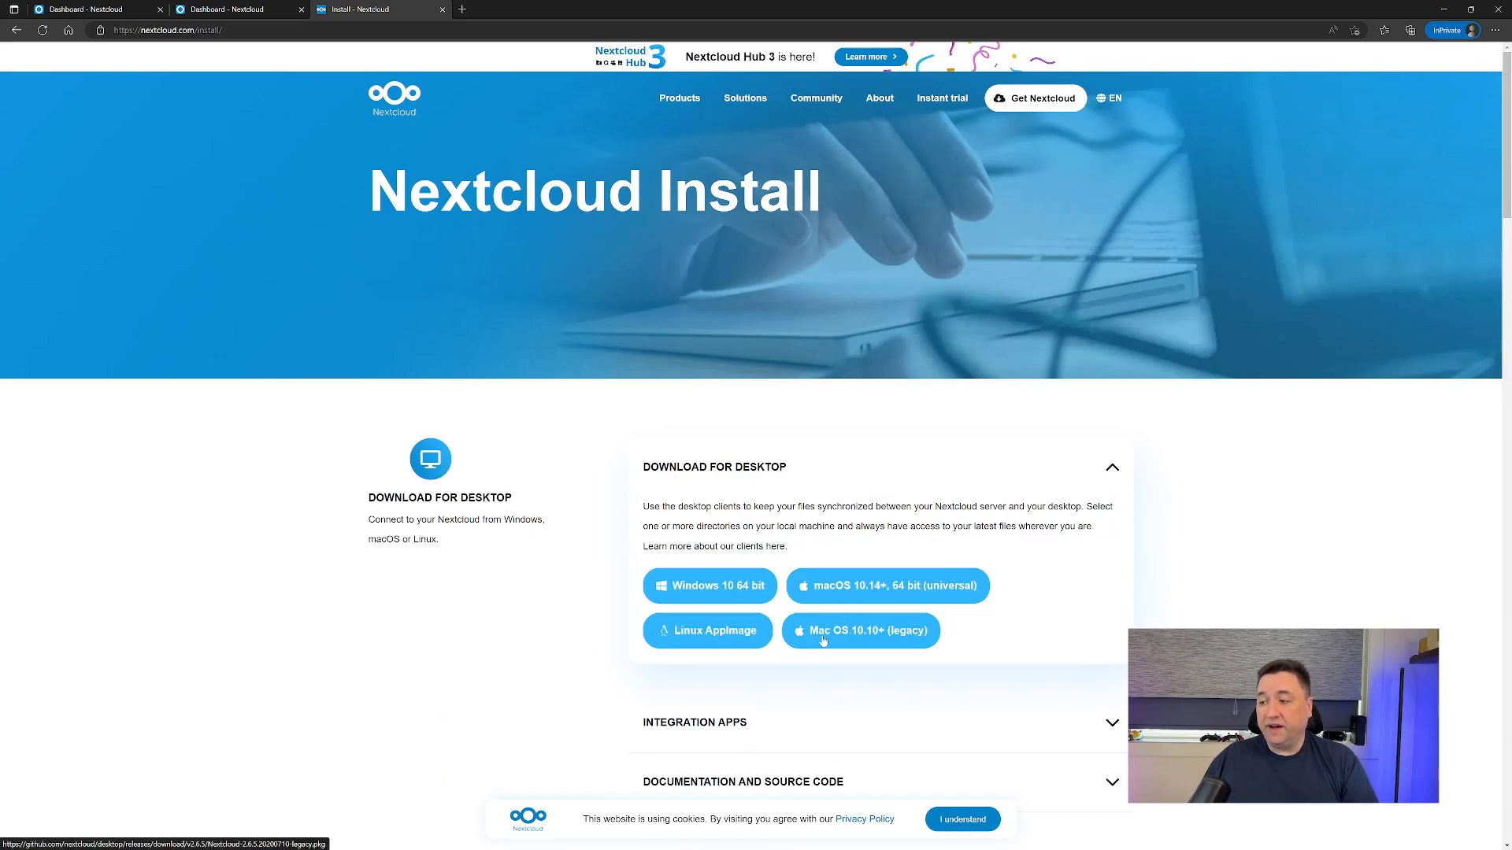
mouse_move(711, 641)
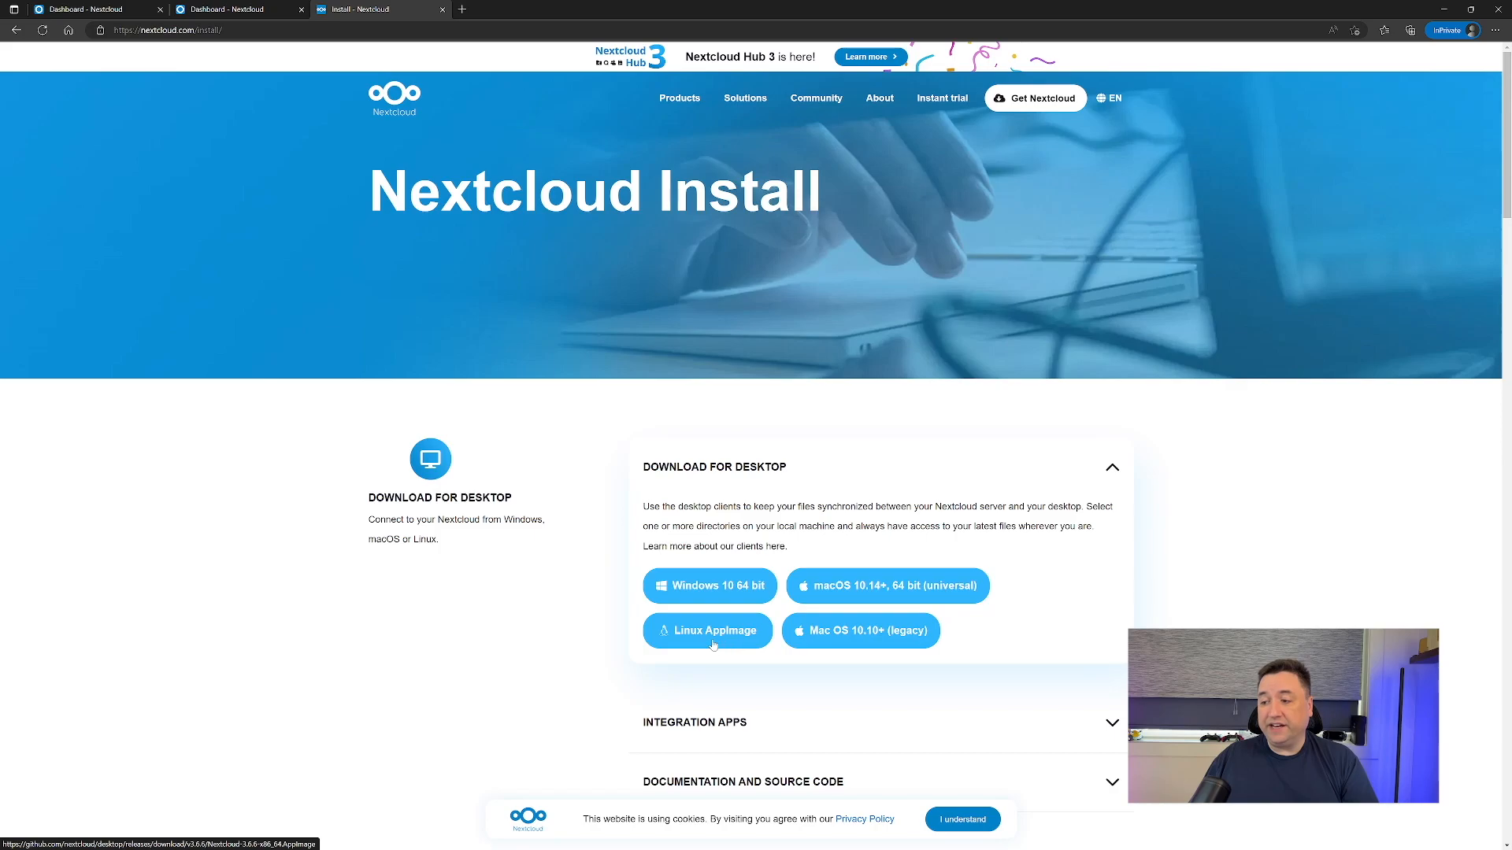
mouse_move(711, 586)
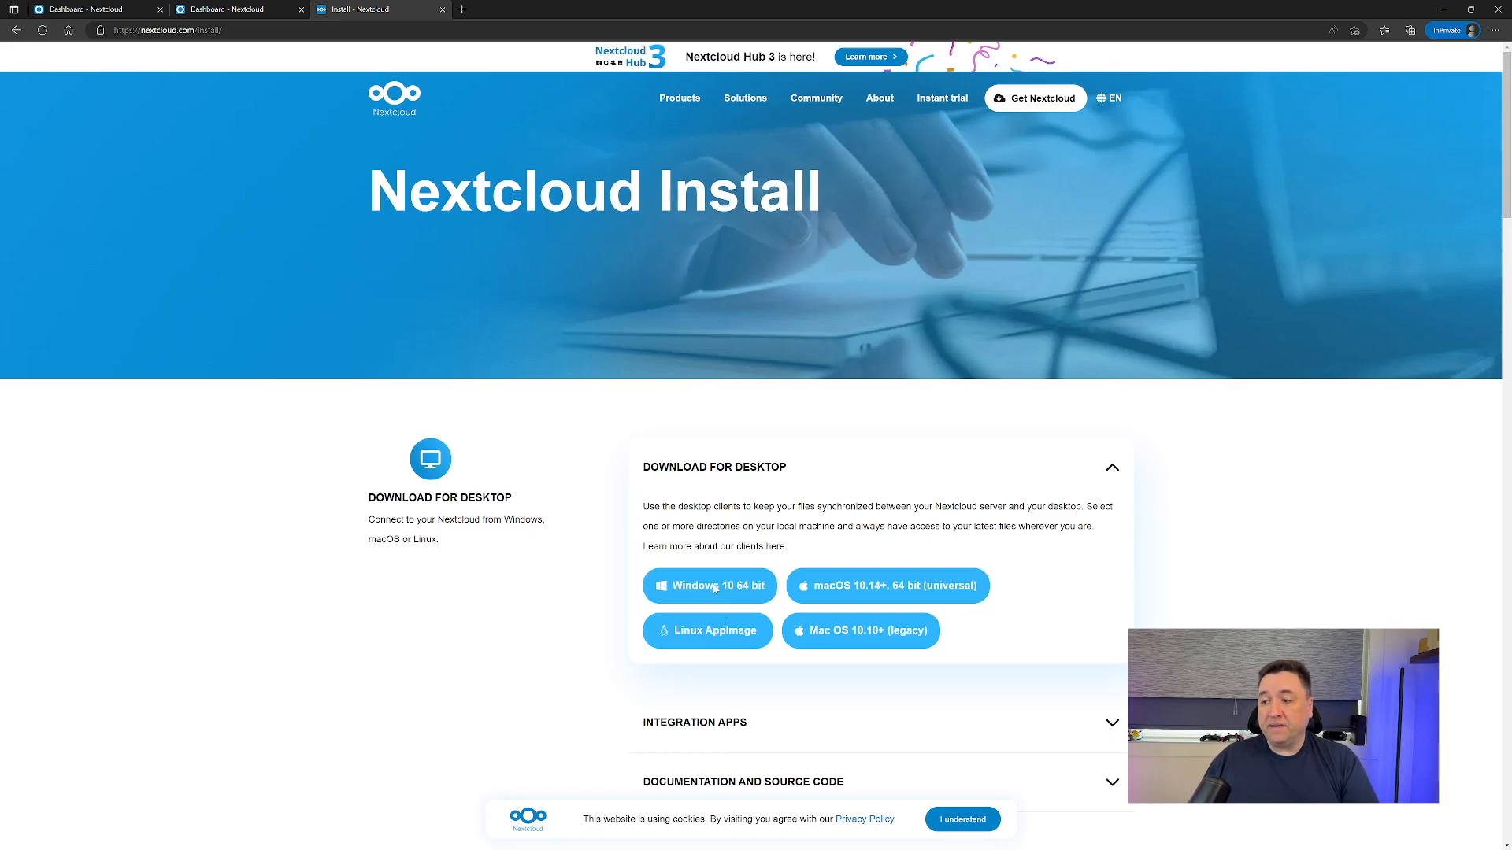
click(708, 586)
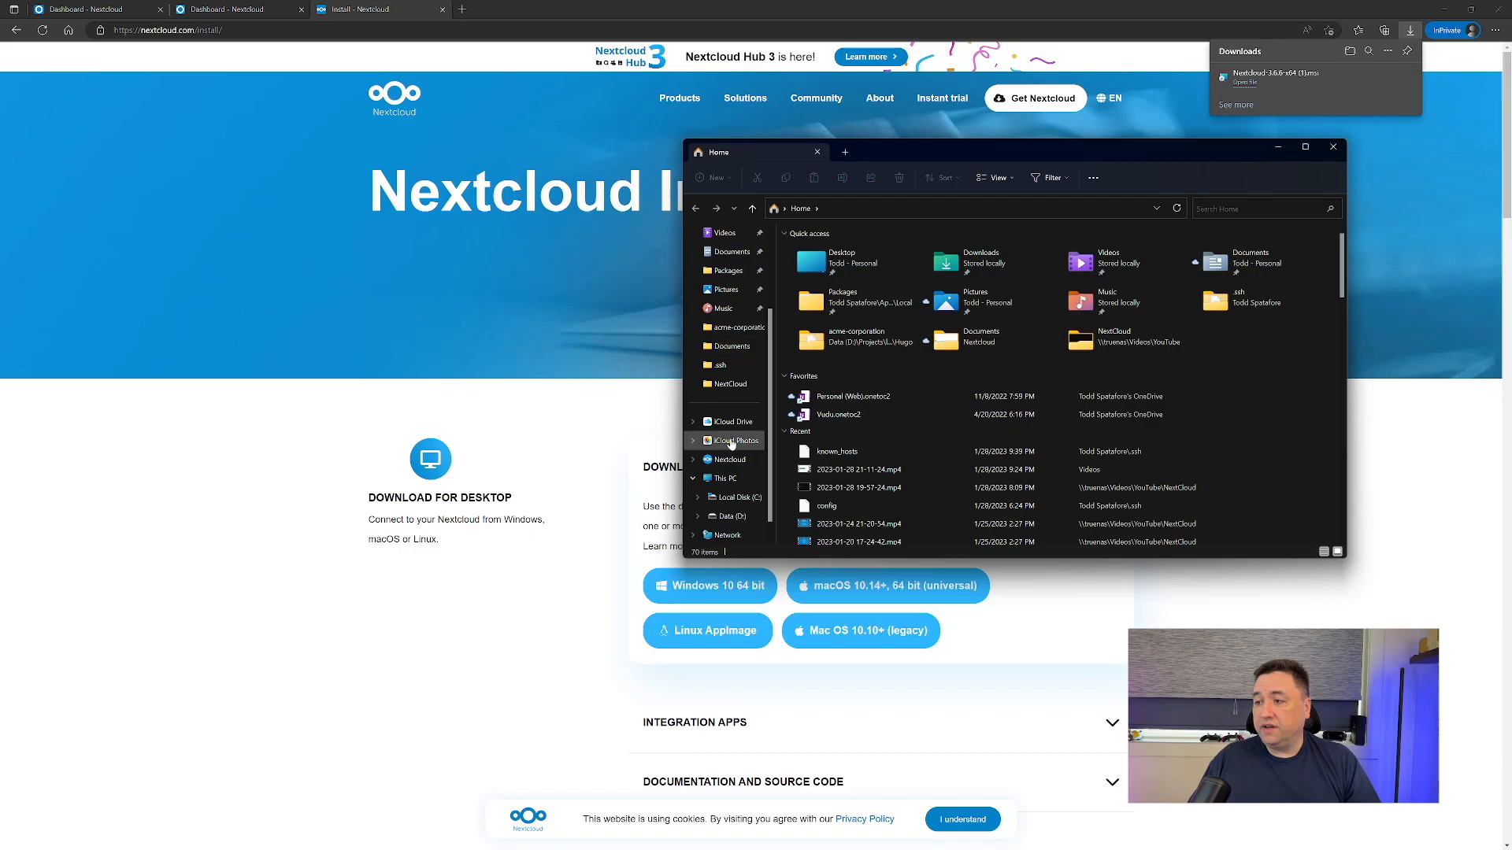
Select the synced Nextcloud folder in File Explorer's navigation pane.
click(729, 458)
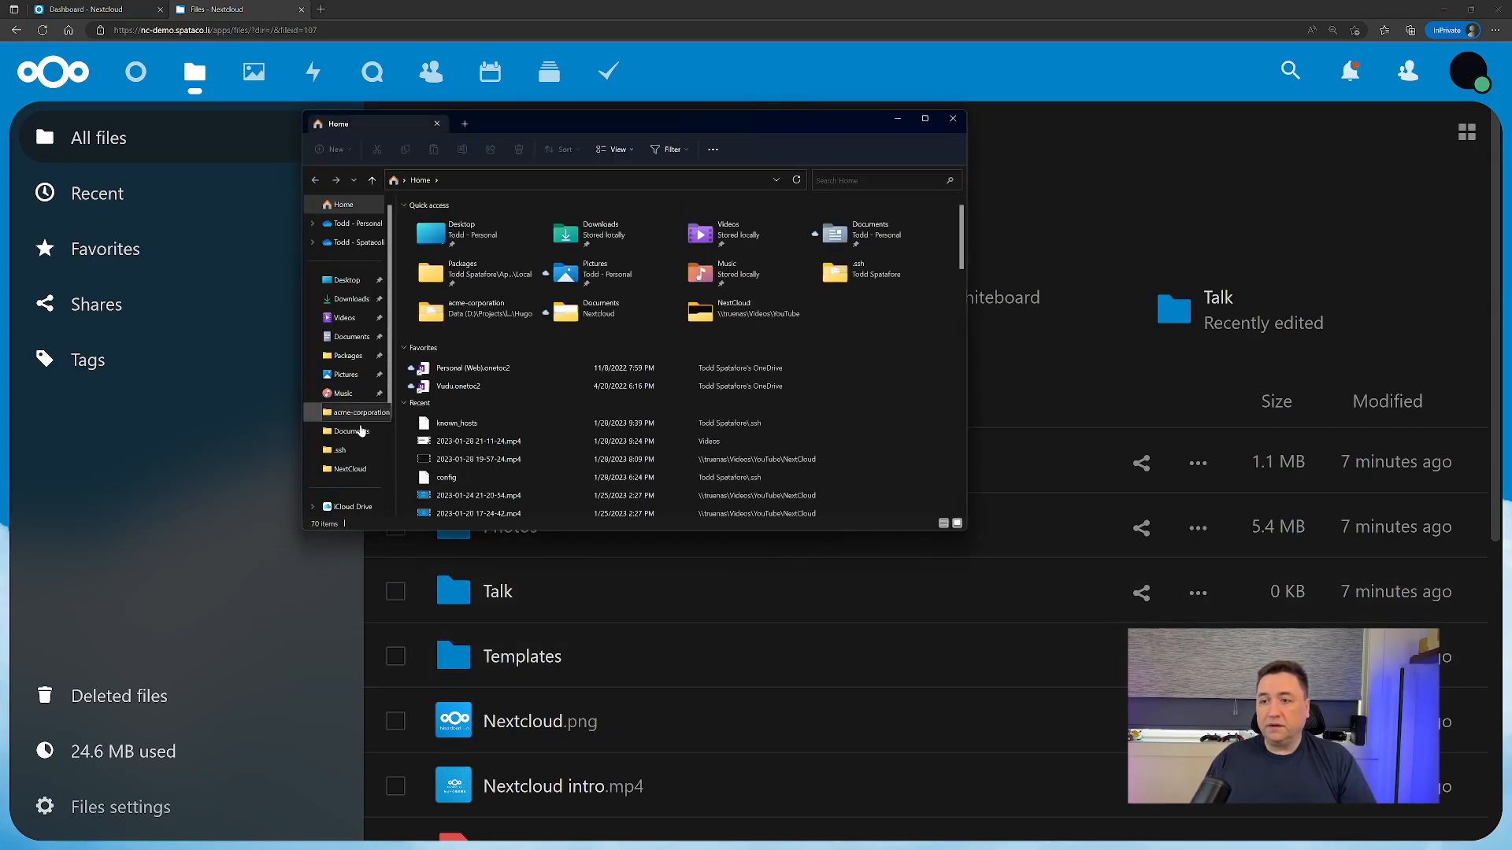
click(350, 450)
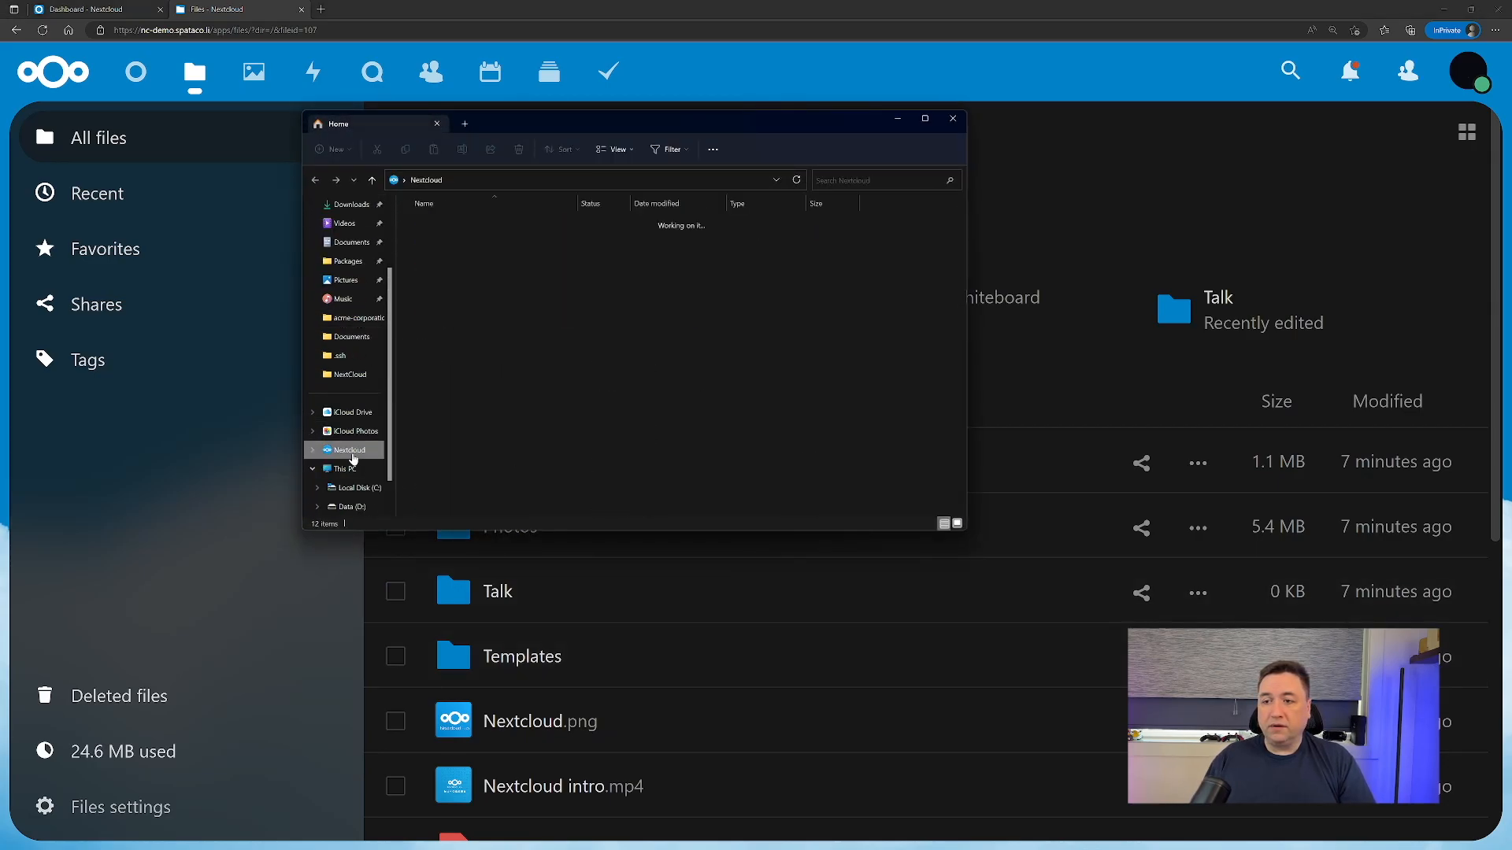
click(347, 450)
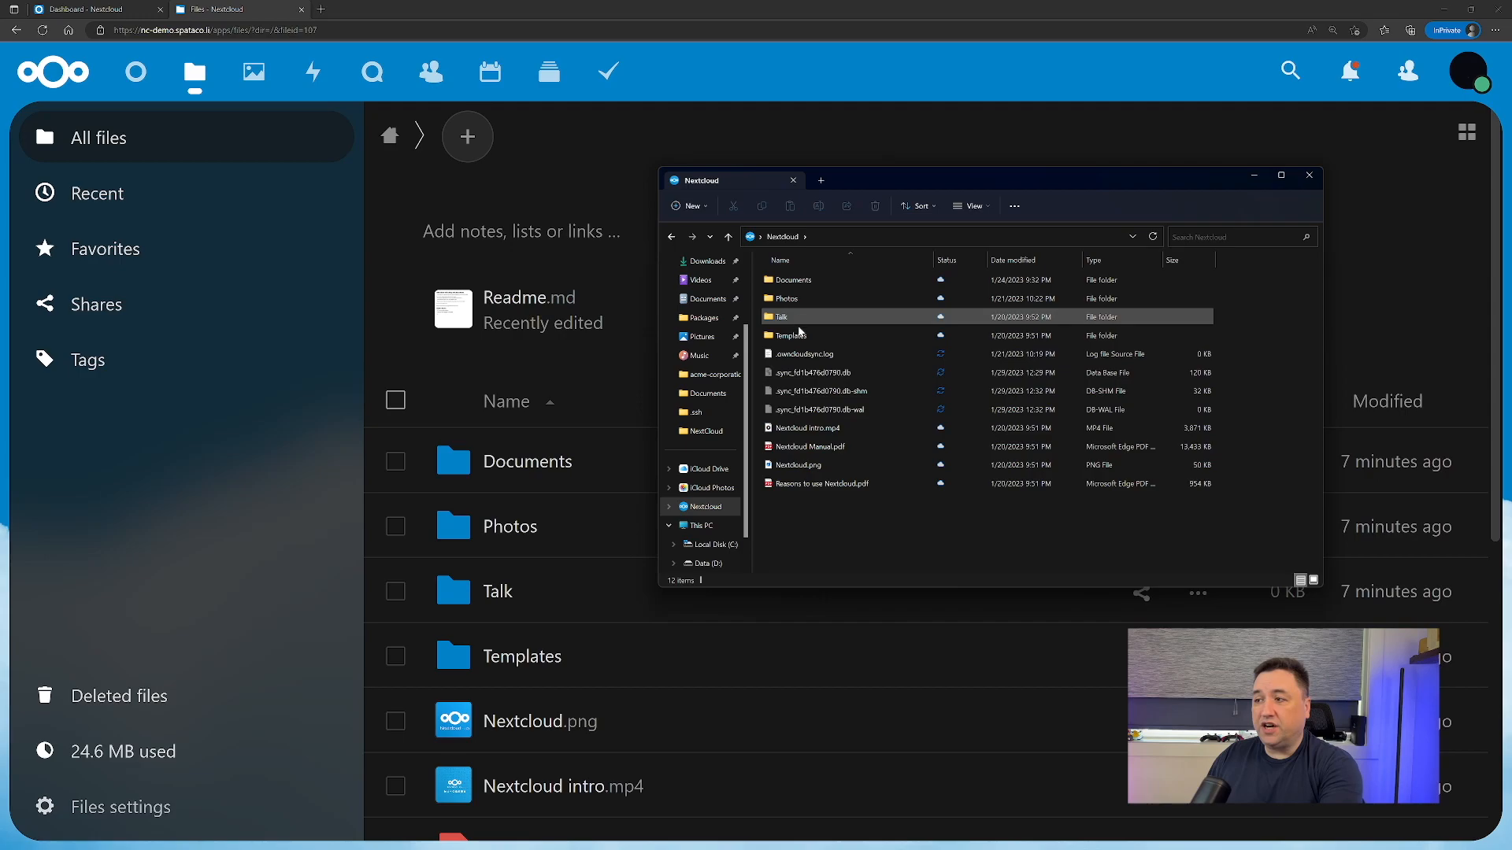
Browse the synced folders and files, then close the File Explorer window.
click(817, 484)
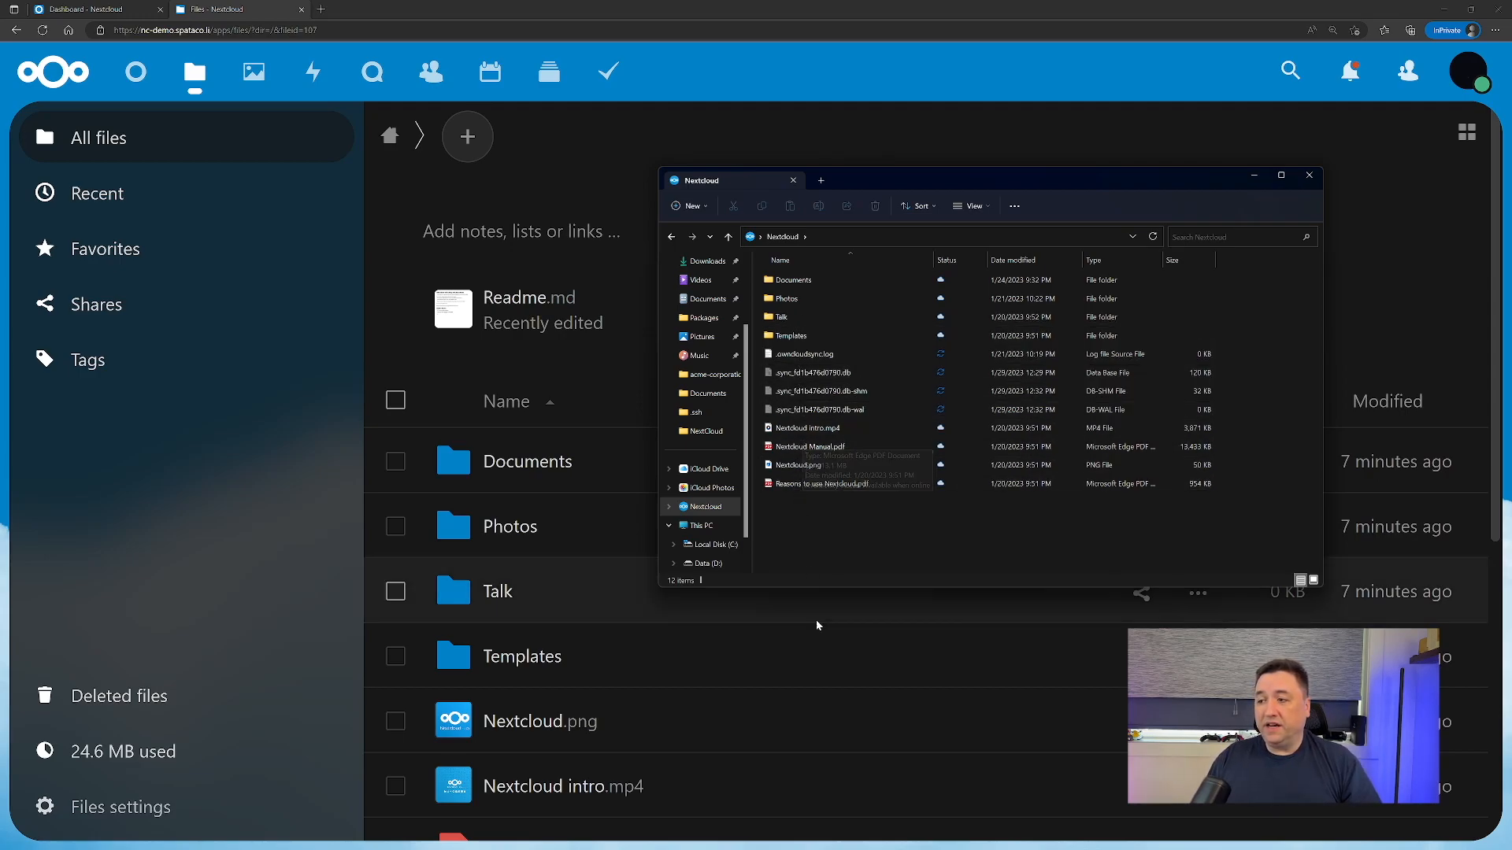
scroll(down, 3)
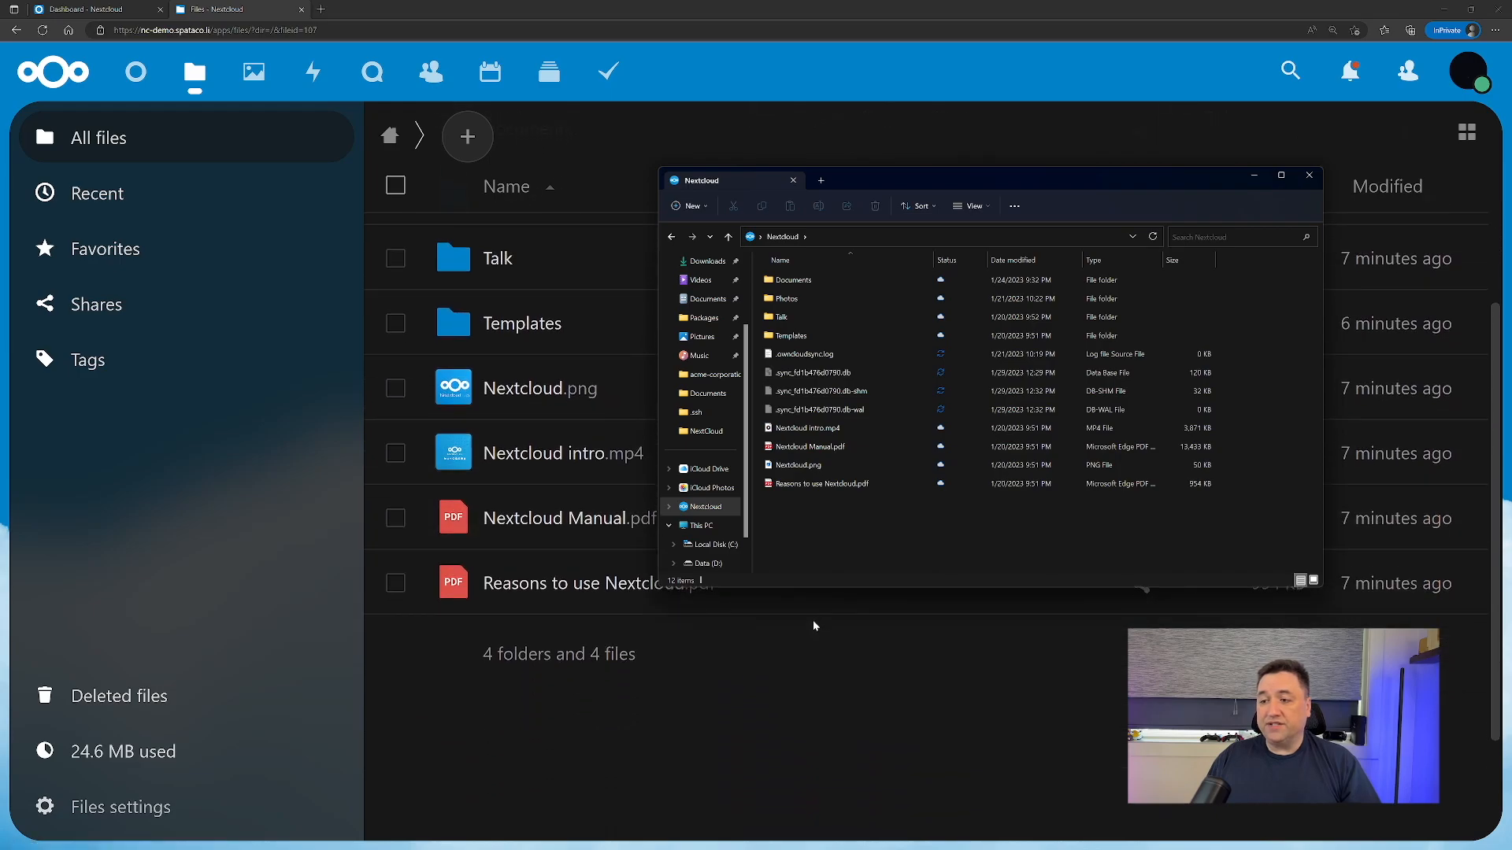
mouse_move(1309, 175)
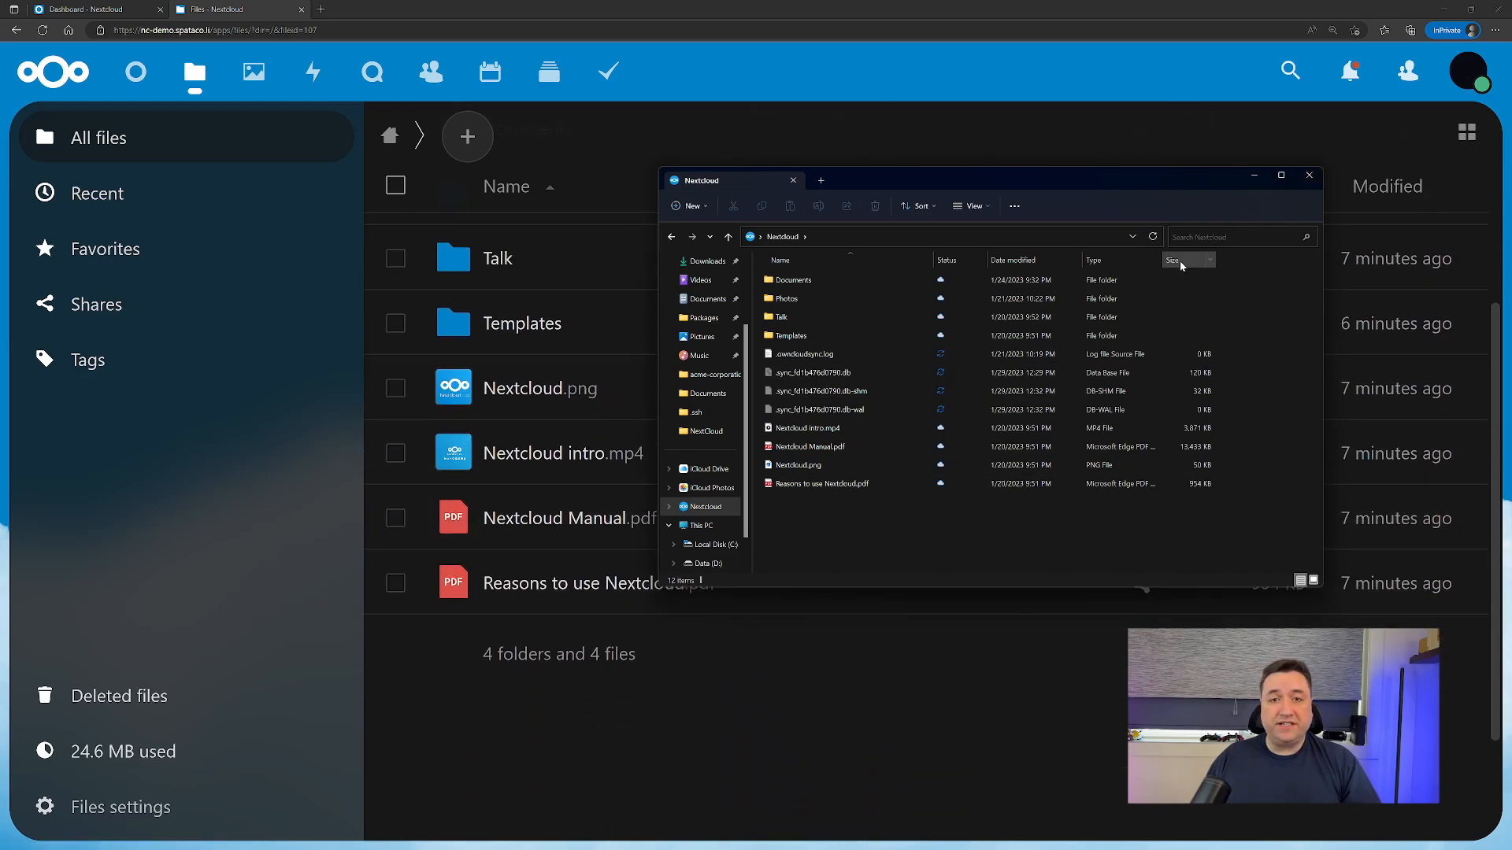
click(1308, 175)
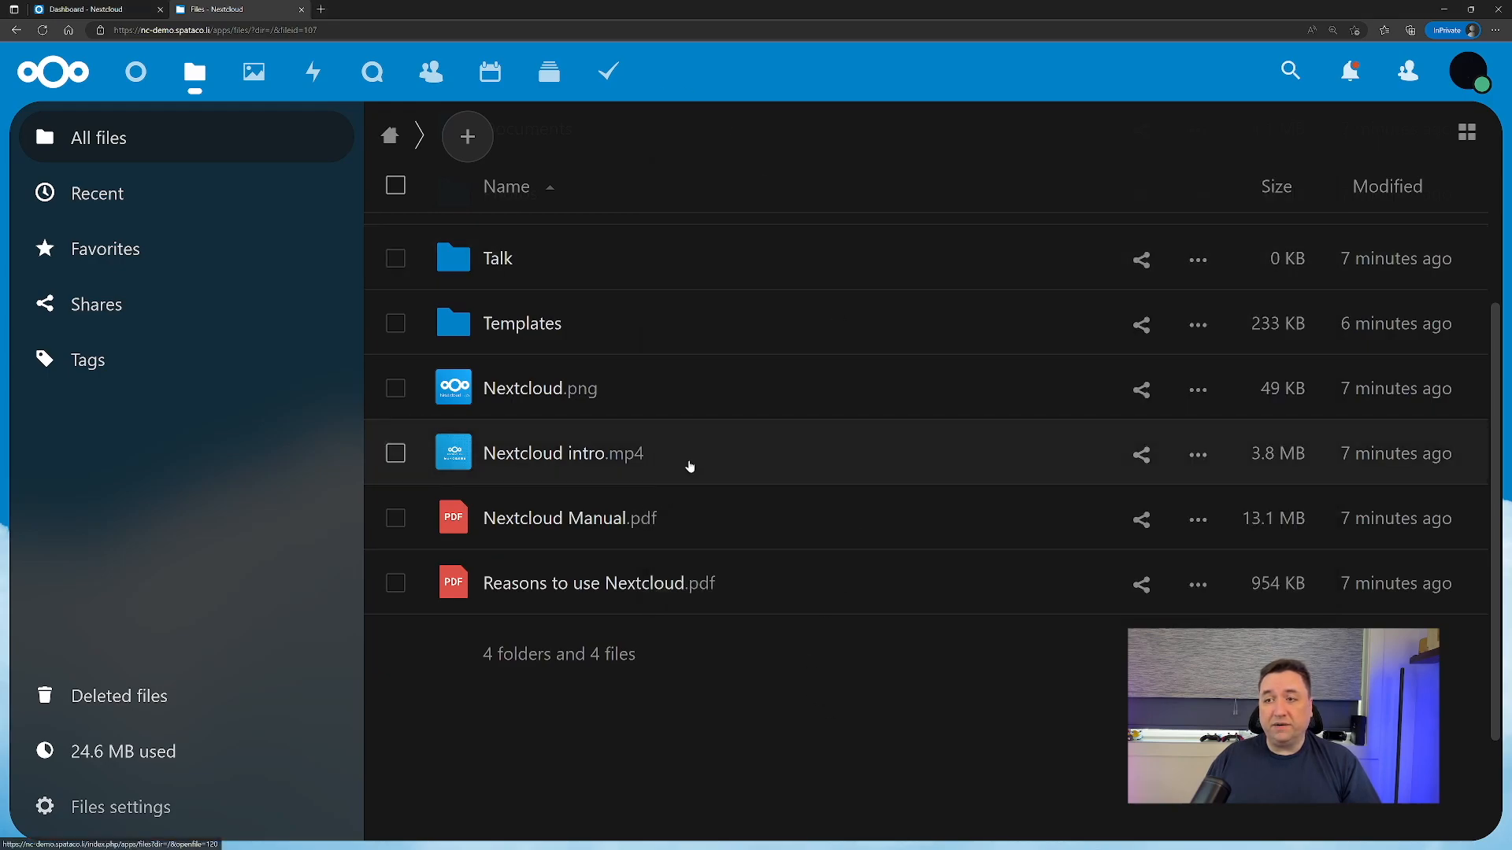